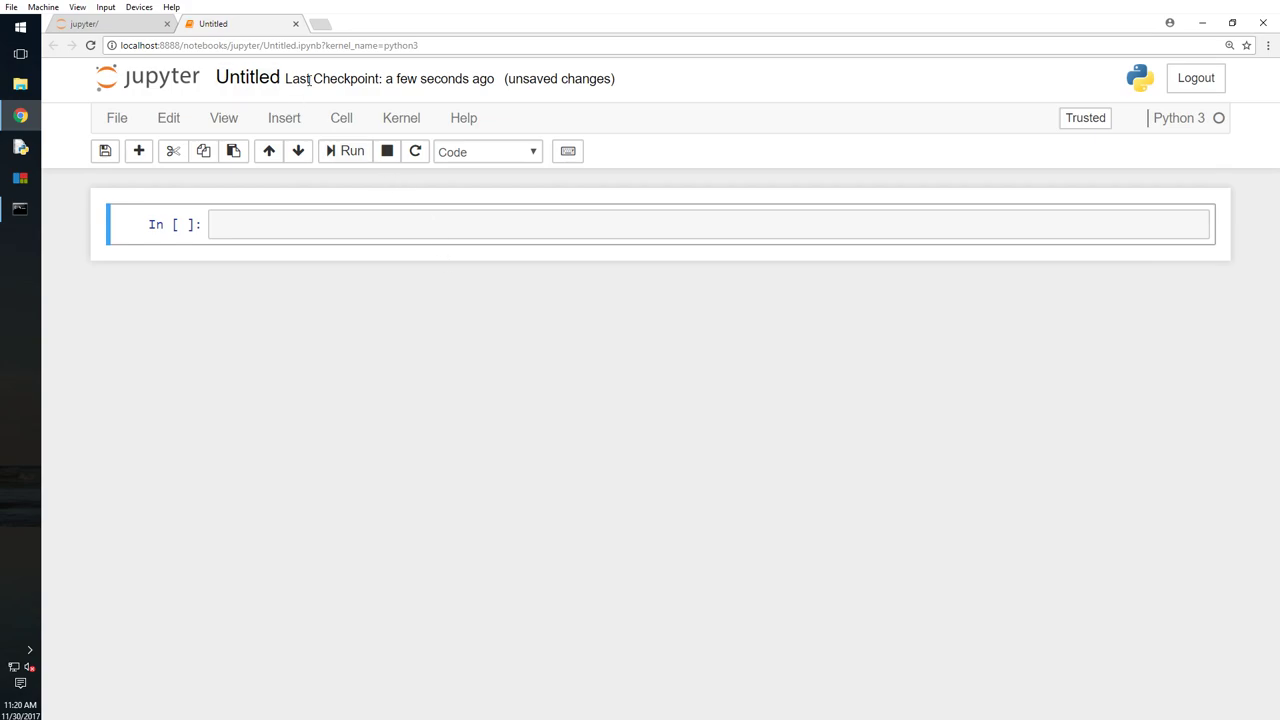
# Step: Rename the notebook to 'Python 3.6 OOP Regular, Class and static methods'
pyautogui.click(248, 76)
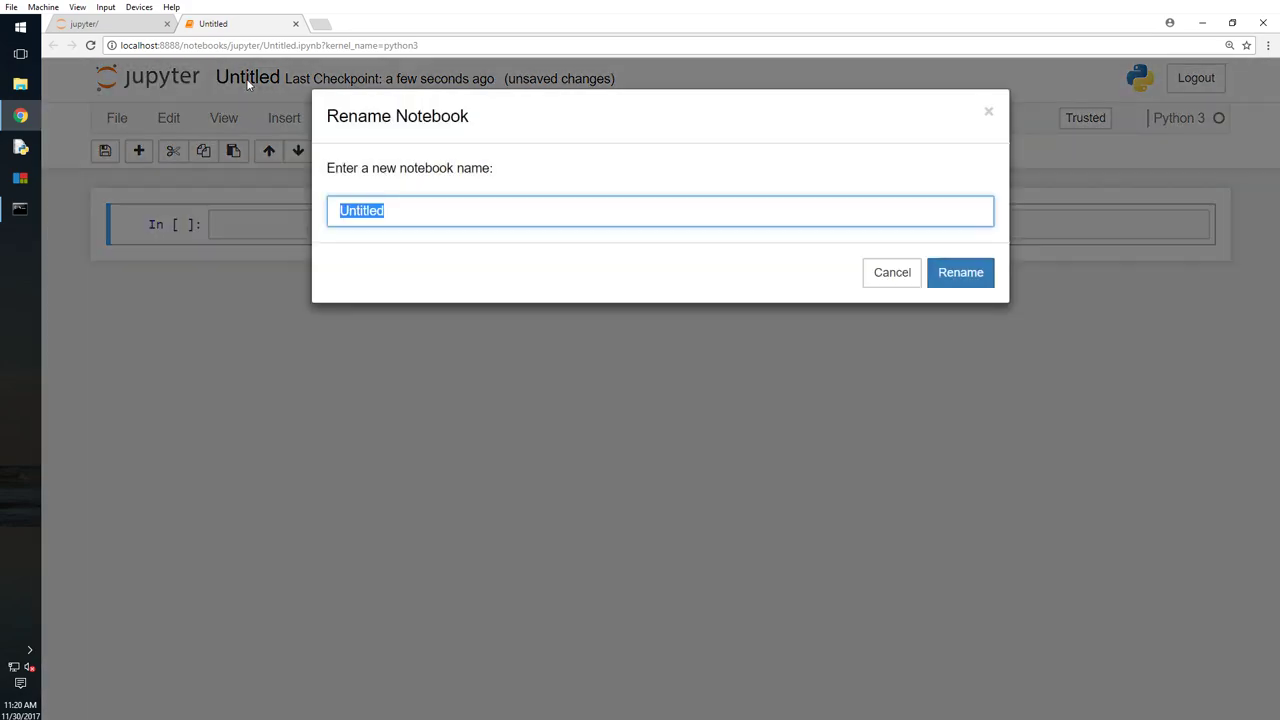
pyautogui.write('Python 3.6')
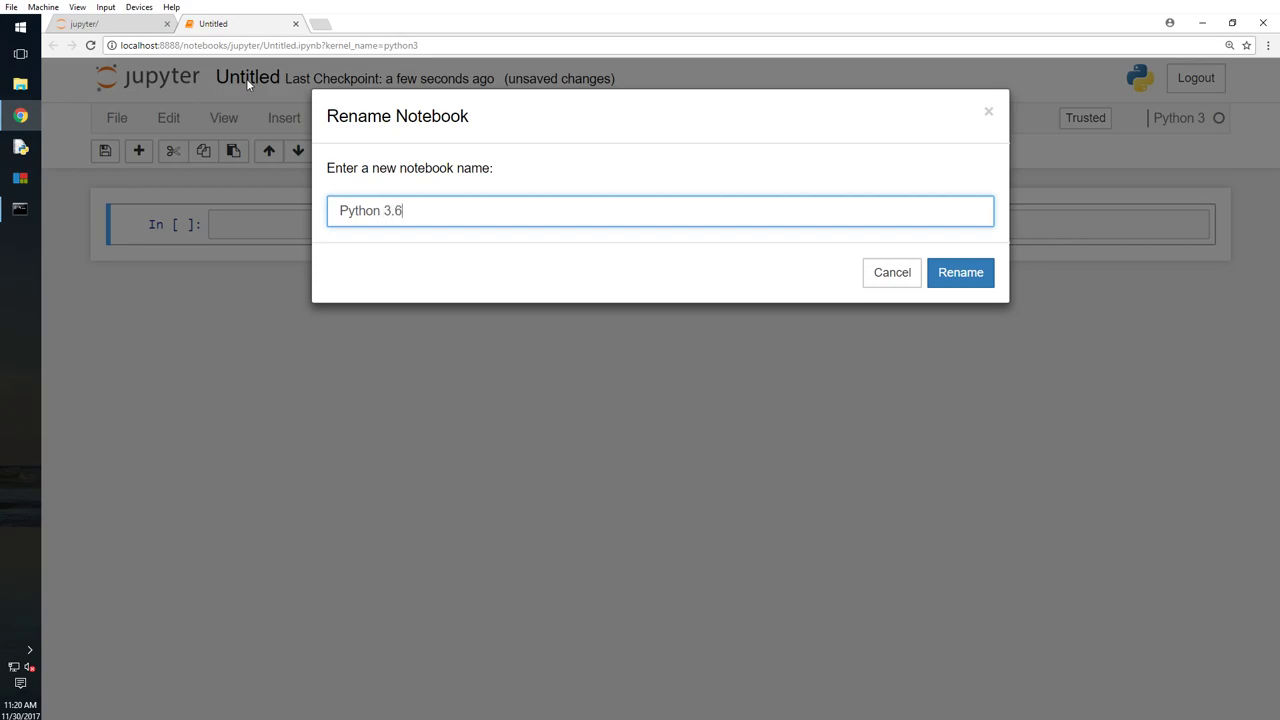
pyautogui.write('OOP')
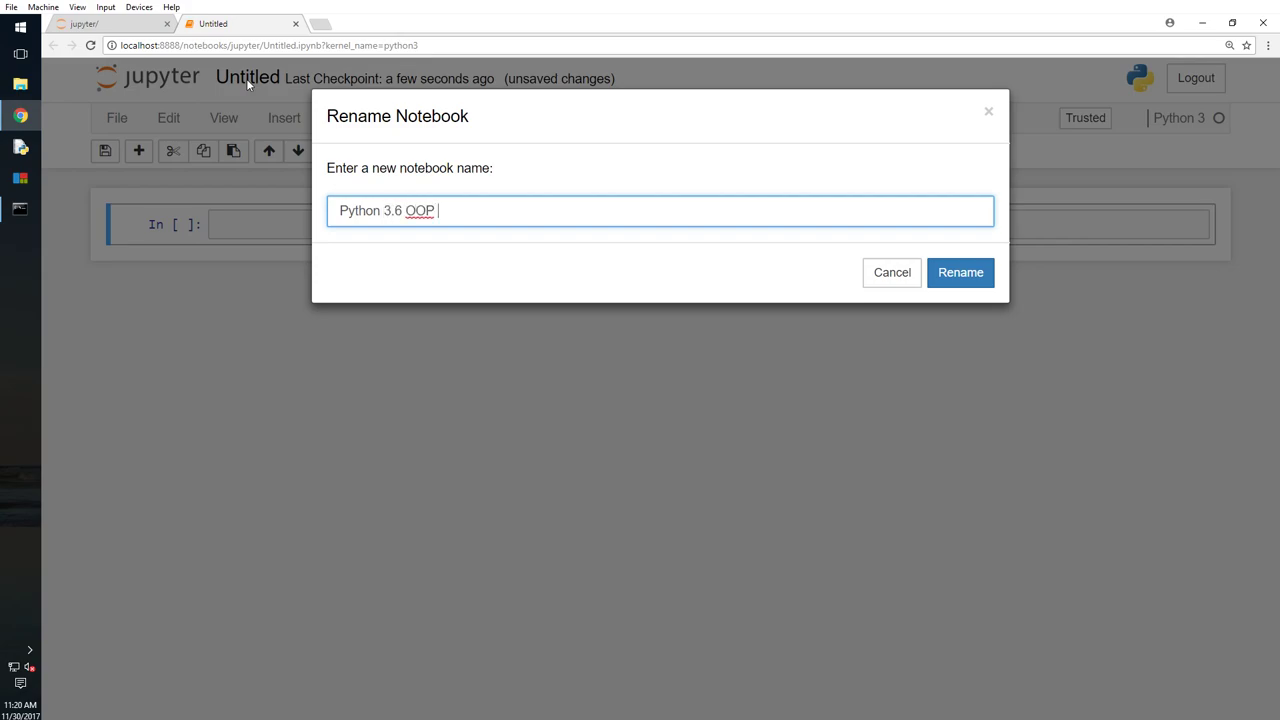
pyautogui.write('Regular, Cla')
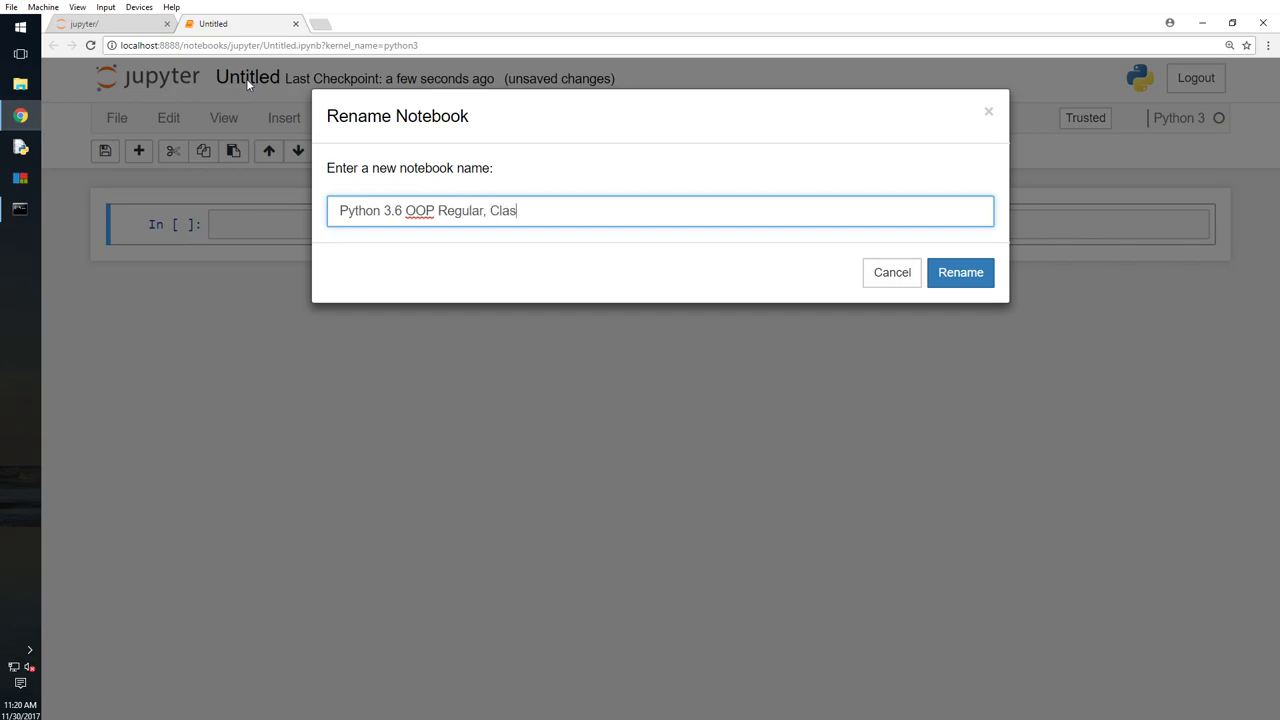
pyautogui.write('s and st')
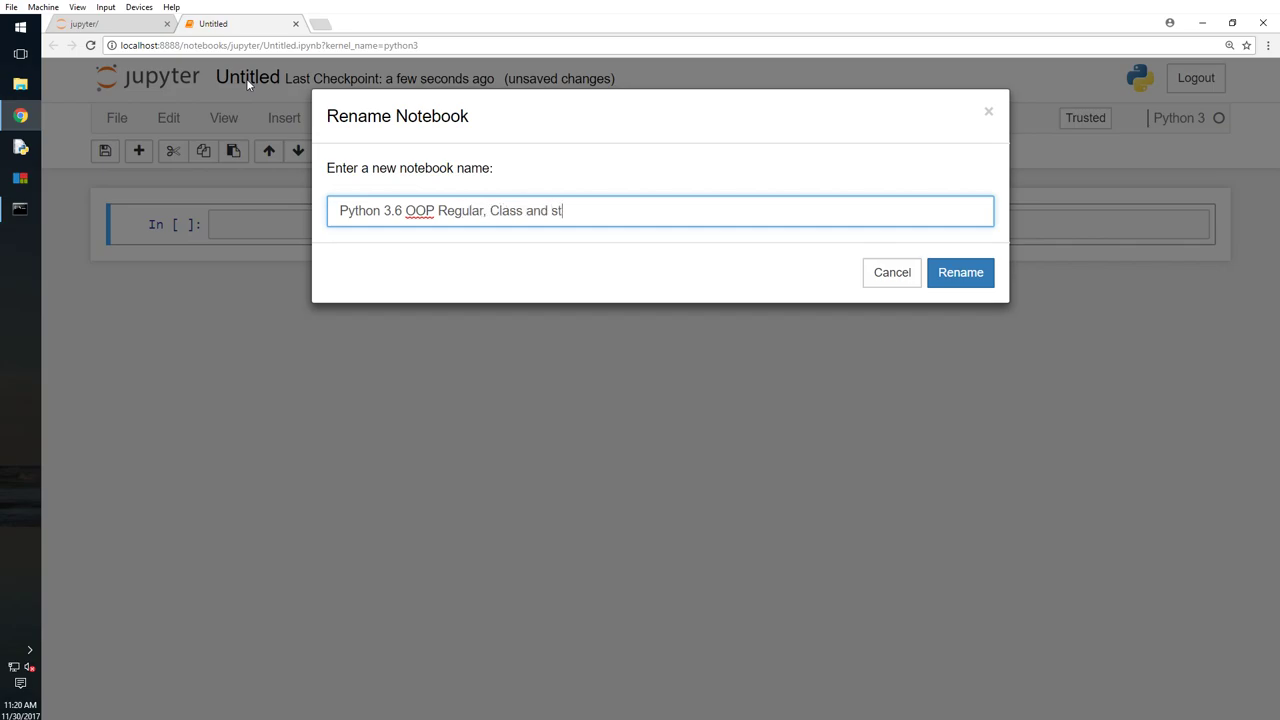
pyautogui.write('atic methods')
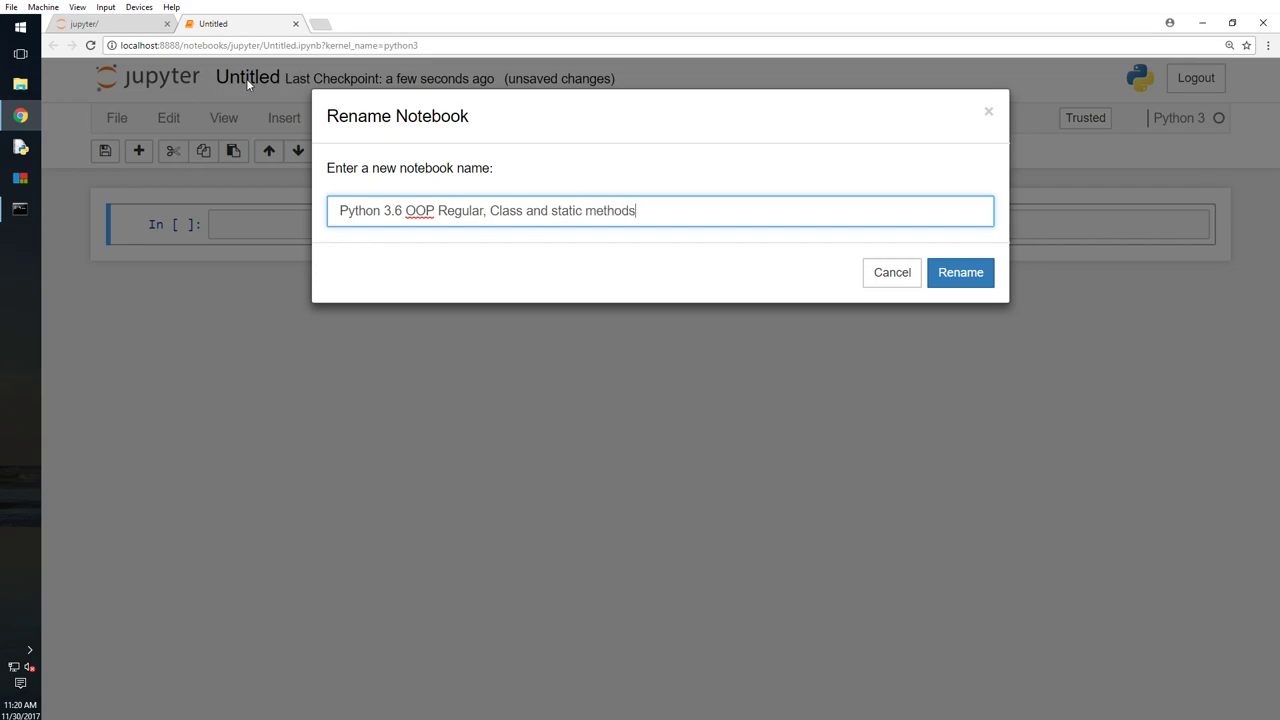
pyautogui.click(960, 272)
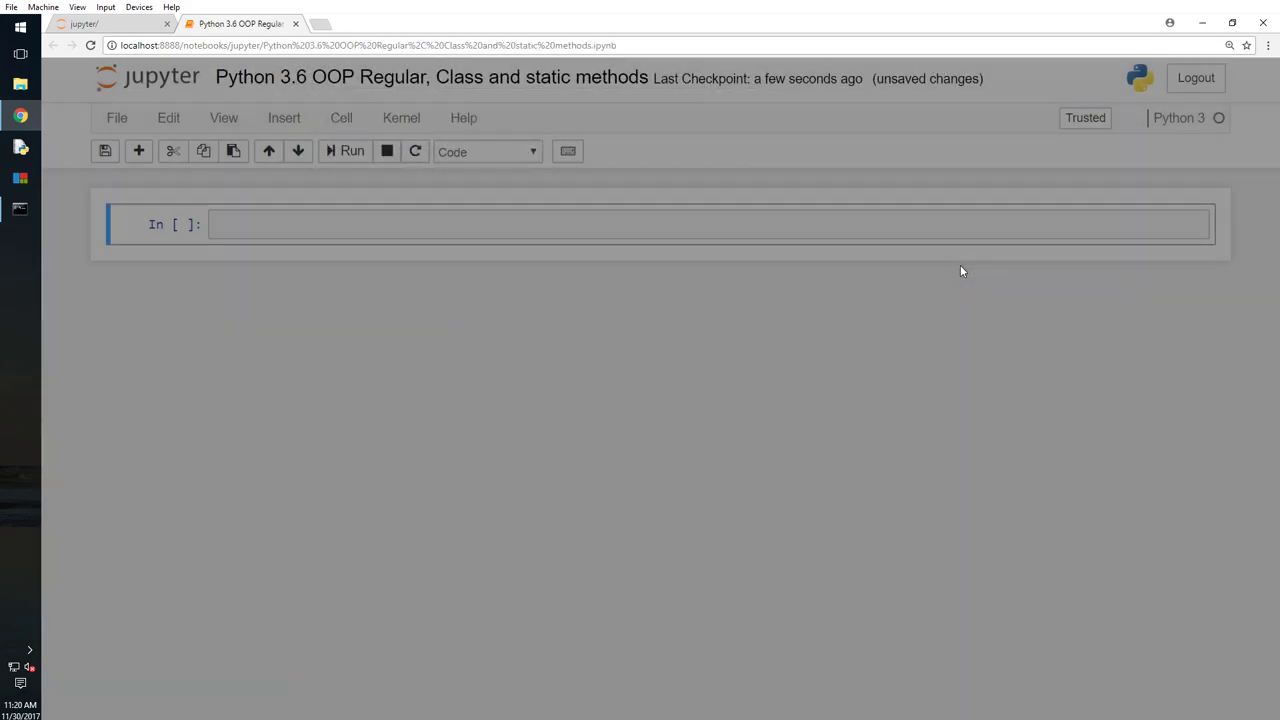
# Step: Write the class superheo header with class attribute publications = 'DC'
pyautogui.click(430, 224)
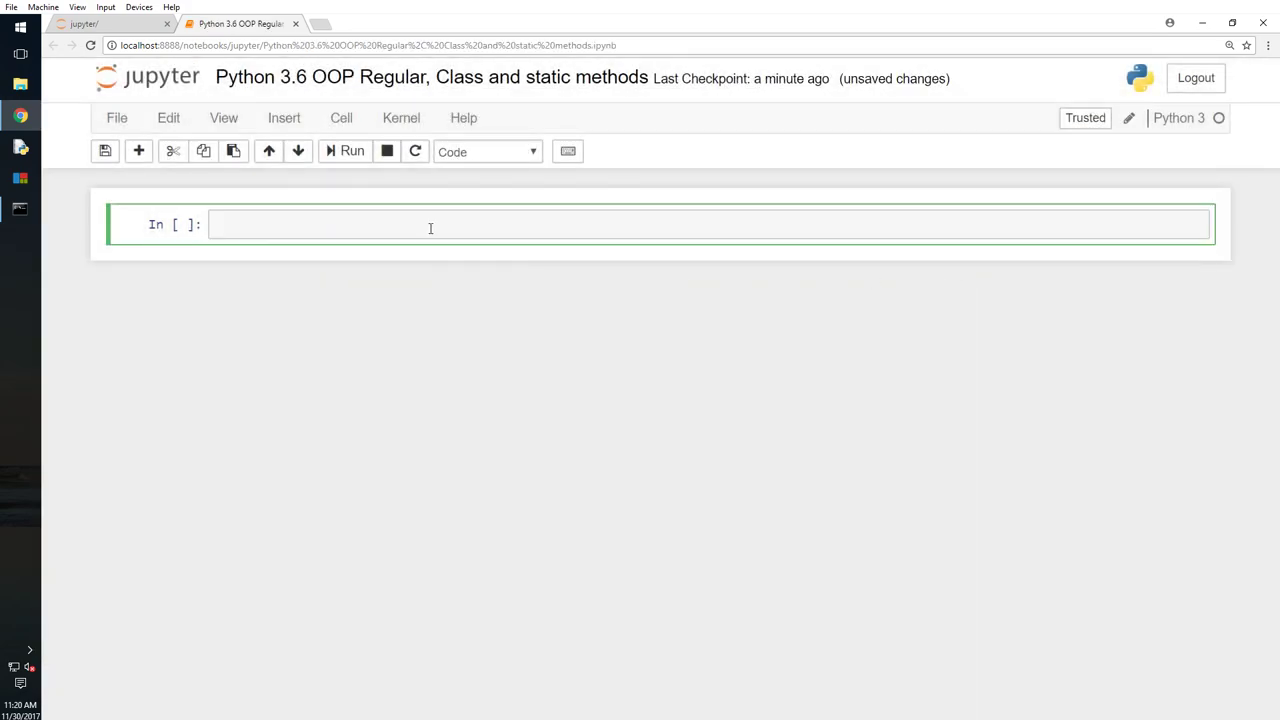
pyautogui.write('c')
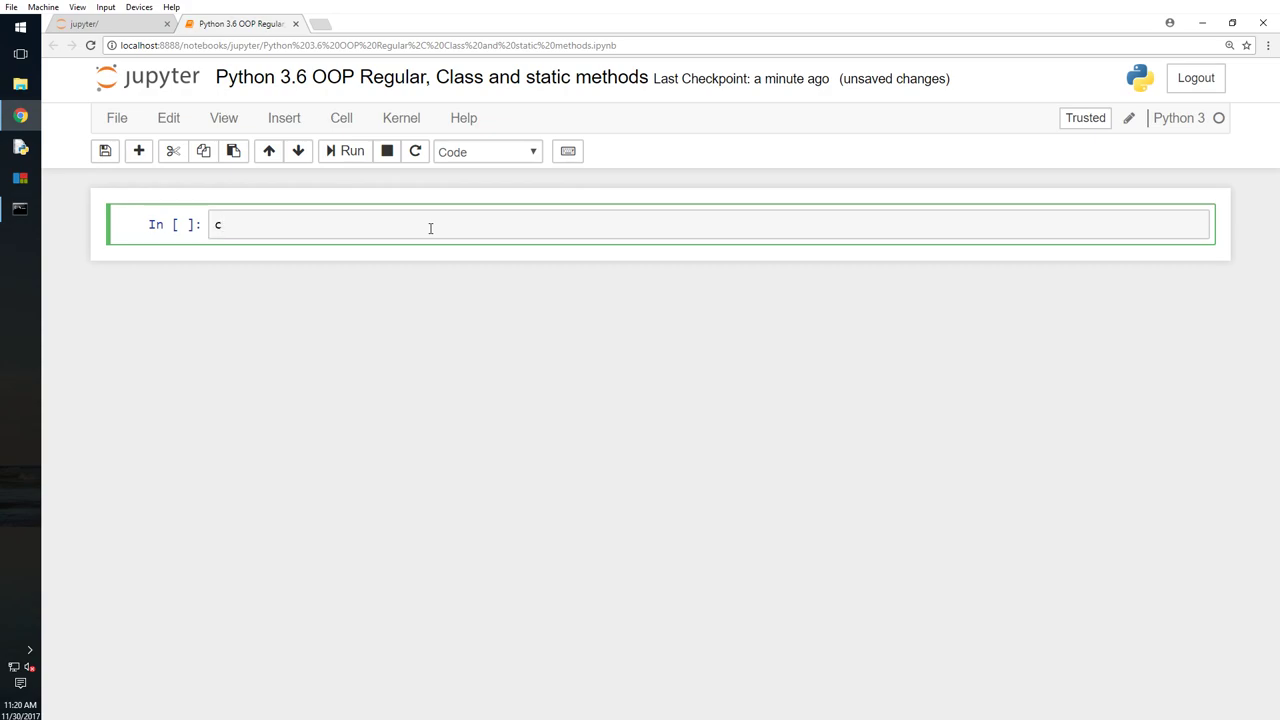
pyautogui.write('lass superh')
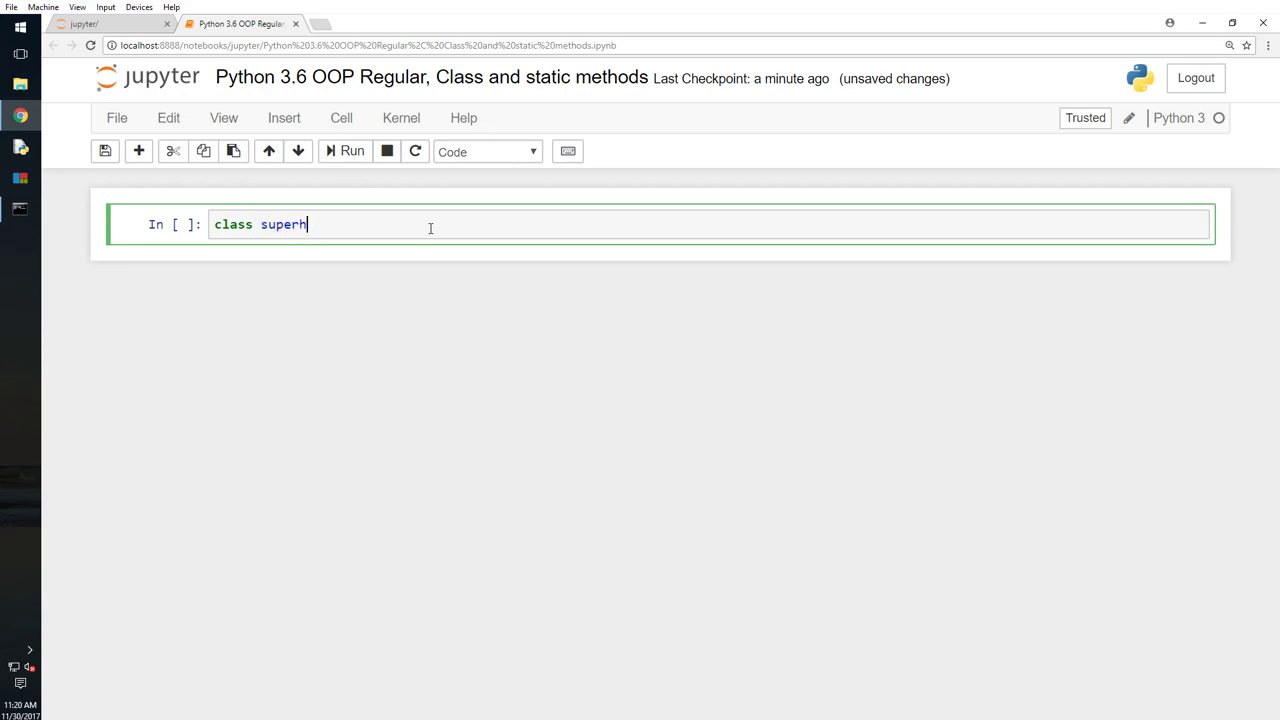
pyautogui.write('eo:')
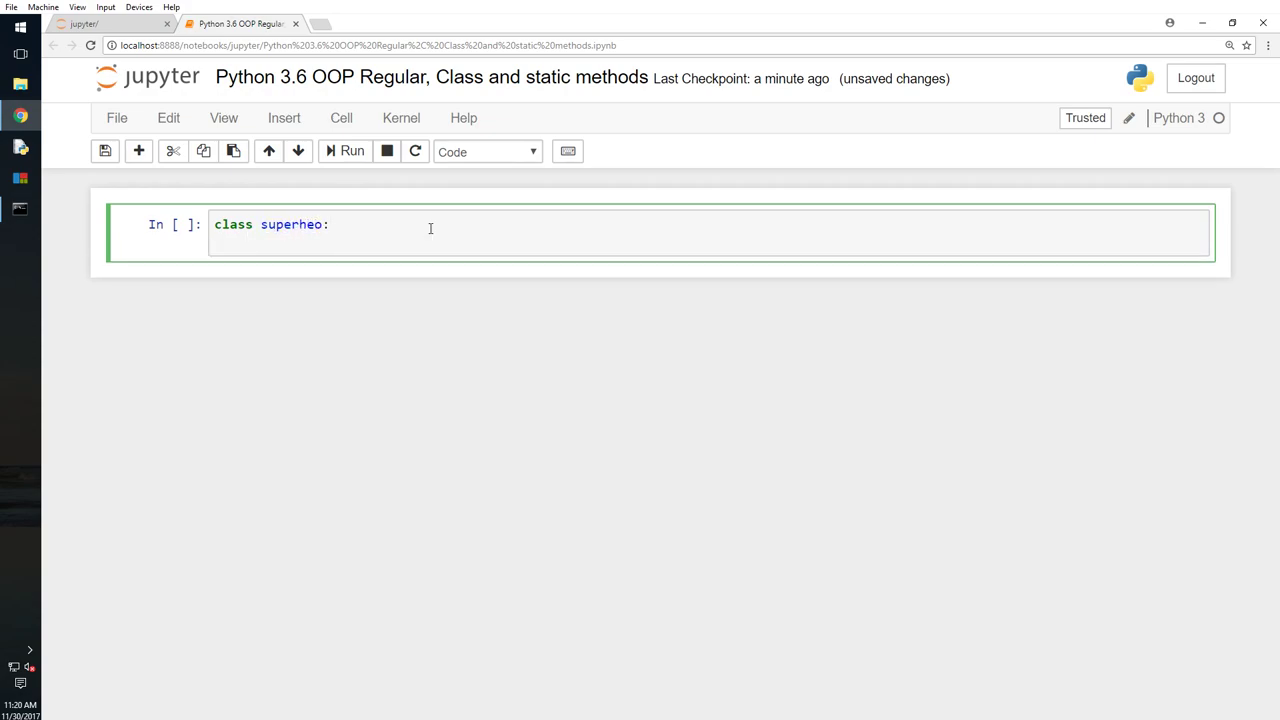
pyautogui.write('publi')
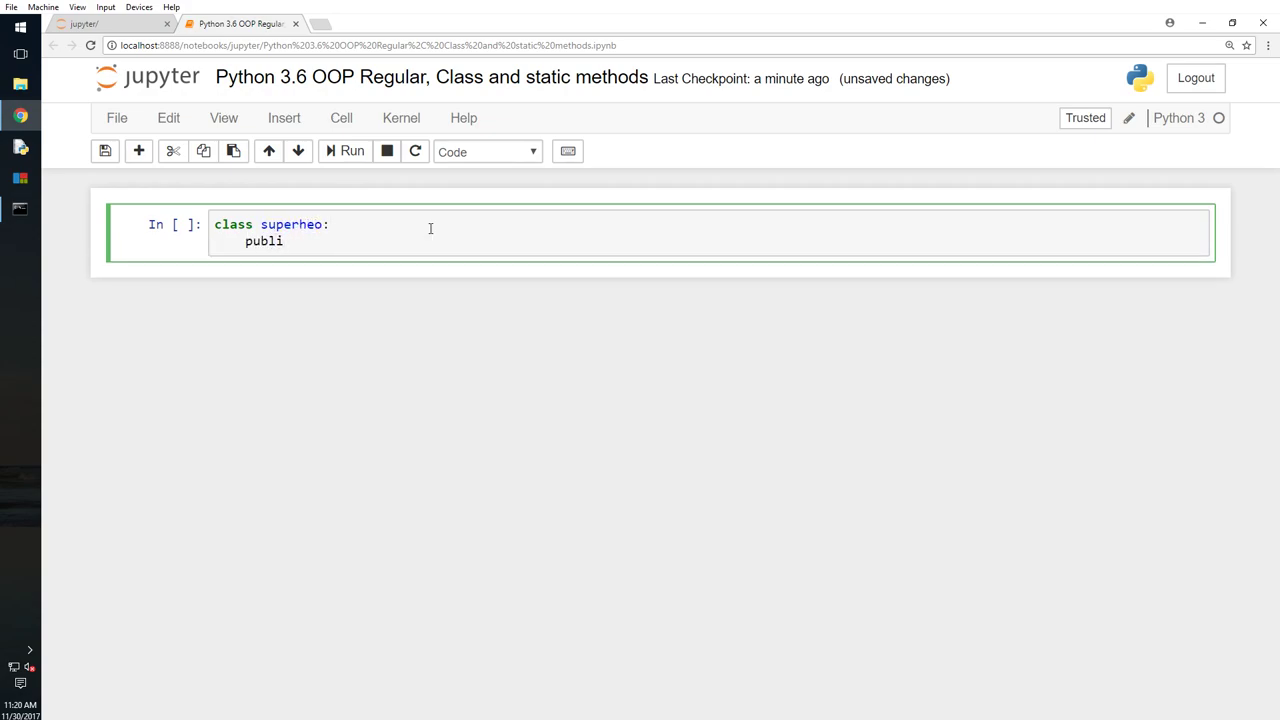
pyautogui.write('cations')
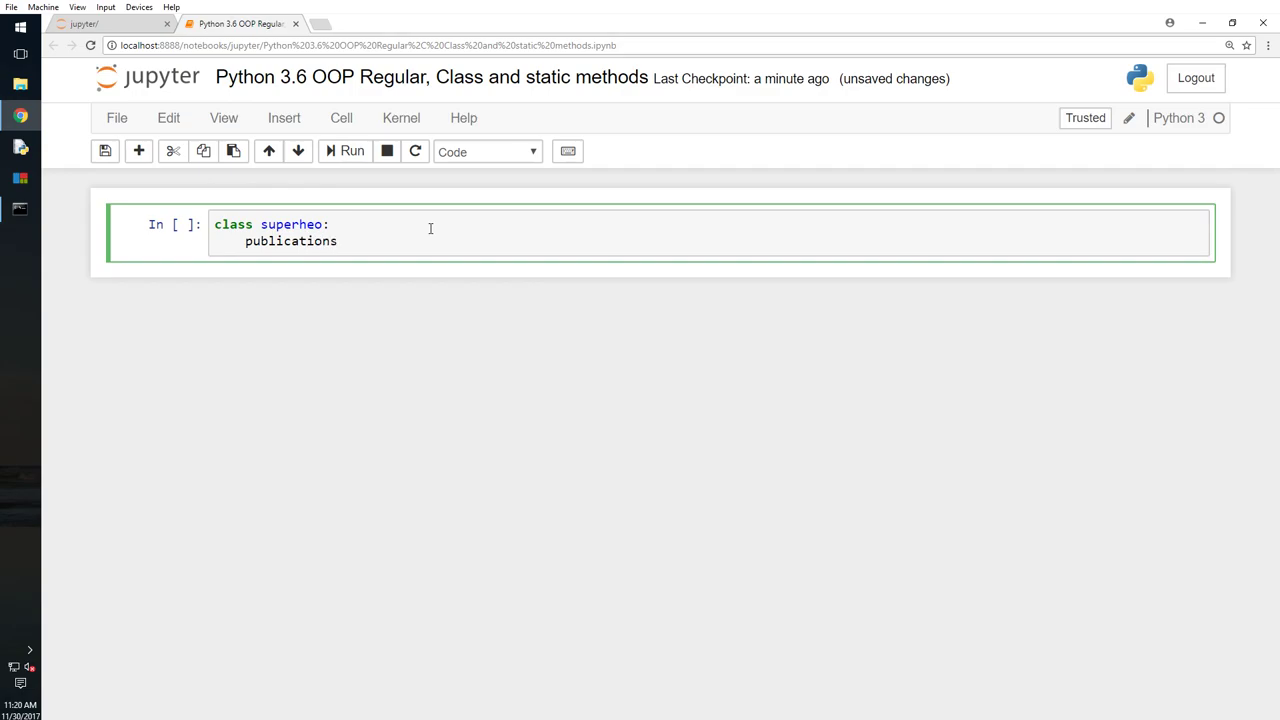
pyautogui.write('=')
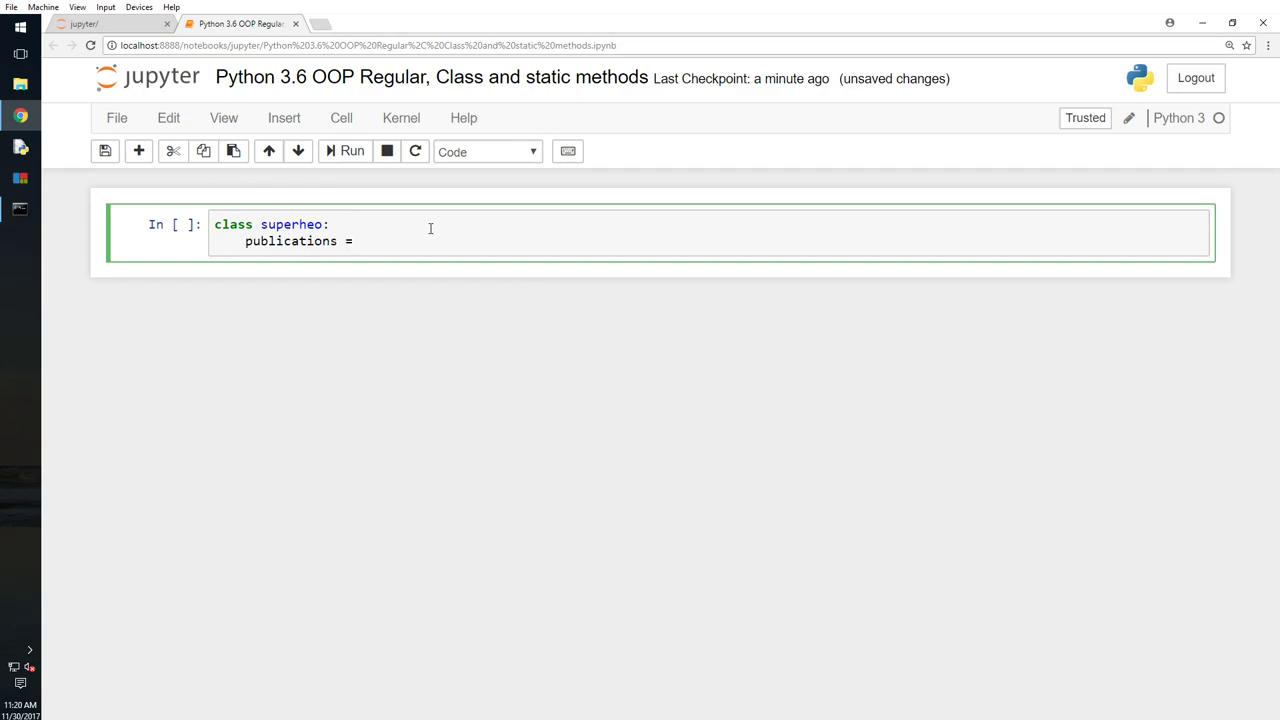
pyautogui.write("'DC'")
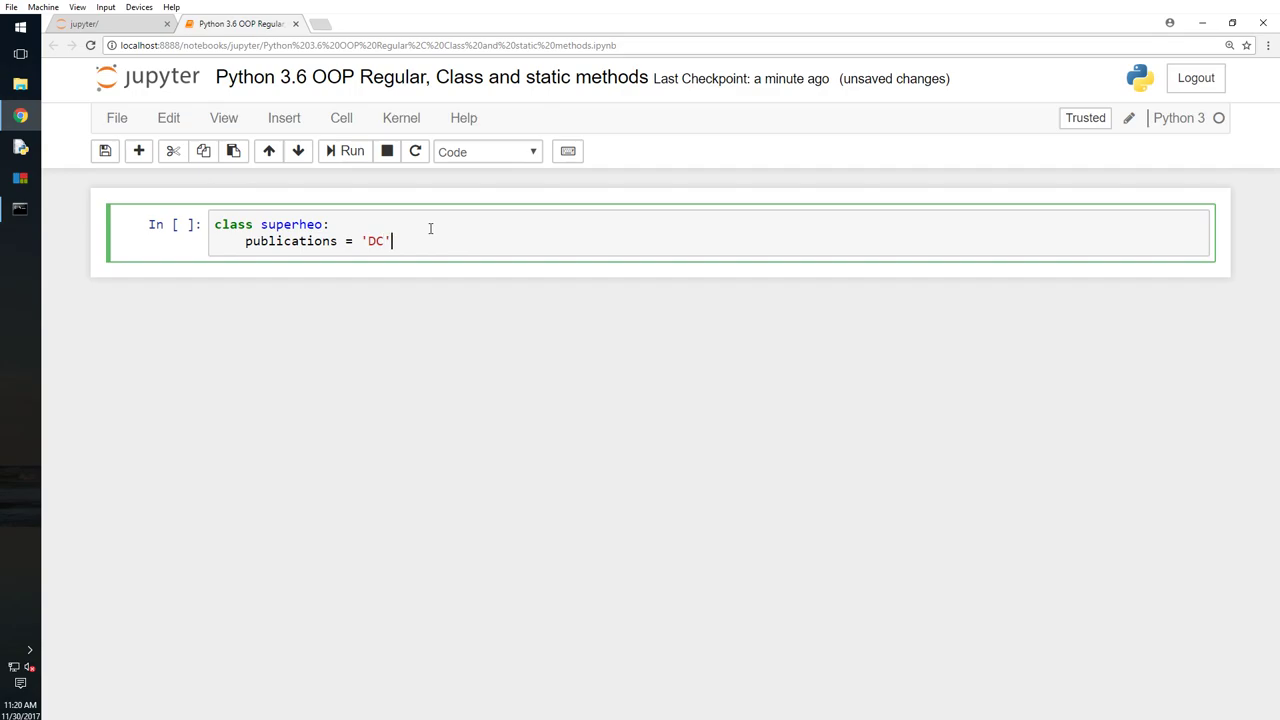
# Step: Add the __init__(self, name, power, origin): constructor signature
pyautogui.press('enter')
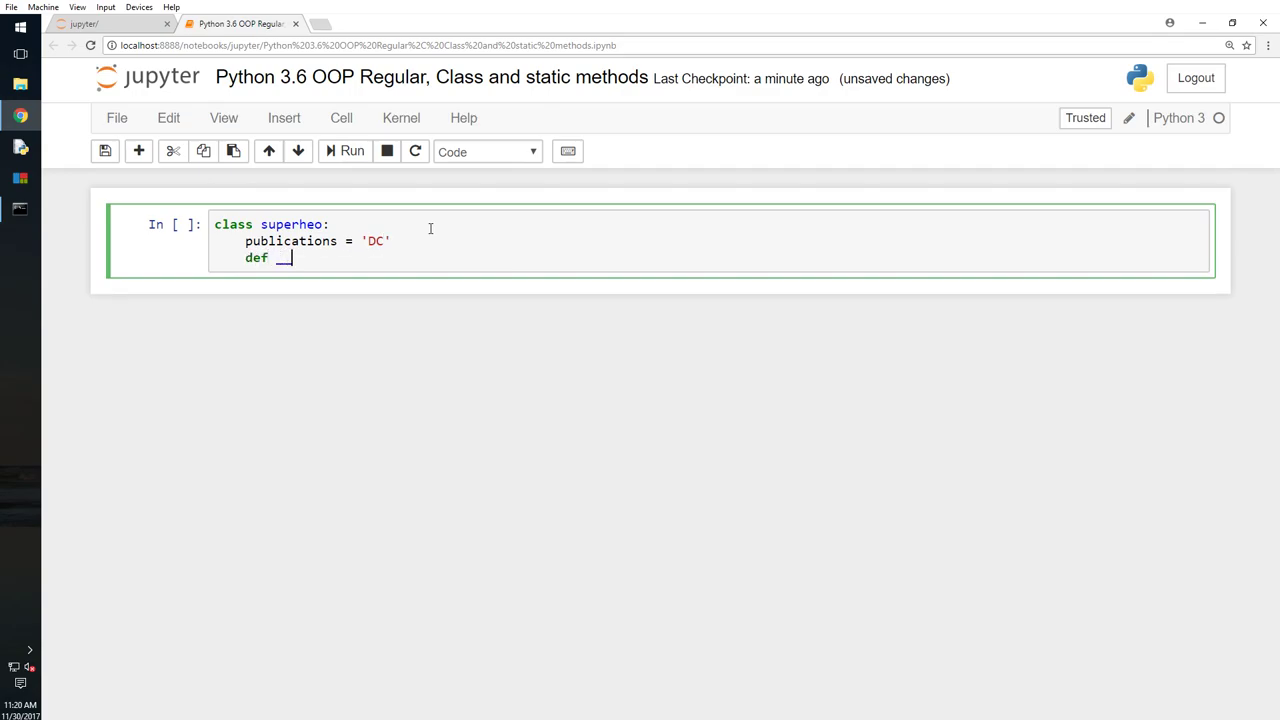
pyautogui.write('__init')
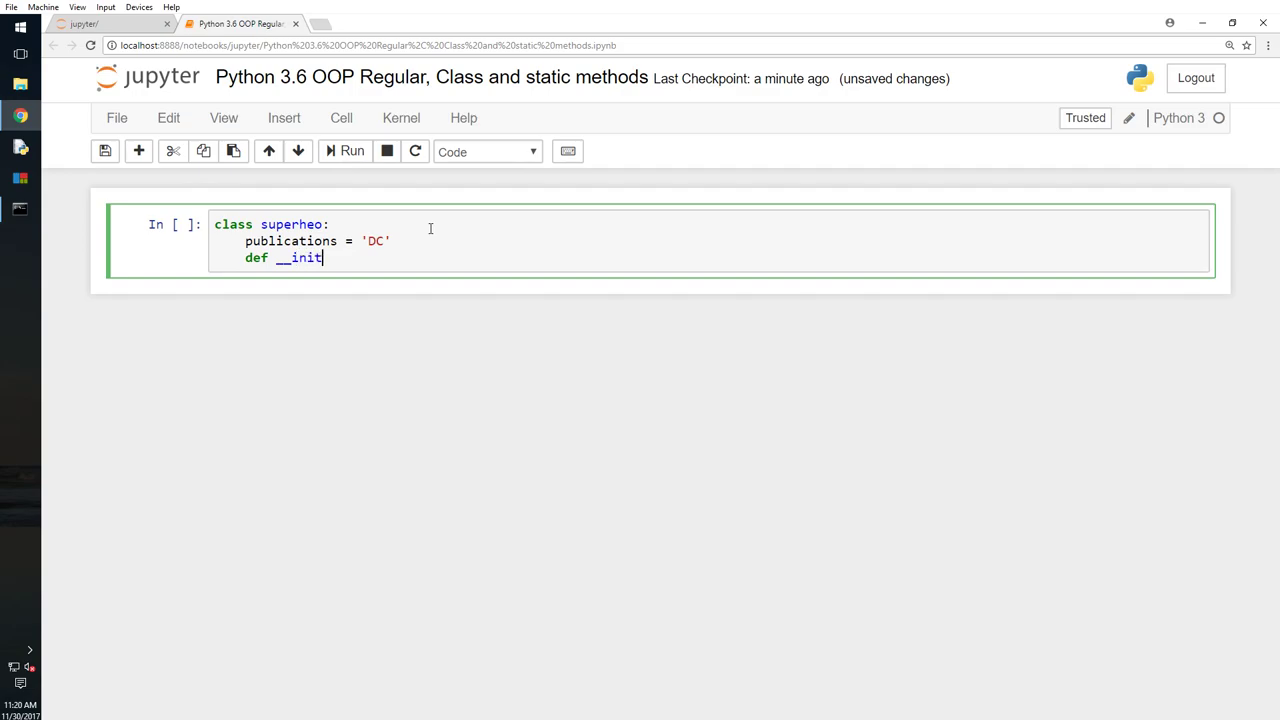
pyautogui.write('()')
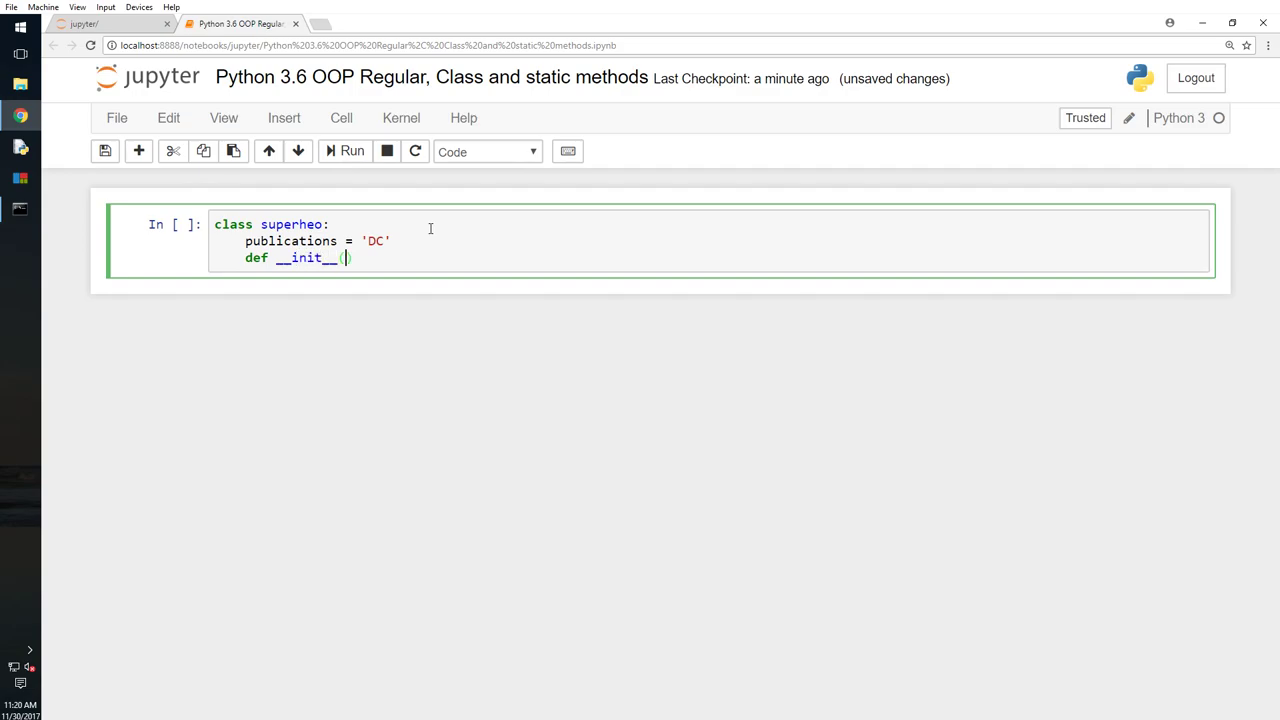
pyautogui.write('self')
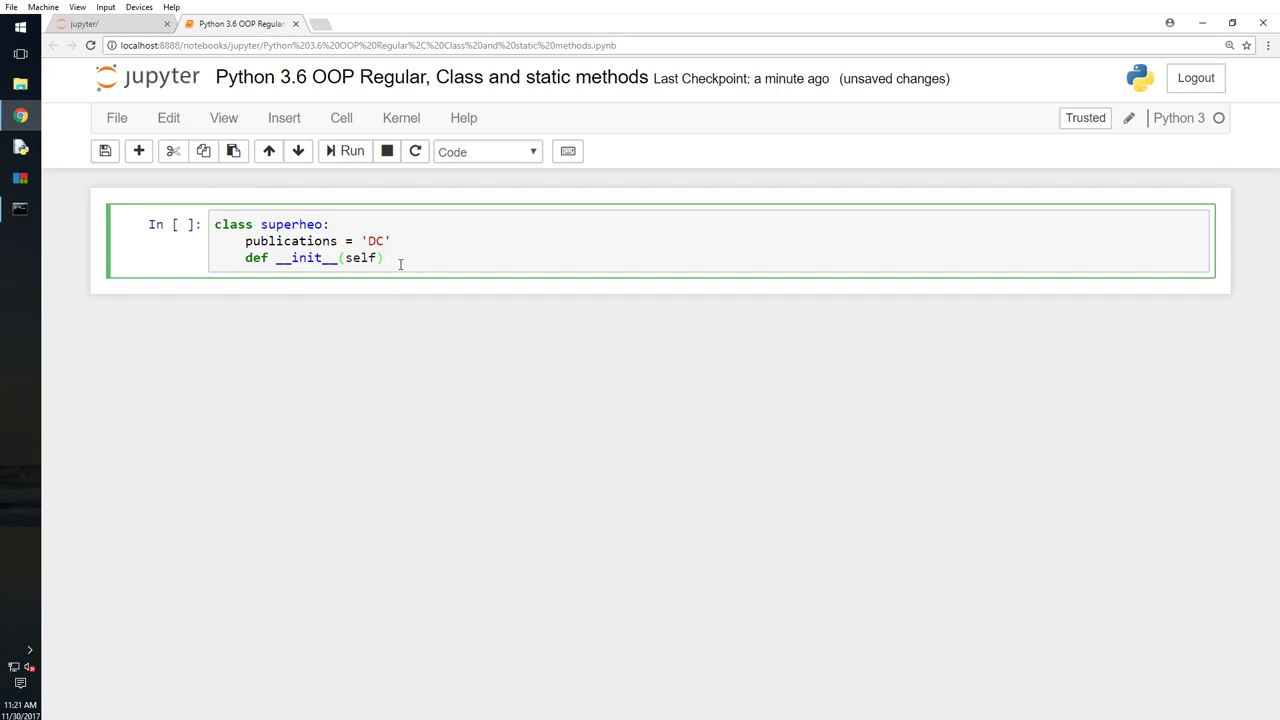
pyautogui.write(', name')
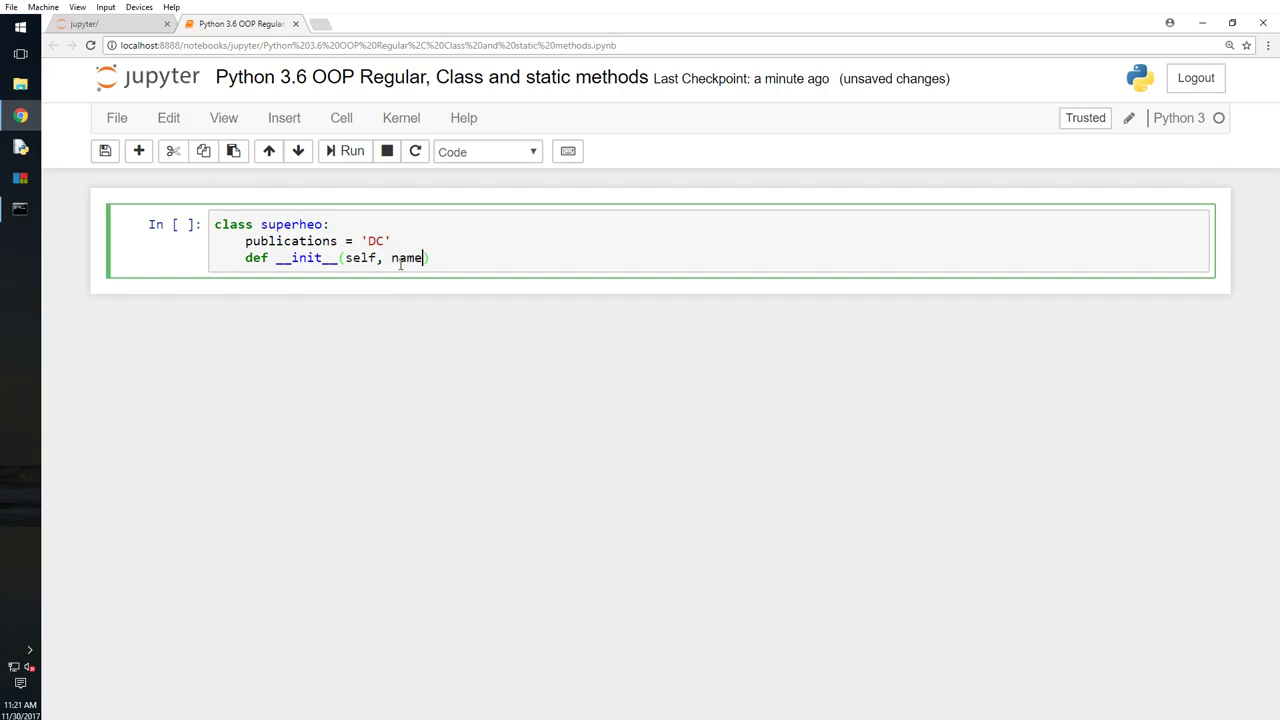
pyautogui.write(', po')
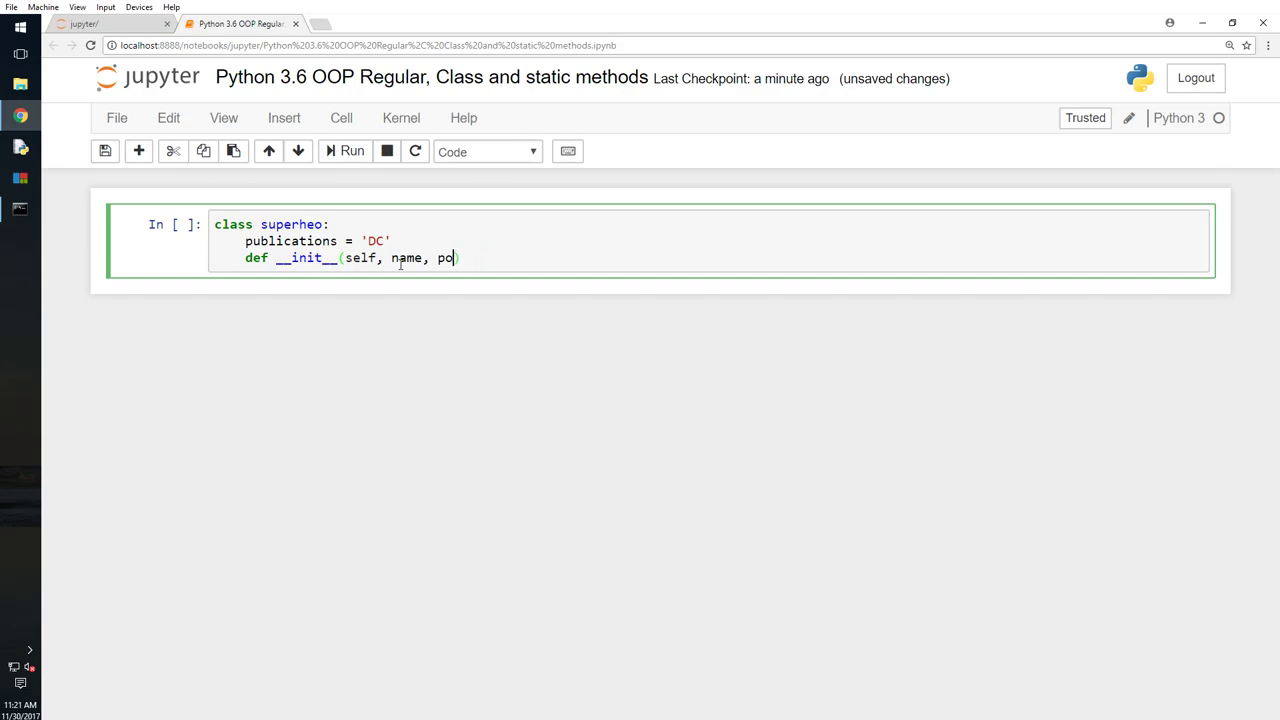
pyautogui.write('wer, orig')
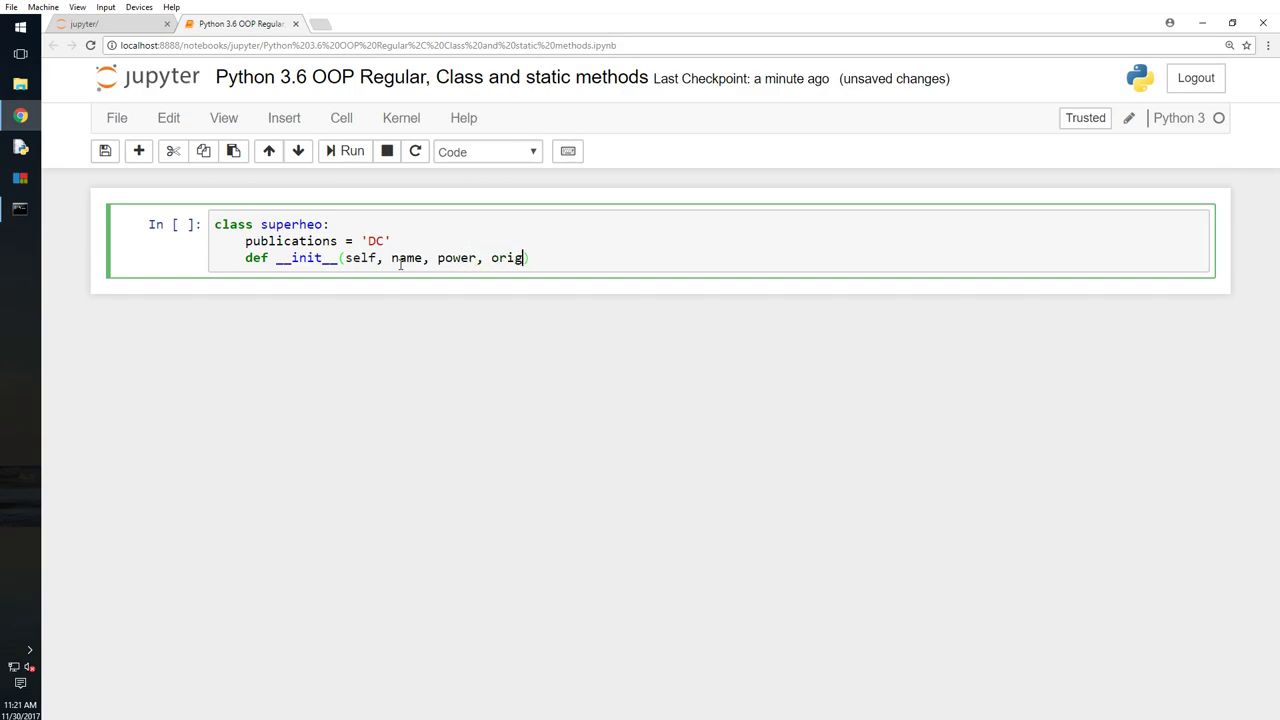
pyautogui.write('in)')
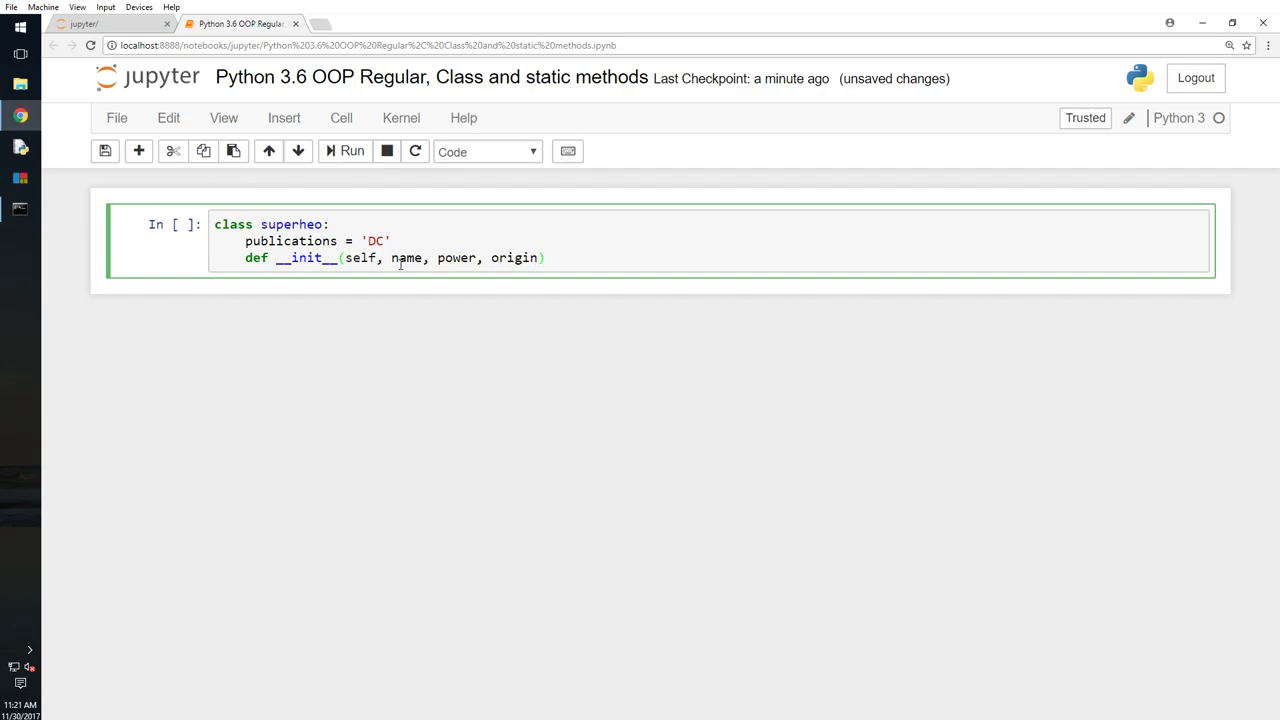
pyautogui.write(':')
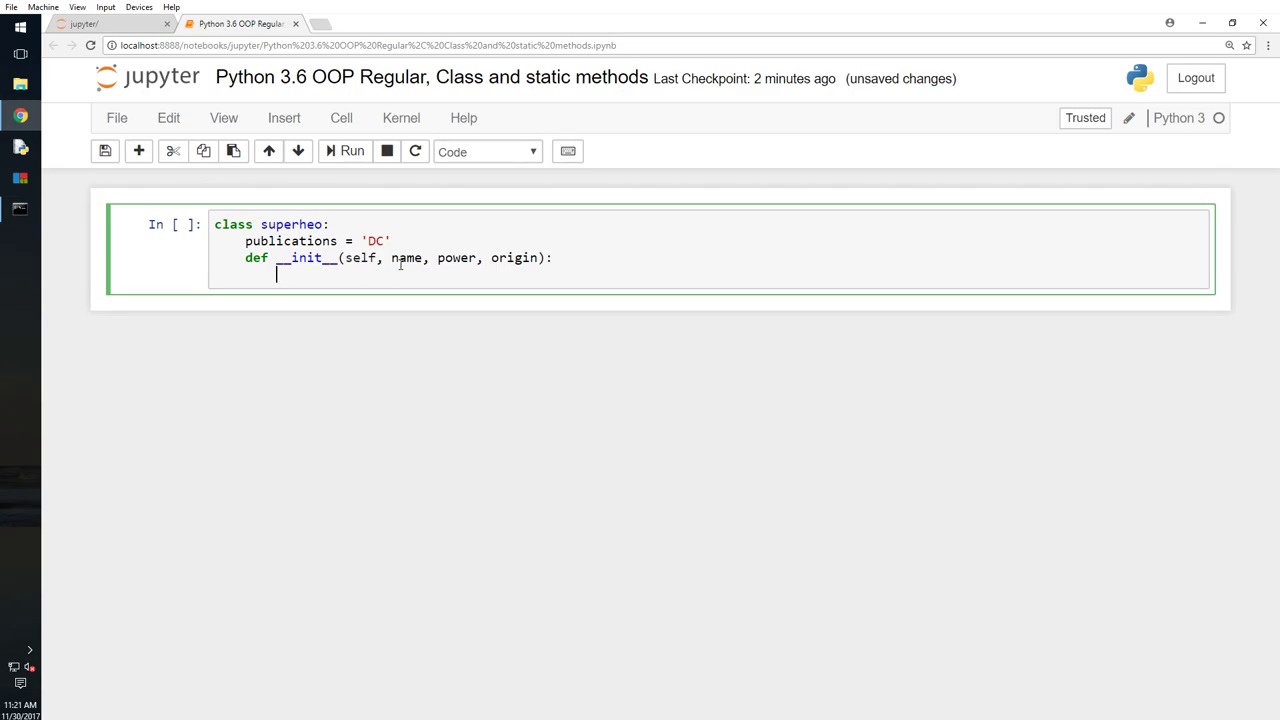
# Step: Assign self.name = name and self.power = power in the constructor body
pyautogui.moveTo(392, 256); pyautogui.dragTo(536, 256)
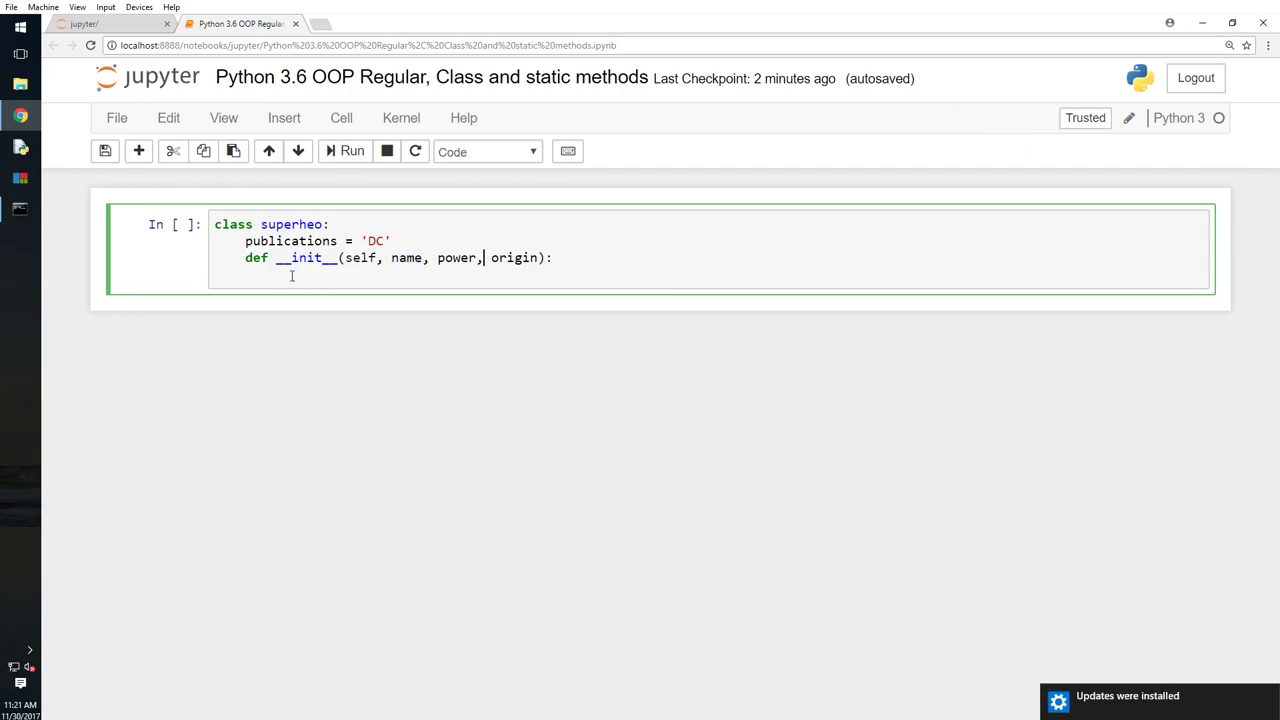
pyautogui.write('self.')
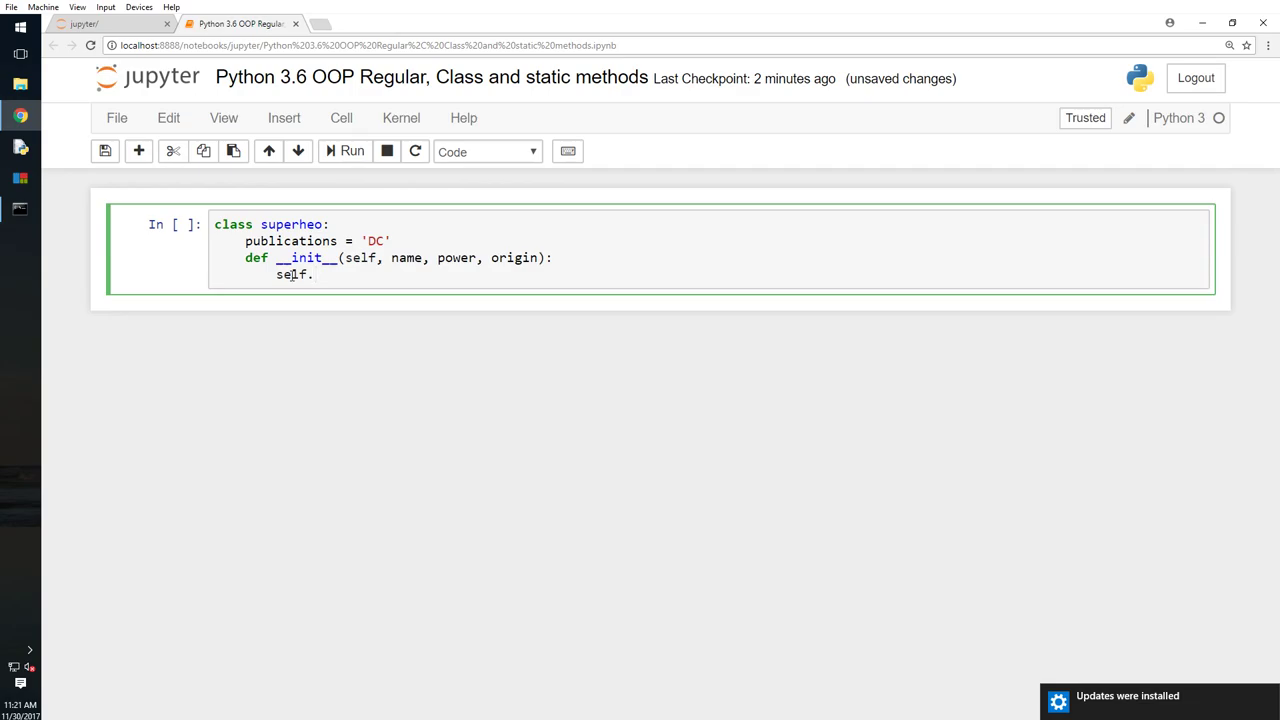
pyautogui.write('name = n')
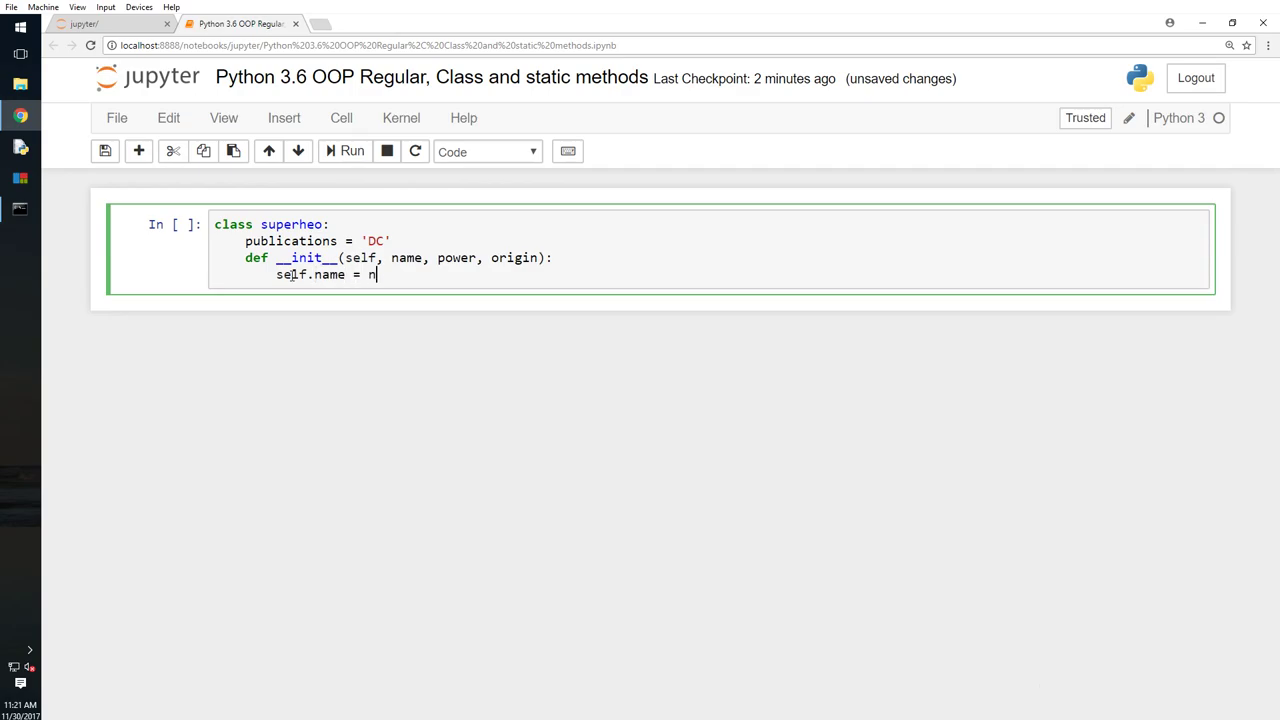
pyautogui.write('ame')
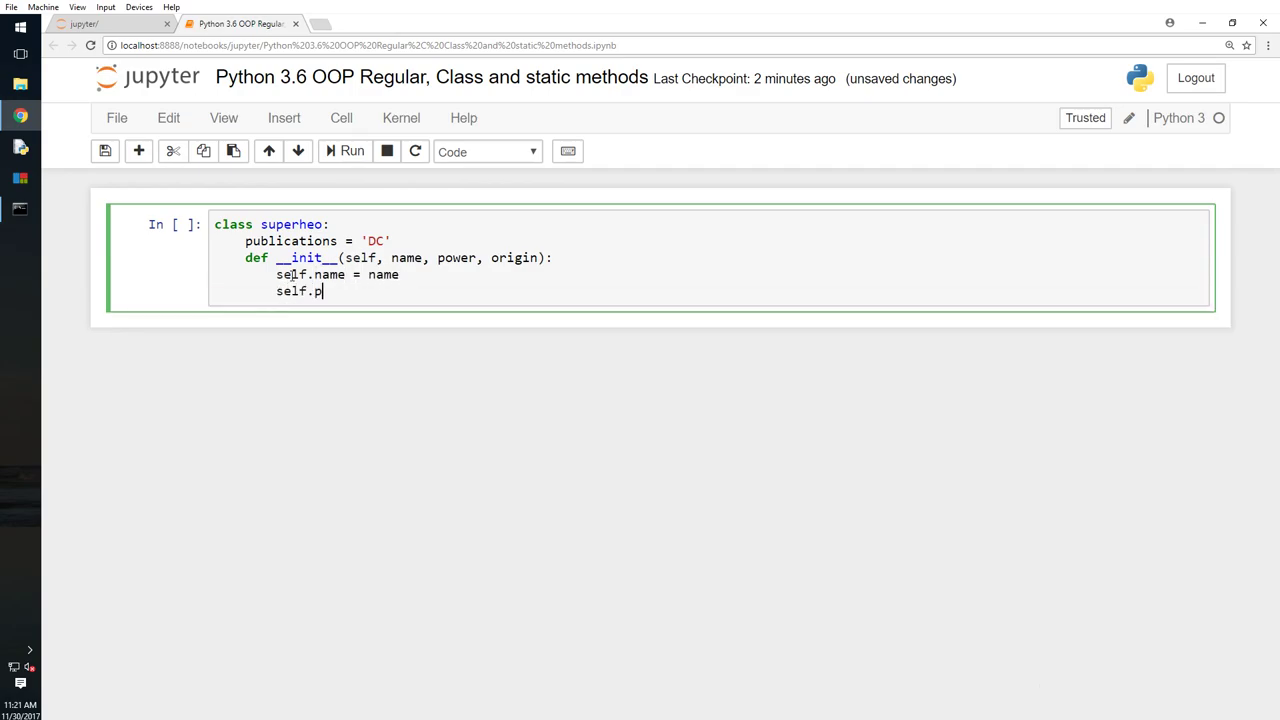
pyautogui.write('ower =')
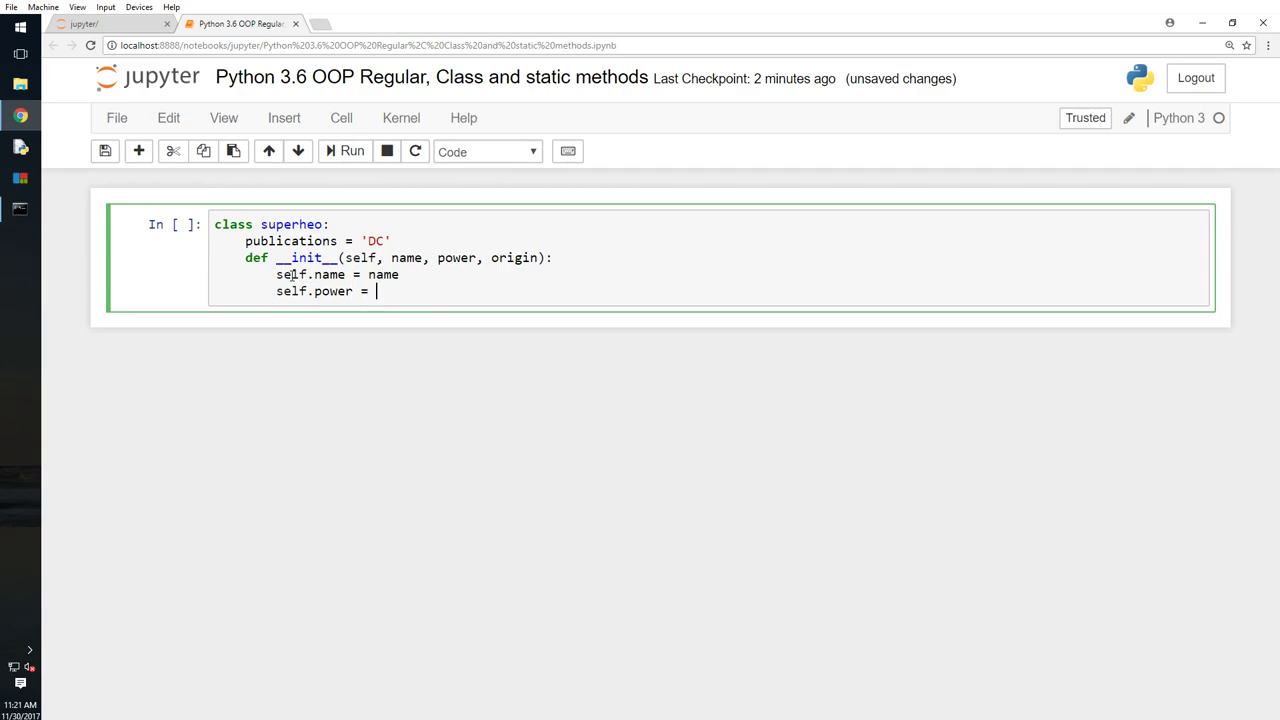
pyautogui.write('power')
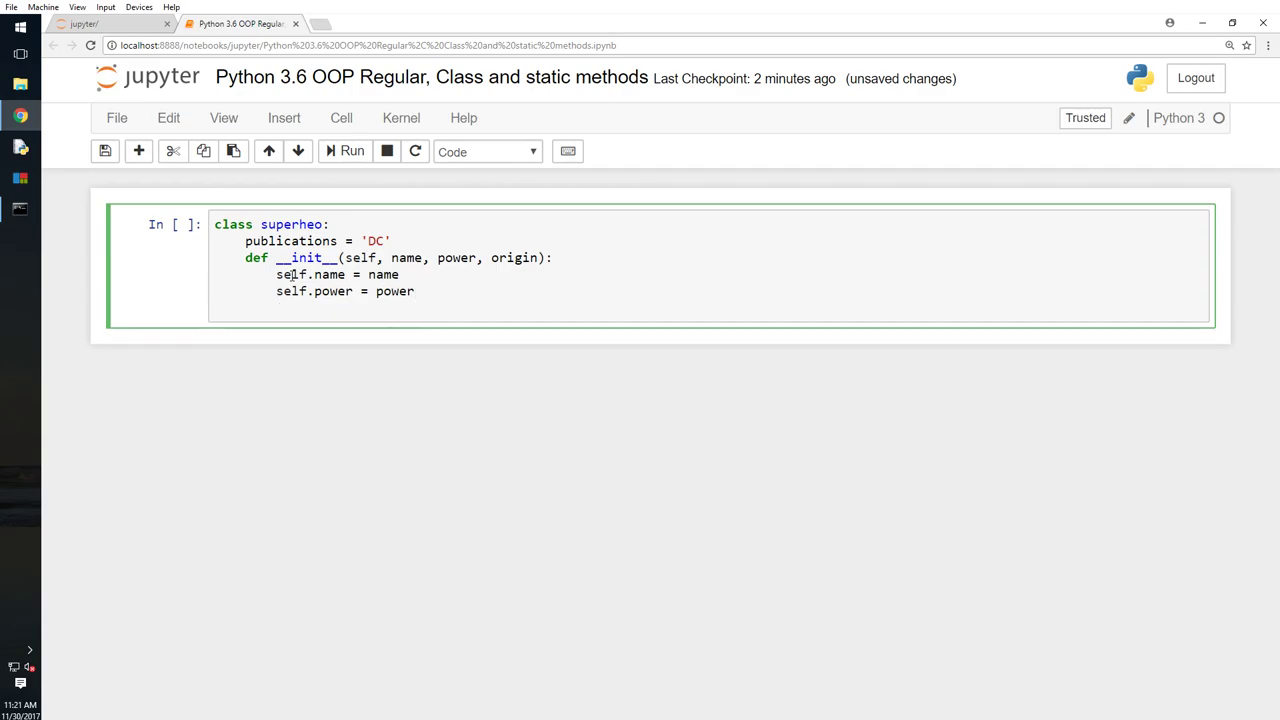
# Step: Assign self.origin = origin and start a new def line below the constructor
pyautogui.press('enter')
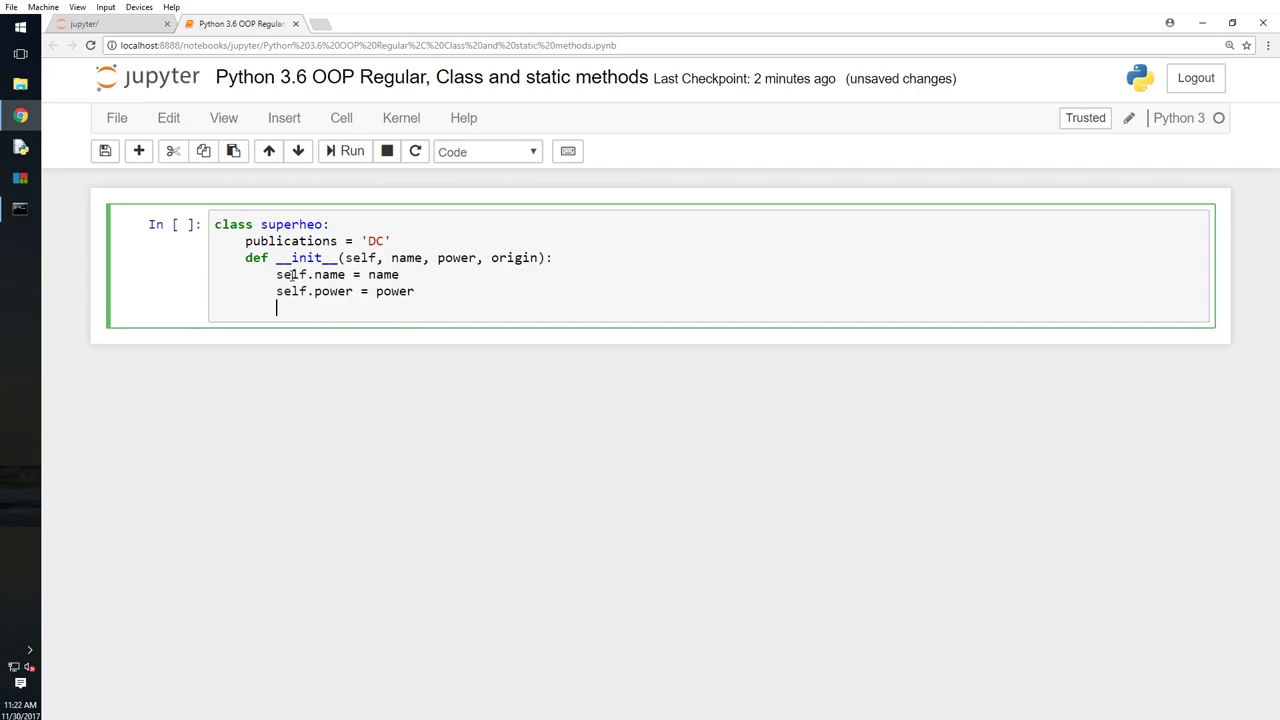
pyautogui.write('s')
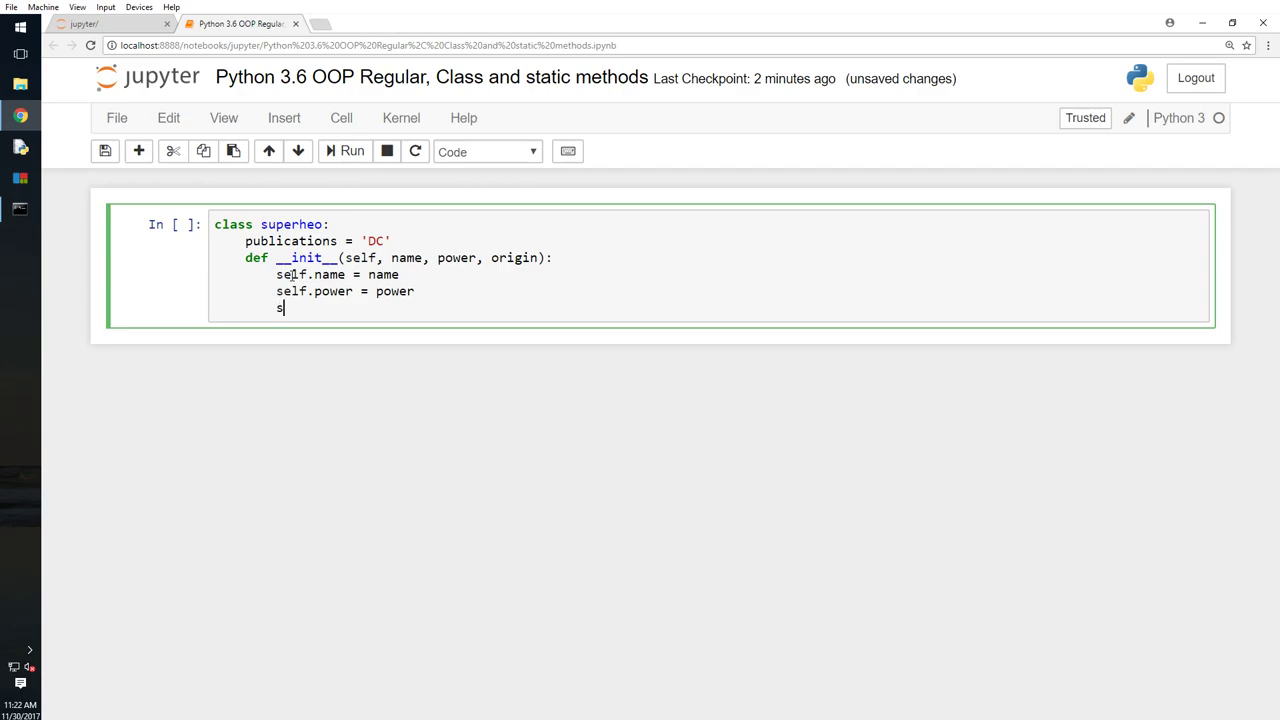
pyautogui.write('lf.or')
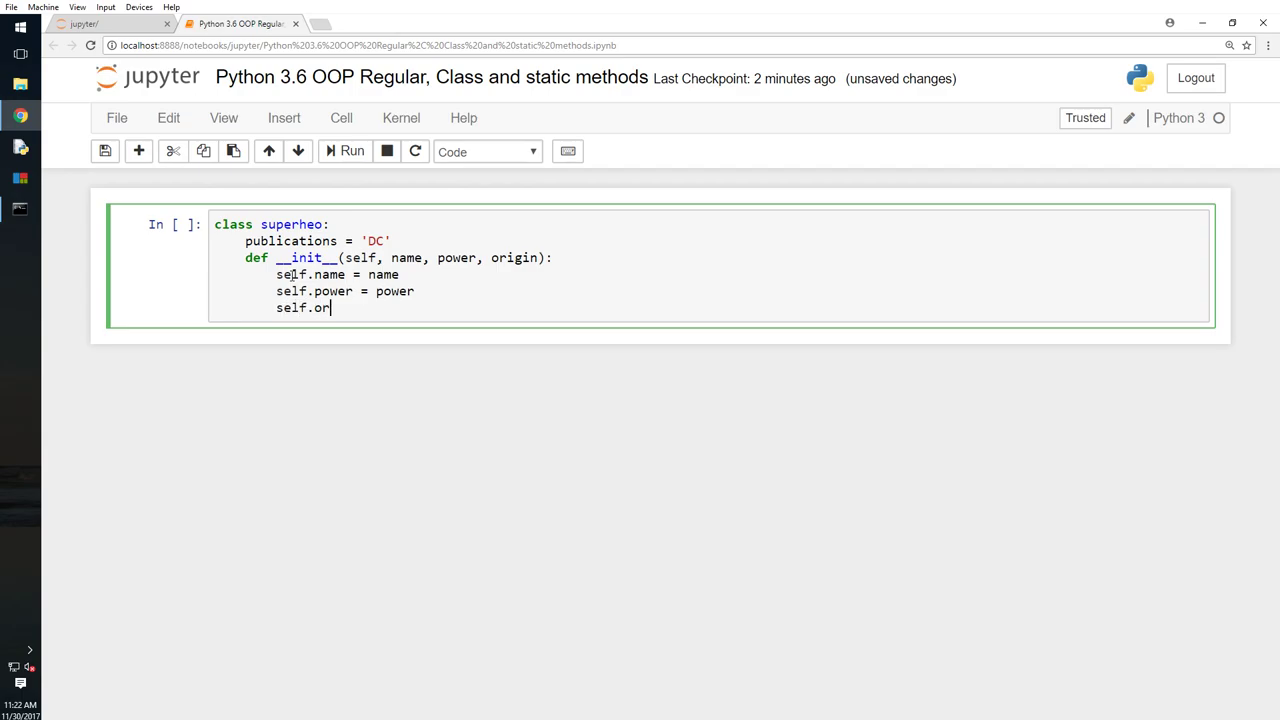
pyautogui.write('igin =')
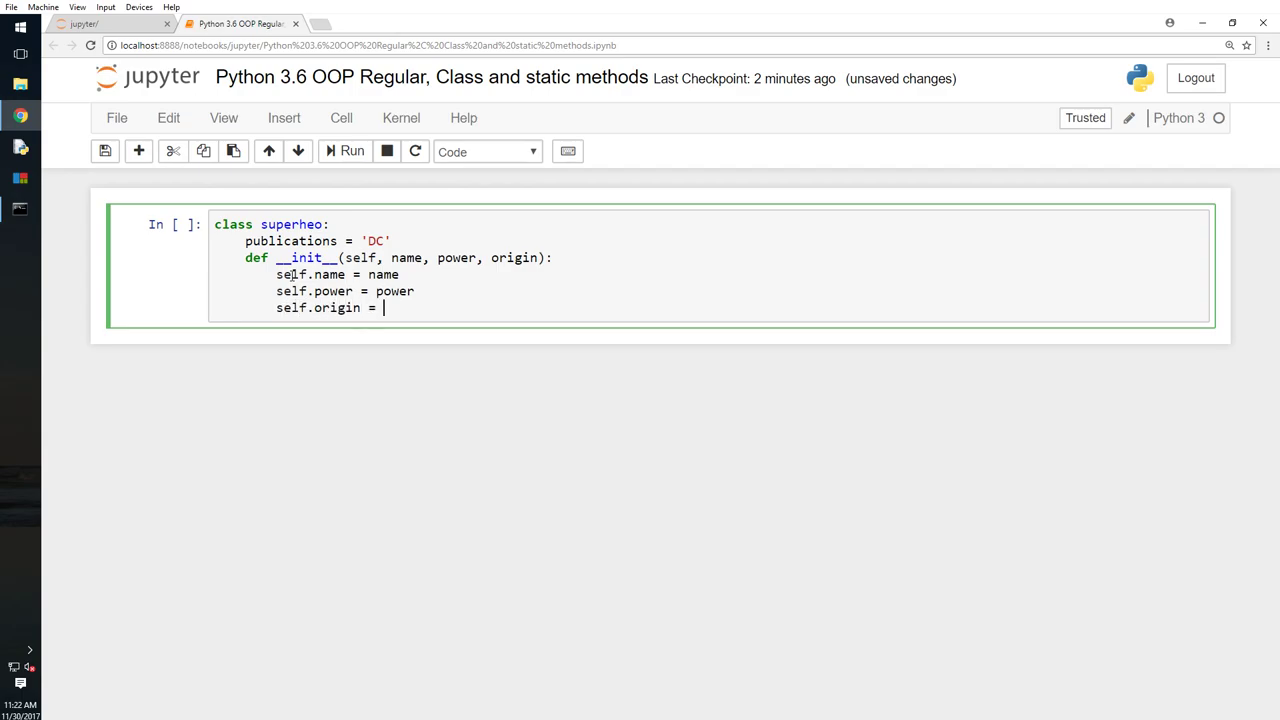
pyautogui.write('origin')
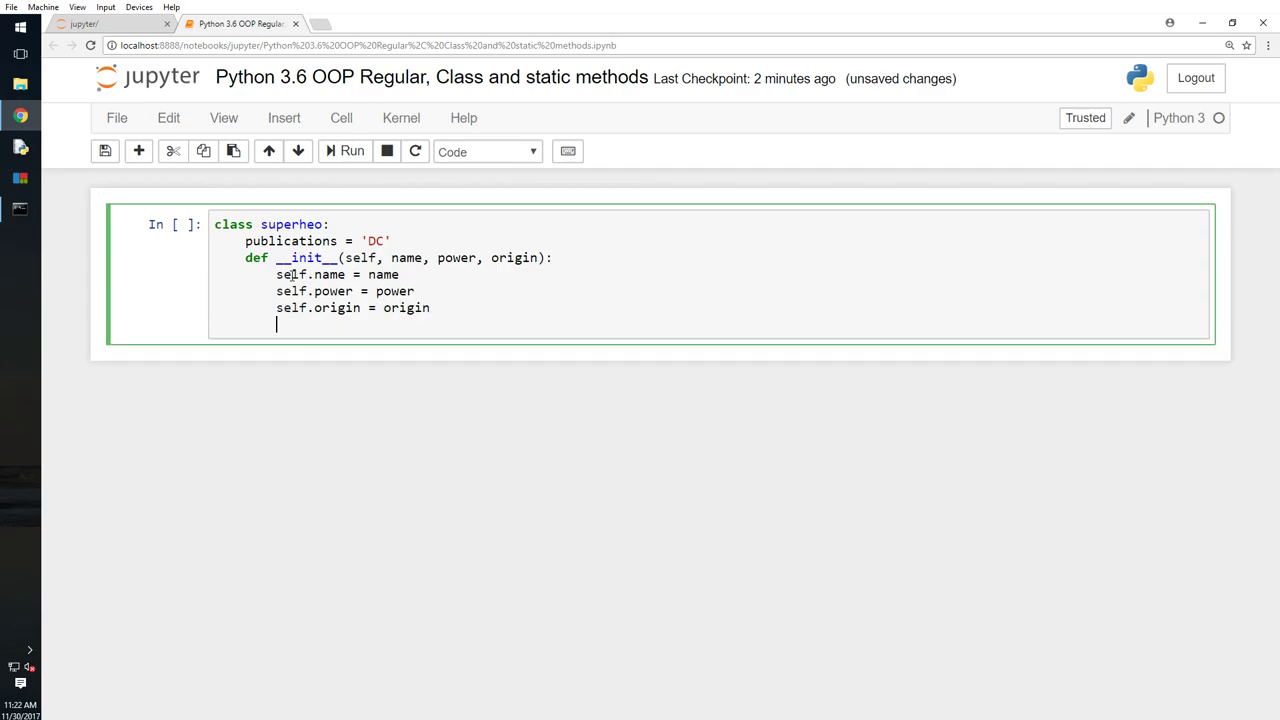
pyautogui.press('Backspace')
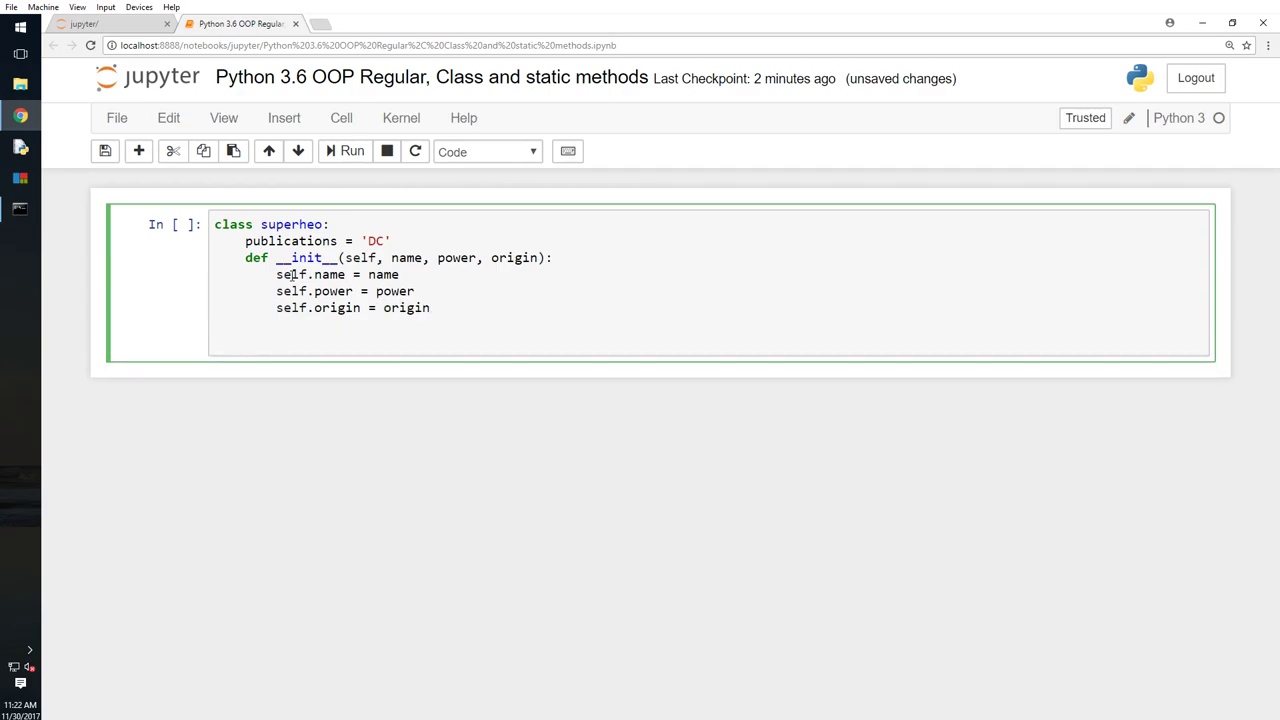
pyautogui.write('def')
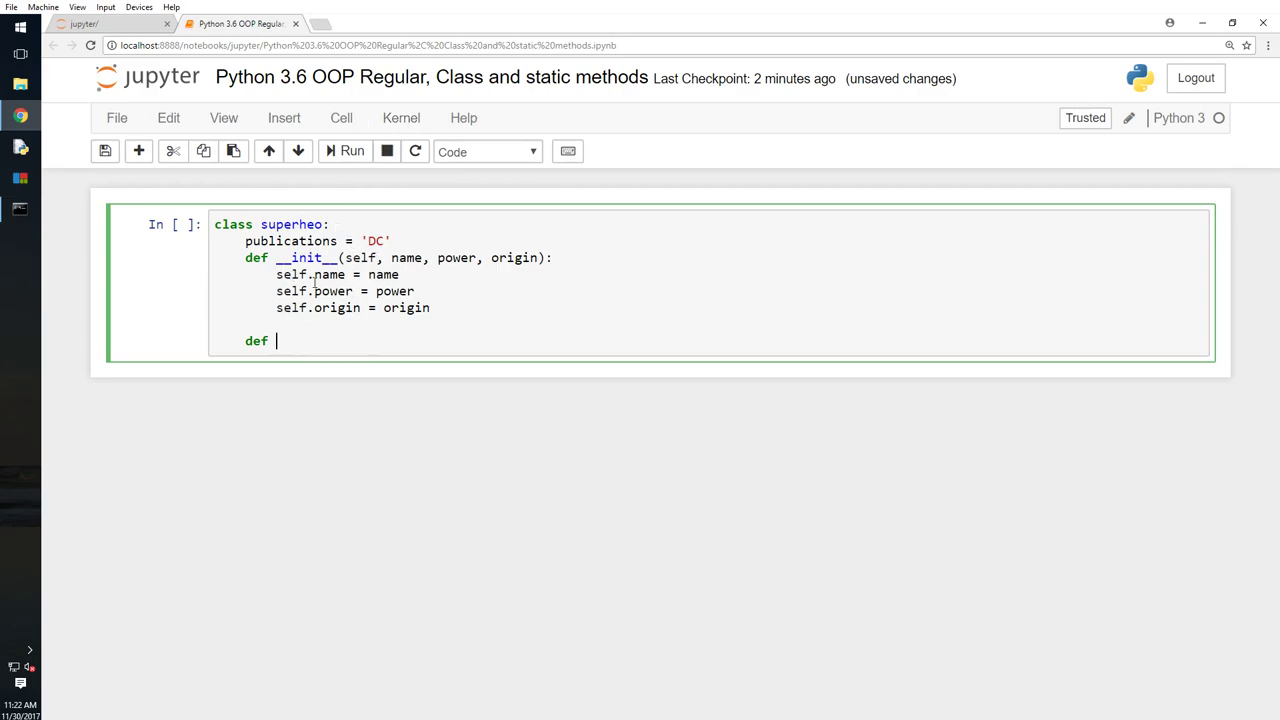
# Step: Define regualrMethod(self) with a return statement
pyautogui.moveTo(276, 274); pyautogui.dragTo(432, 308)
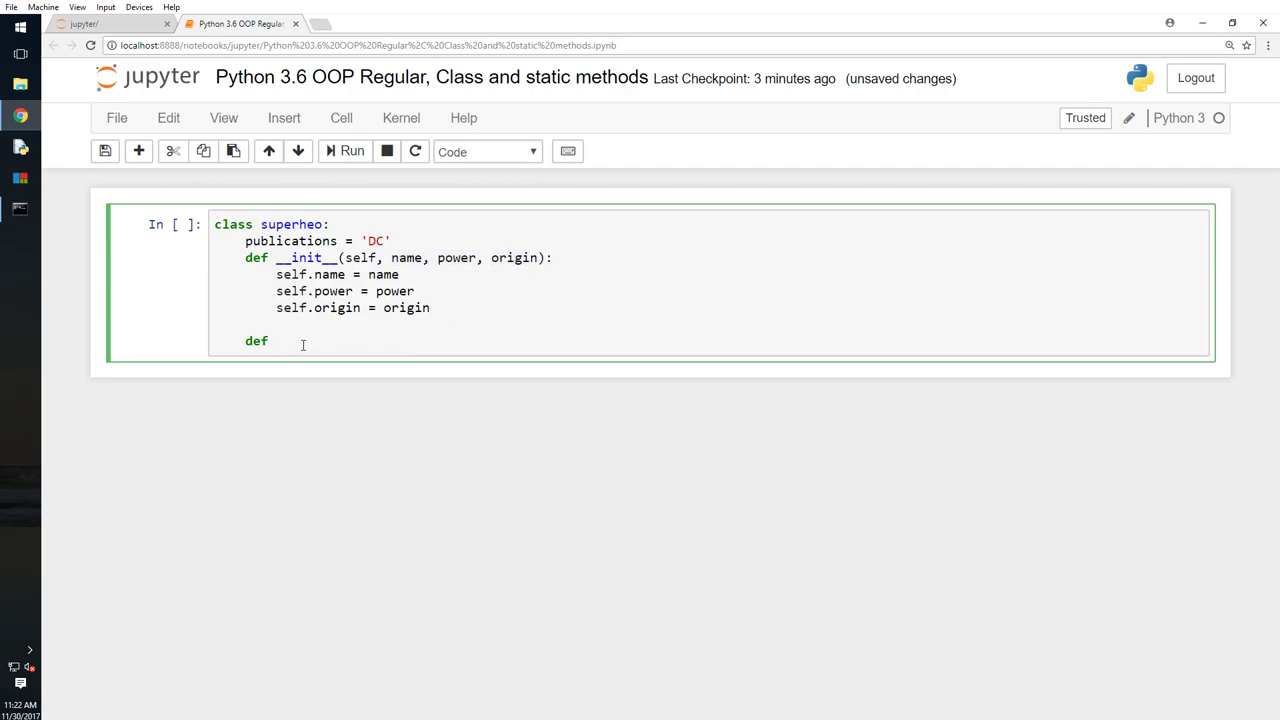
pyautogui.write('regu')
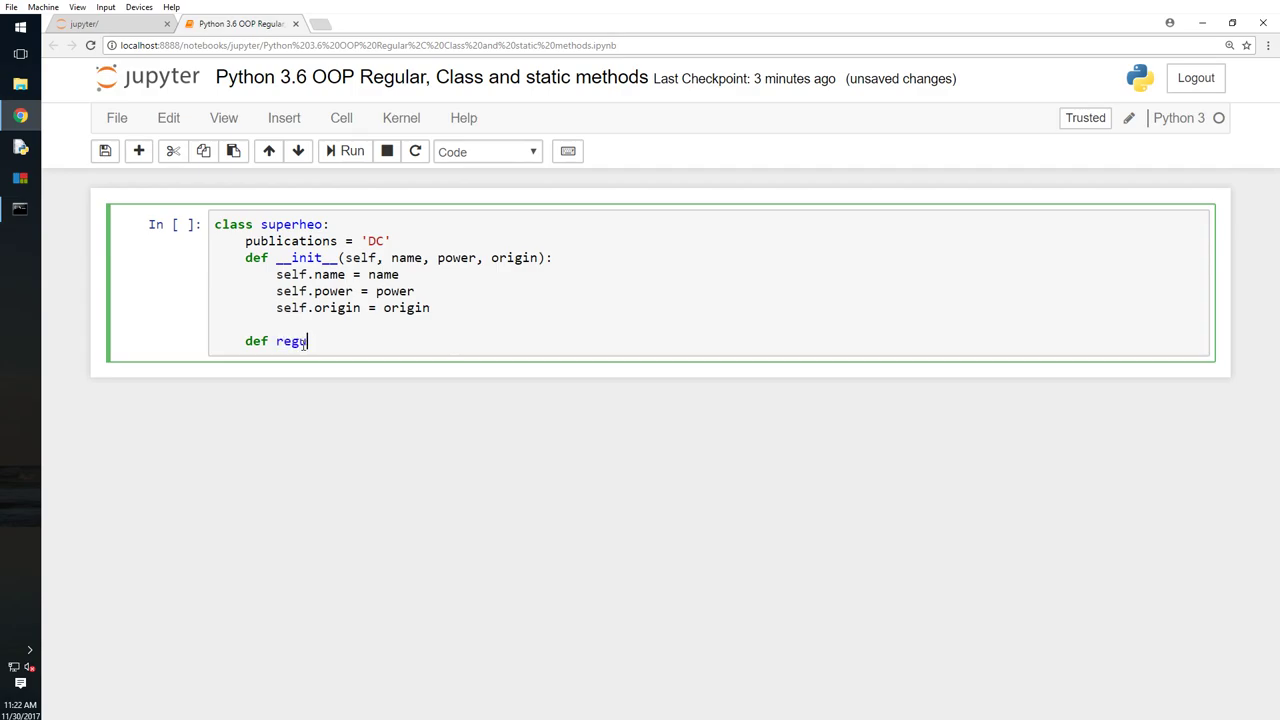
pyautogui.write('alrM')
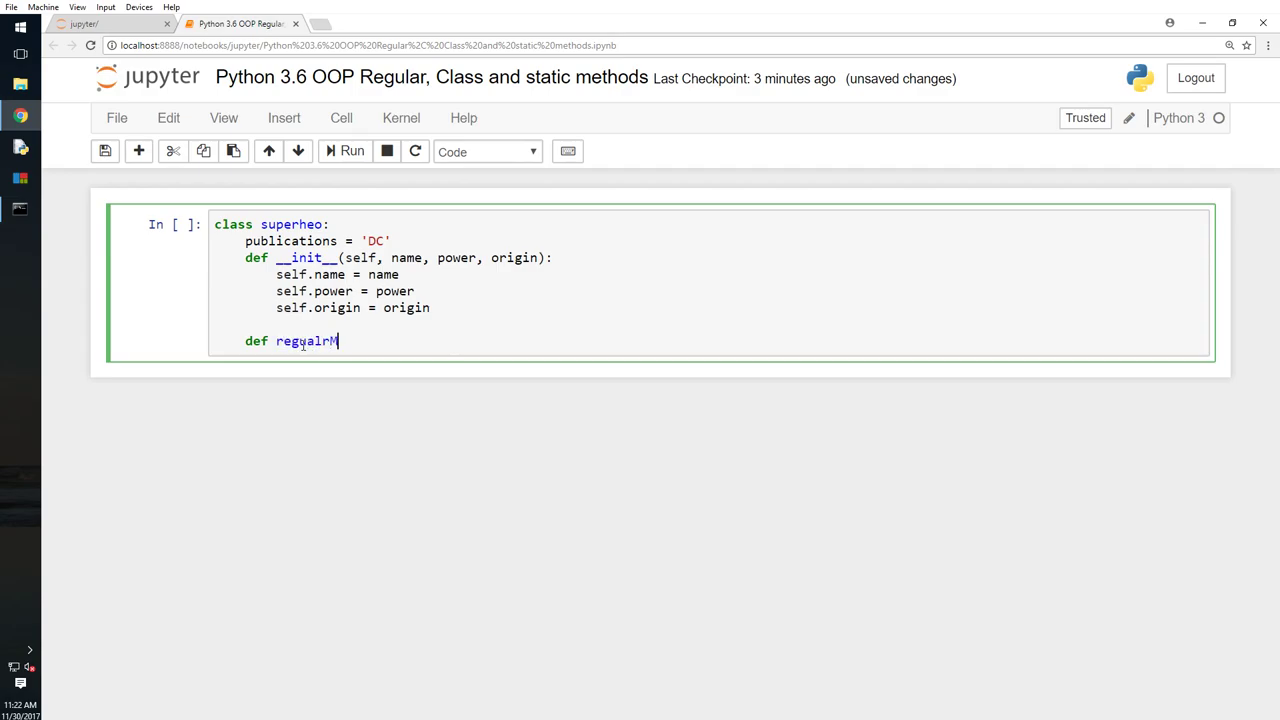
pyautogui.write('ethod(self):')
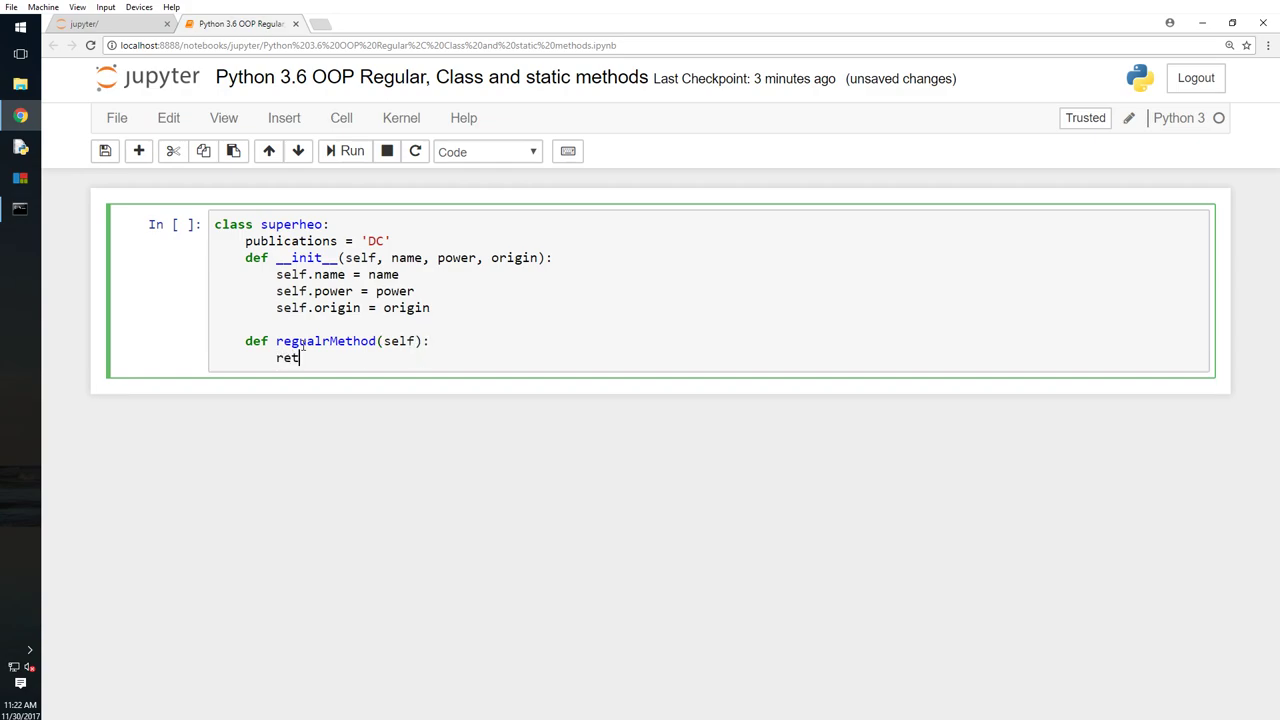
pyautogui.write("urn ('")
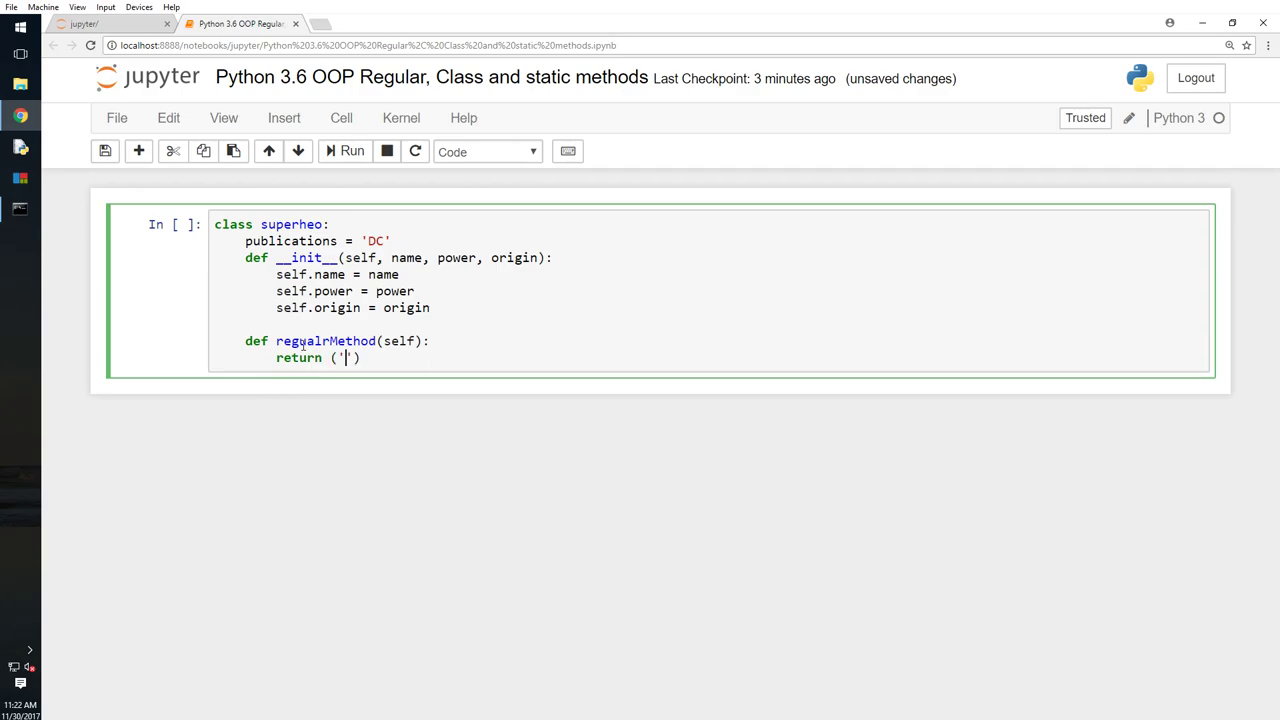
# Step: Write the format string 'name:{}; superpower:{}; comics:{};'
pyautogui.write('name')
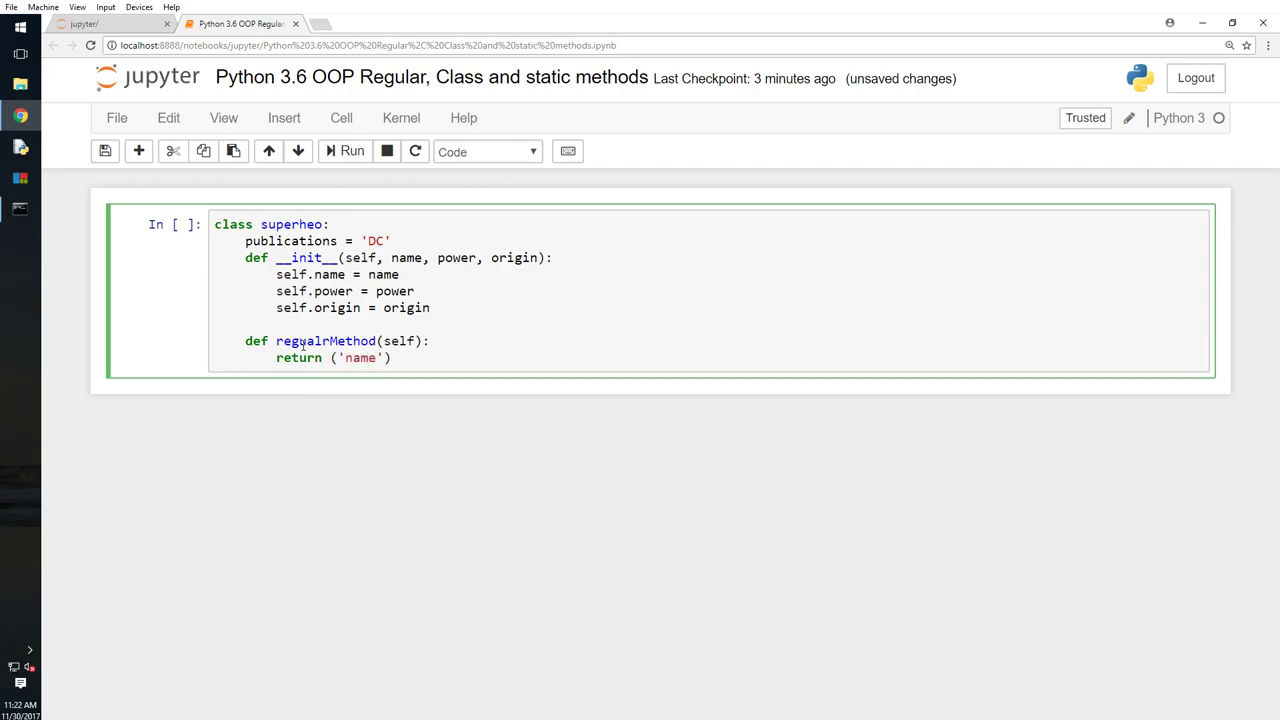
pyautogui.write(':')
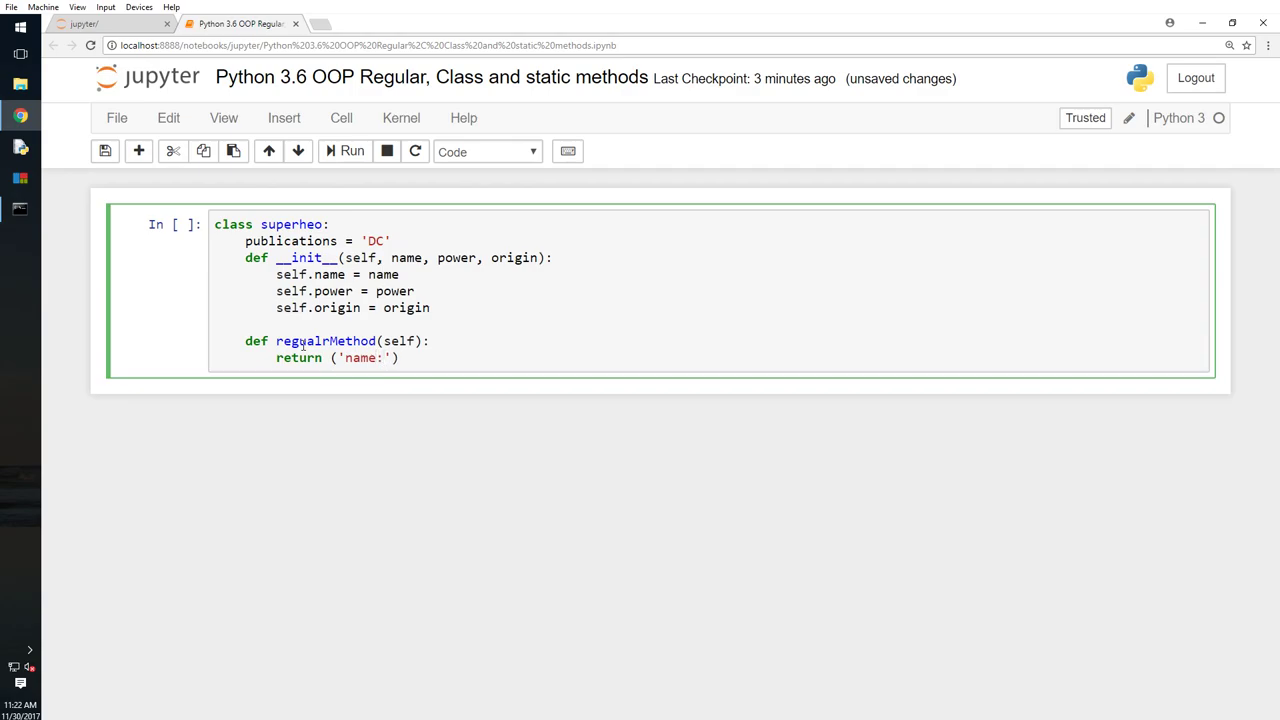
pyautogui.write('{}')
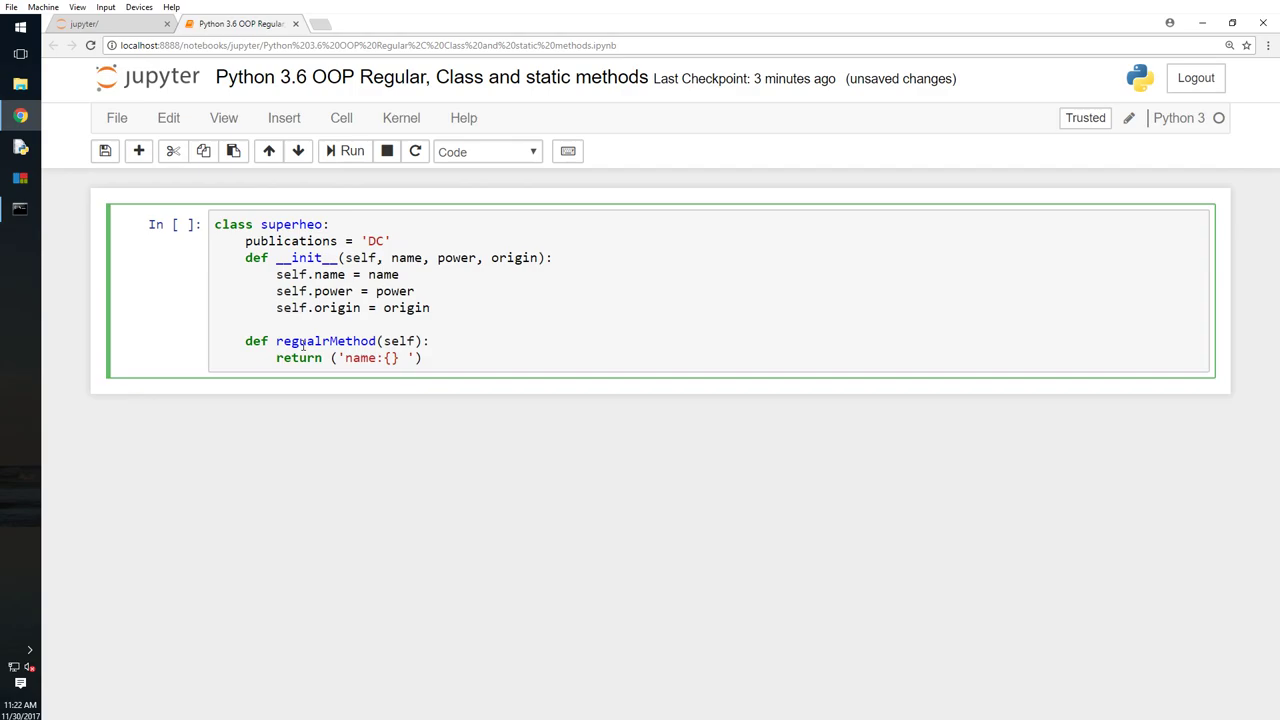
pyautogui.write(';')
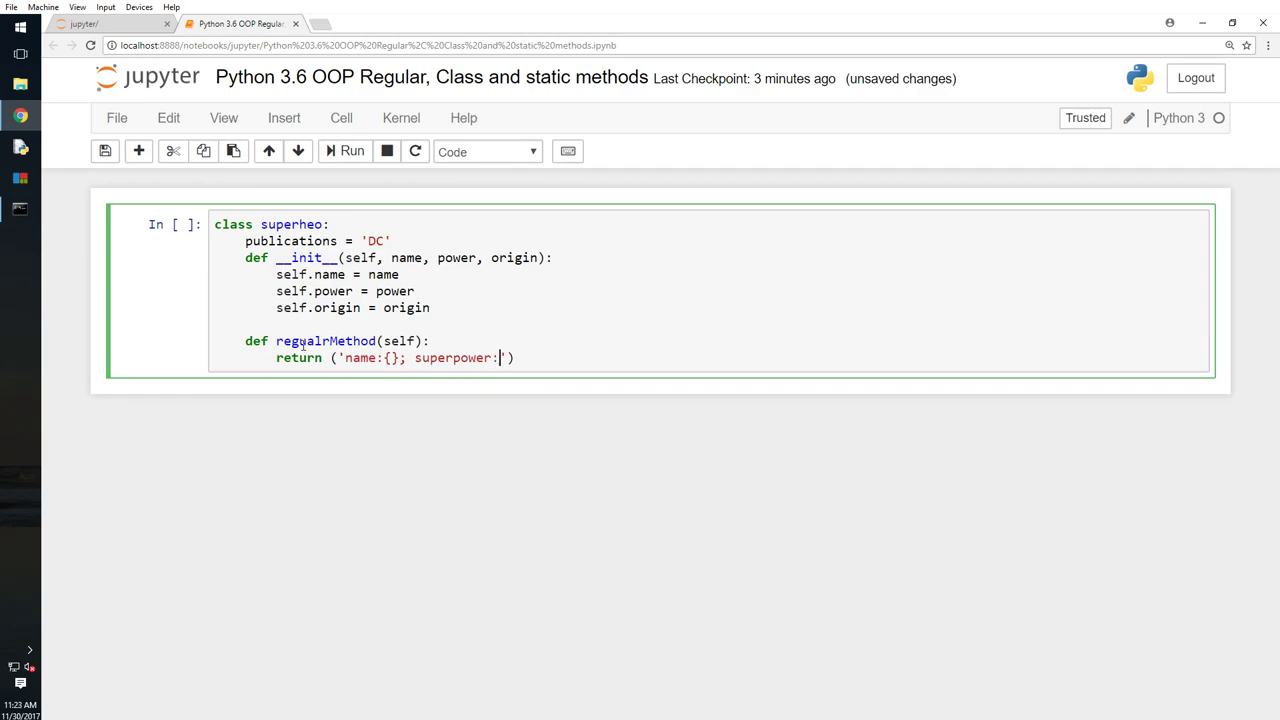
pyautogui.write('{}')
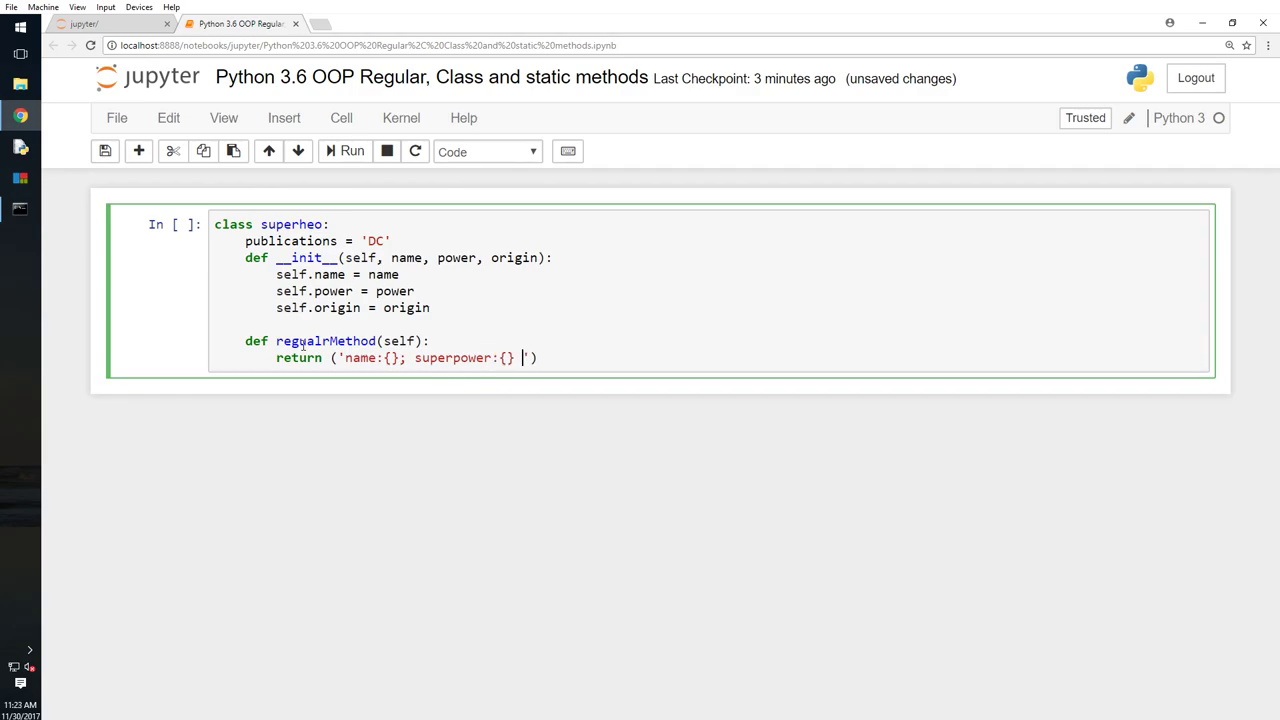
pyautogui.write(';')
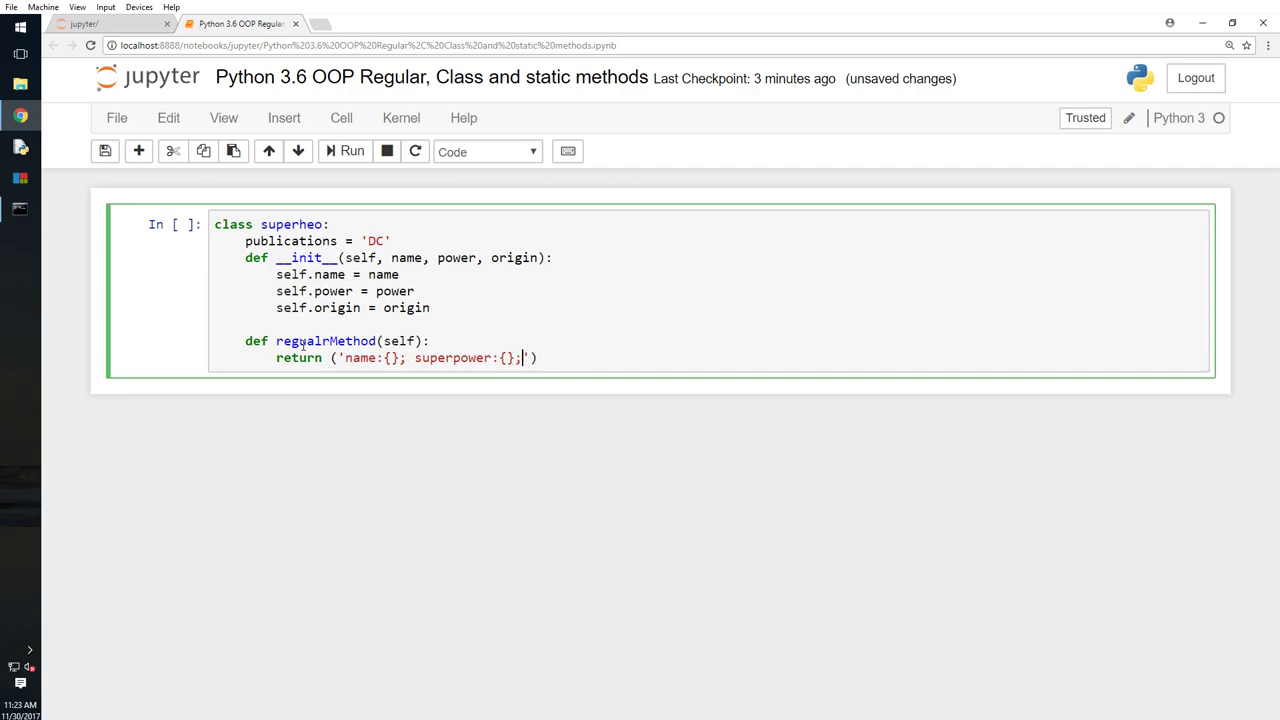
pyautogui.write('comics')
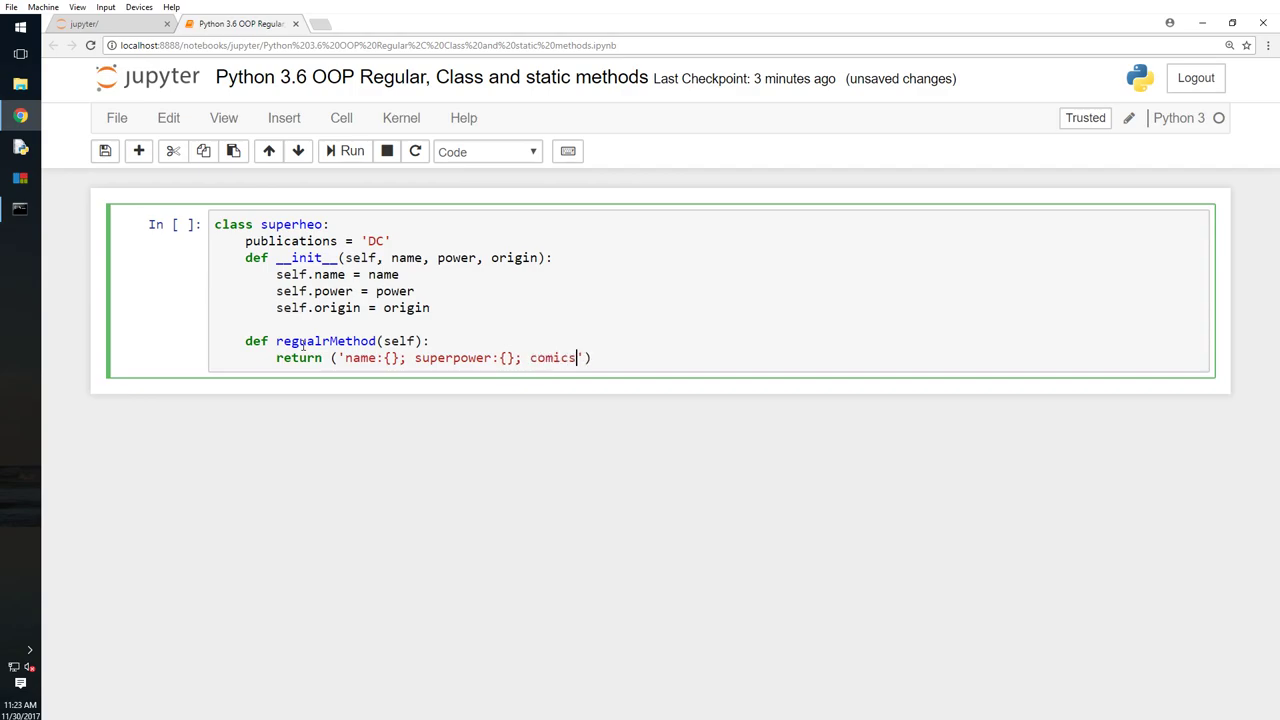
pyautogui.write('{}')
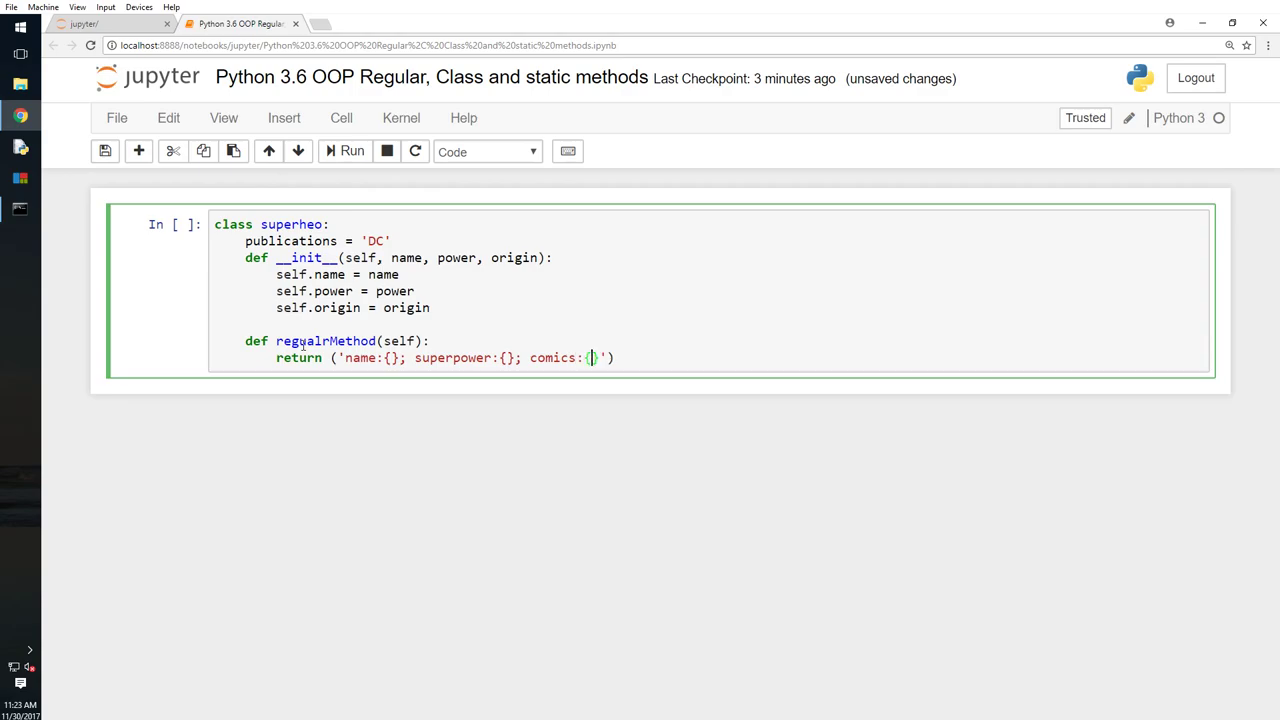
pyautogui.write(';')
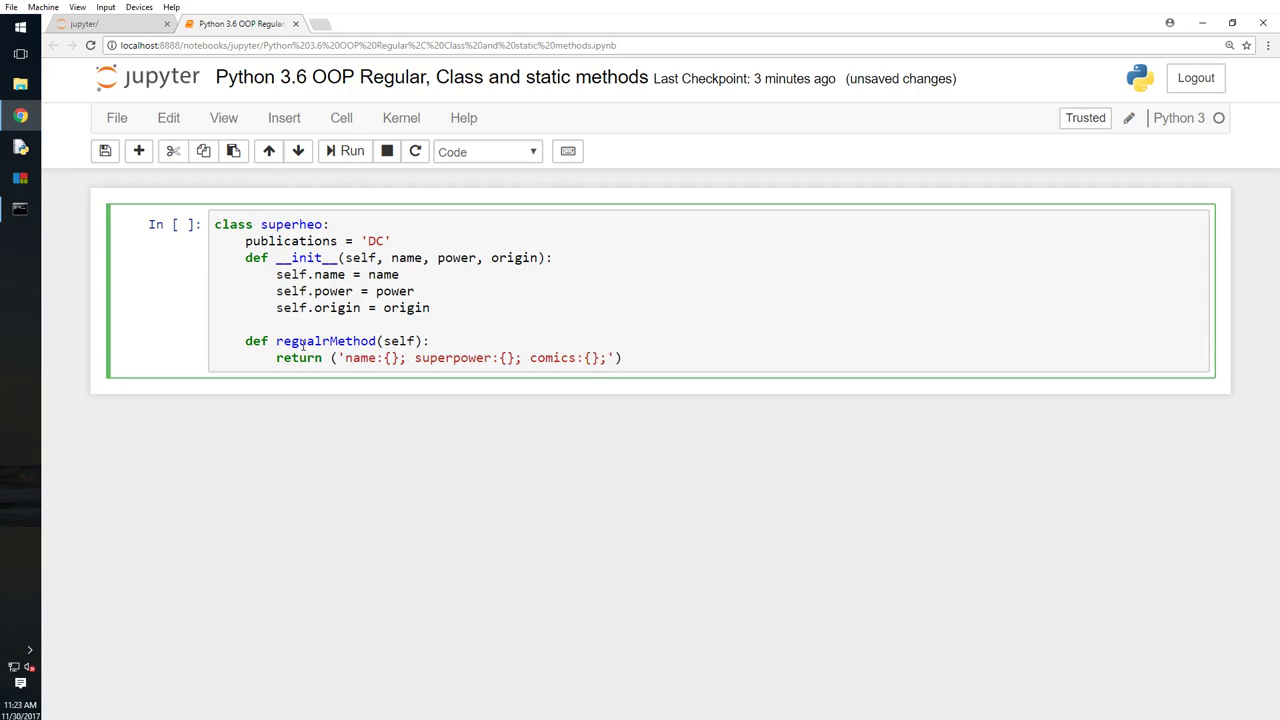
# Step: Format it with self.name, self.power, self.origin and self.publications, then run the cell
pyautogui.write('.')
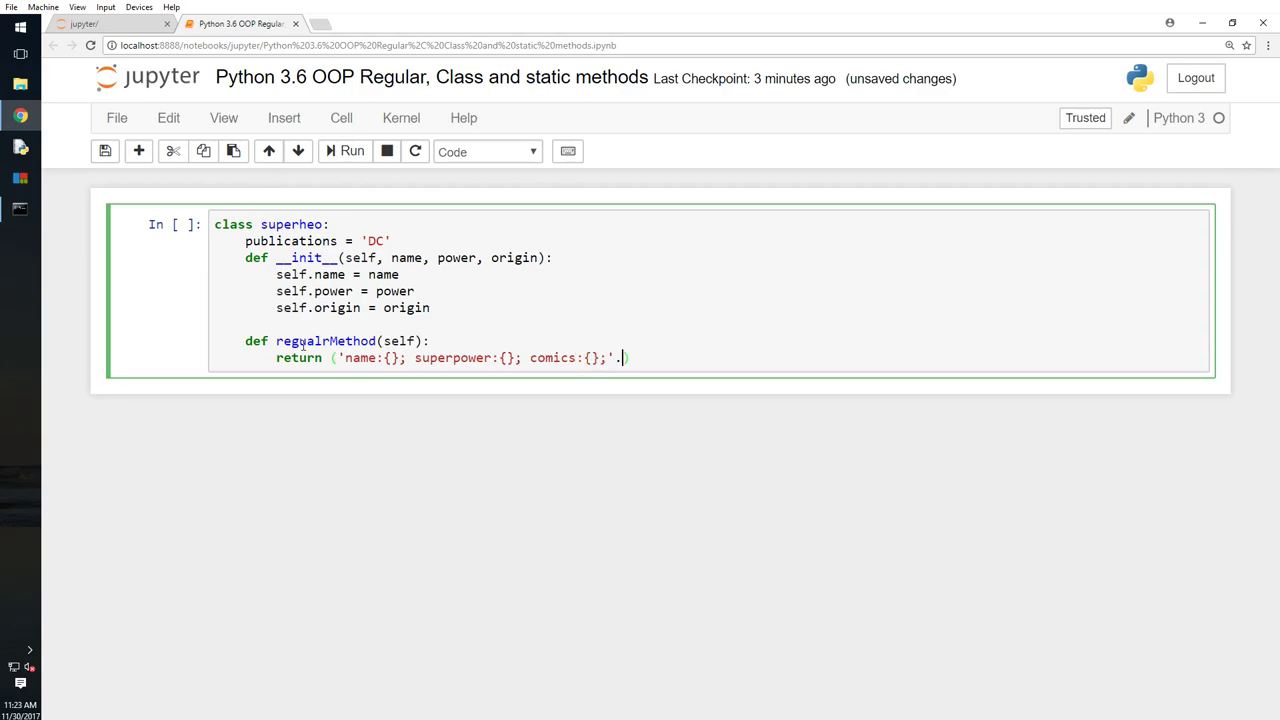
pyautogui.write('format)')
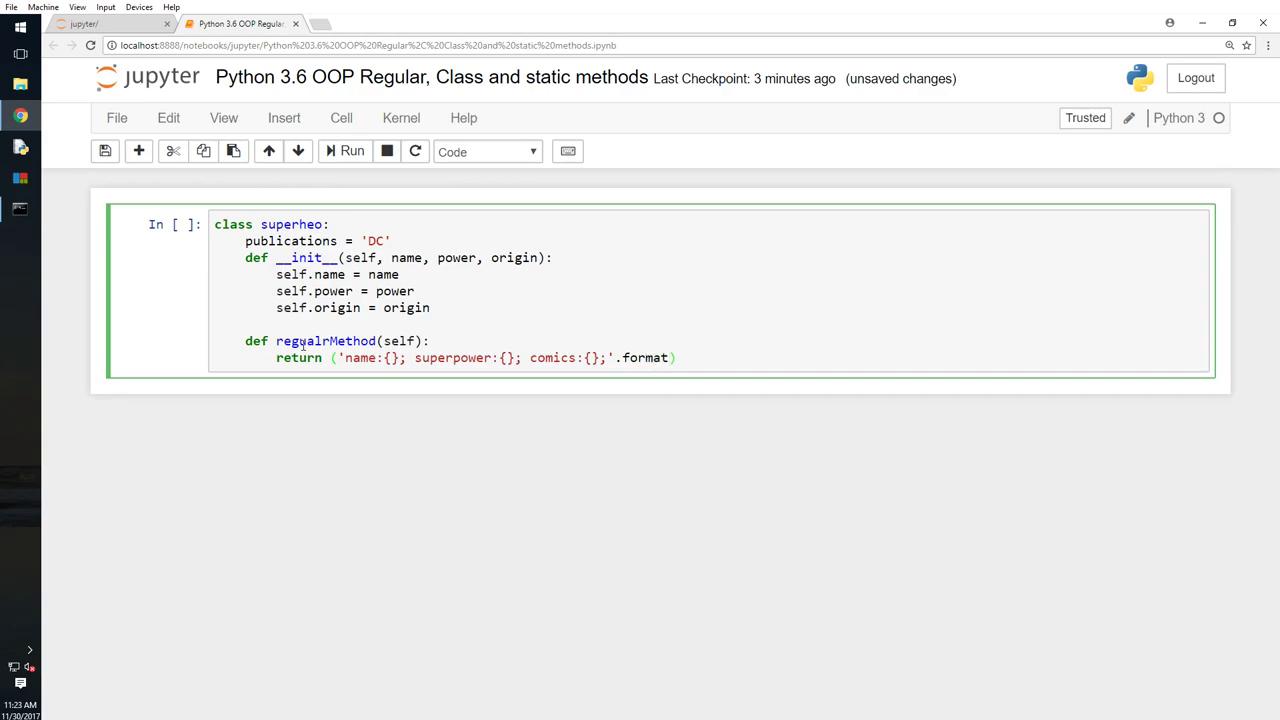
pyautogui.write('self.name')
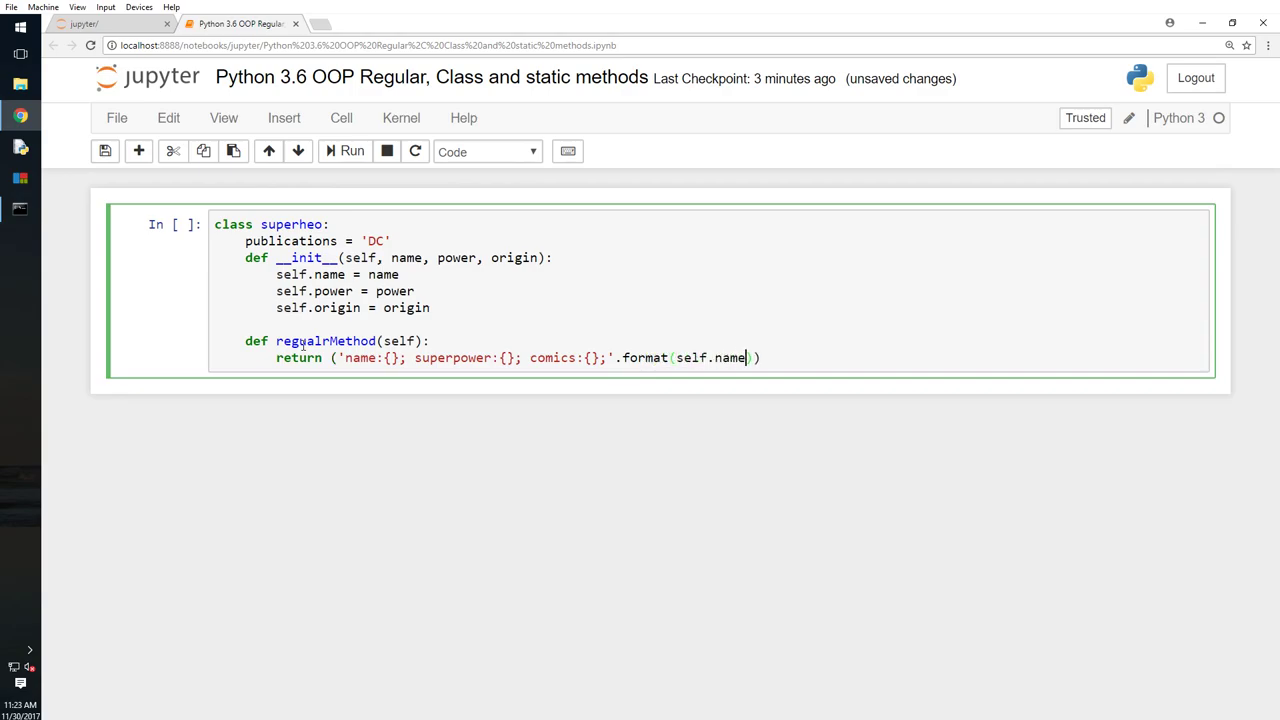
pyautogui.write(', self.')
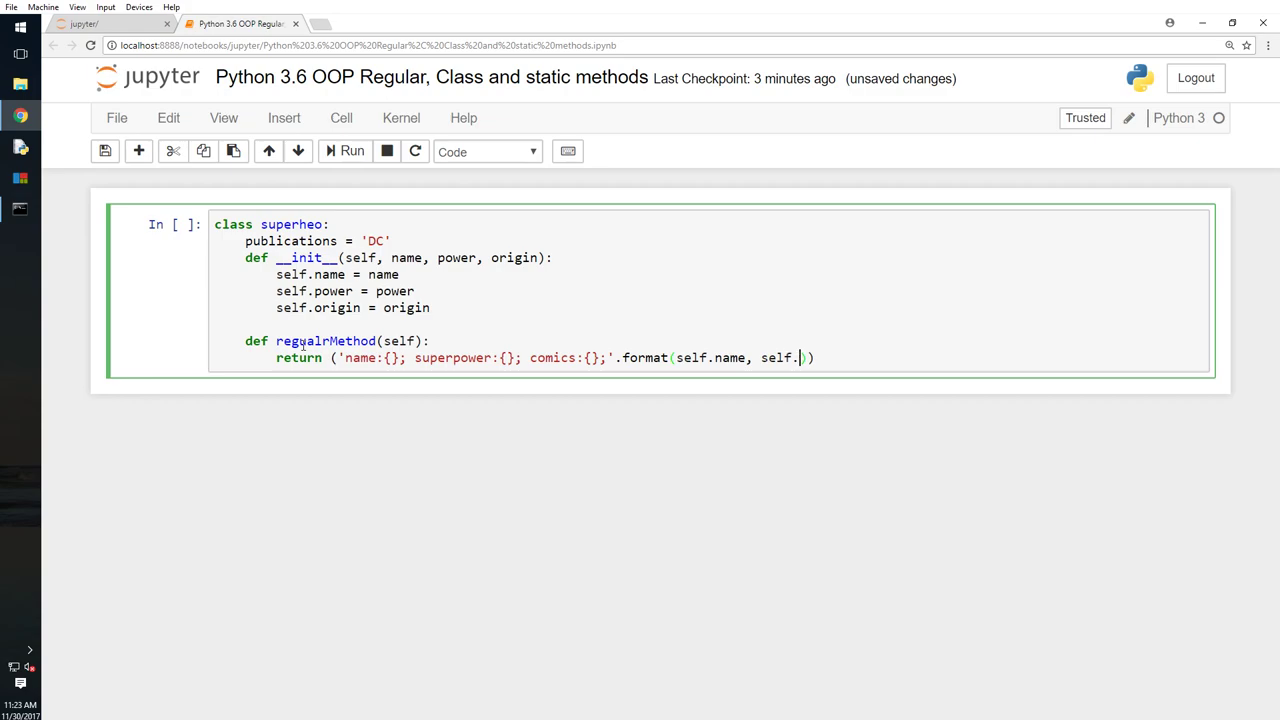
pyautogui.write('power, s')
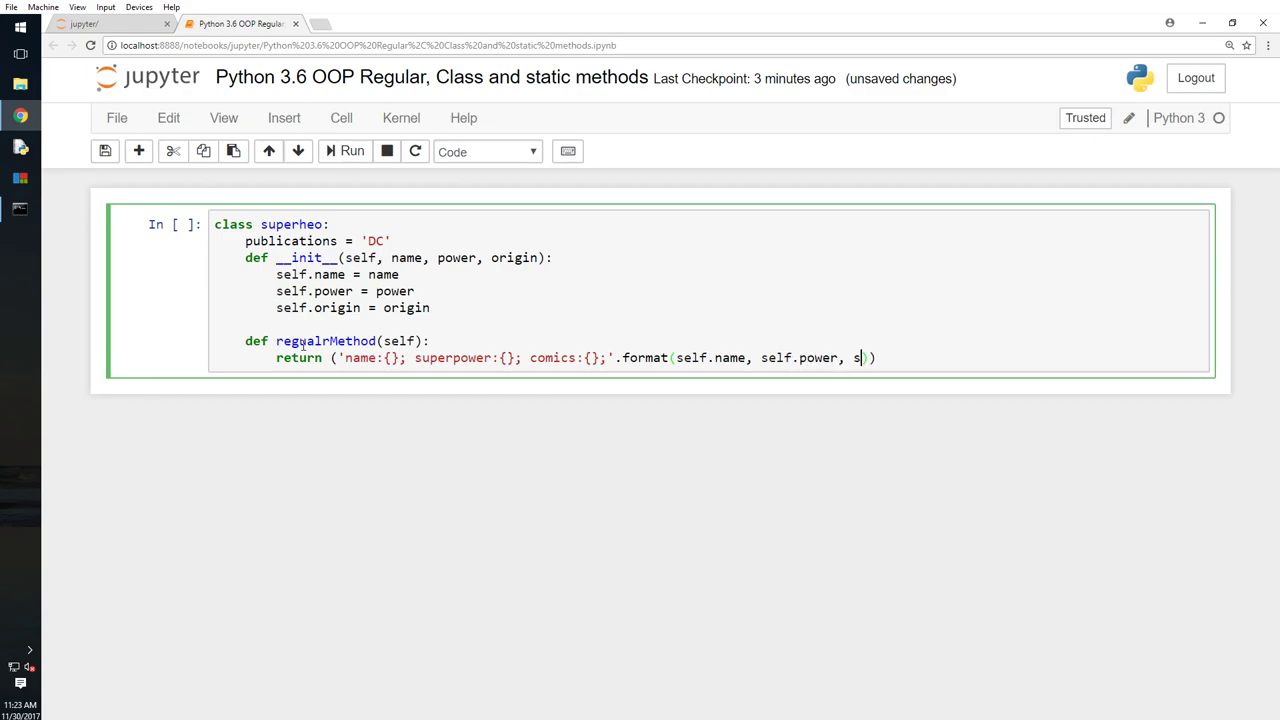
pyautogui.write('elf.origin')
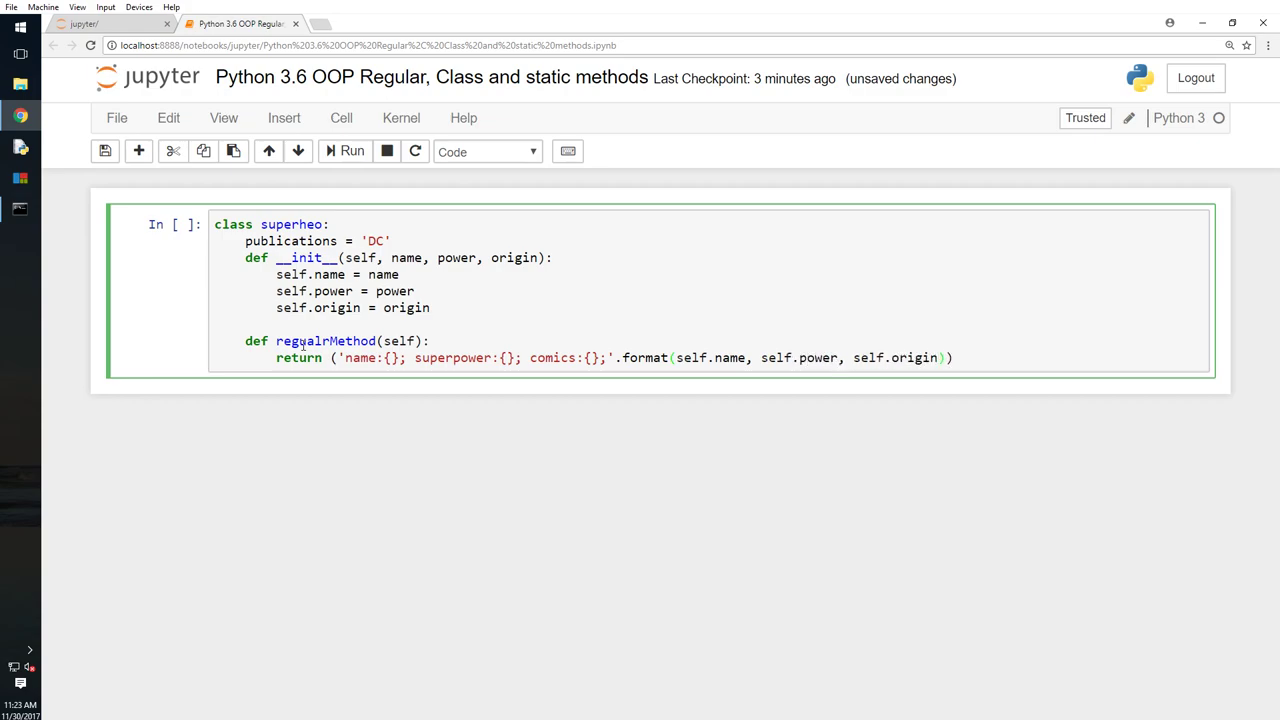
pyautogui.write(', self.')
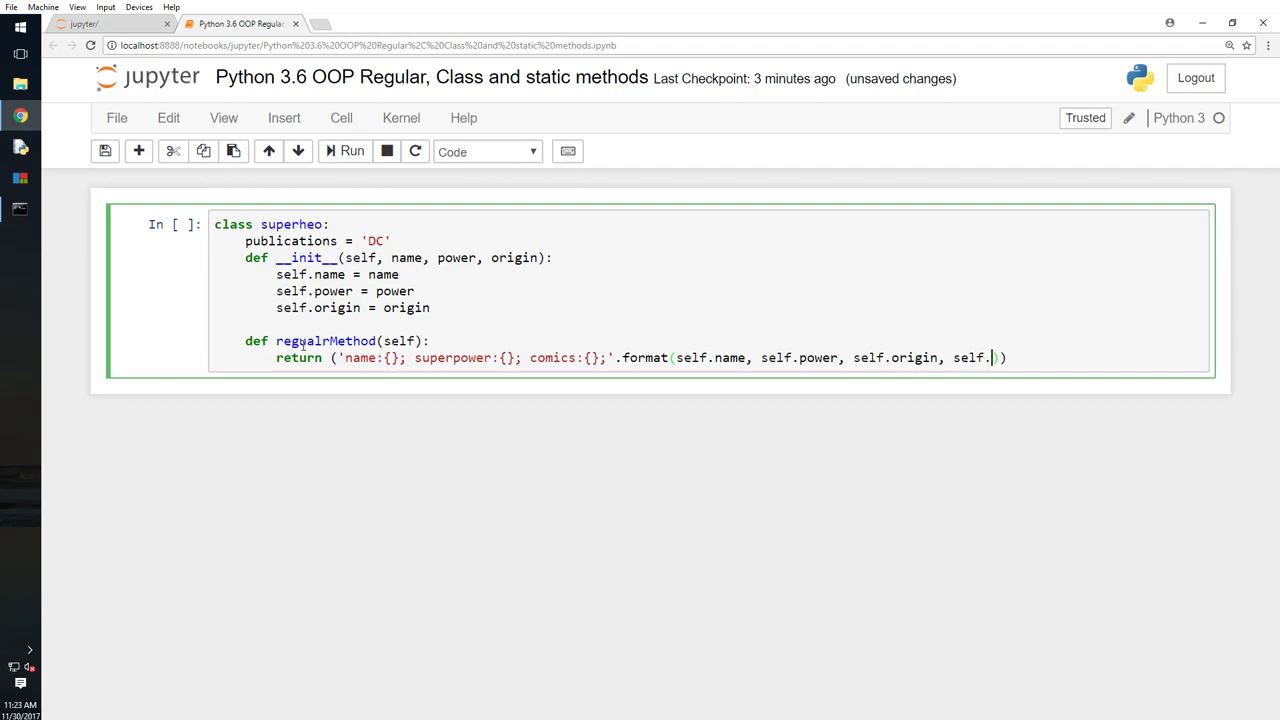
pyautogui.write('publications')
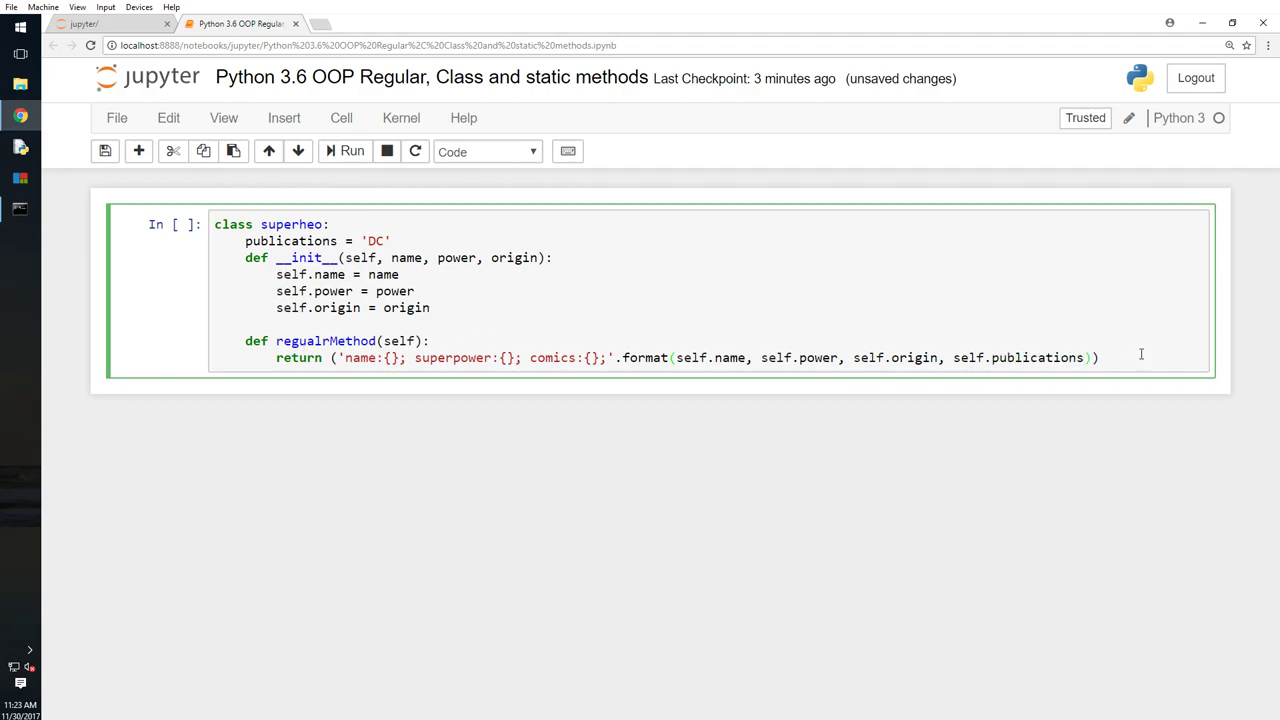
pyautogui.click(352, 152)
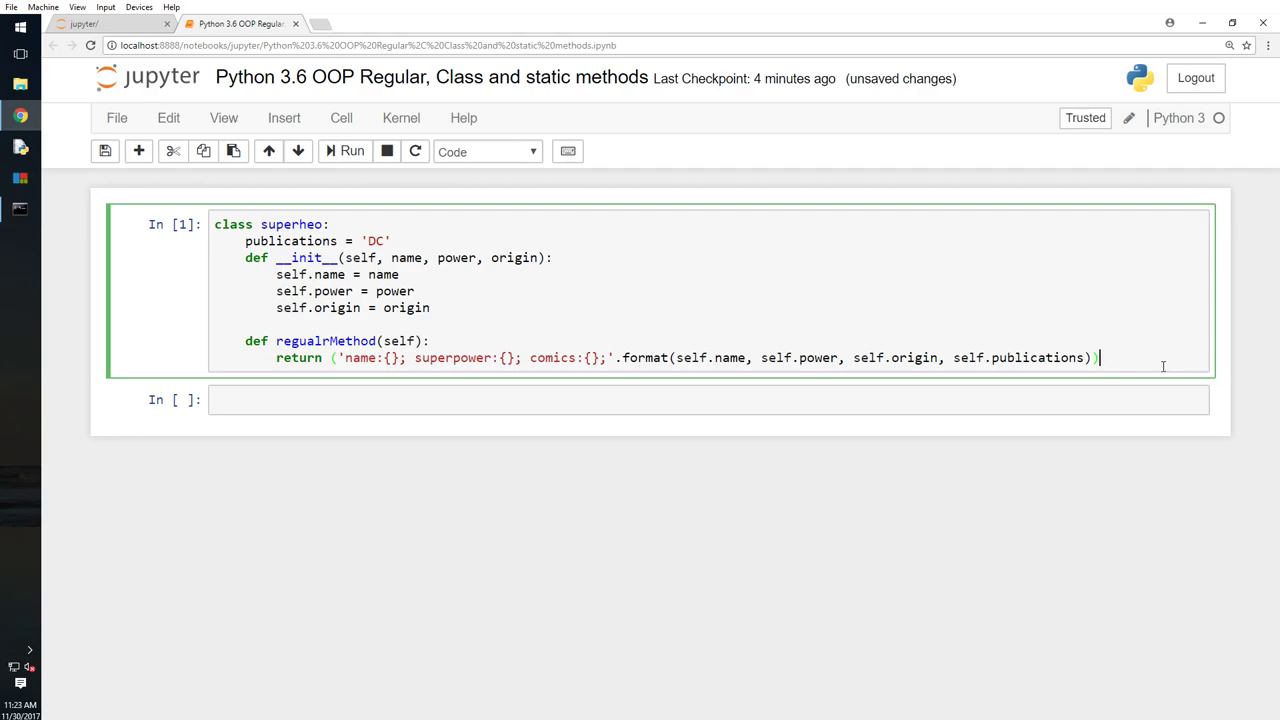
# Step: In a new cell create hero1 = superhero('superman', 'flight', 'krypton')
pyautogui.click(544, 400)
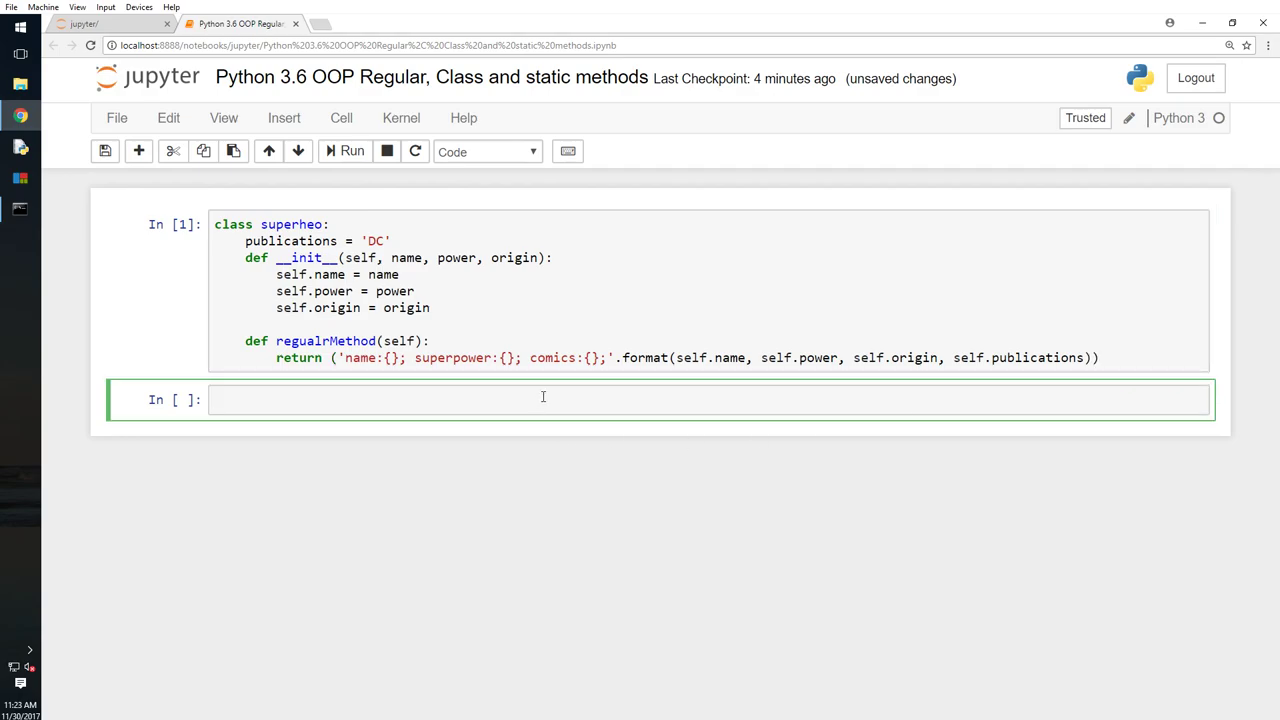
pyautogui.write('hero1 = super')
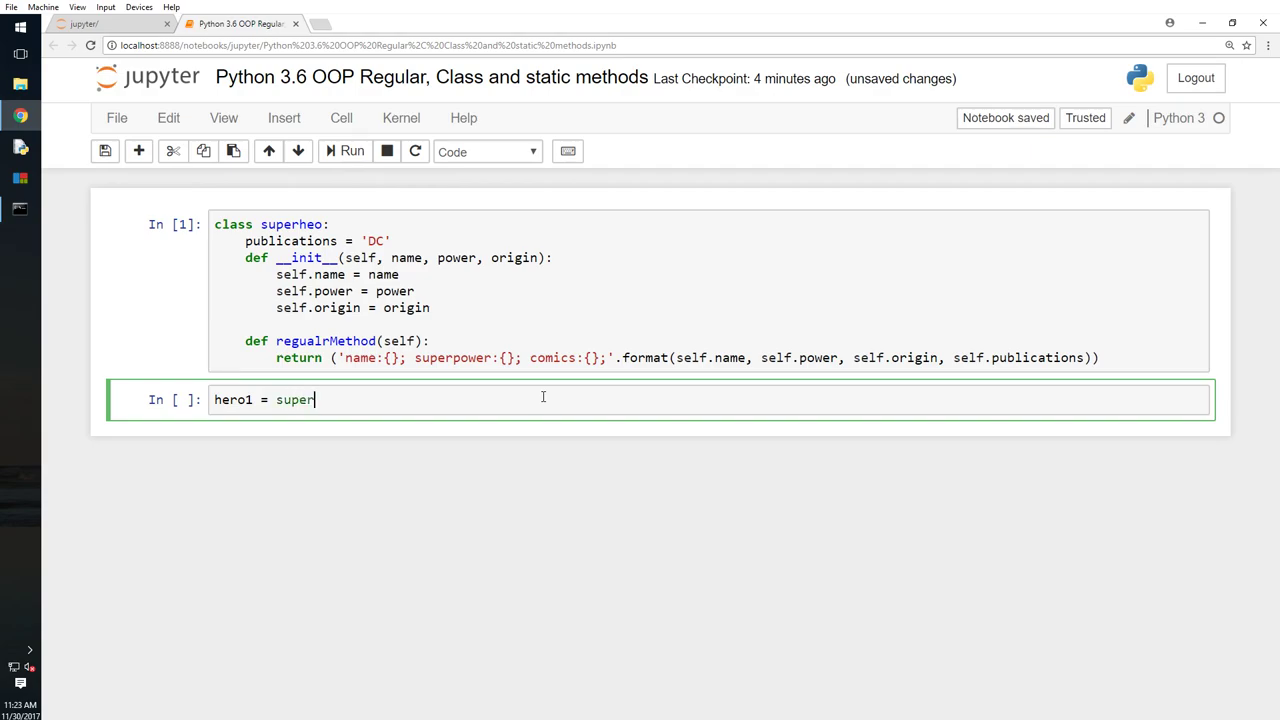
pyautogui.write('hero')
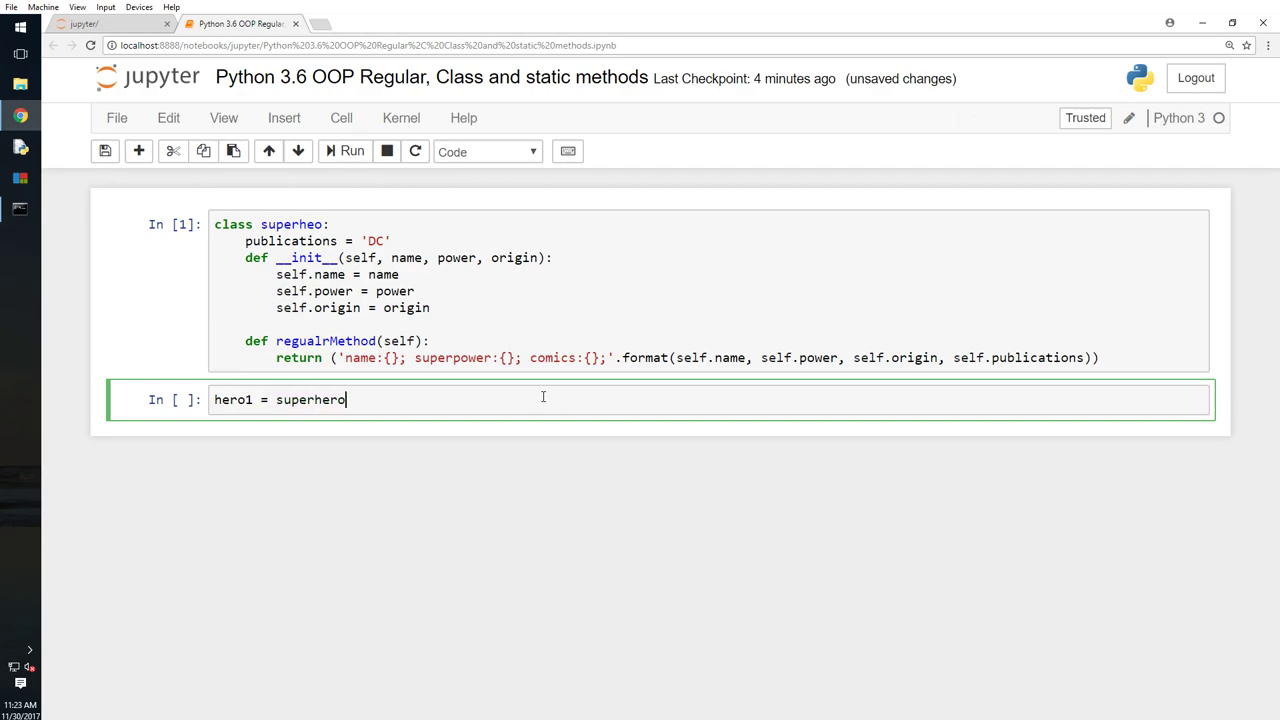
pyautogui.write("('')")
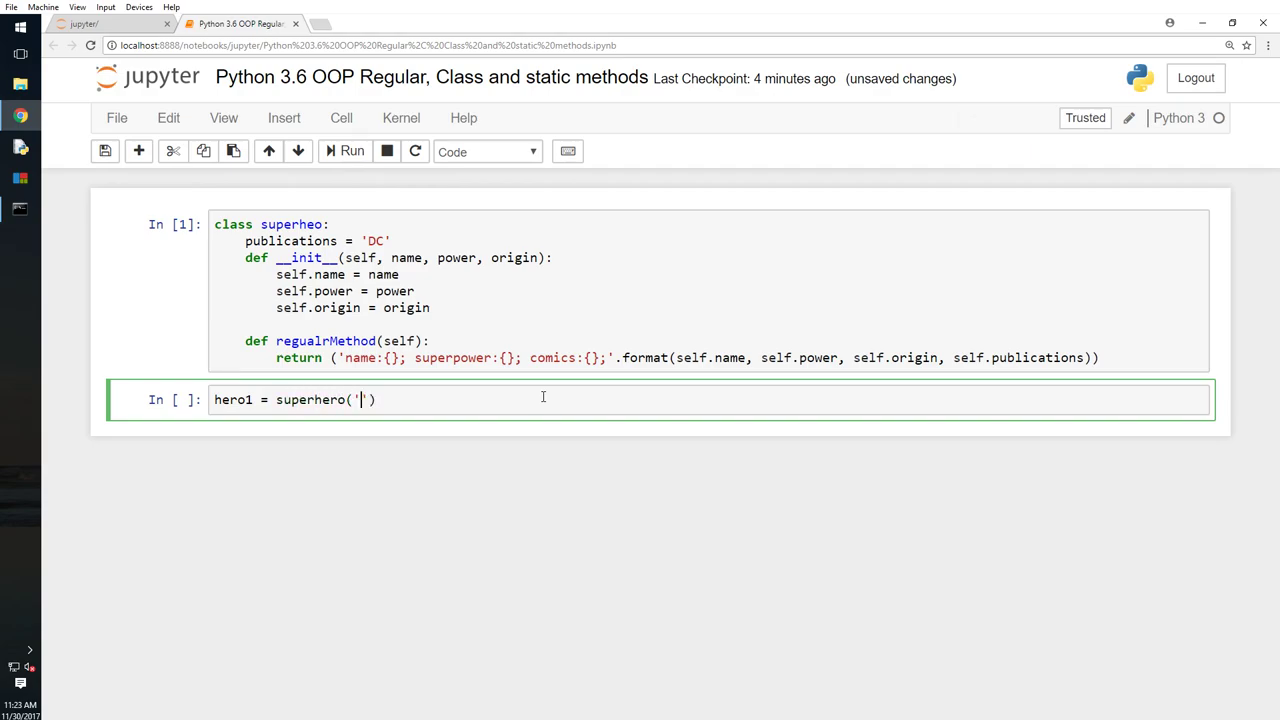
pyautogui.write('superman')
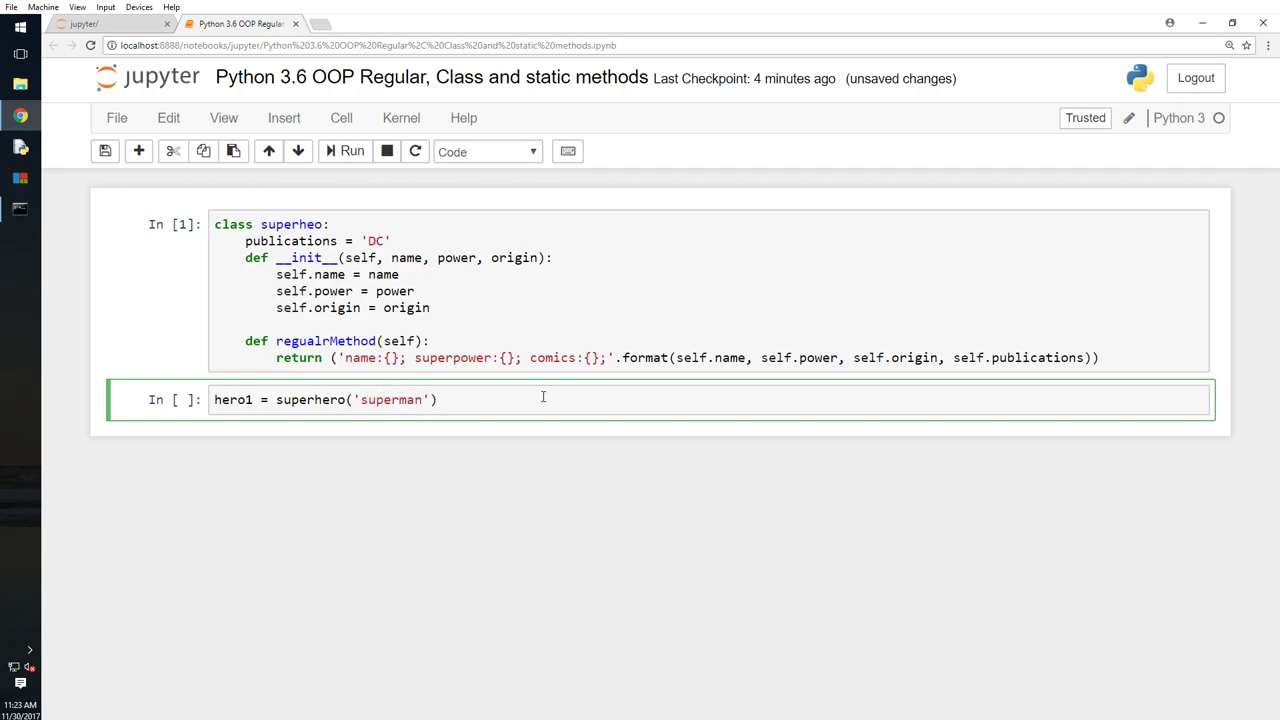
pyautogui.write(',')
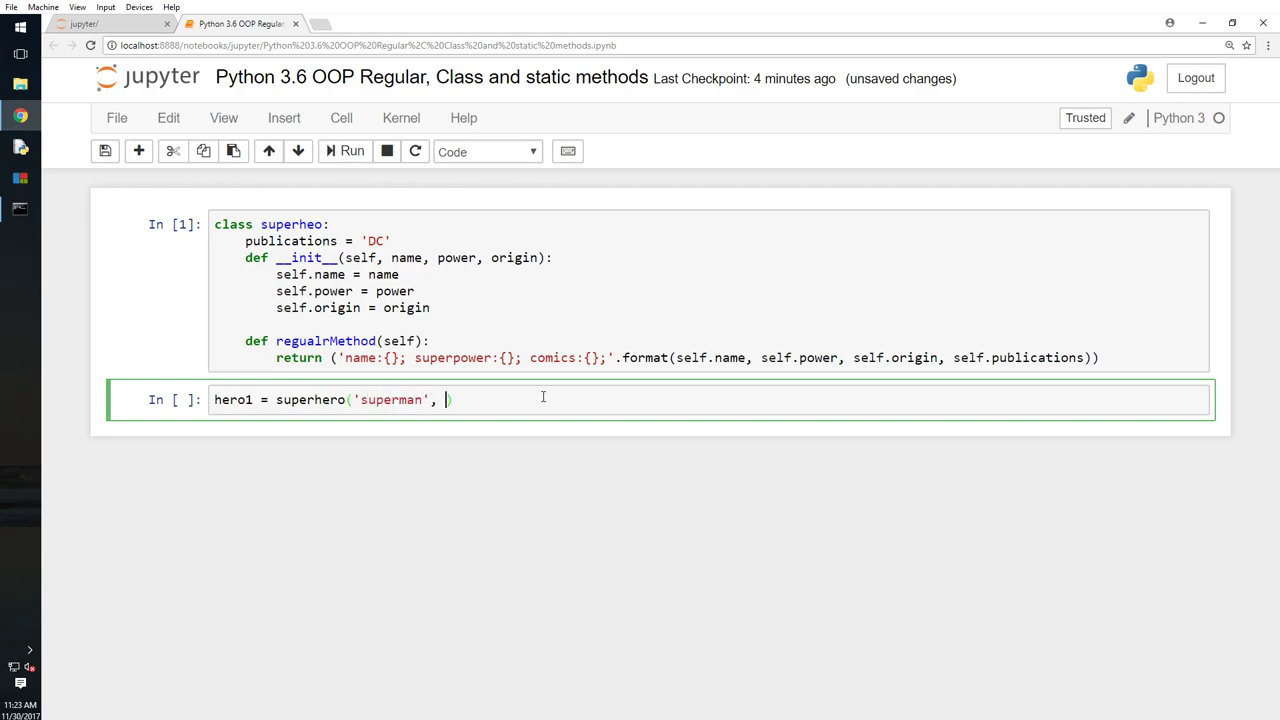
pyautogui.write("'flight'")
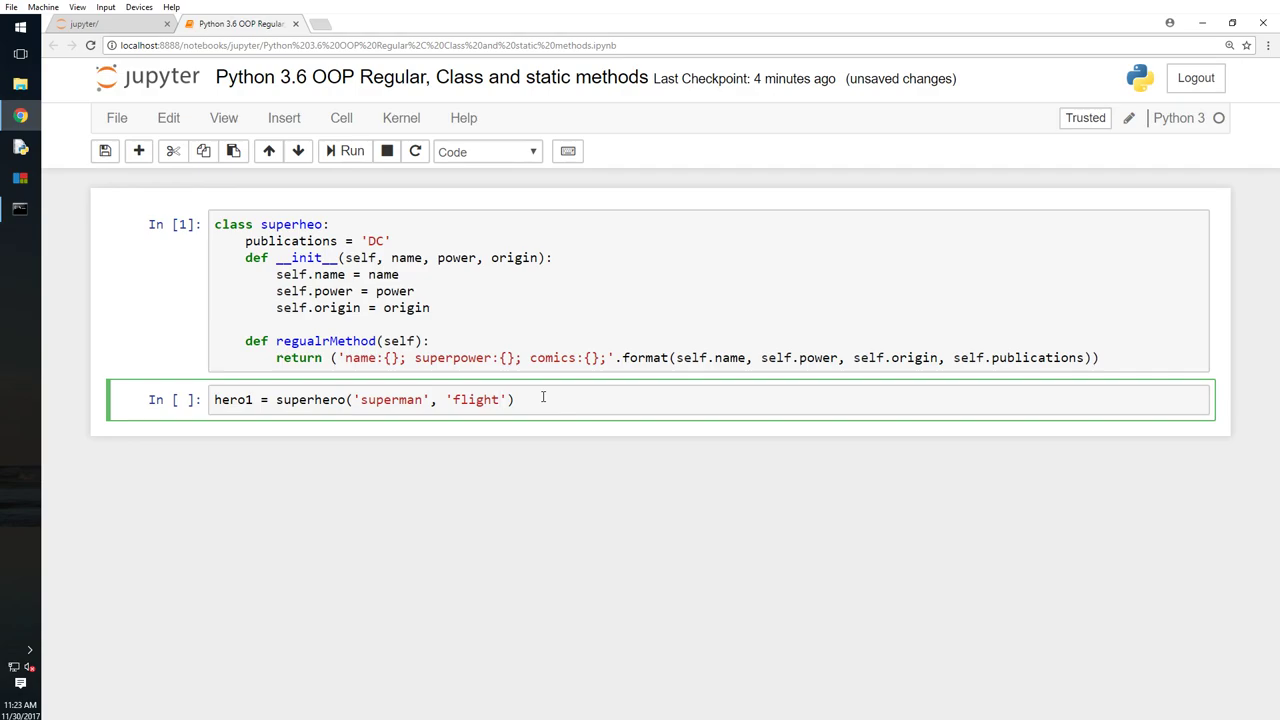
pyautogui.write(", 'krypto")
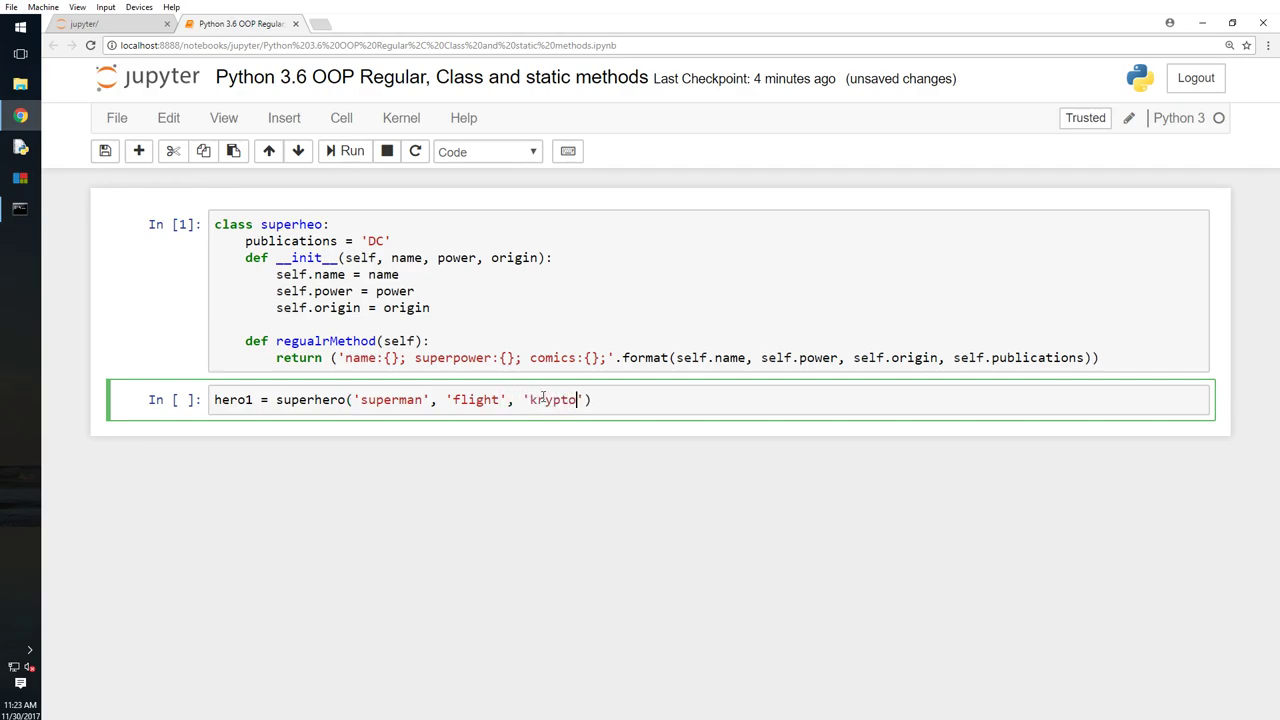
pyautogui.write('n')
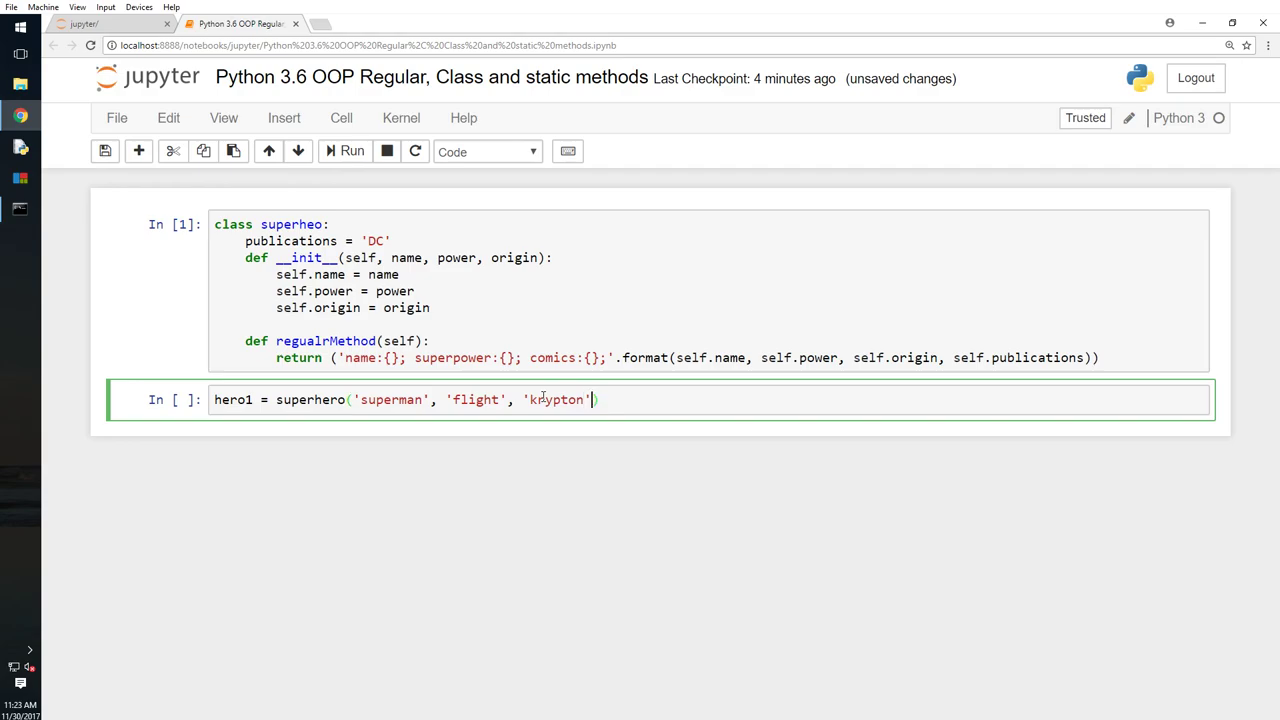
pyautogui.write('hero)')
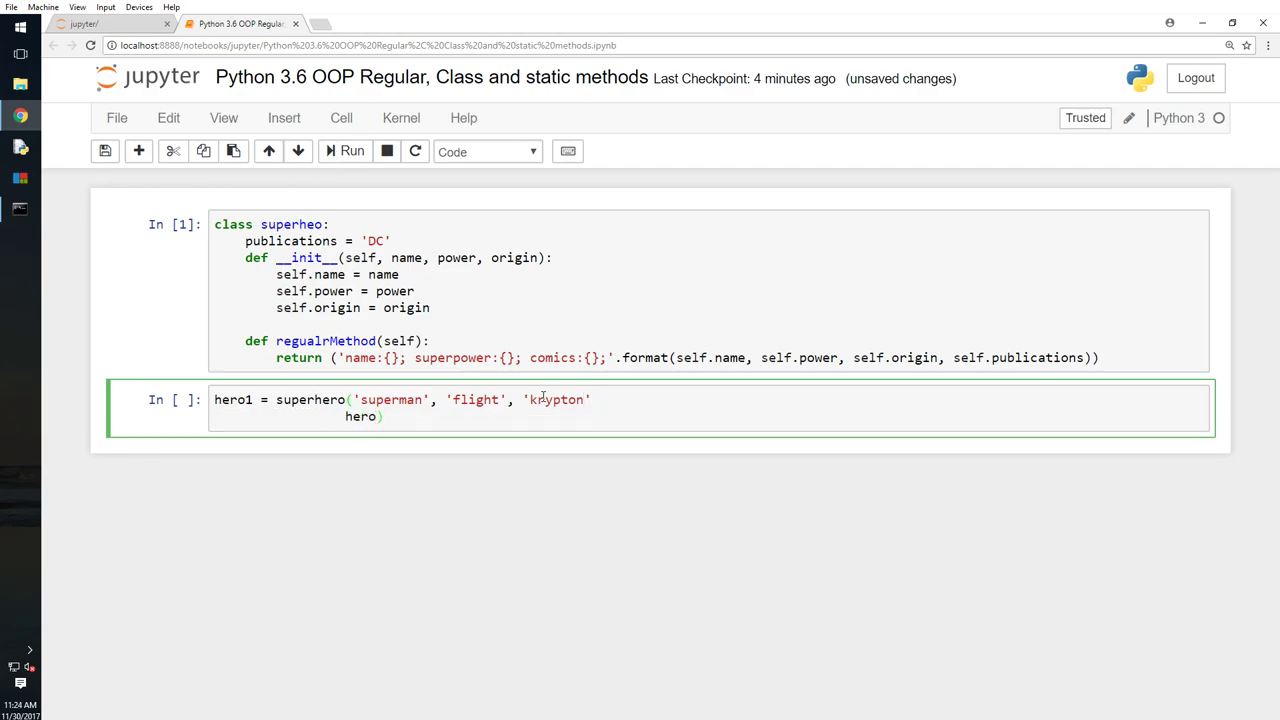
# Step: Call hero1.regularMethod() on the next line and run the cell
pyautogui.press('Backspace')
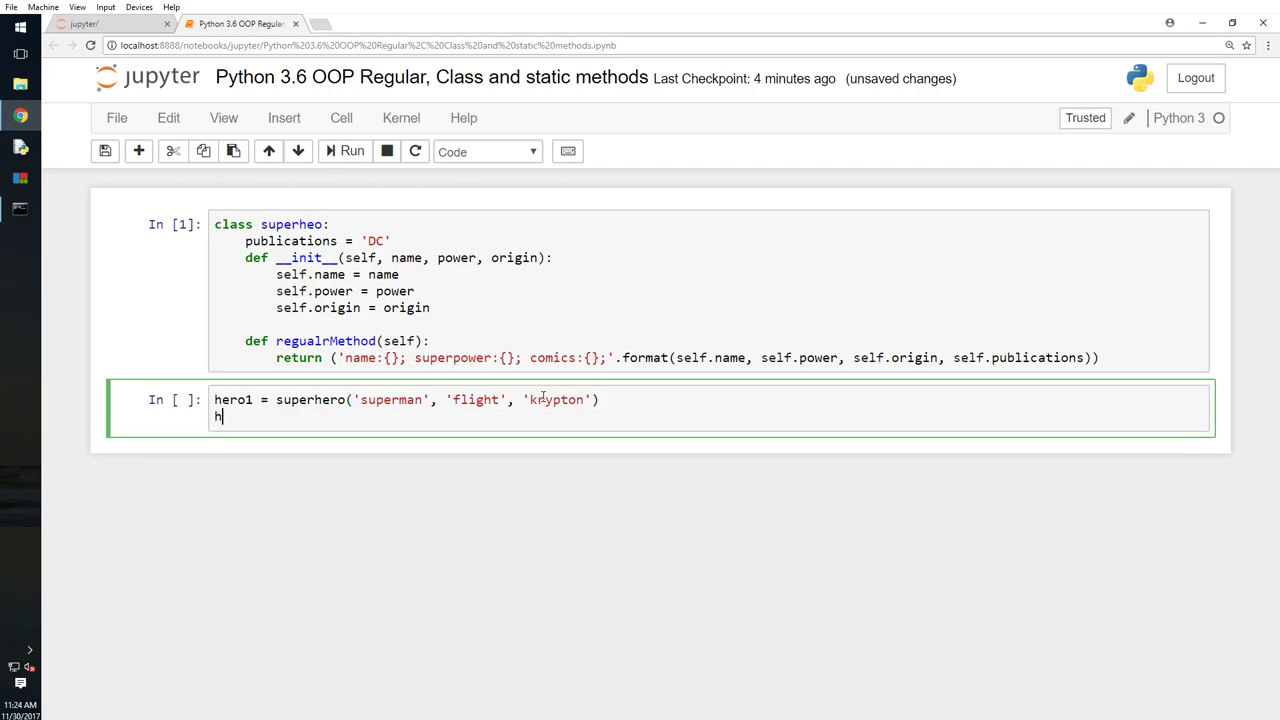
pyautogui.write('ero1.')
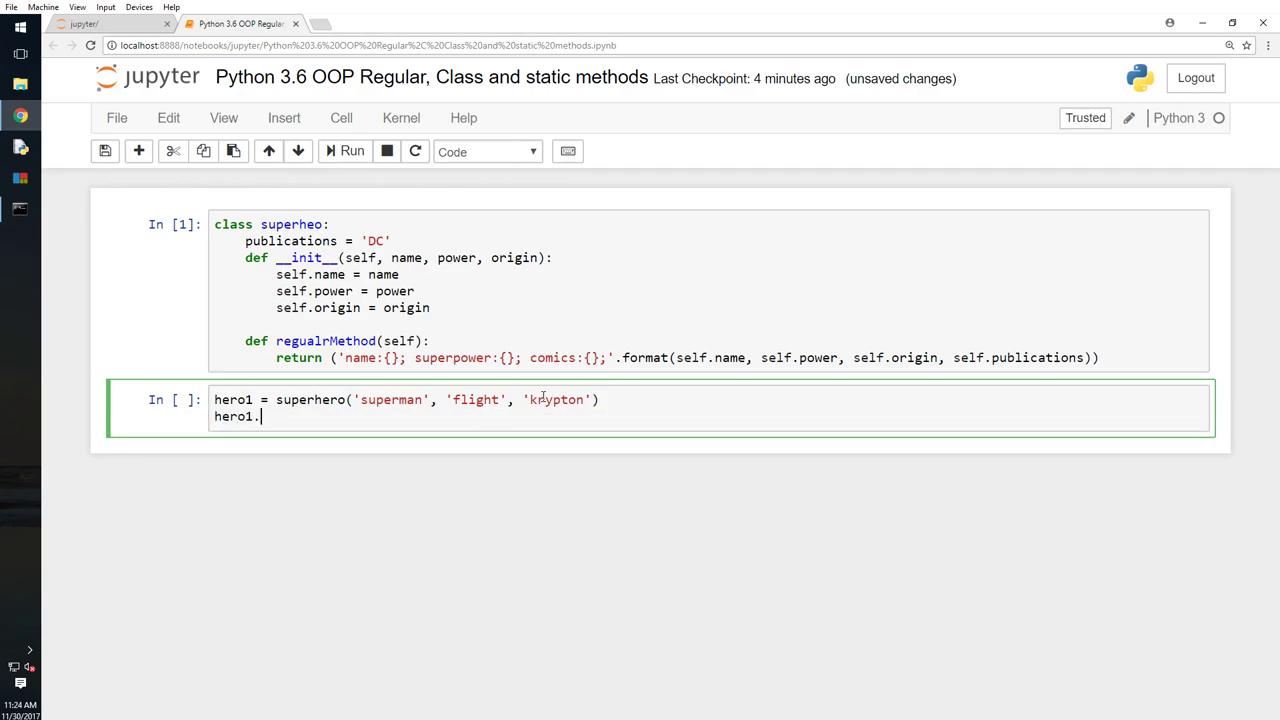
pyautogui.write('regu')
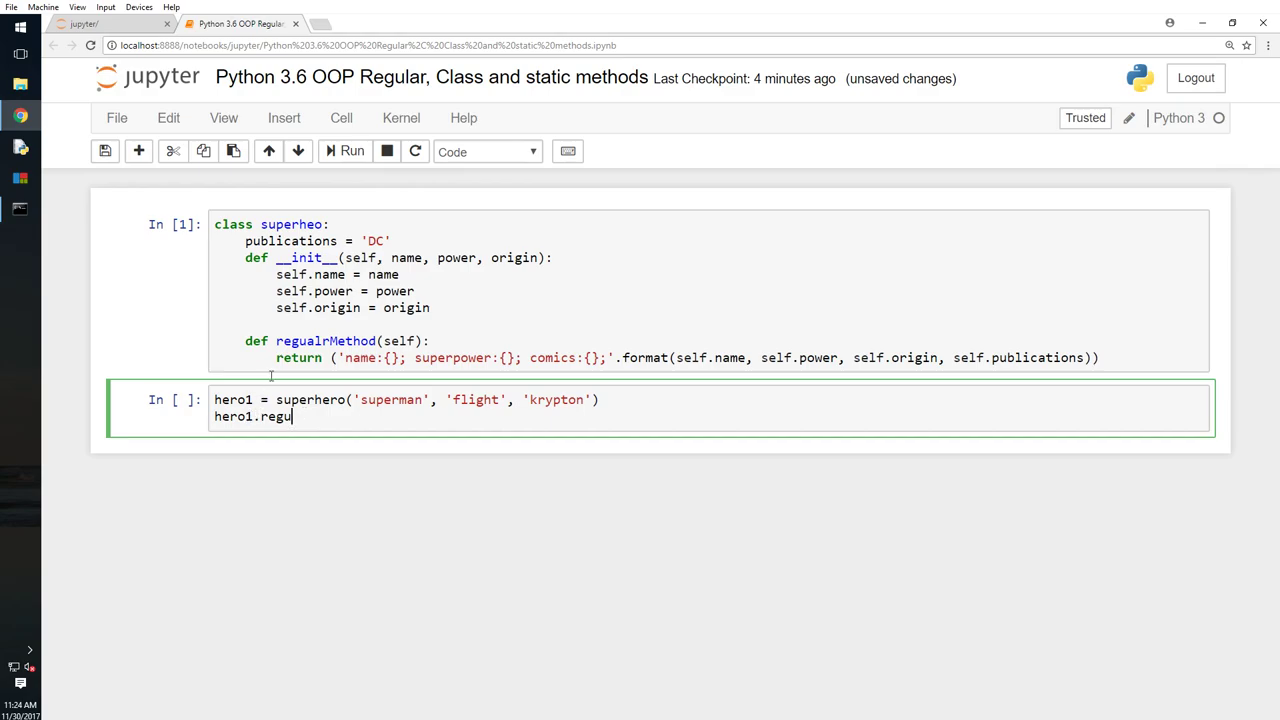
pyautogui.click(300, 340)
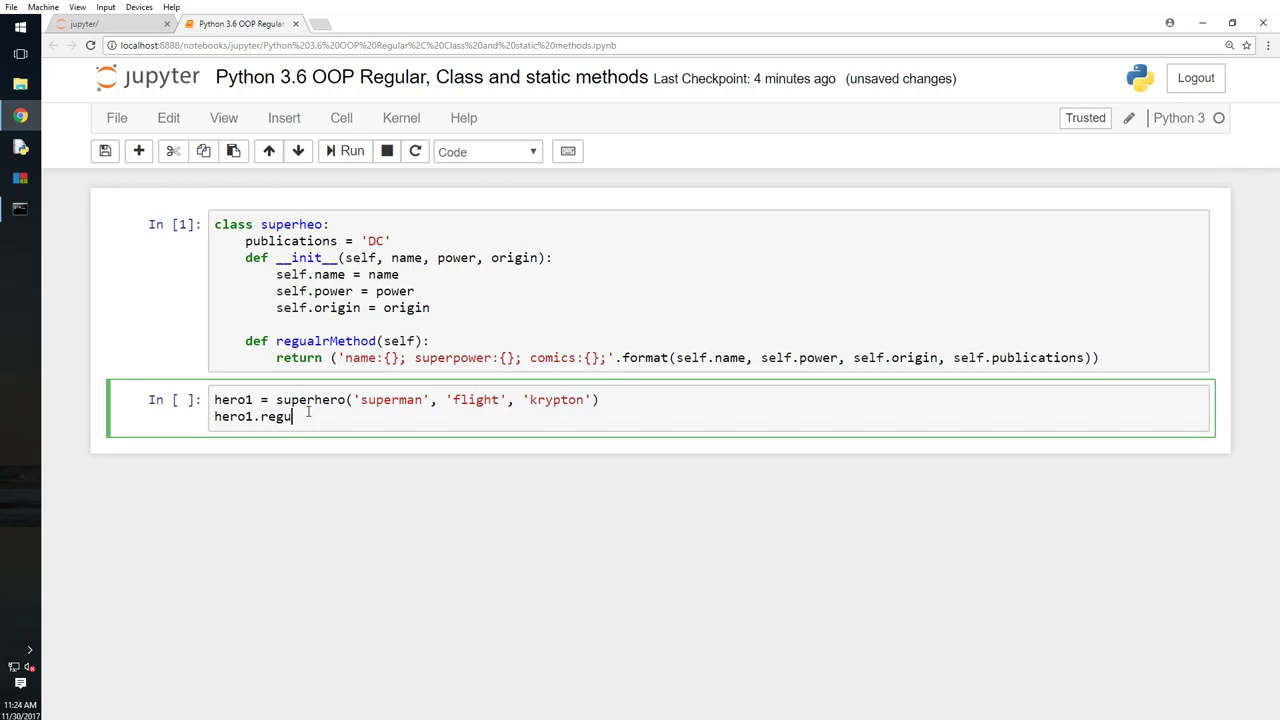
pyautogui.write('lar')
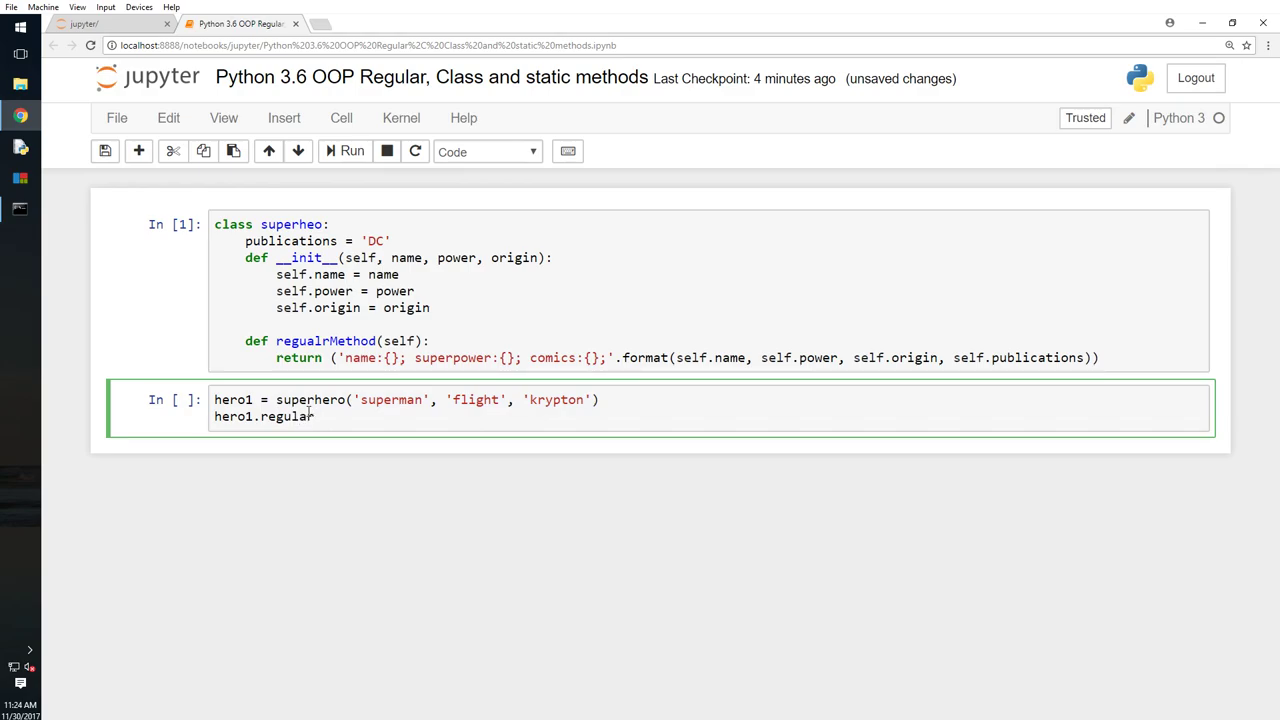
pyautogui.write('Method')
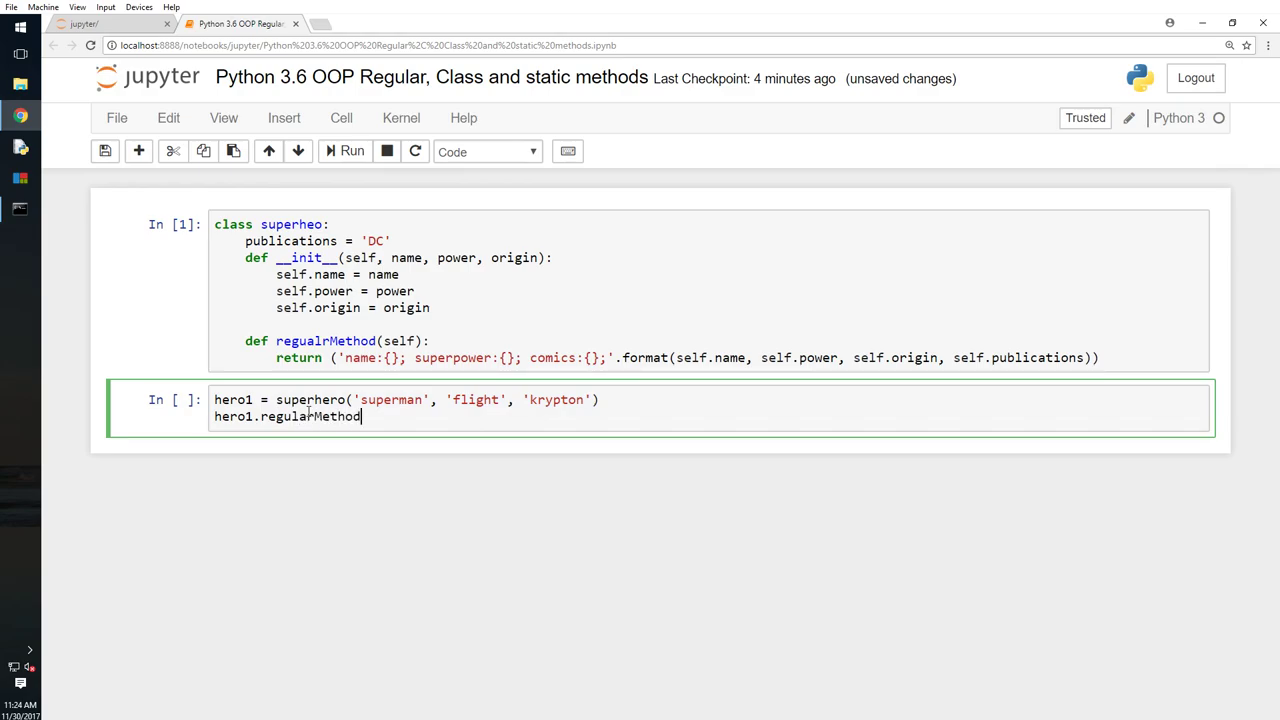
pyautogui.write('()')
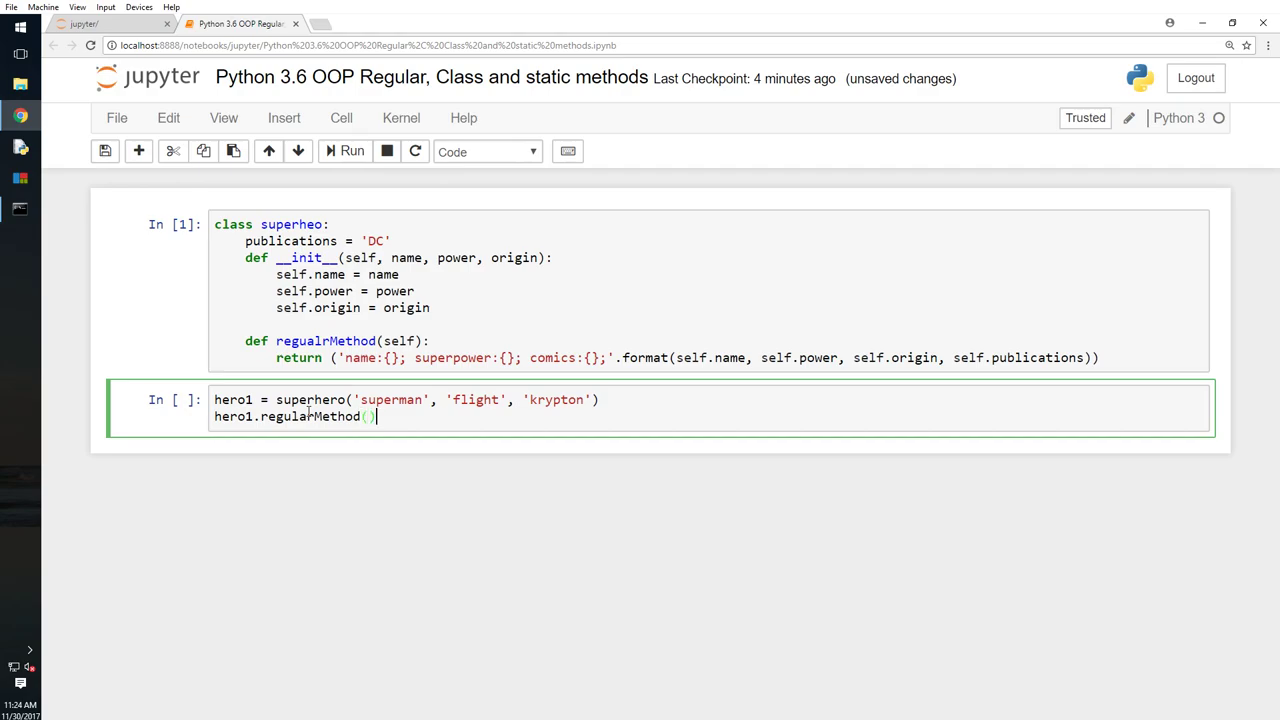
pyautogui.click(352, 152)
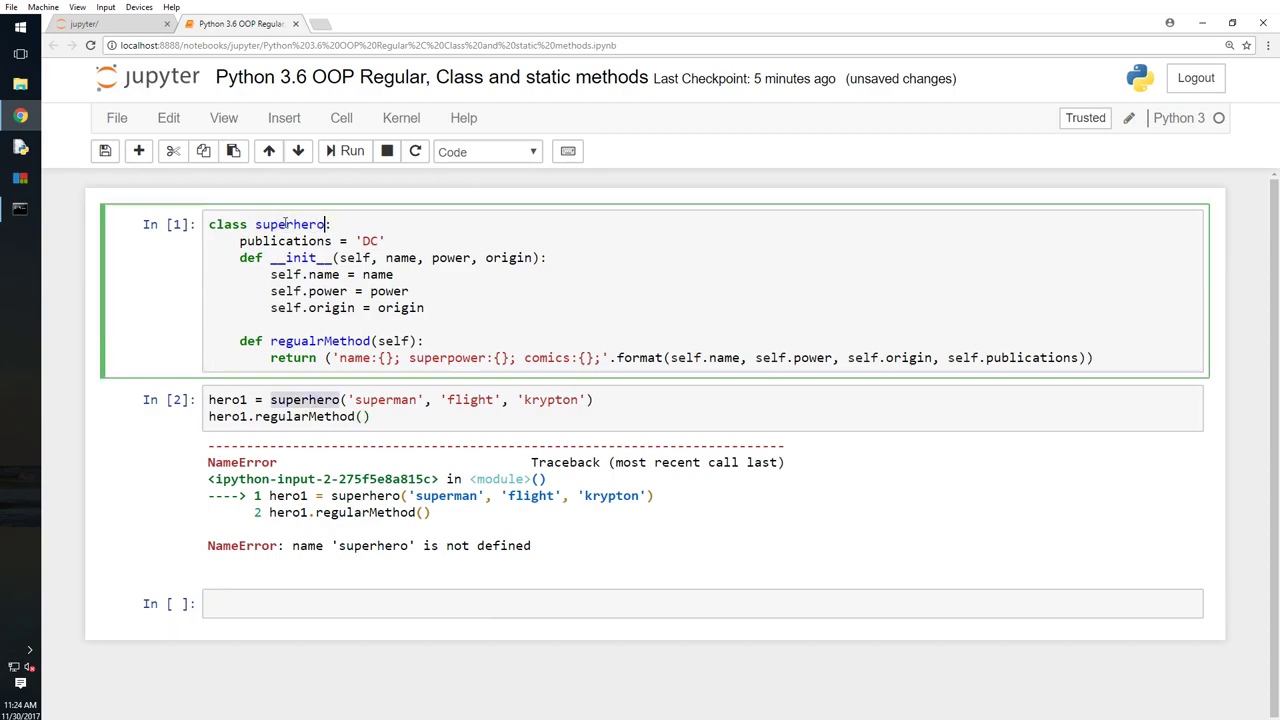
# Step: Run the class cell so superhero exists and fix the method name in hero1's call to regualrMethod
pyautogui.click(398, 416)
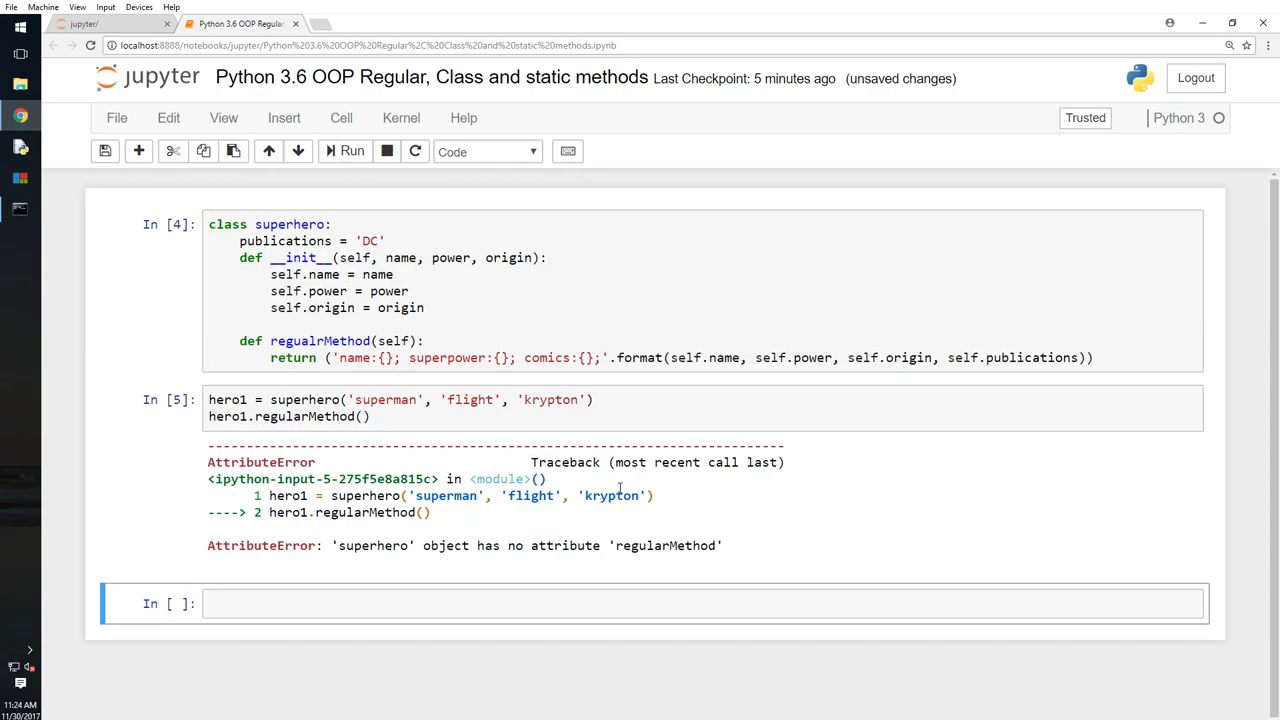
pyautogui.doubleClick(320, 340)
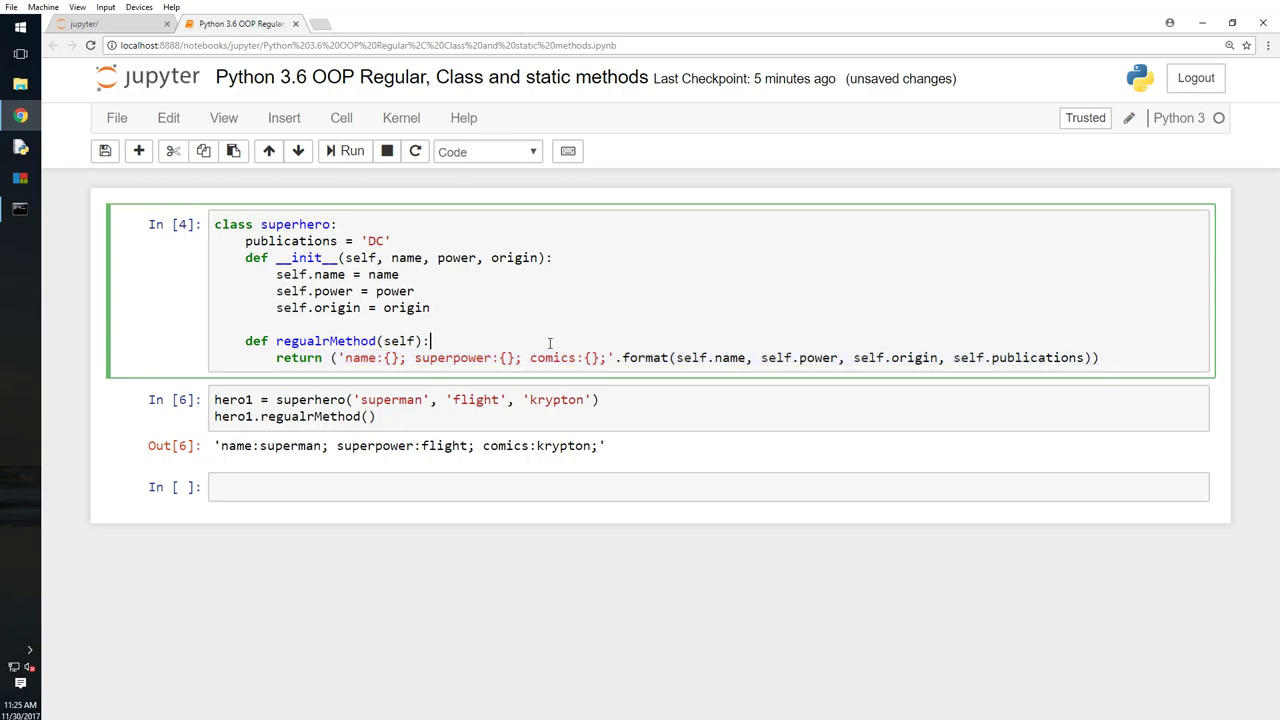
# Step: Comment regualrMethod with '# this method takes self and uses self'
pyautogui.write('#')
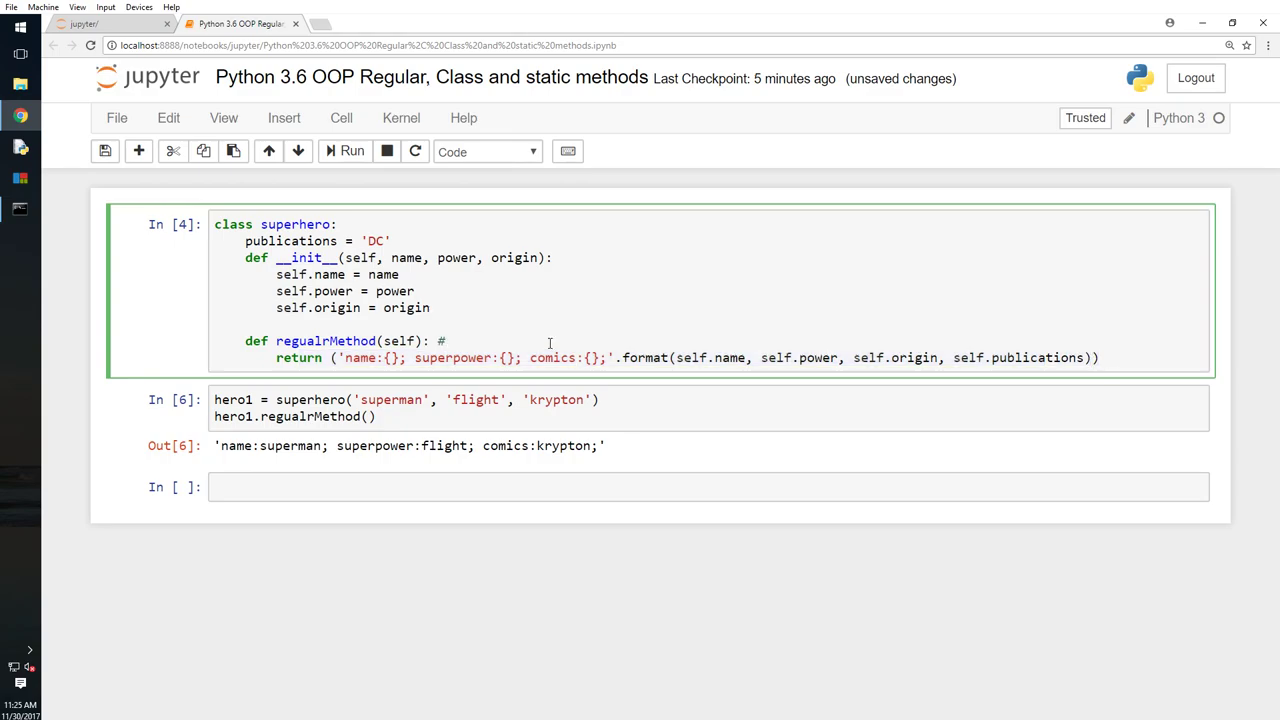
pyautogui.write('this method take')
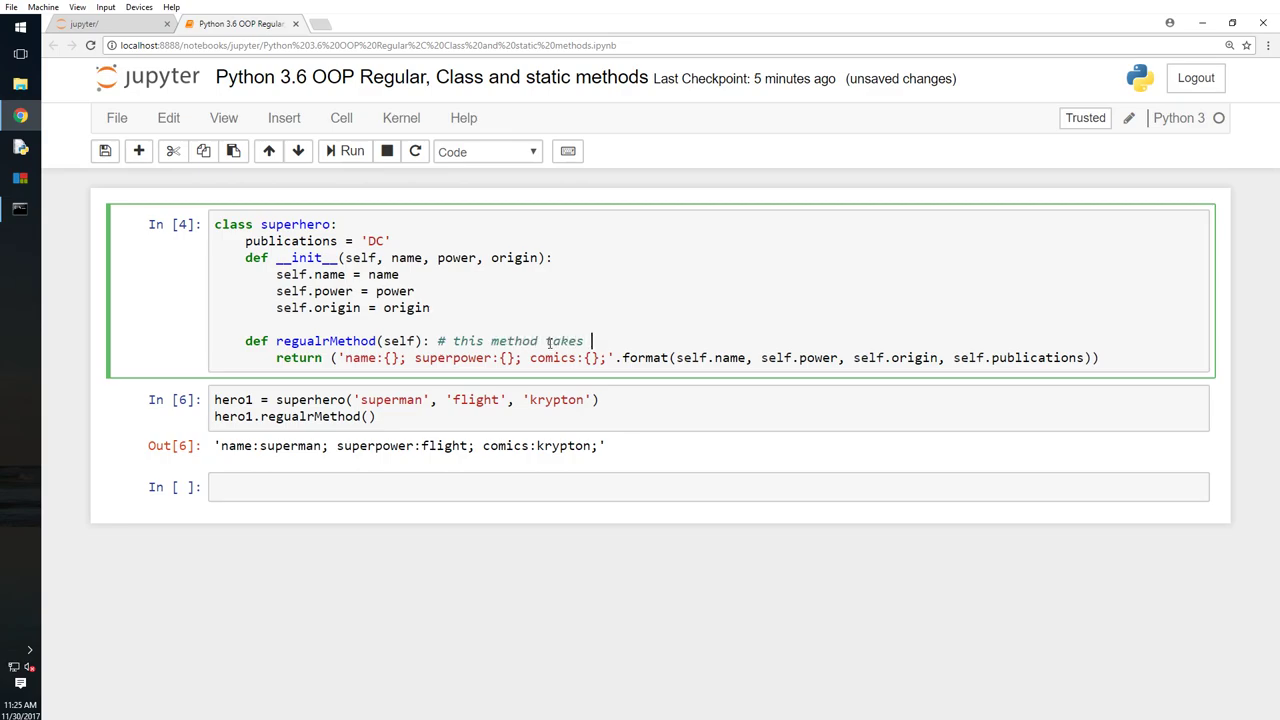
pyautogui.write('self and uses self')
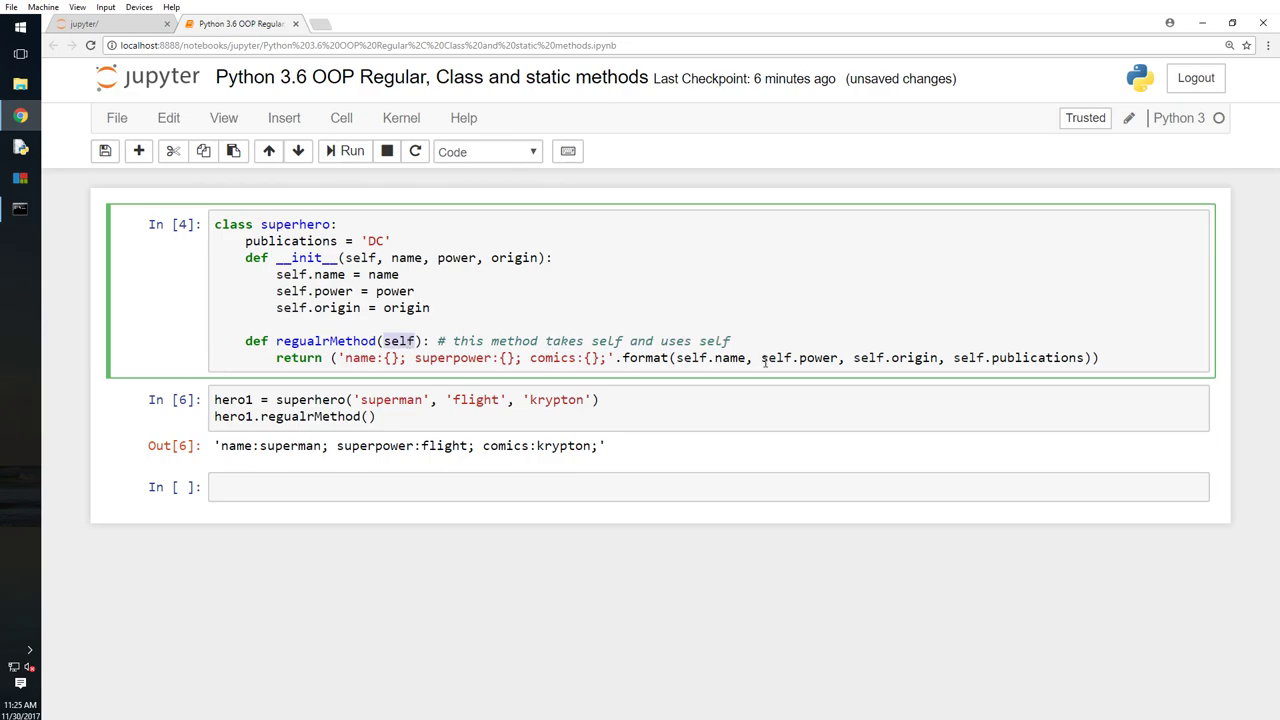
pyautogui.click(1100, 356)
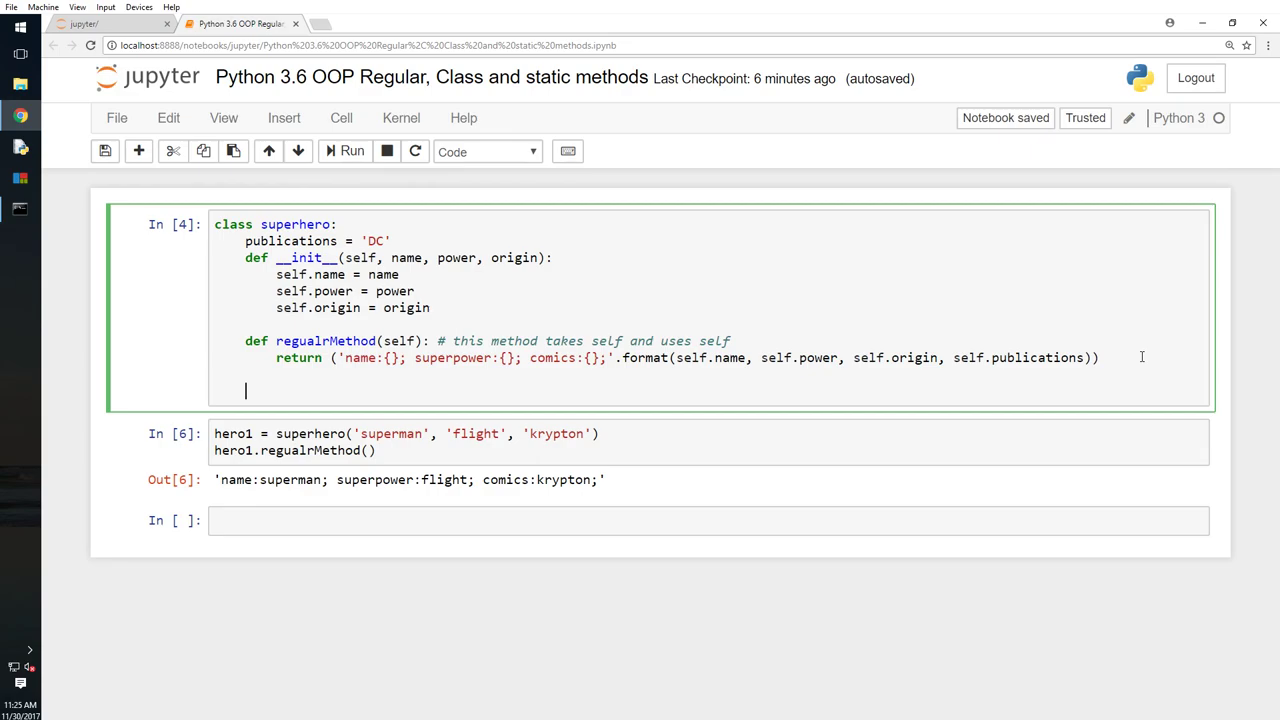
pyautogui.write('@')
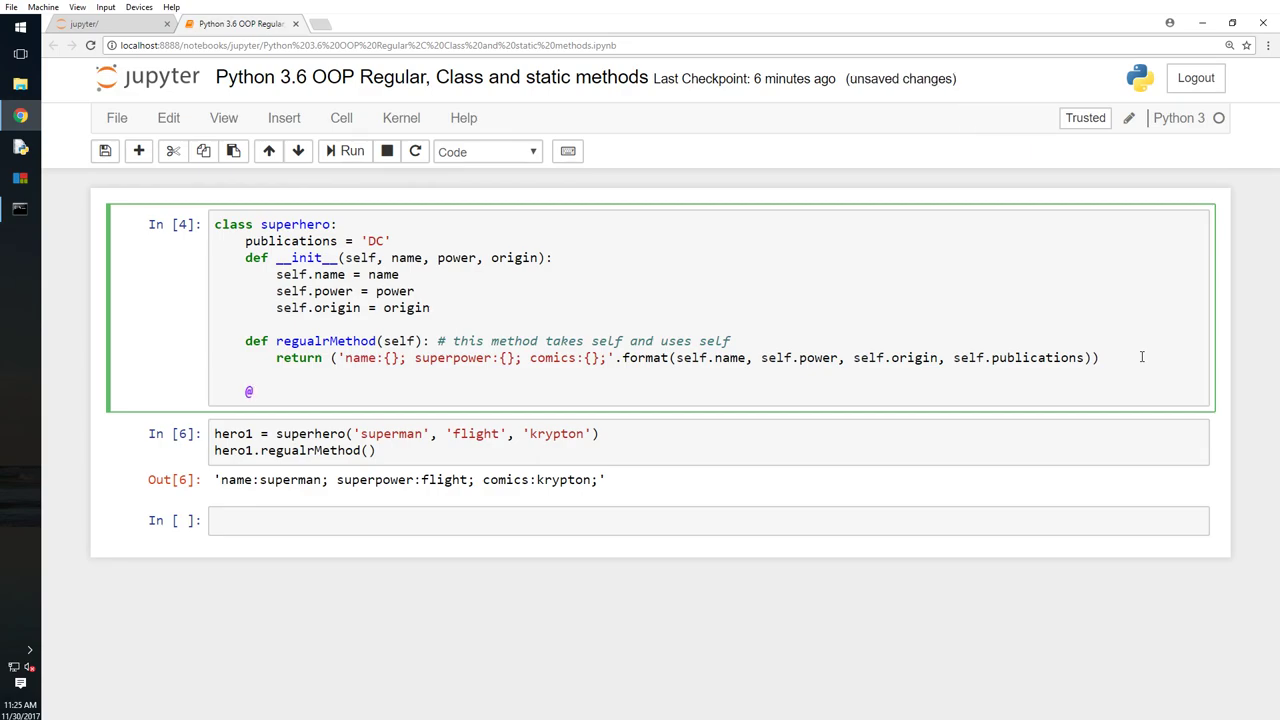
pyautogui.write('class')
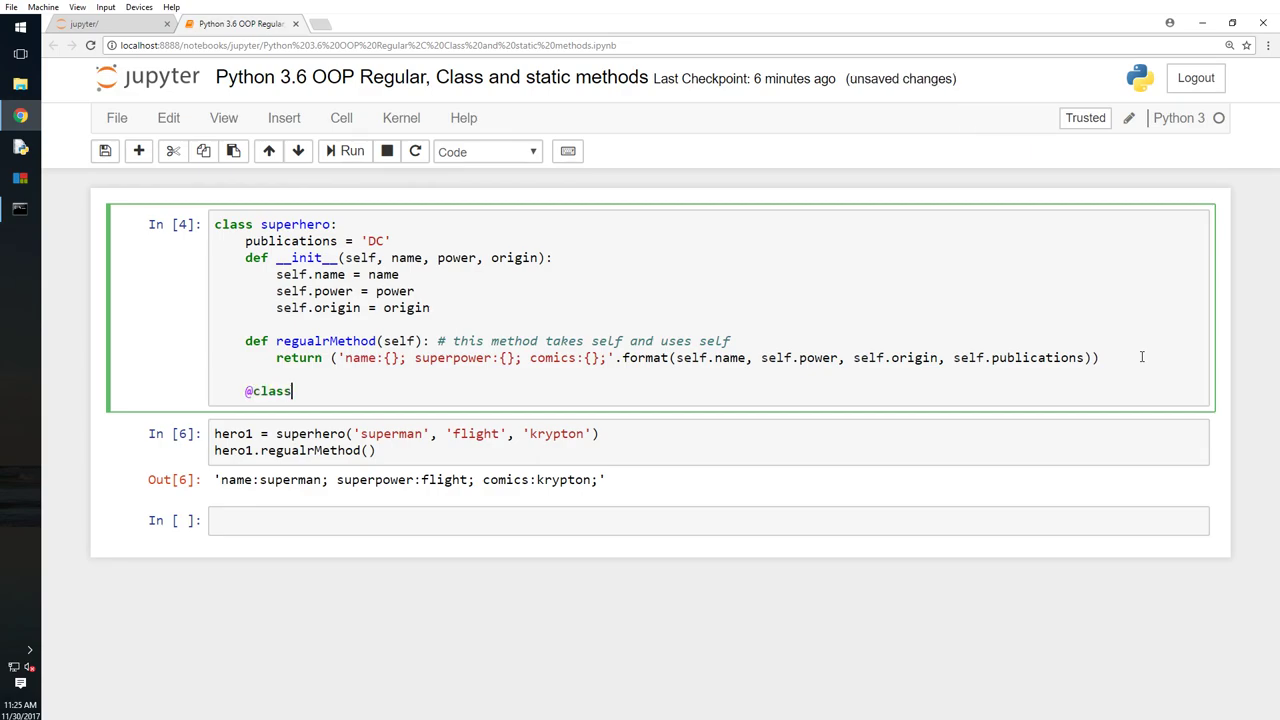
pyautogui.write('method')
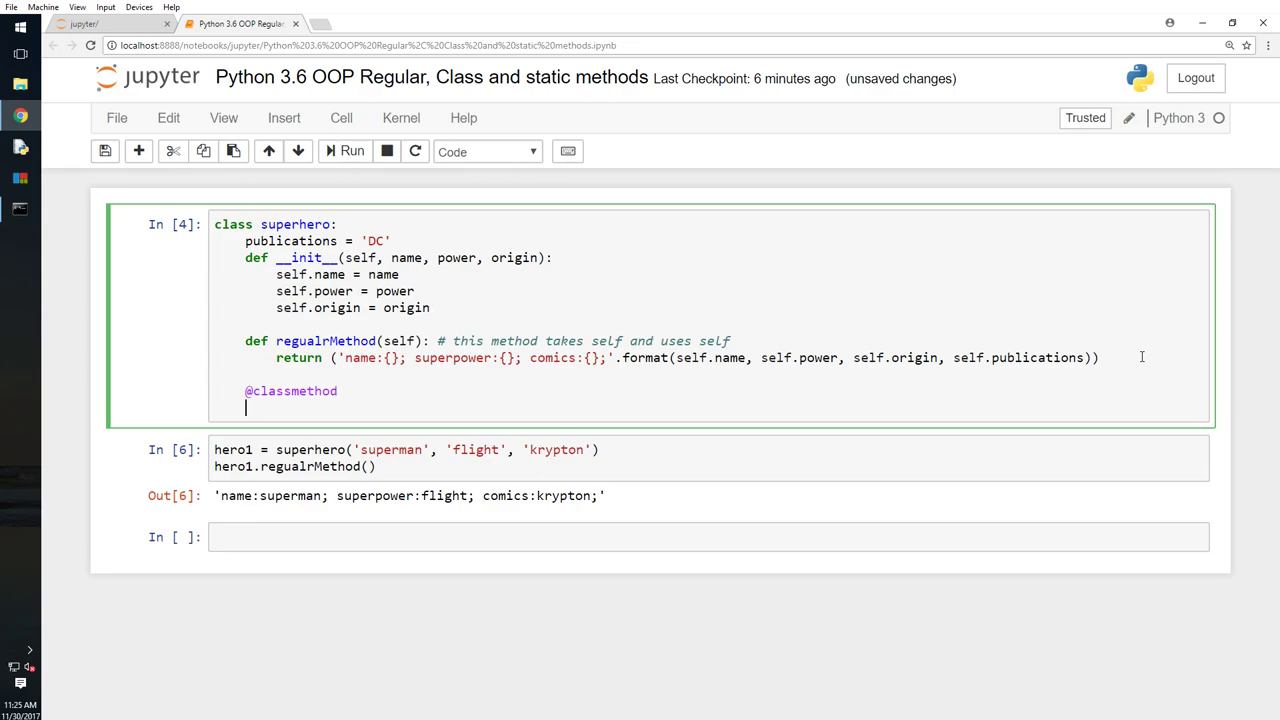
pyautogui.doubleClick(398, 340)
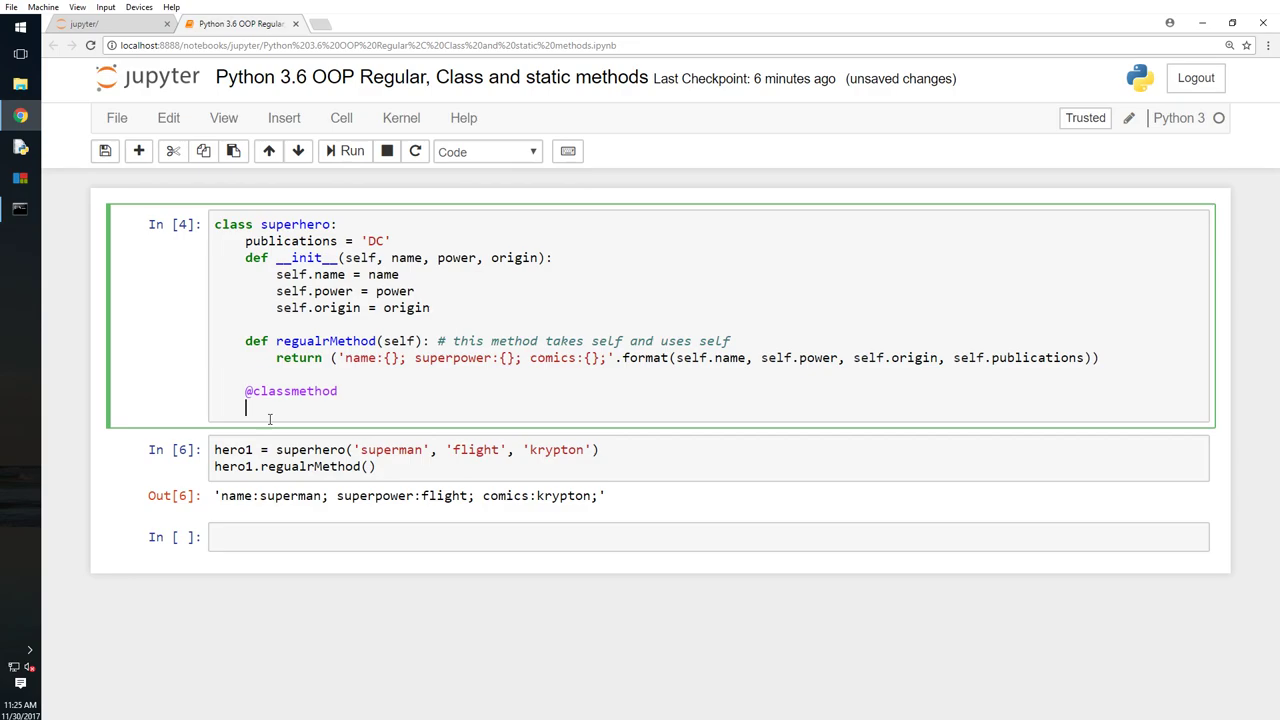
pyautogui.moveTo(276, 274); pyautogui.dragTo(416, 292)
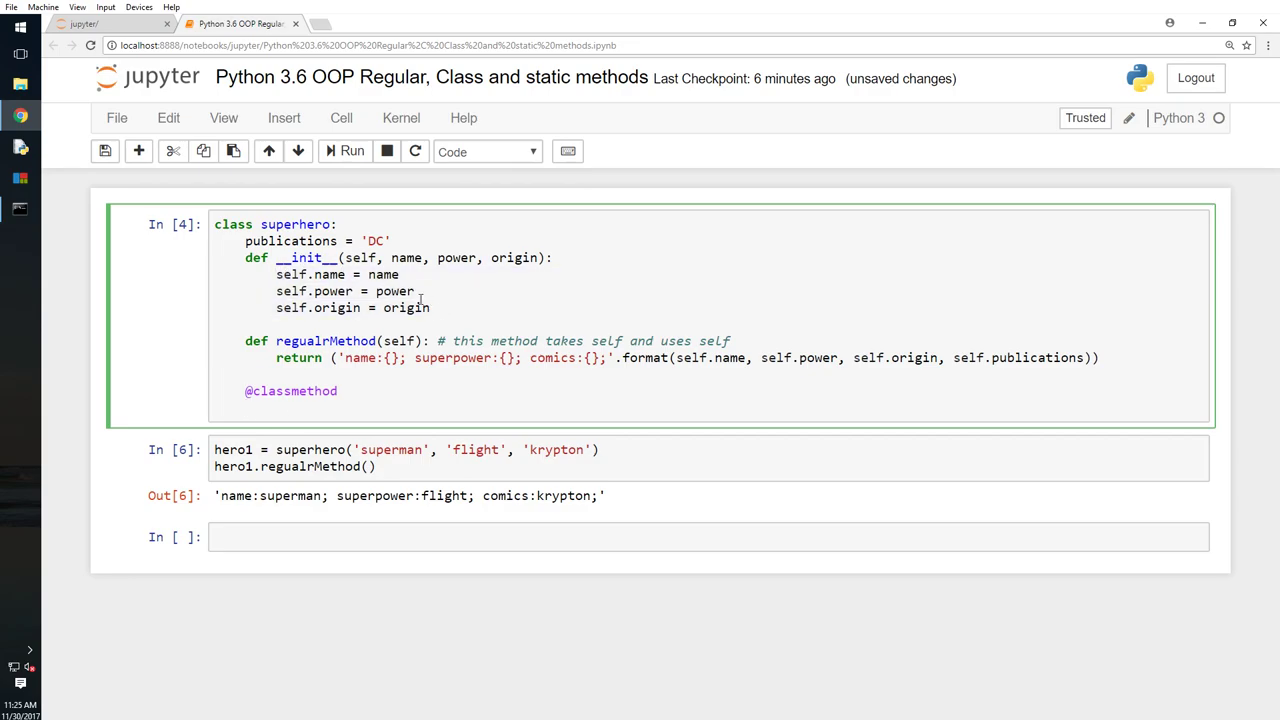
pyautogui.doubleClick(398, 340)
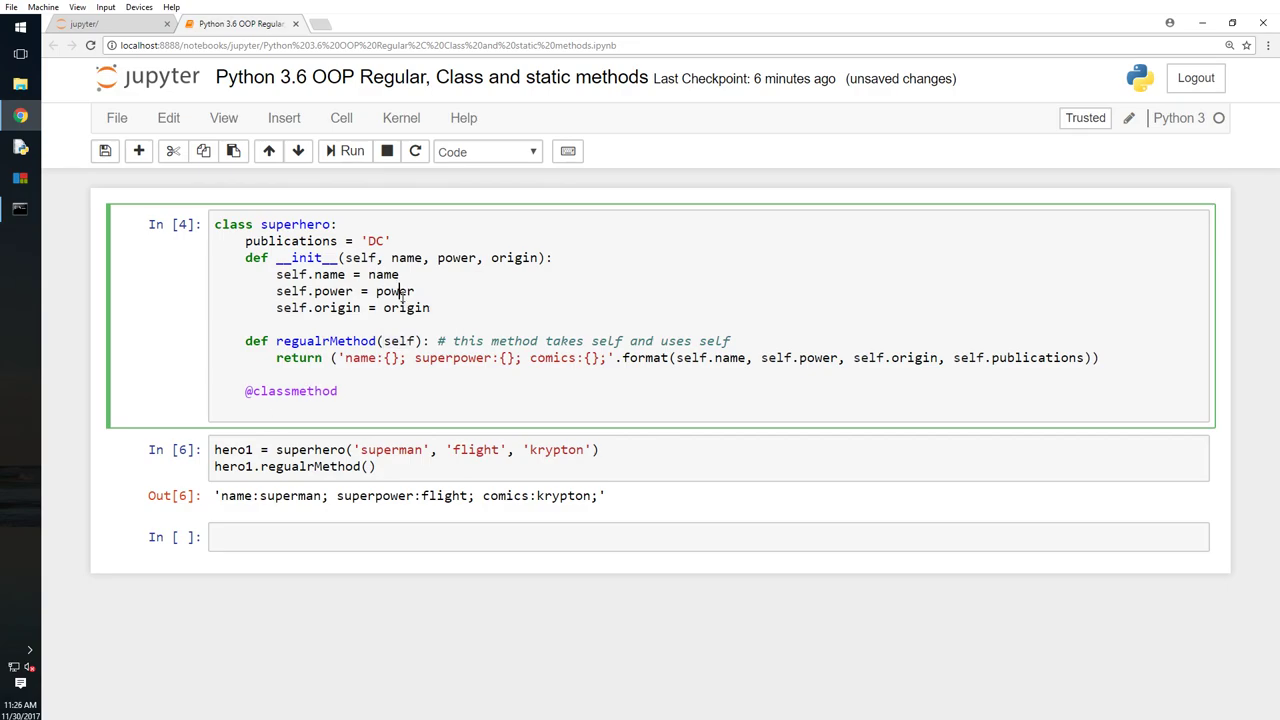
pyautogui.doubleClick(456, 256)
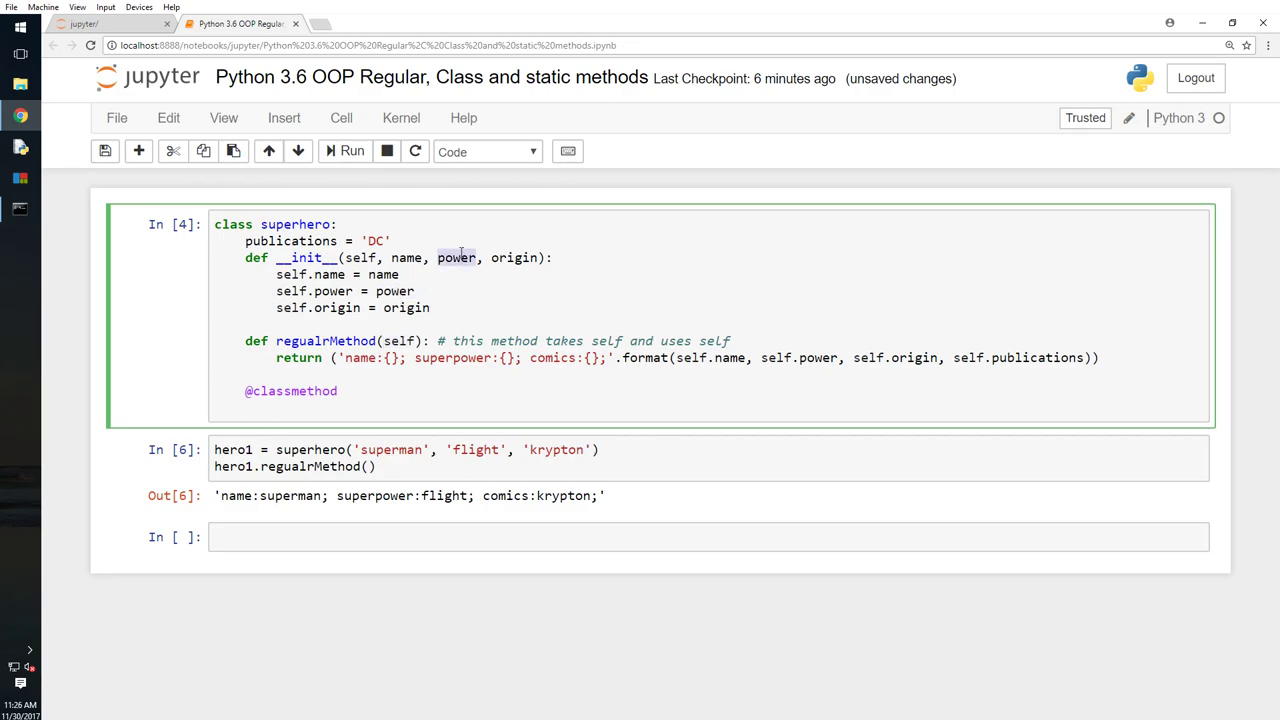
pyautogui.doubleClick(400, 340)
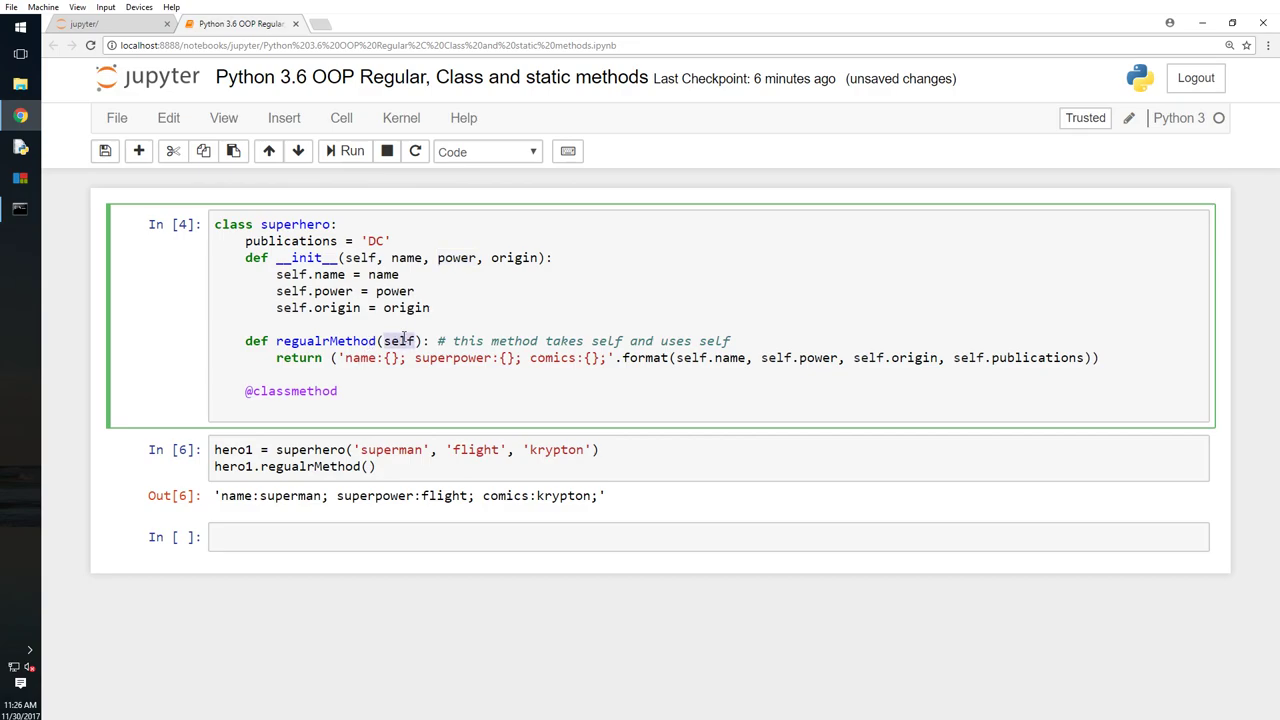
pyautogui.click(300, 412)
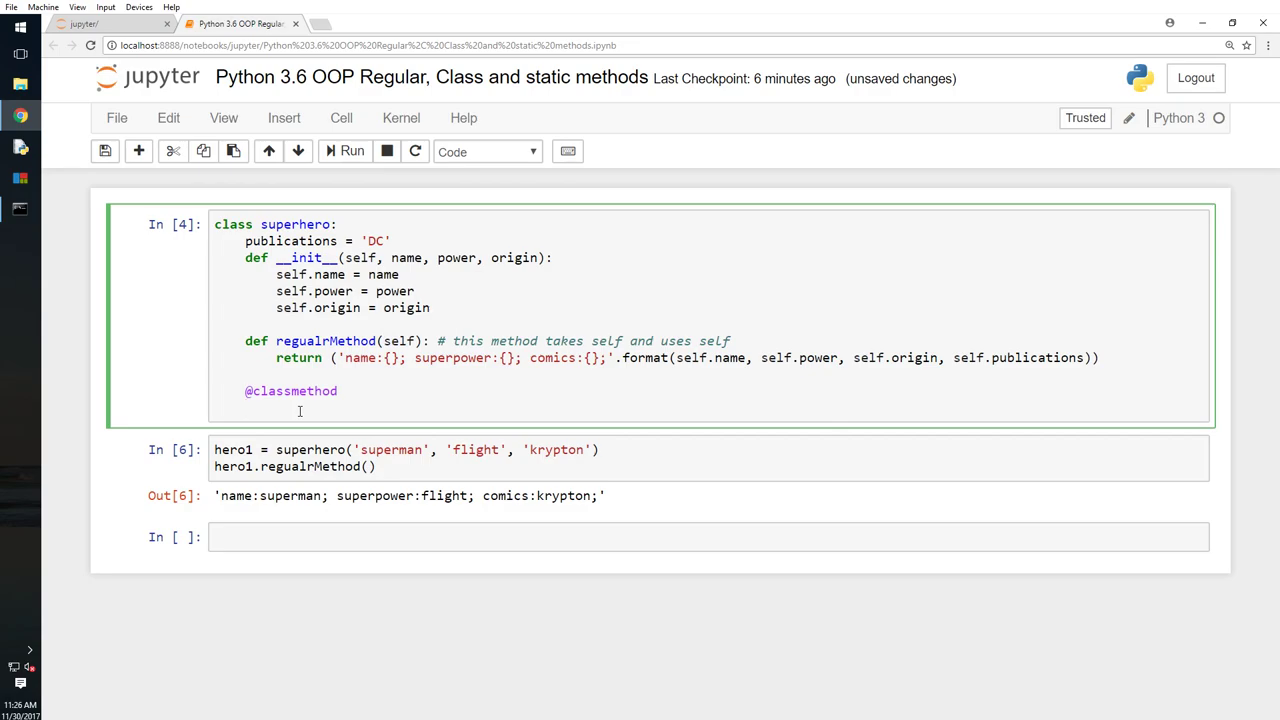
# Step: Define changePub(cls, someVariable): setting cls.publications = someVariable
pyautogui.write('d')
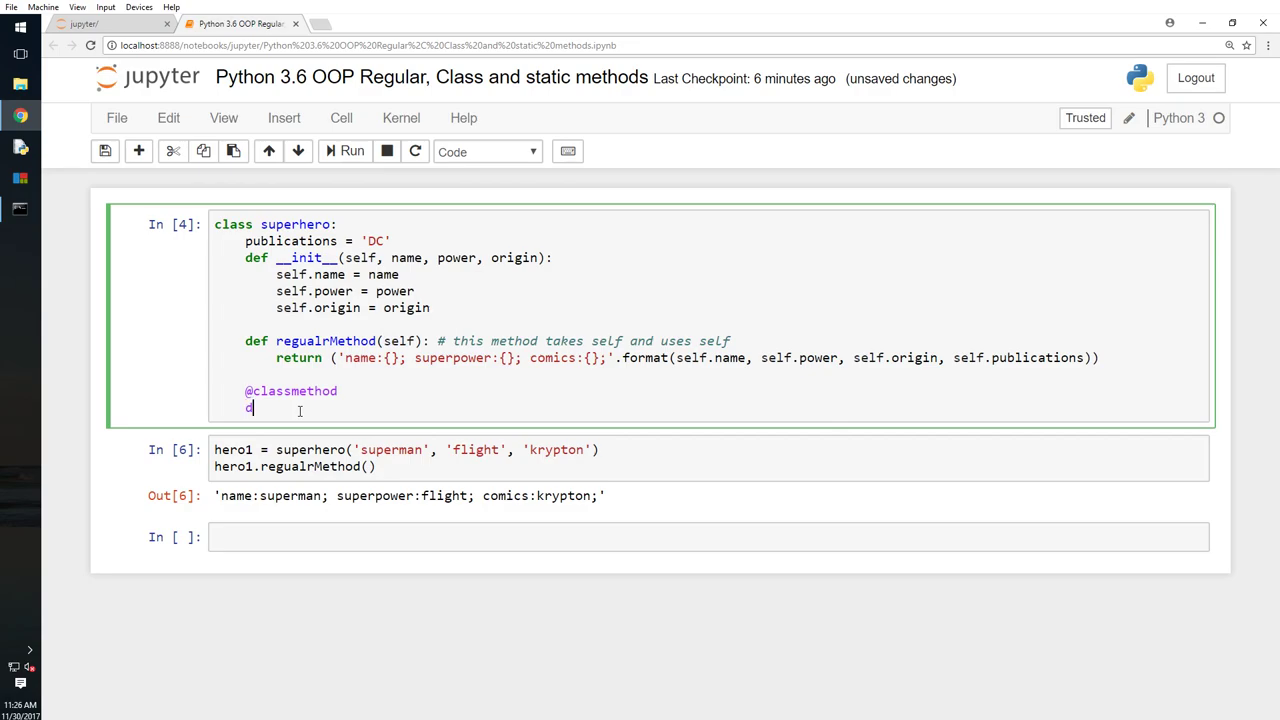
pyautogui.write('ef changePub')
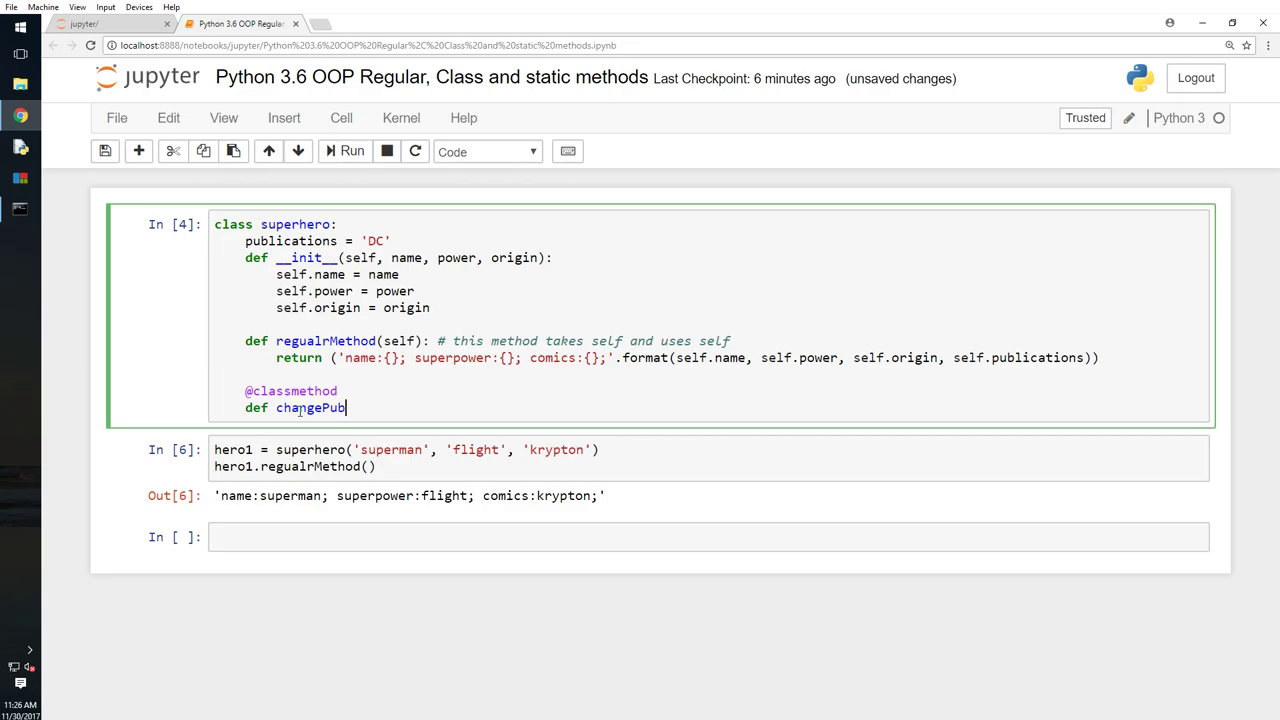
pyautogui.write('(cls,')
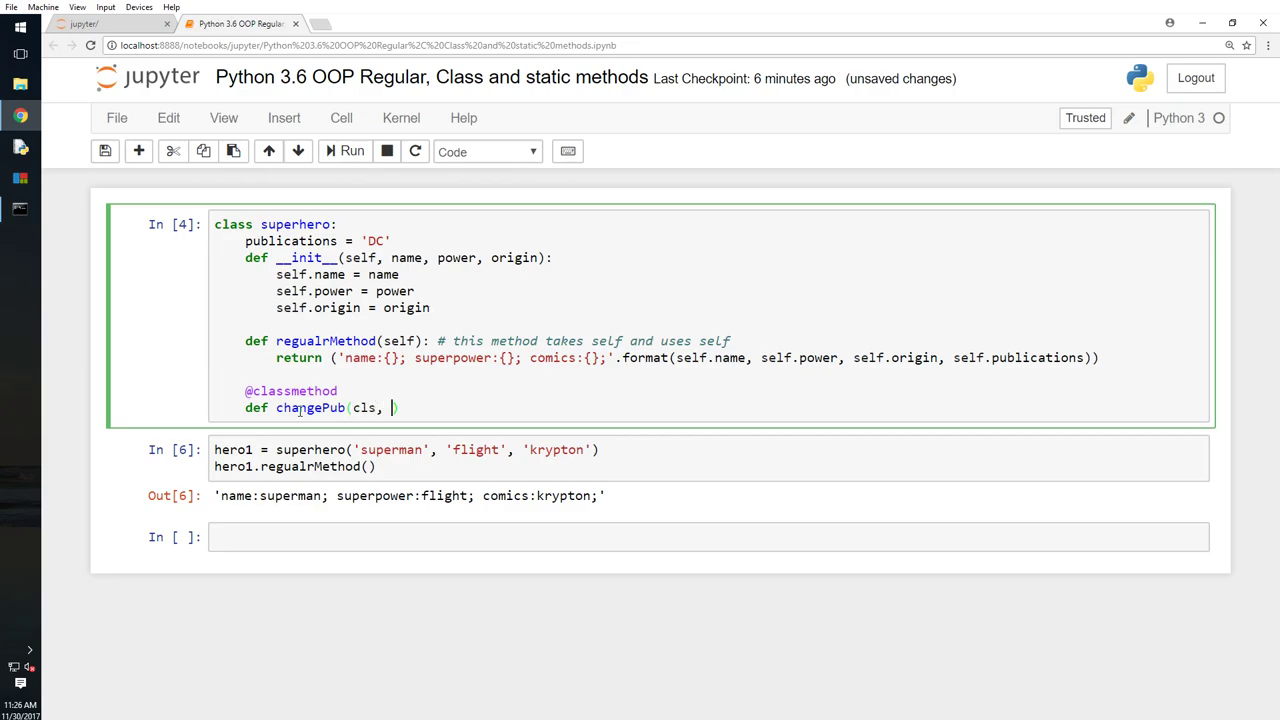
pyautogui.write('somevari')
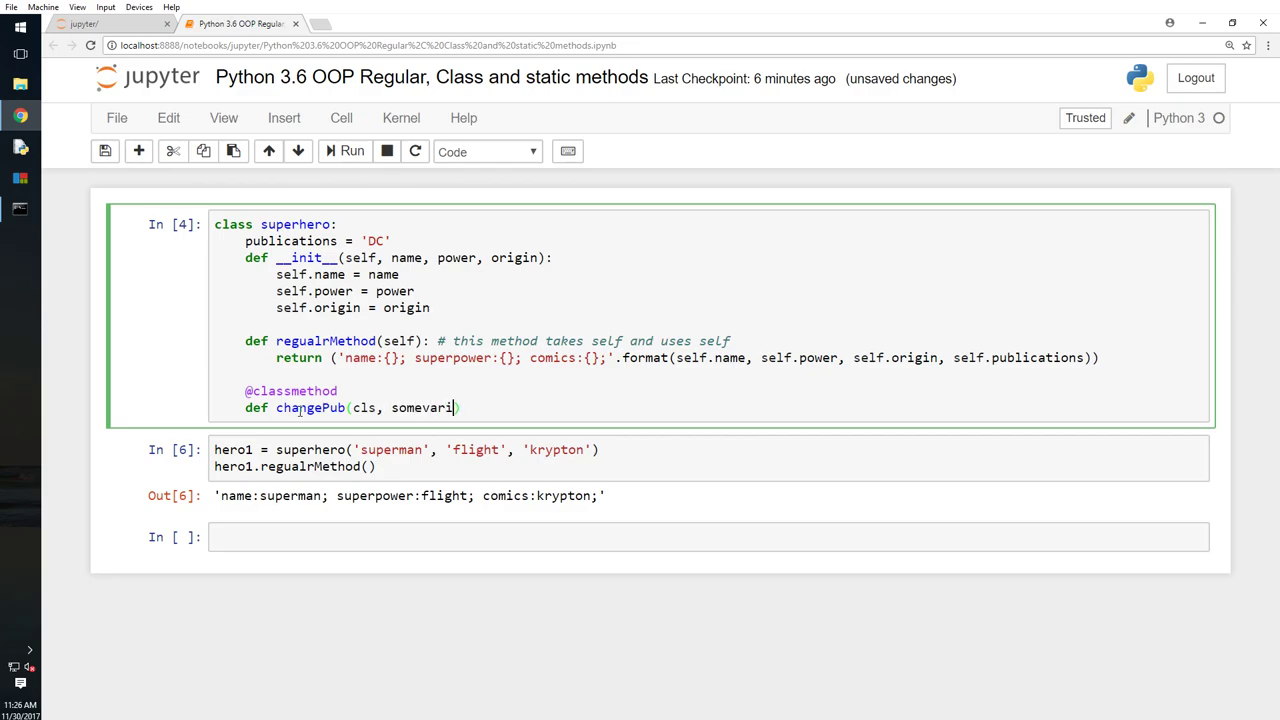
pyautogui.write('able')
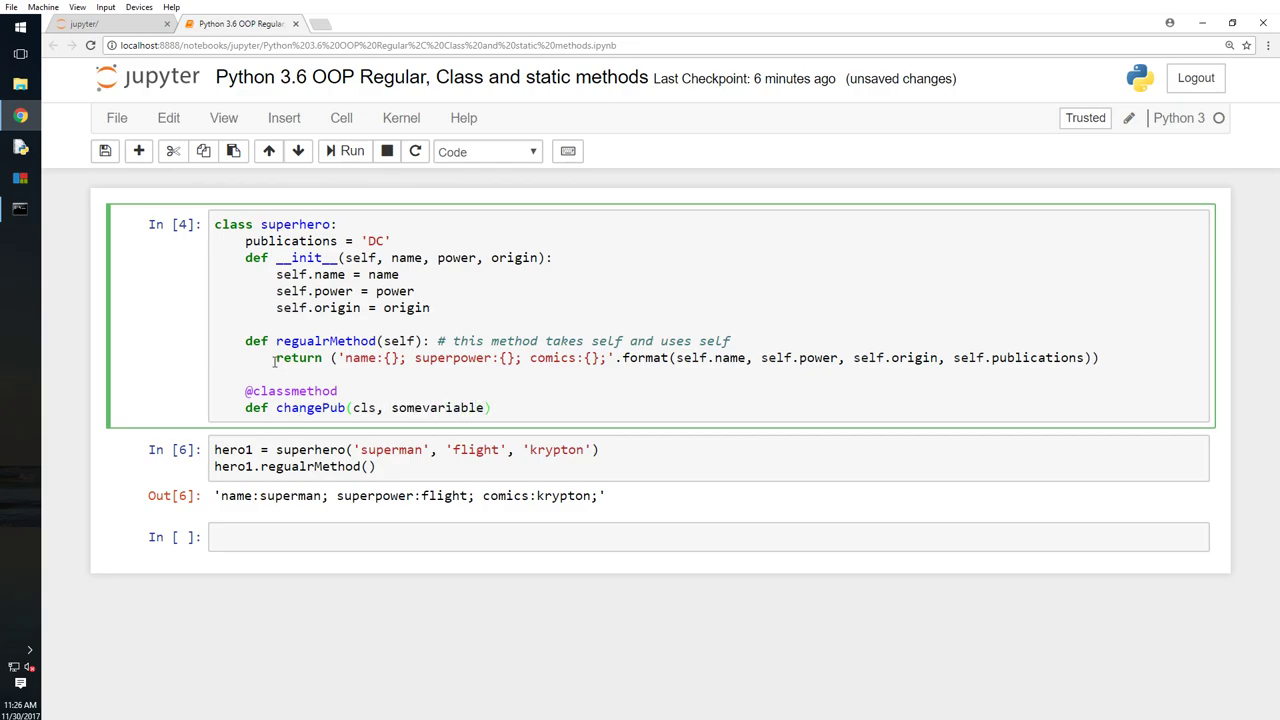
pyautogui.doubleClick(400, 340)
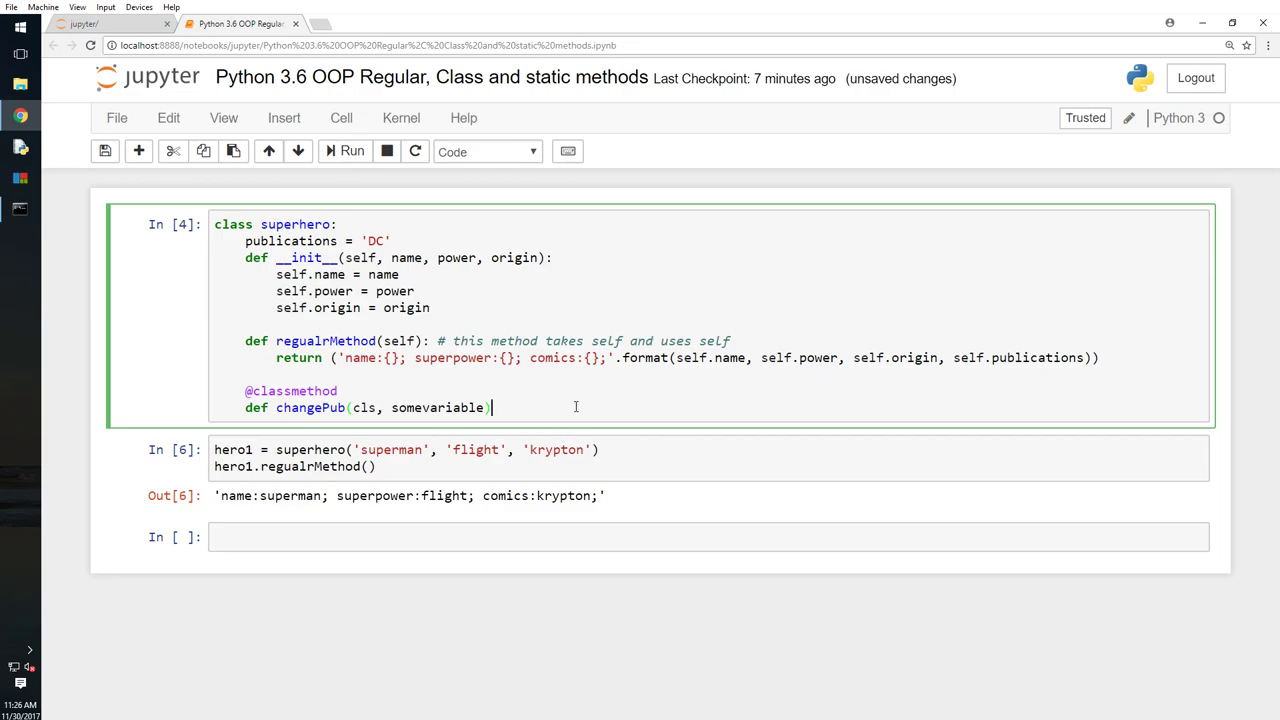
pyautogui.write(':')
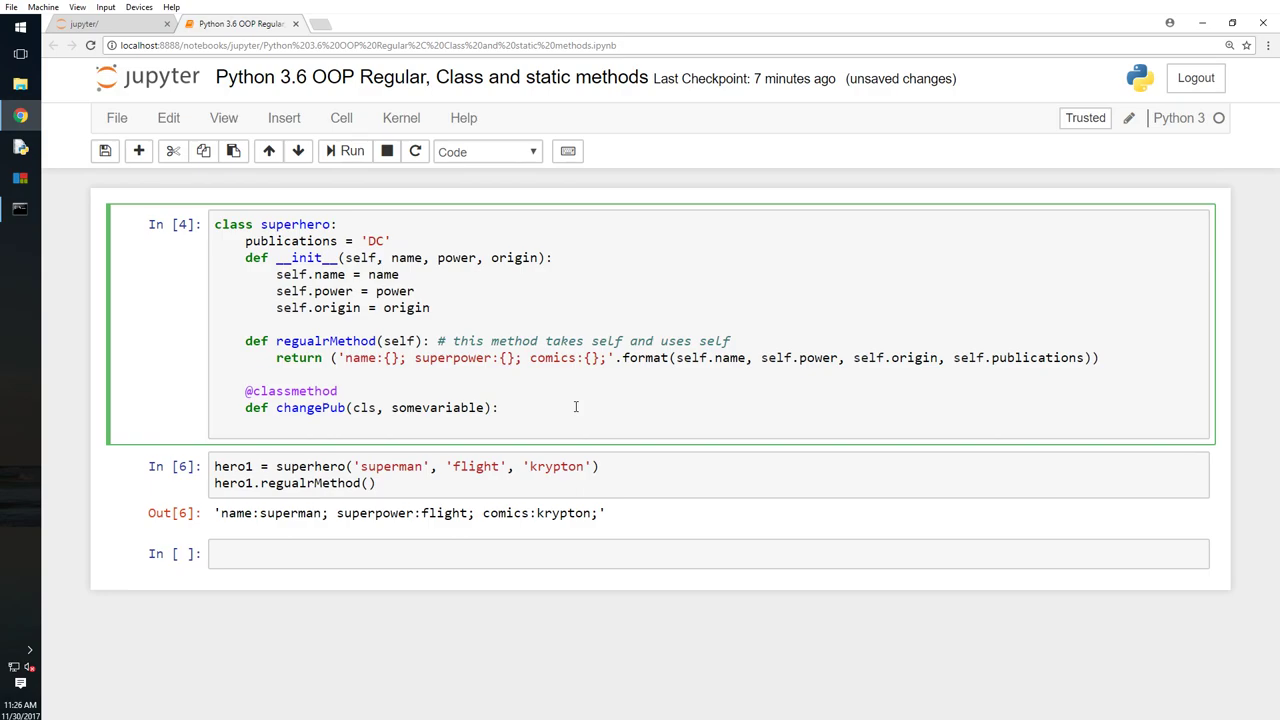
pyautogui.write('cls.publications =')
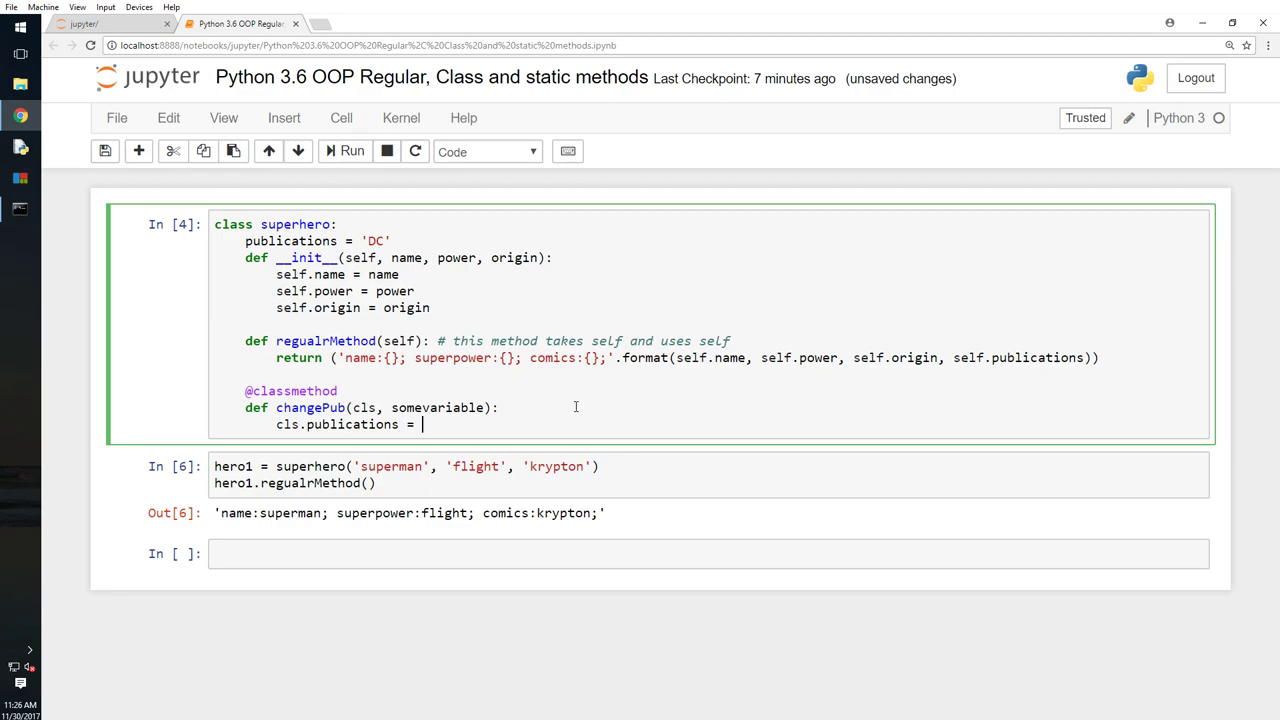
pyautogui.write('someVariable')
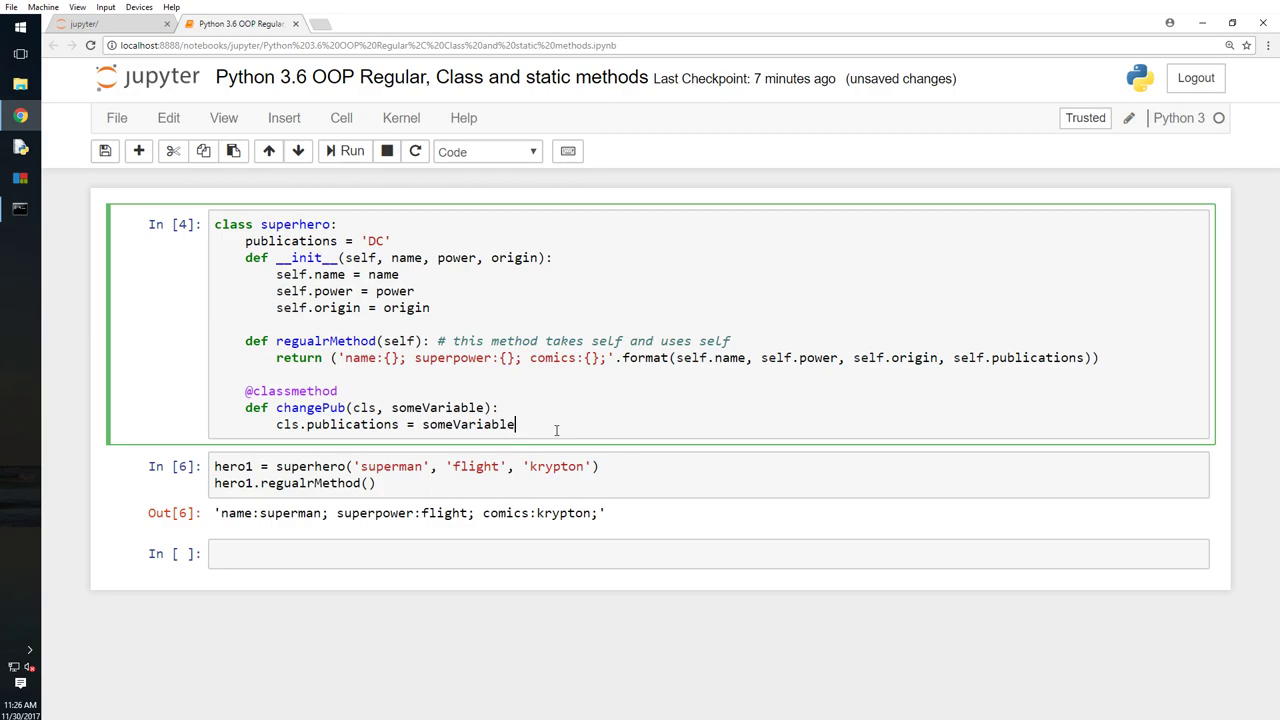
# Step: In a new cell create hero2 = superhero('batman', 'rich', 'earth')
pyautogui.click(500, 554)
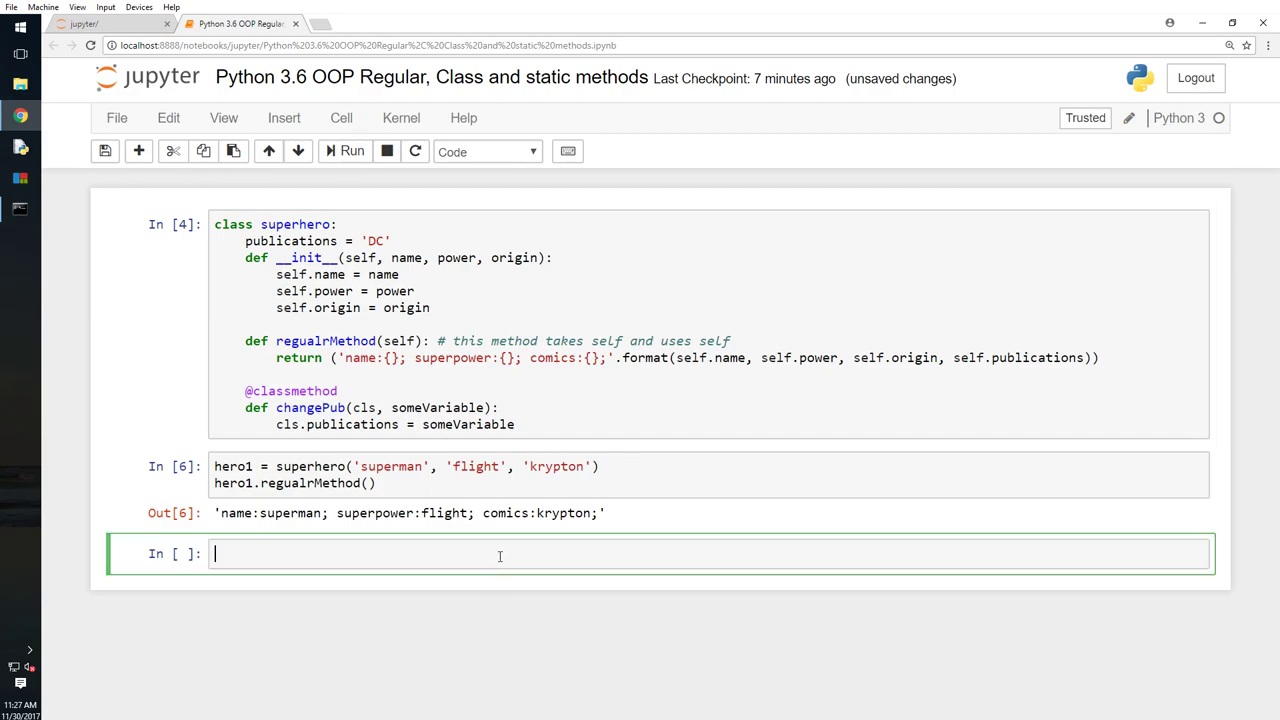
pyautogui.write('hero2')
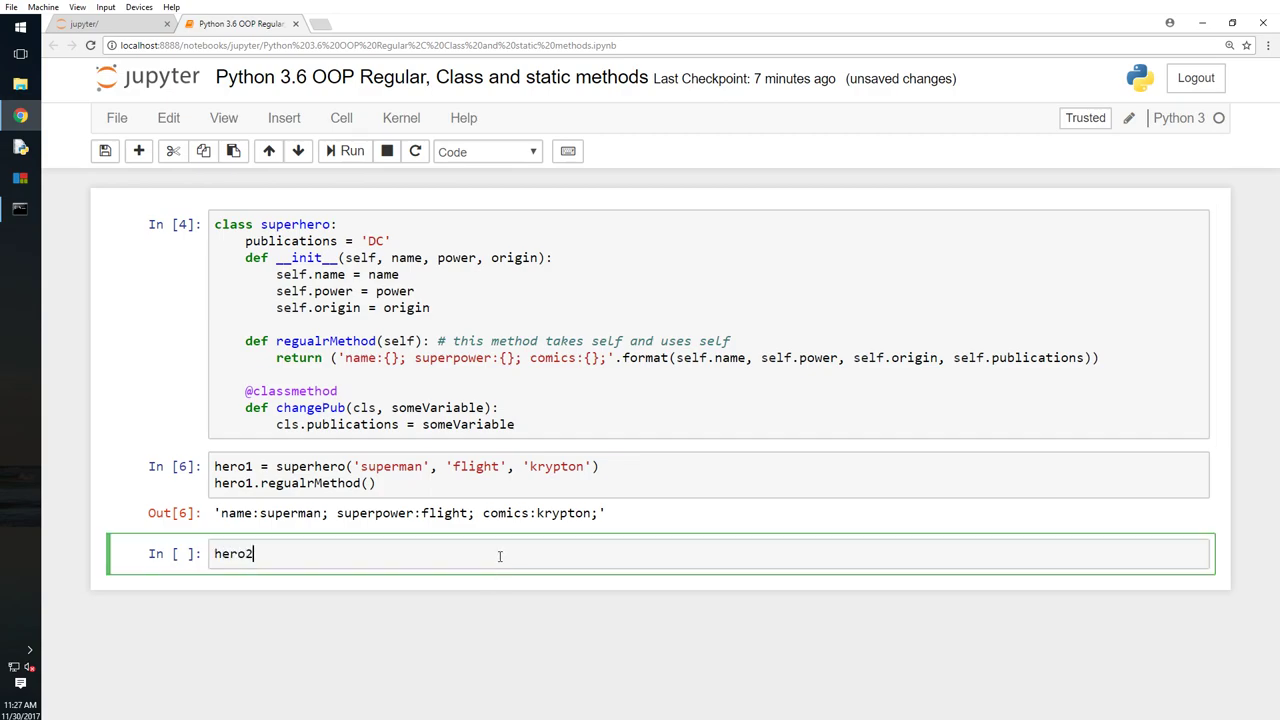
pyautogui.write("= superhero('")
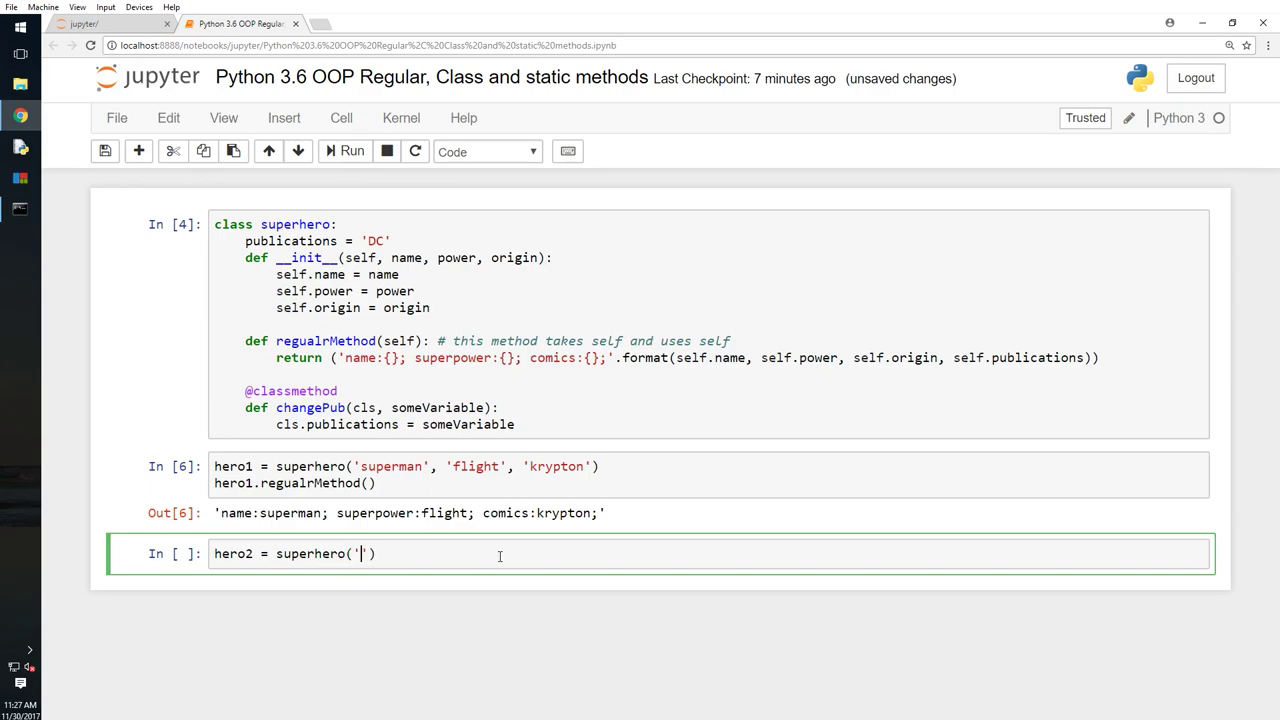
pyautogui.write('batman')
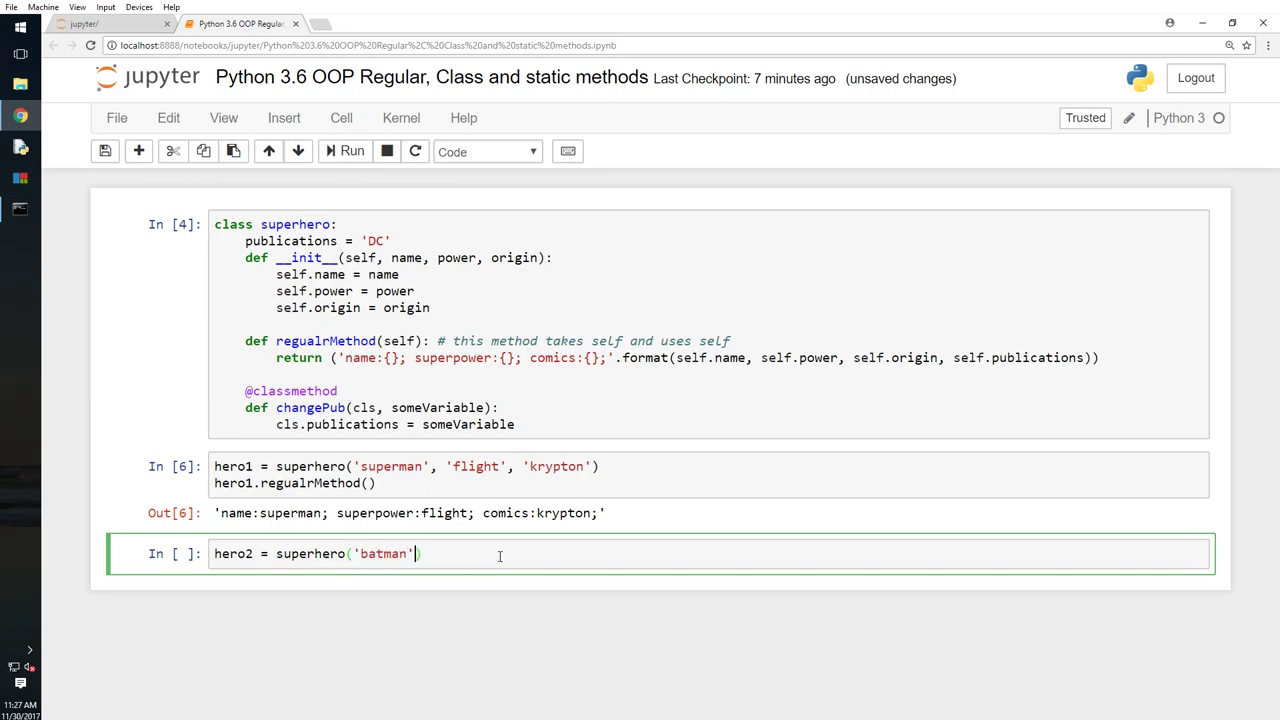
pyautogui.write(", 'ri")
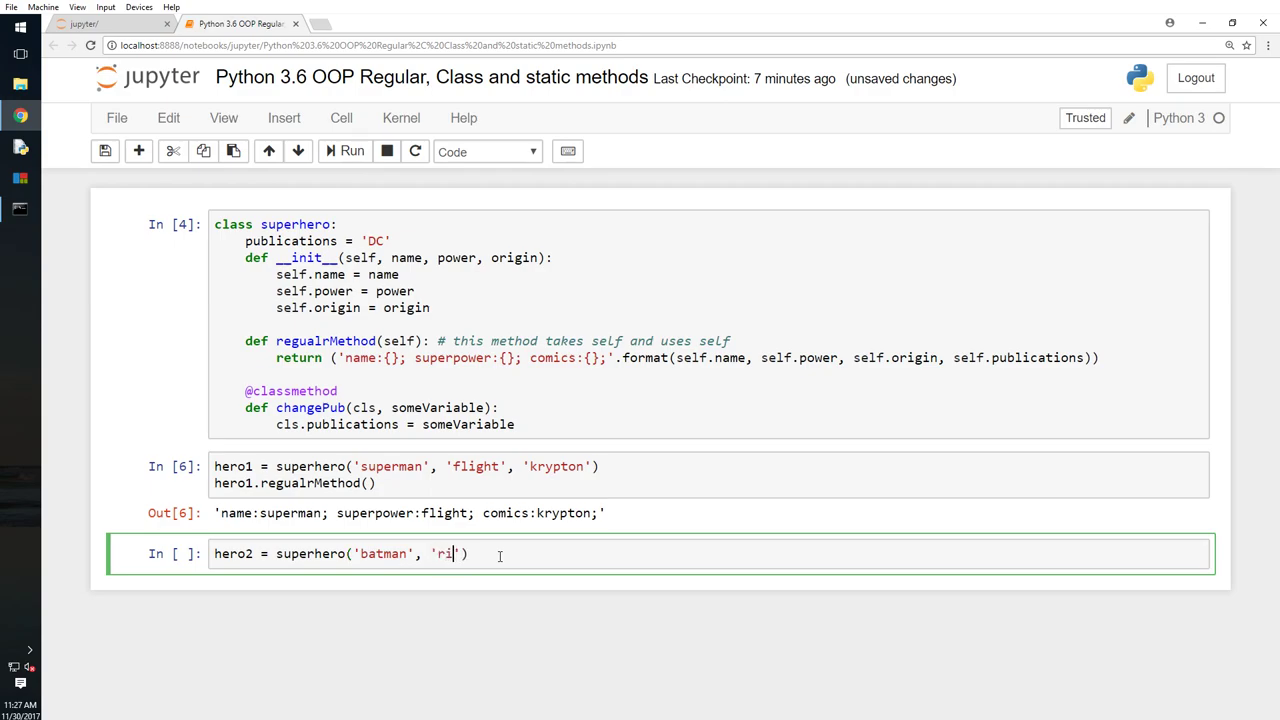
pyautogui.write("ch', '")
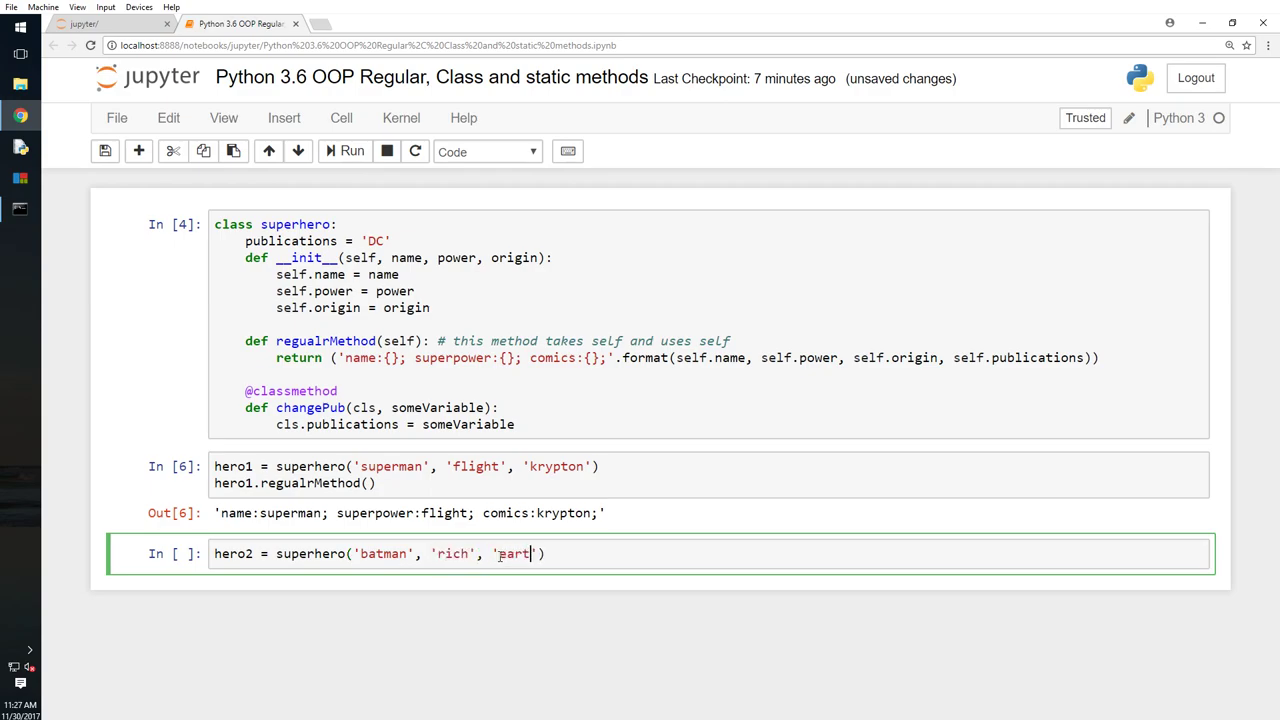
pyautogui.write('earth')
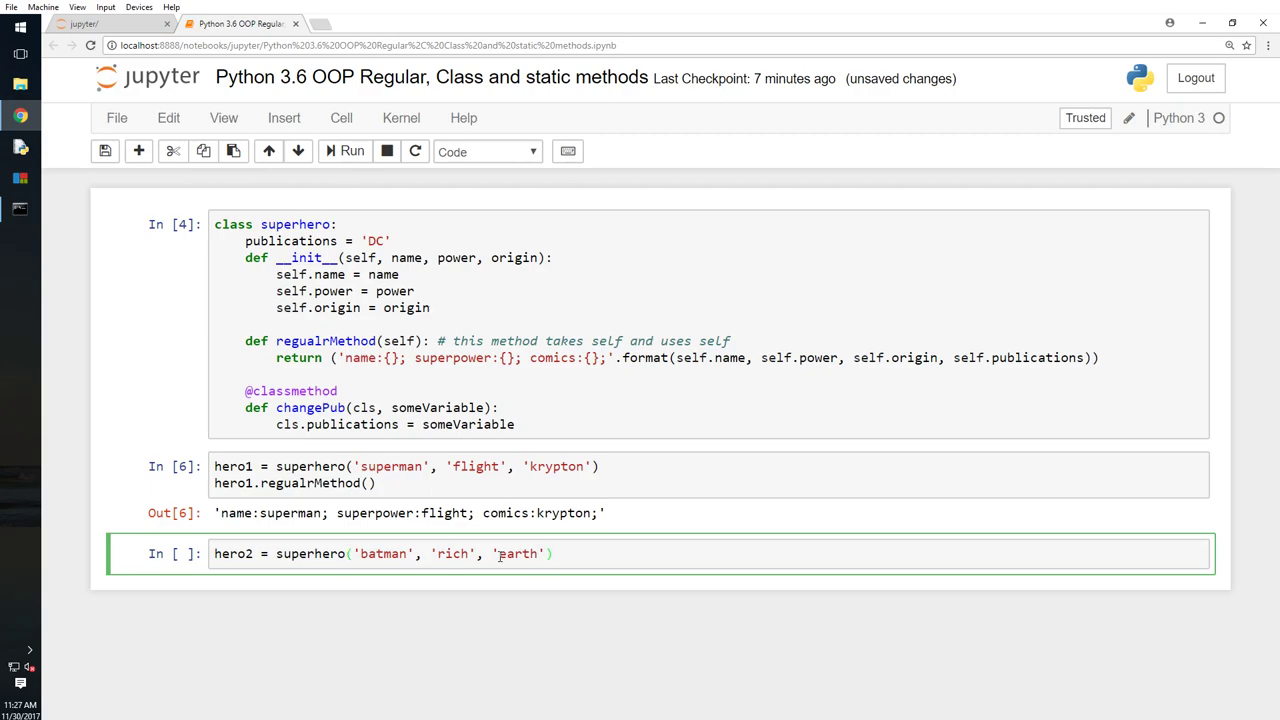
# Step: Call hero2.regualrMethod() and run it to show 'name:batman; superpower:rich; comics:earth;'
pyautogui.write('hero2.s')
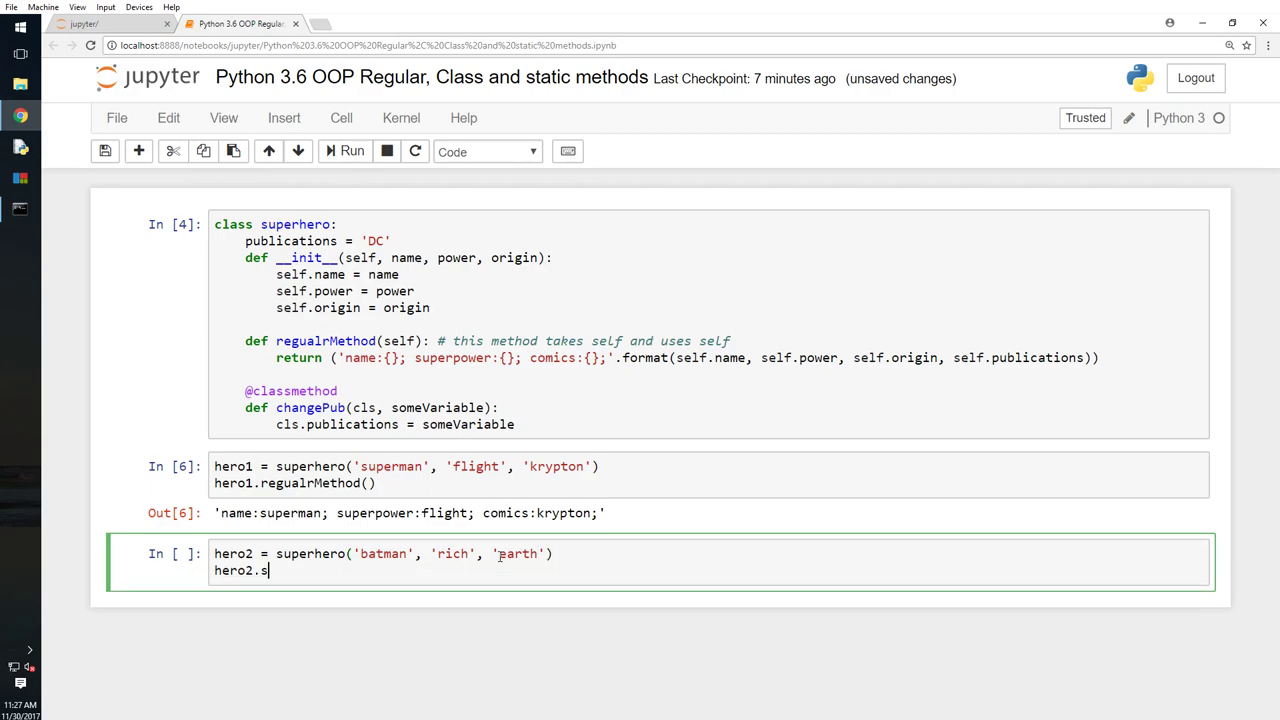
pyautogui.write('egularmet')
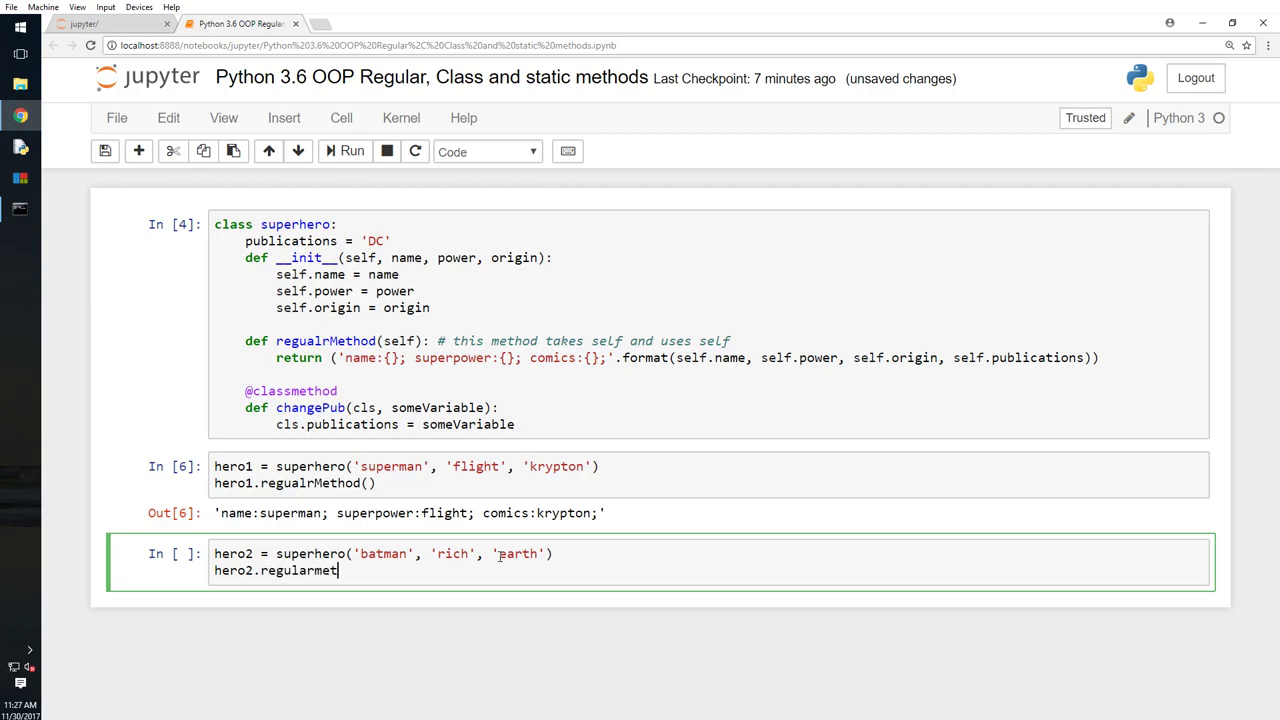
pyautogui.press('BackSpace')
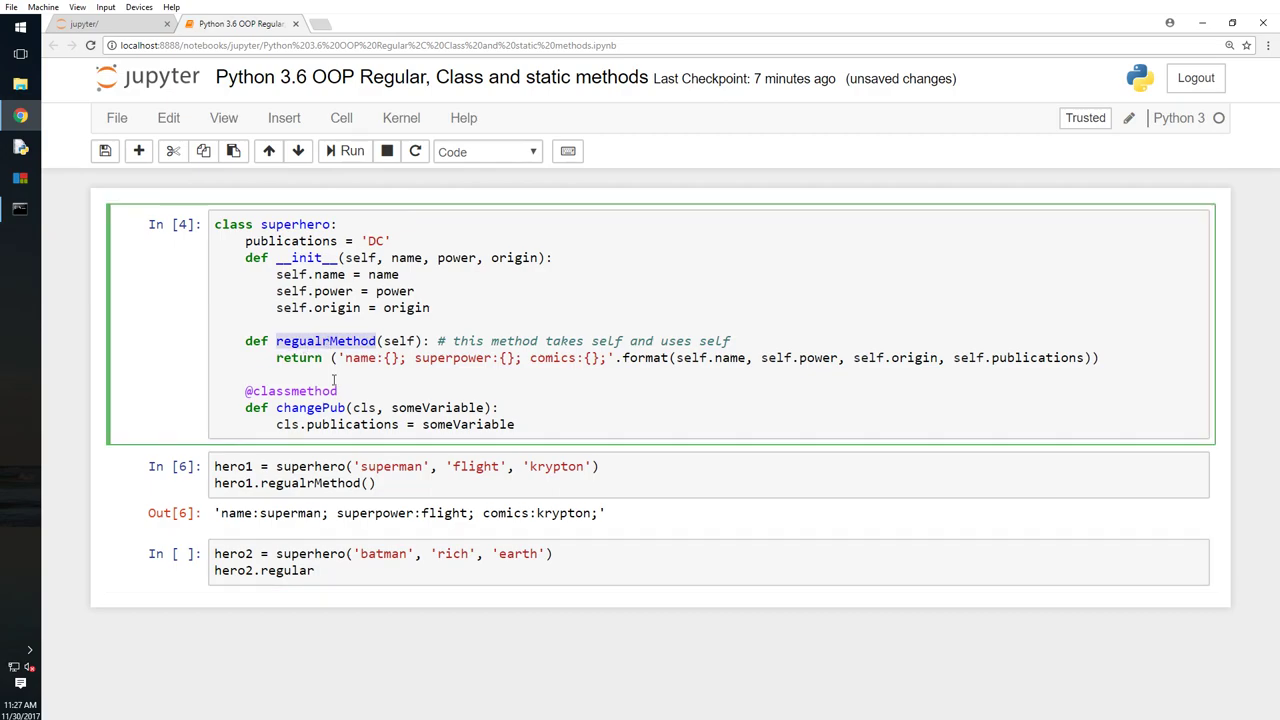
pyautogui.write('Method')
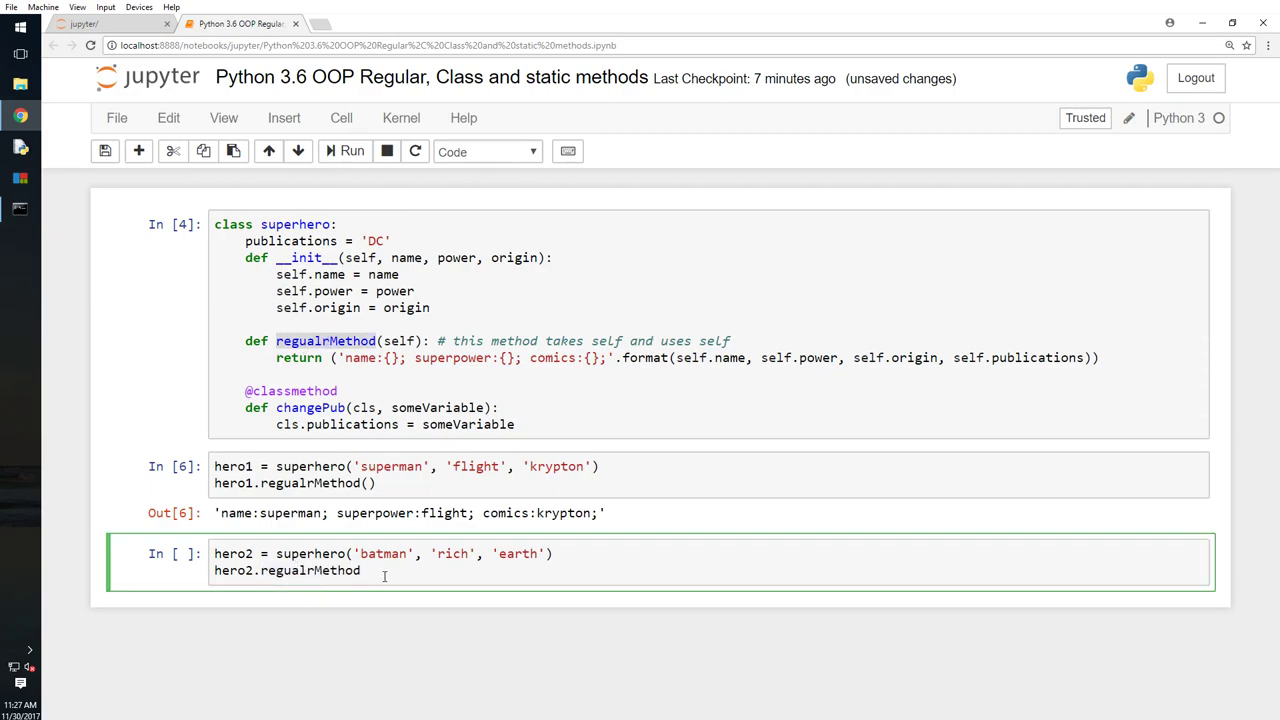
pyautogui.write('()')
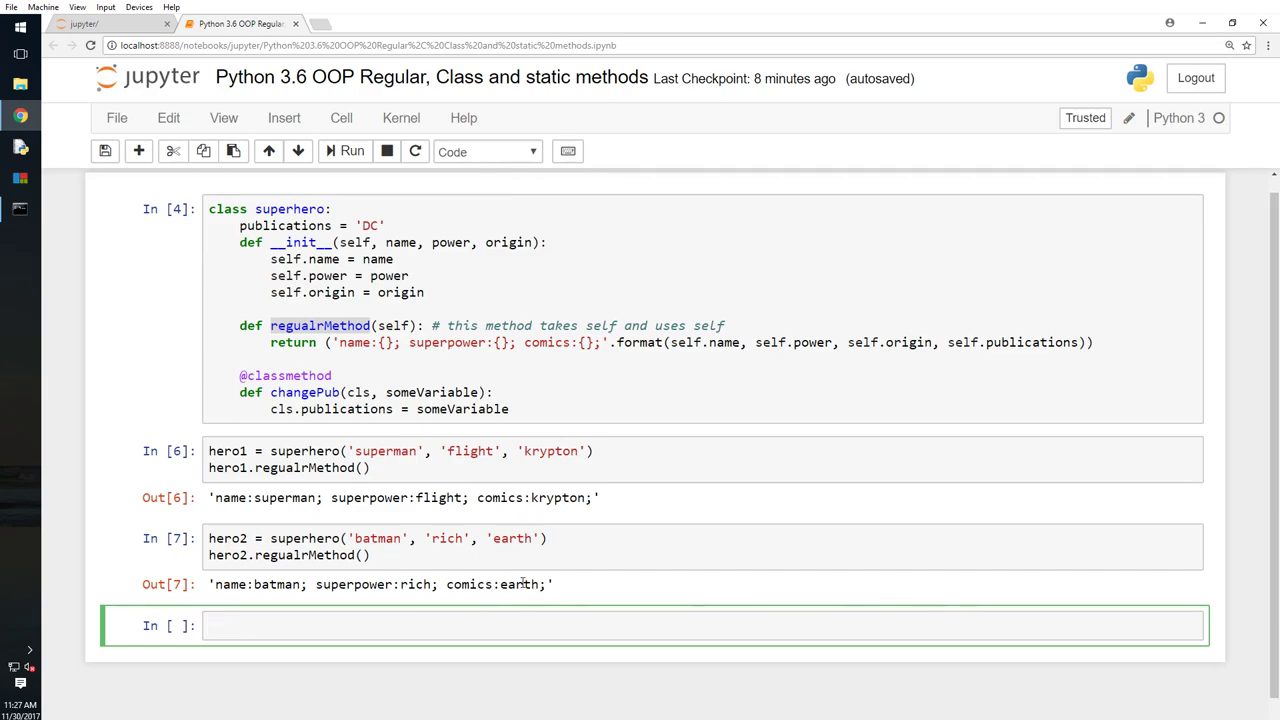
# Step: Insert origin:{}; into regualrMethod's format string and rerun so both heroes show origin and comics:DC
pyautogui.doubleClick(490, 584)
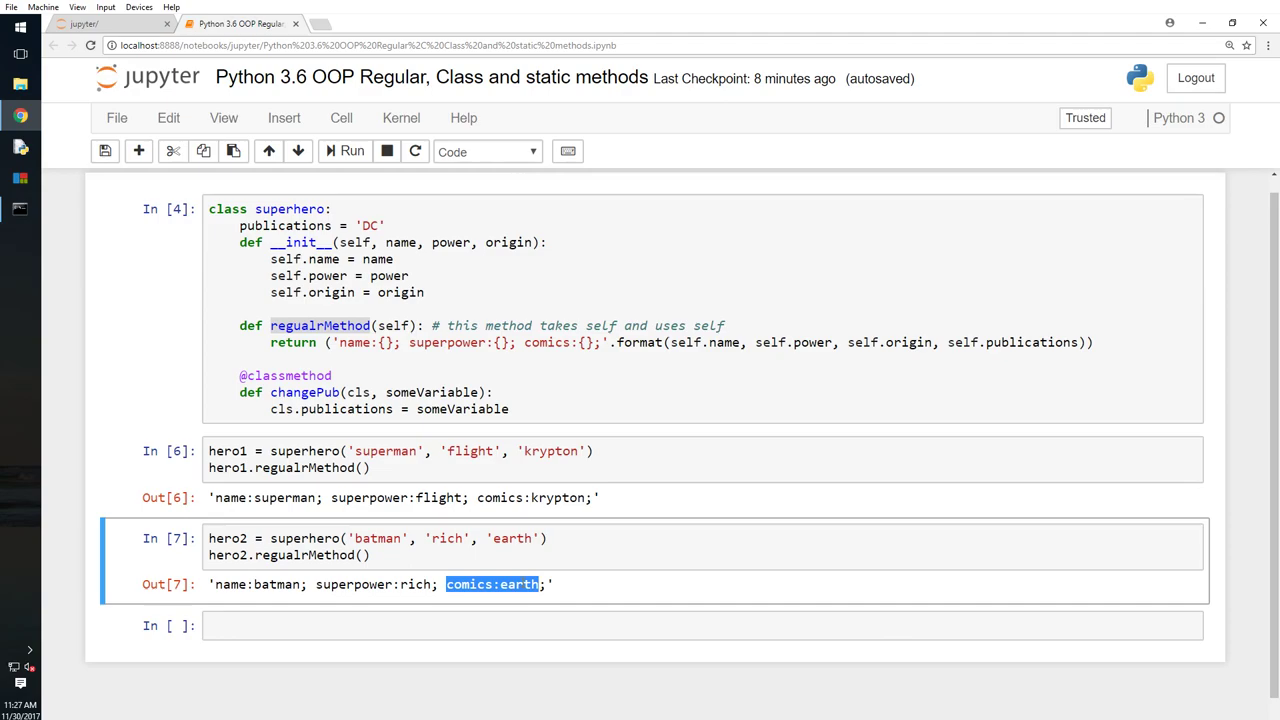
pyautogui.moveTo(752, 388)
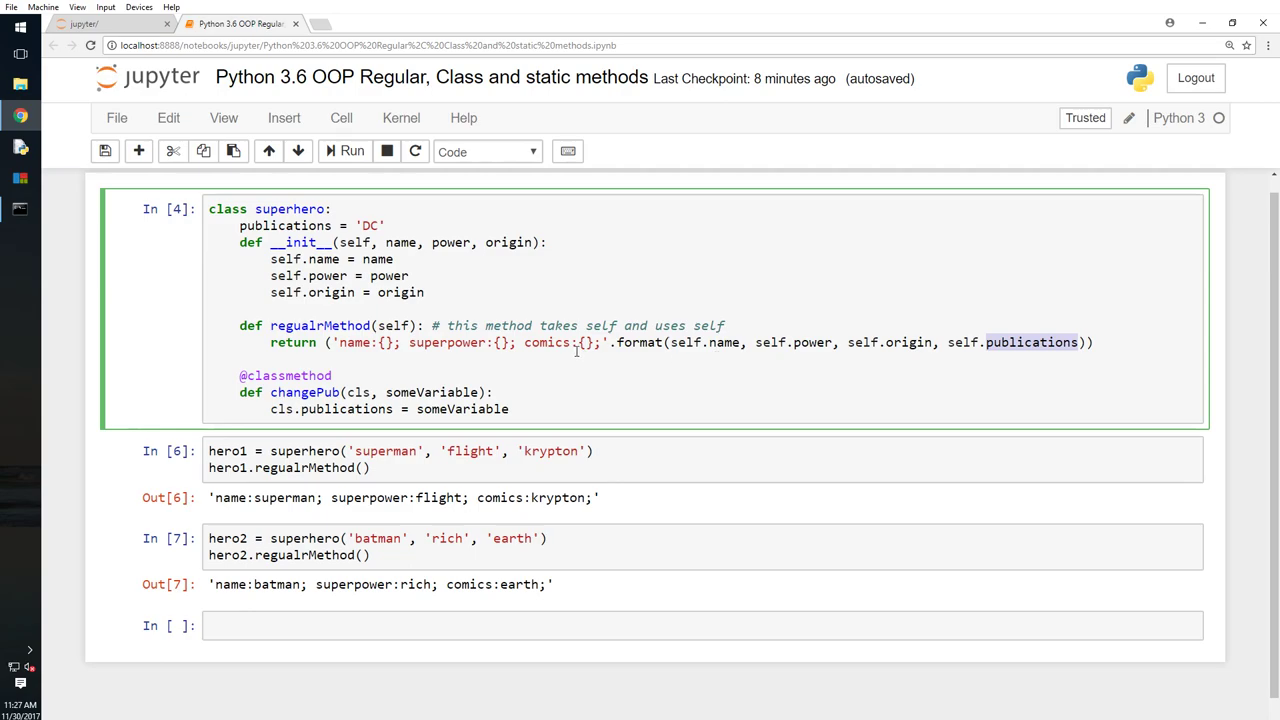
pyautogui.click(718, 342)
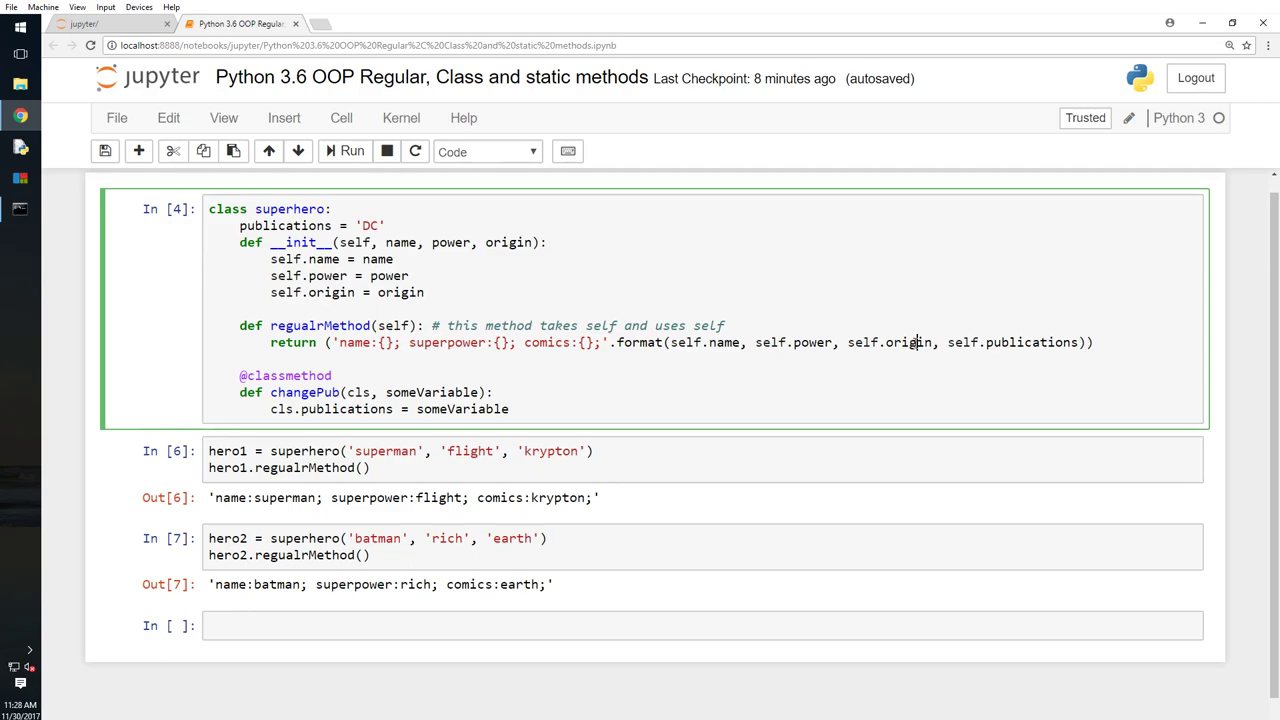
pyautogui.doubleClick(908, 342)
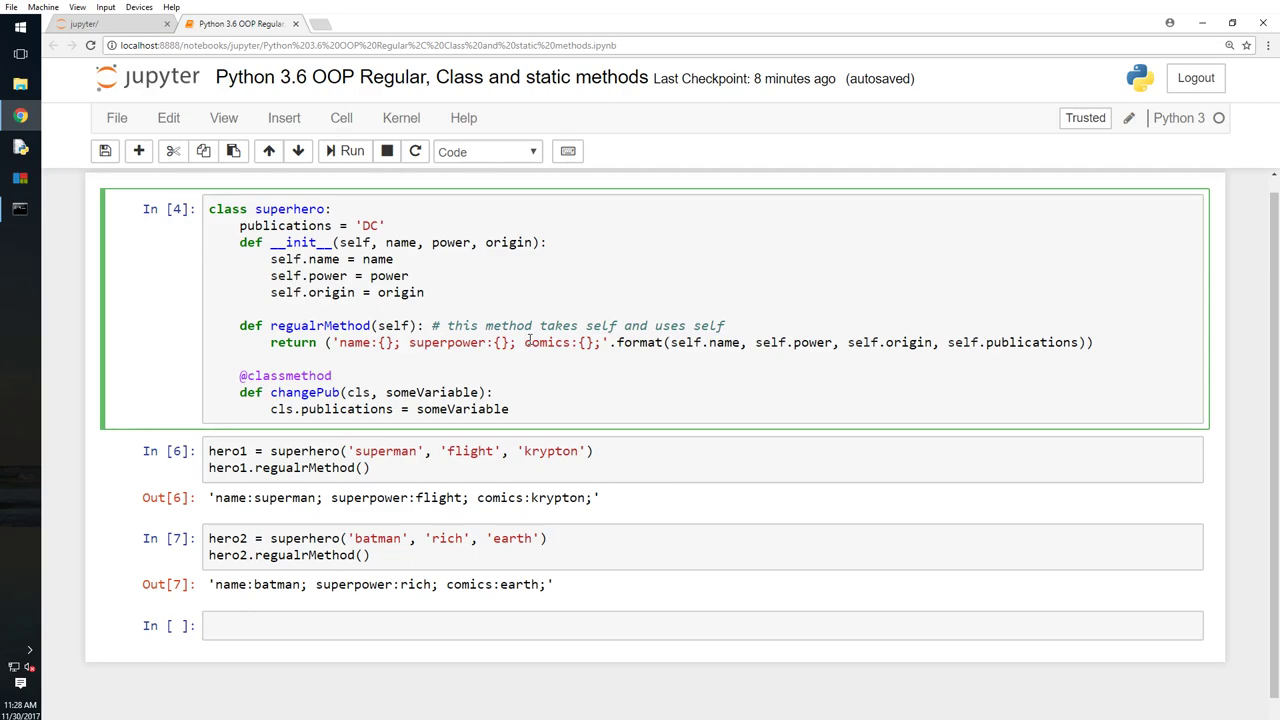
pyautogui.write('origin:{};')
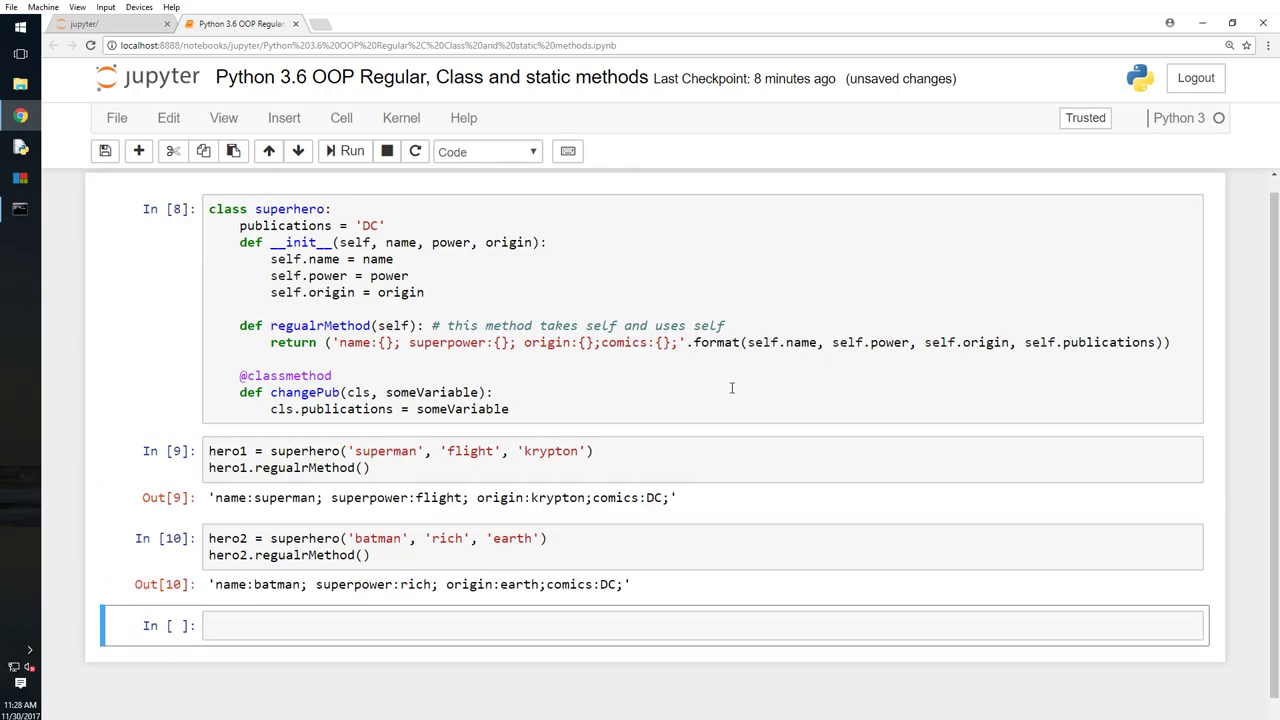
pyautogui.scroll(-3)
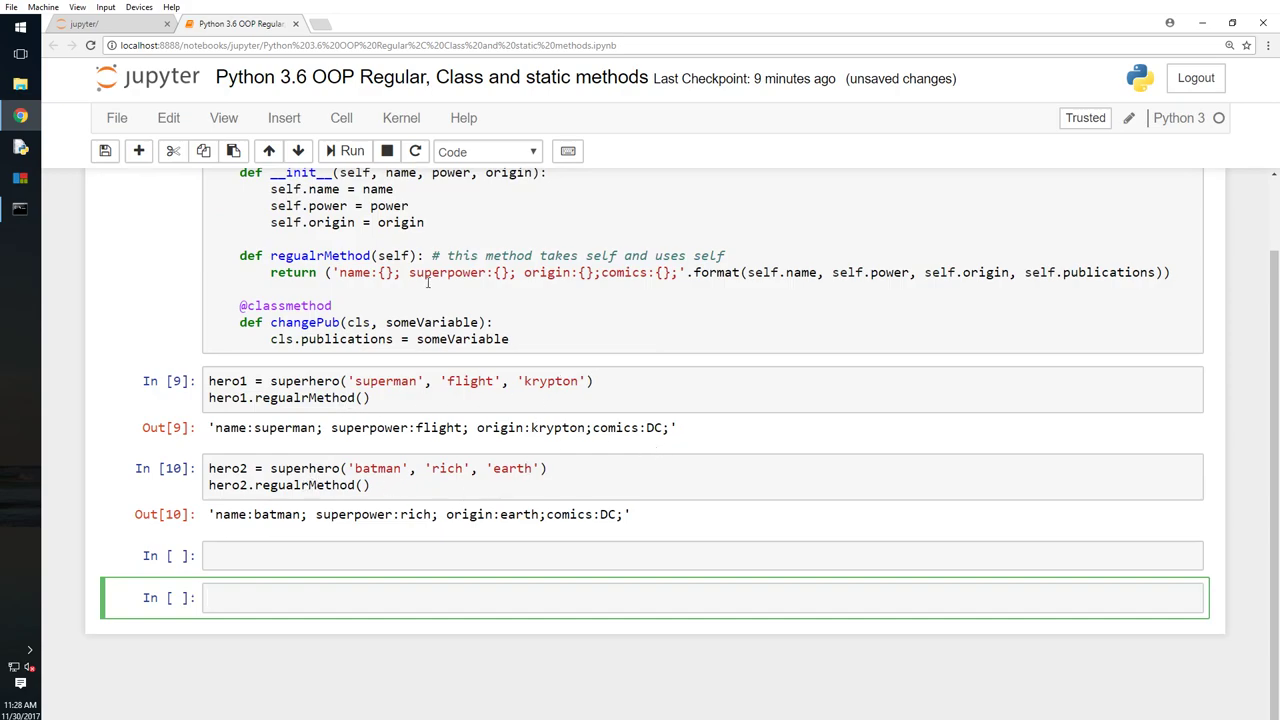
# Step: Run hero2.changePub('marvel') to switch the class publisher to marvel
pyautogui.doubleClick(432, 322)
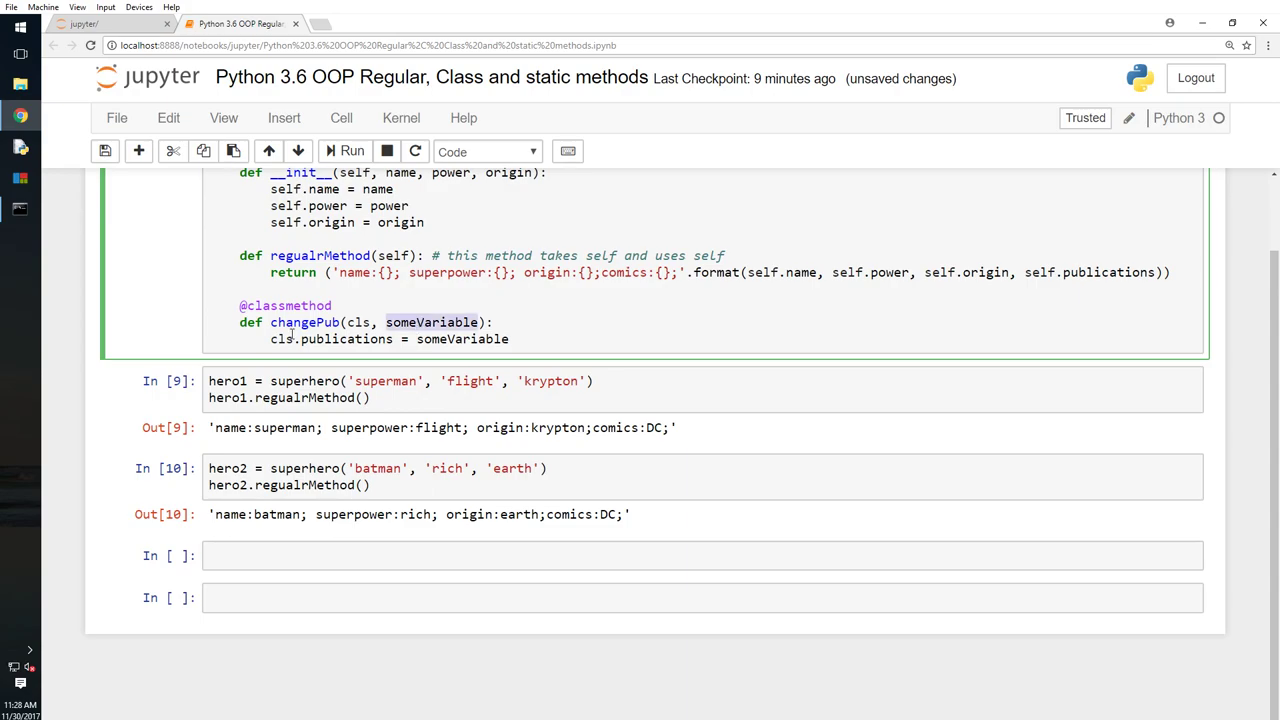
pyautogui.doubleClick(304, 322)
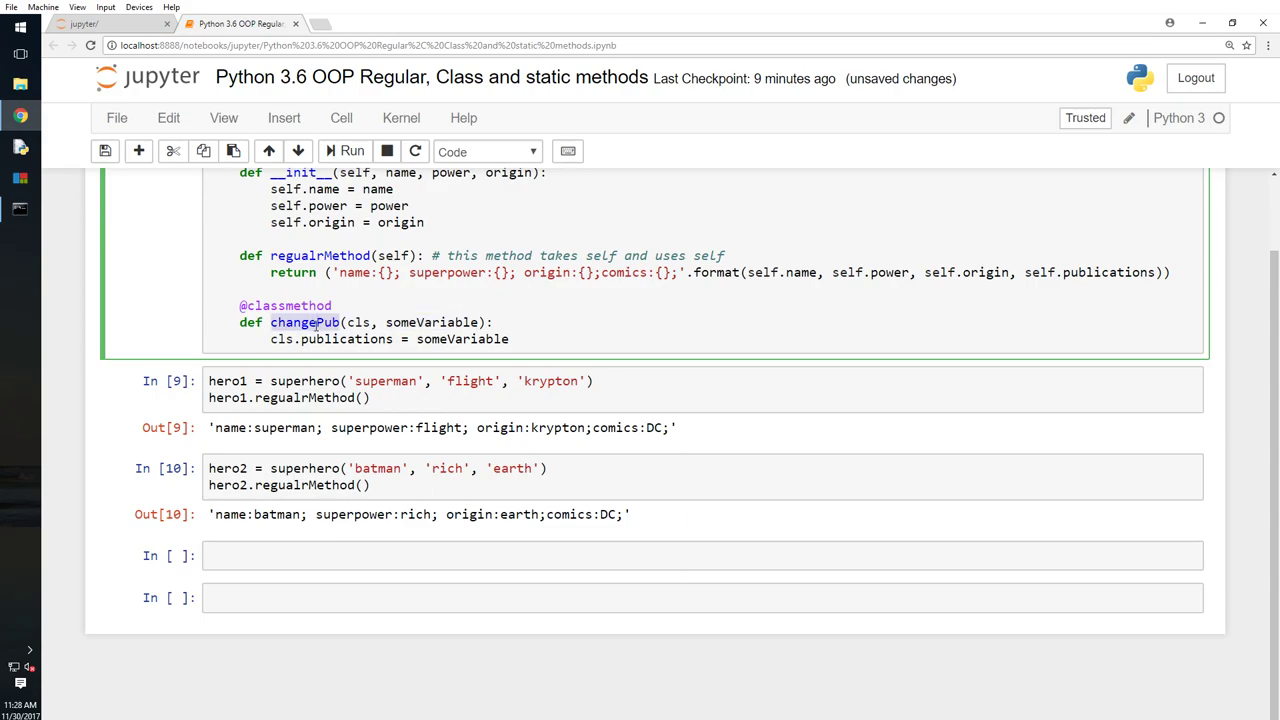
pyautogui.click(278, 556)
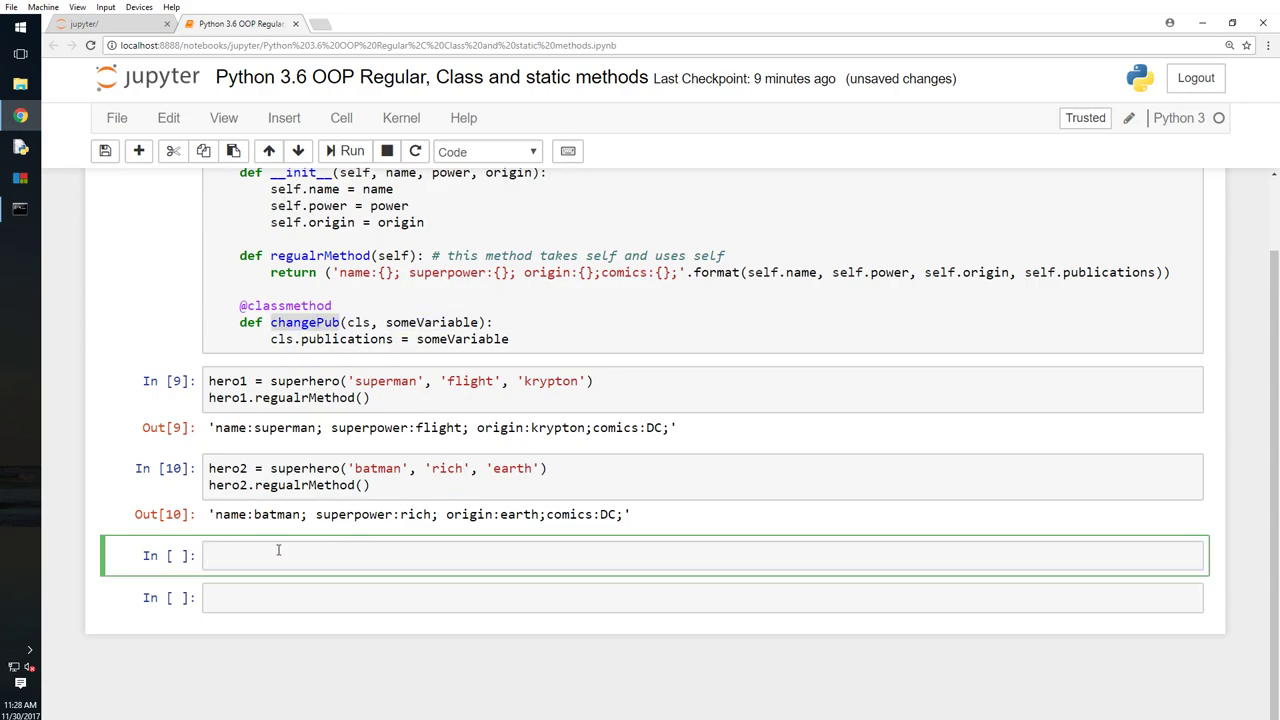
pyautogui.write('hero2.')
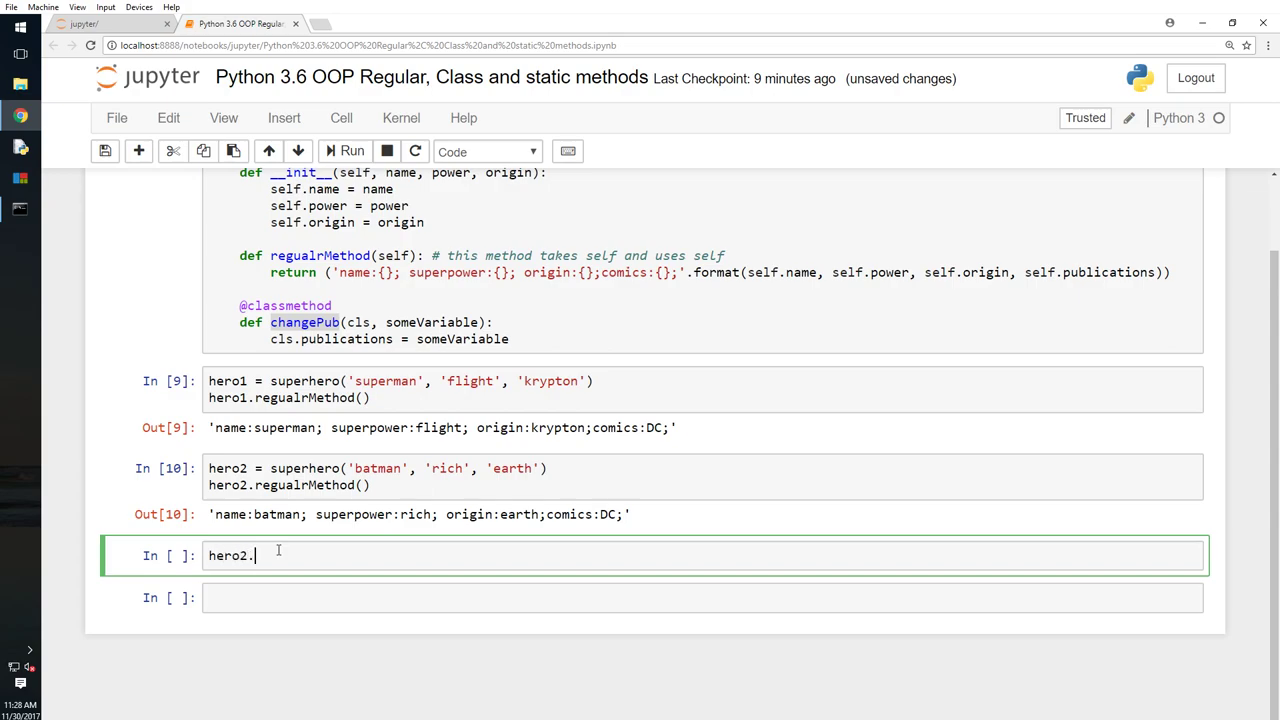
pyautogui.write('changePub')
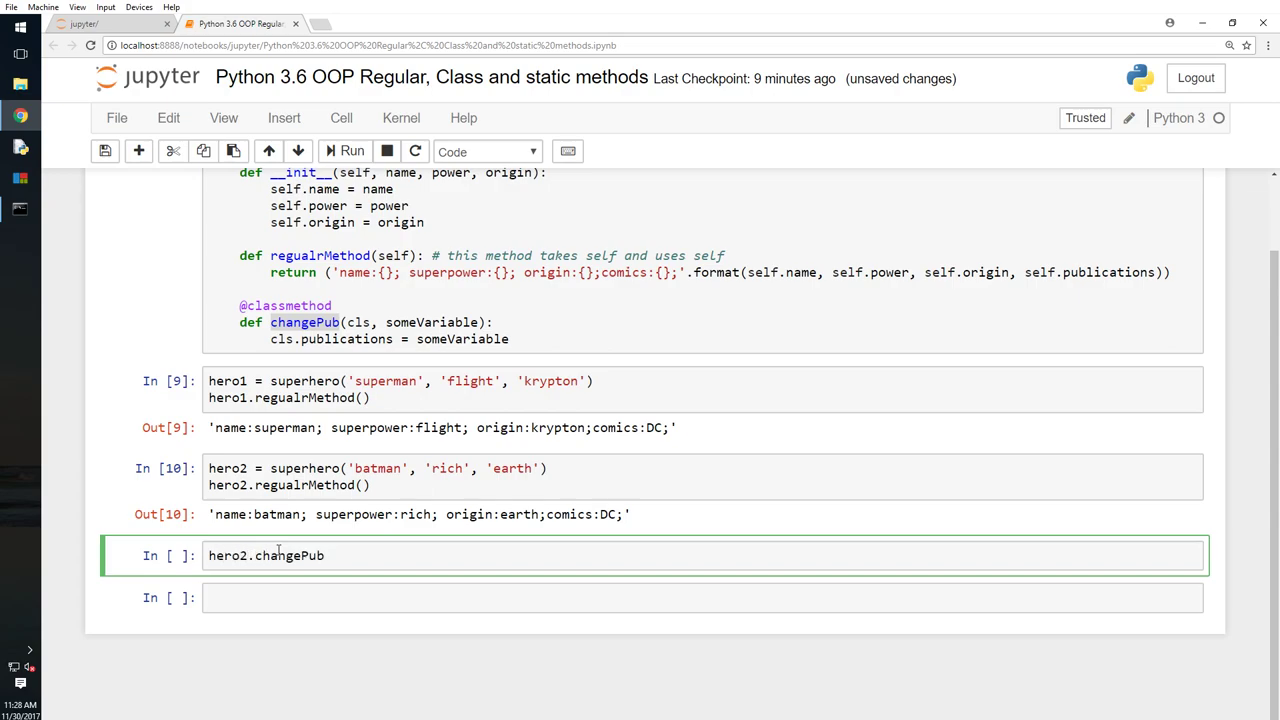
pyautogui.write('()')
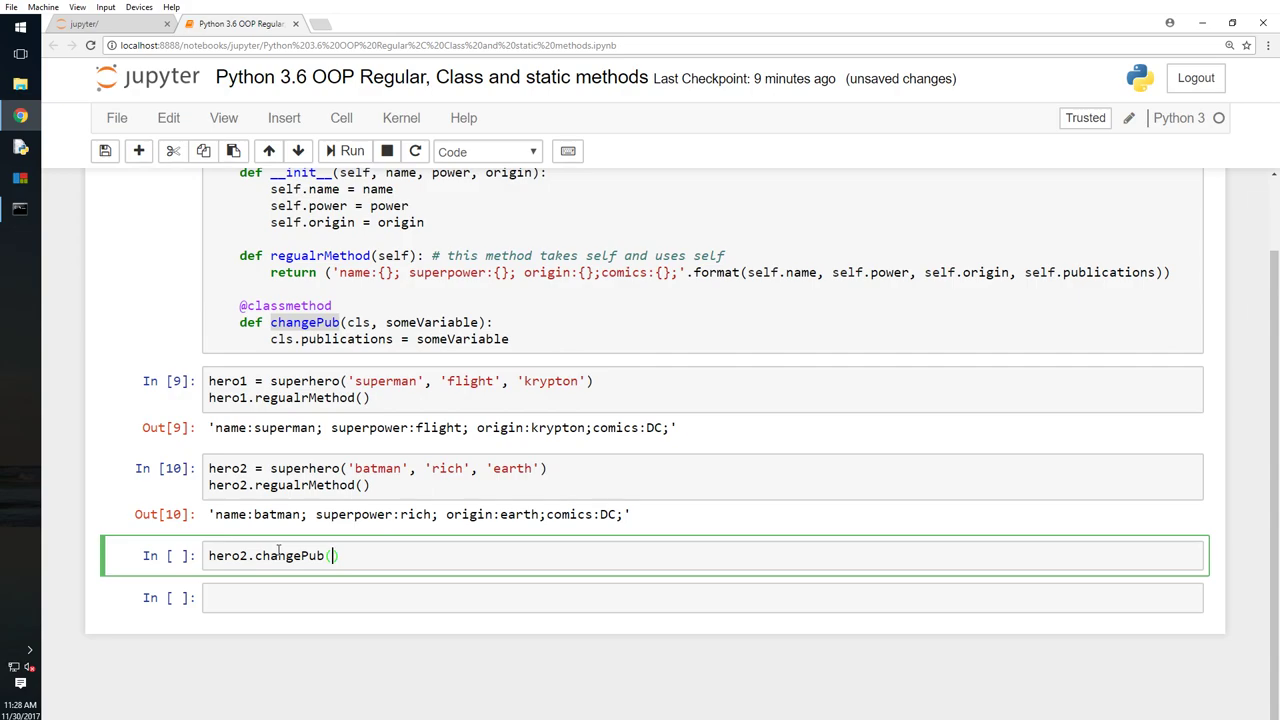
pyautogui.write("'marvel'")
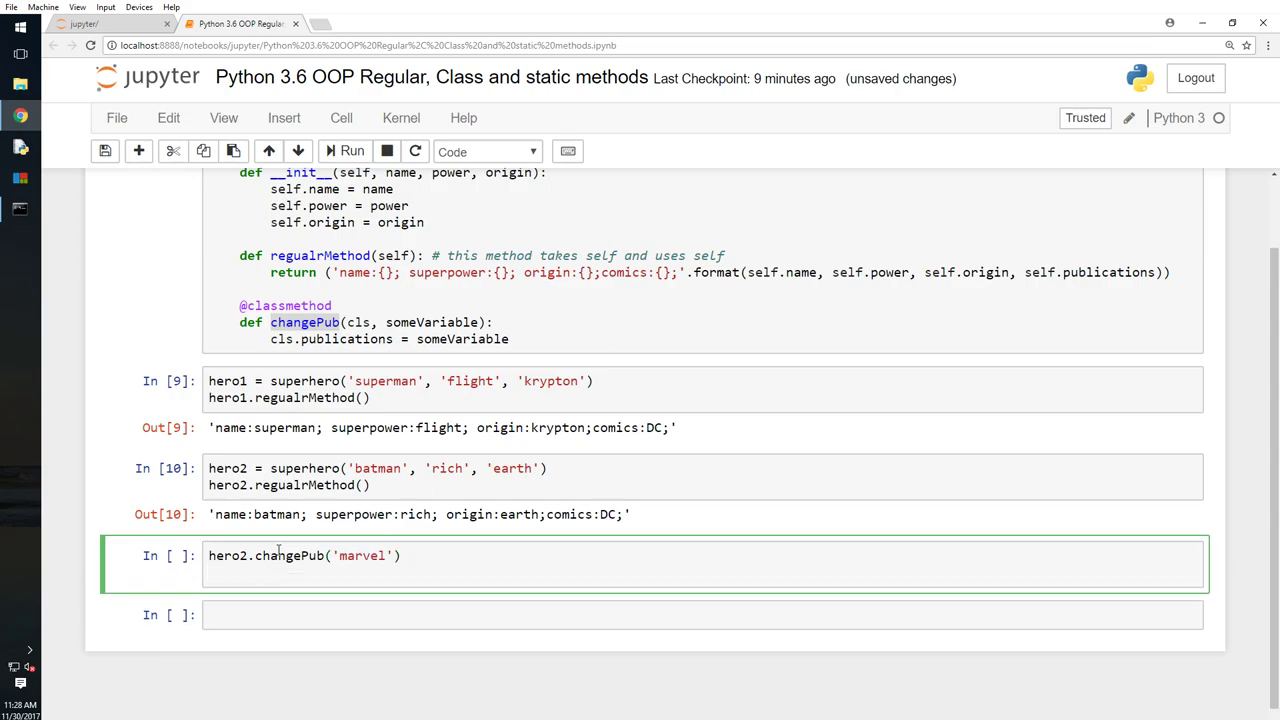
pyautogui.press('shift+enter')
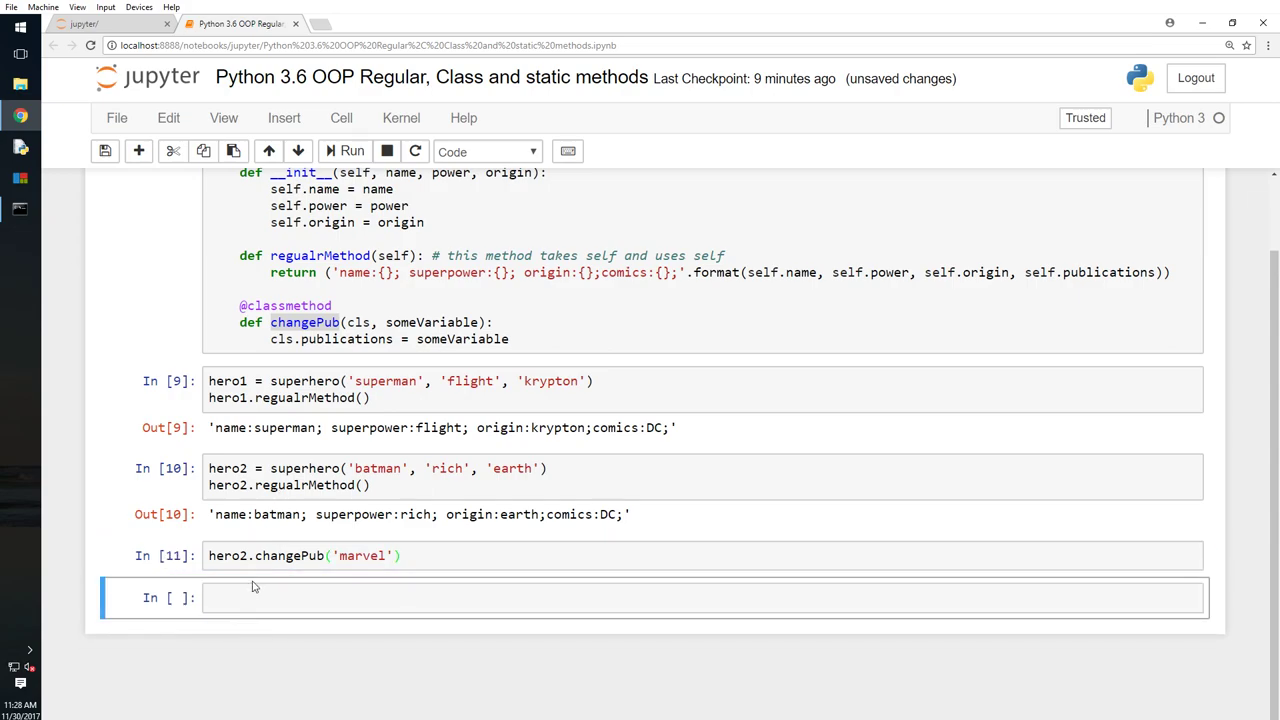
# Step: Call hero2.regualrMethod() and highlight comics:marvel in its output
pyautogui.write('hero')
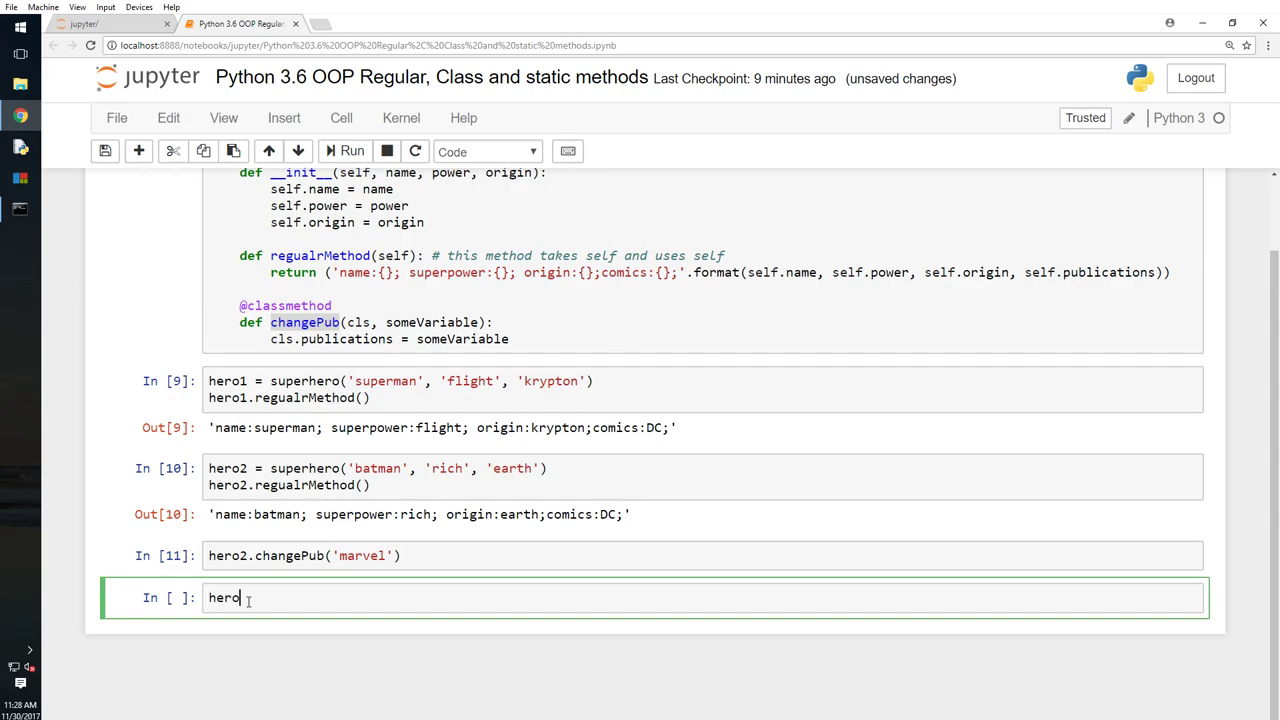
pyautogui.write('2.re')
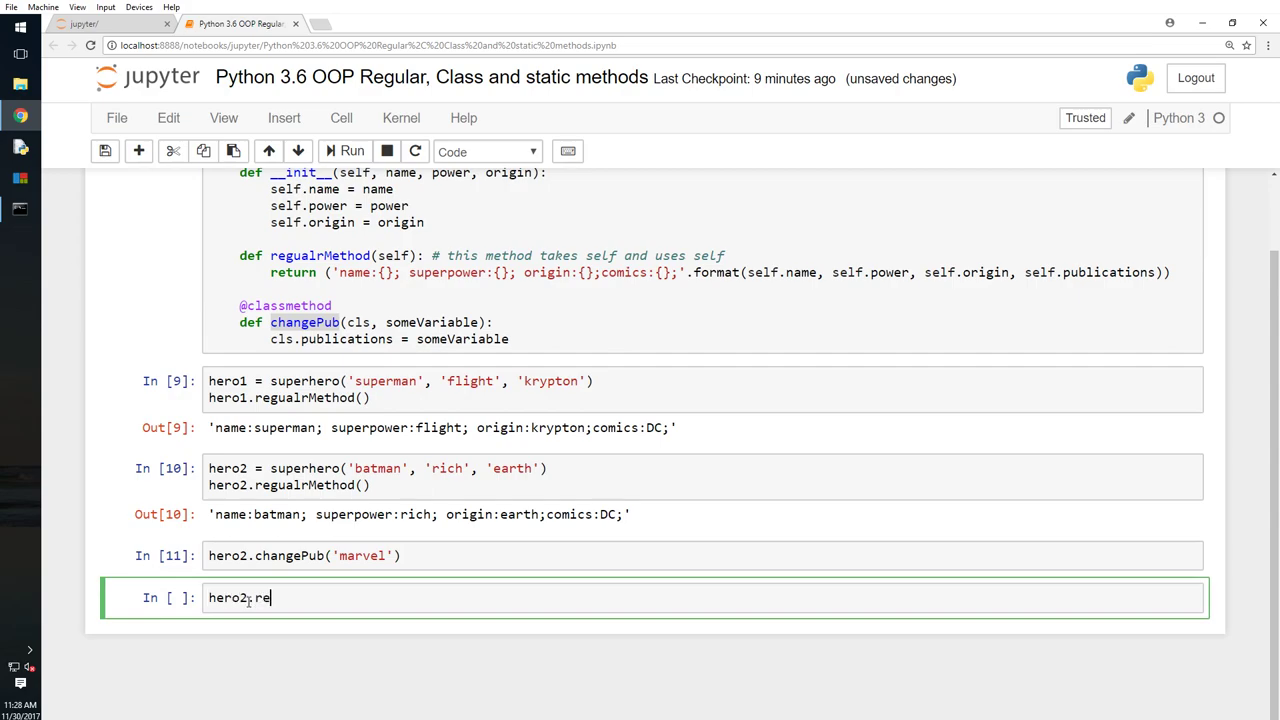
pyautogui.write('gualrMethod(')
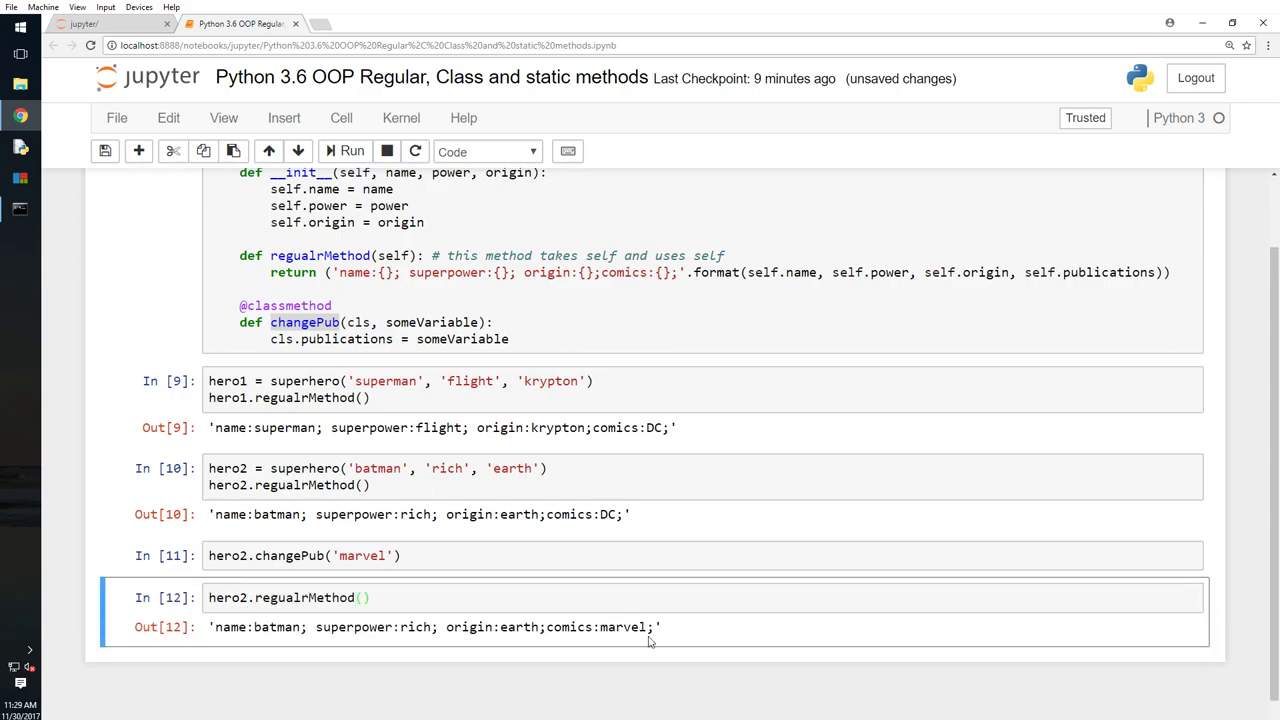
pyautogui.doubleClick(596, 628)
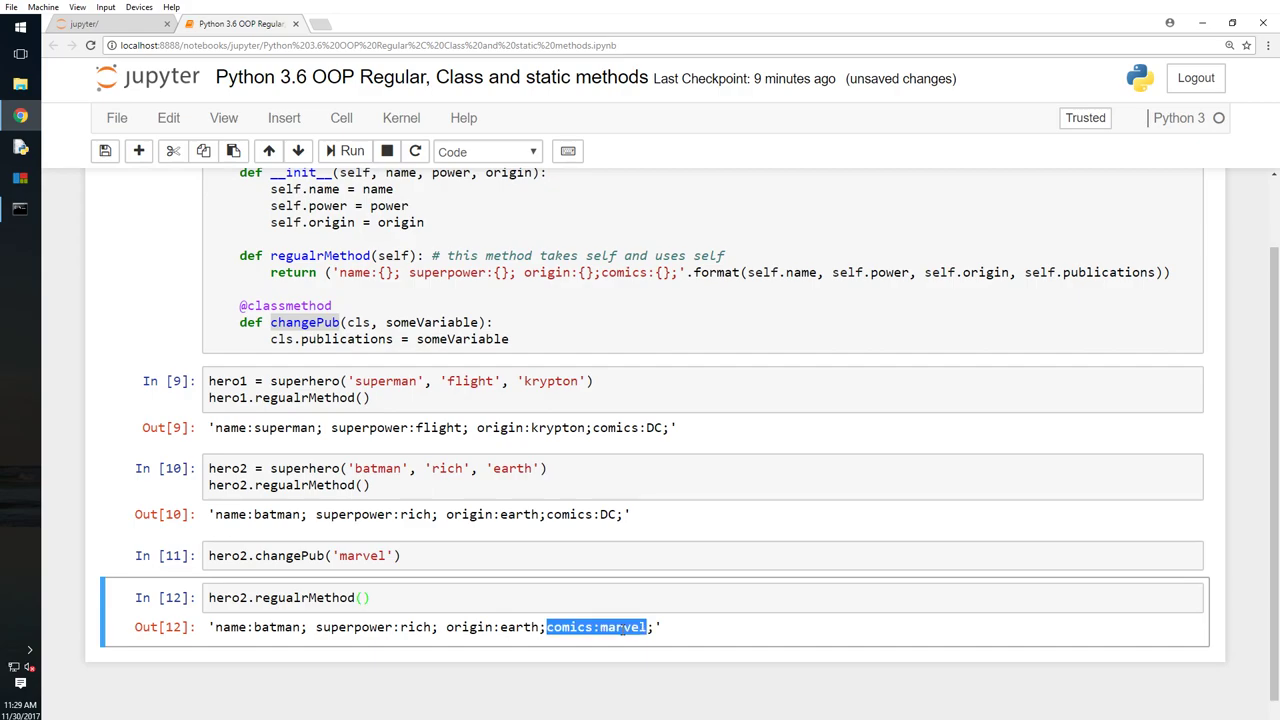
pyautogui.click(228, 596)
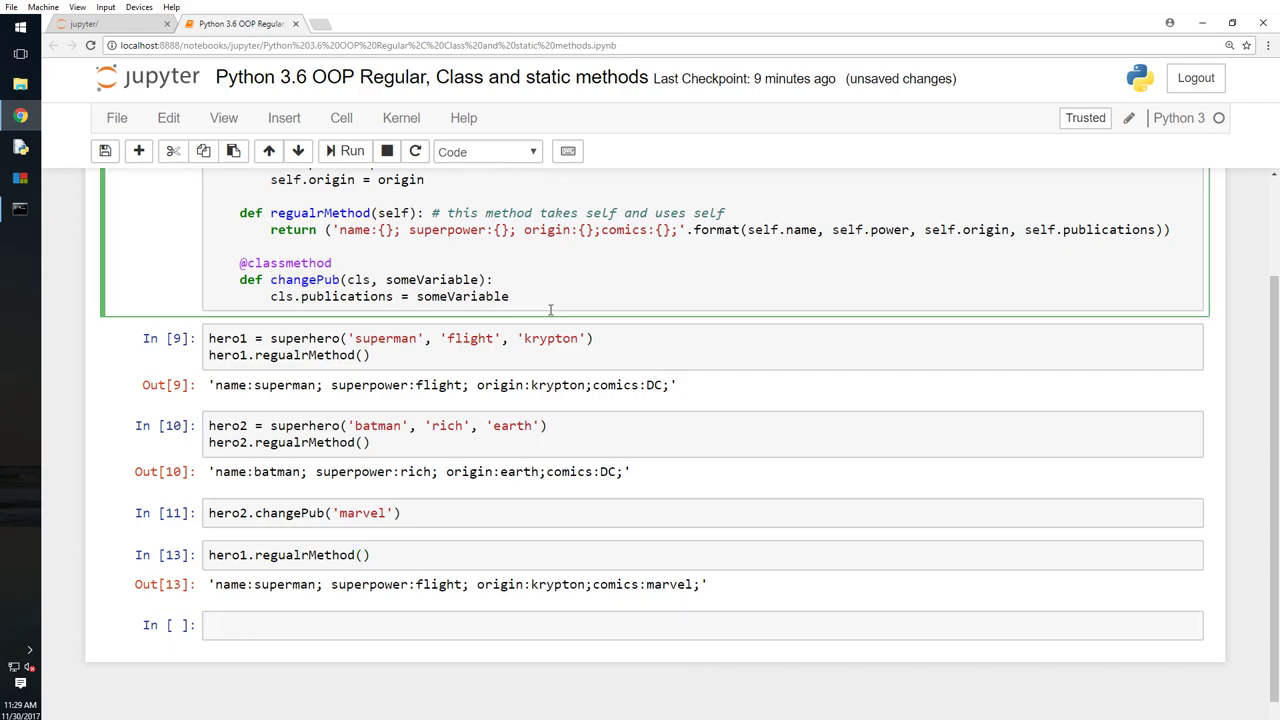
# Step: Run hero1.regualrMethod() showing marvel and copy the superhero class into a new bottom cell
pyautogui.scroll(-3)
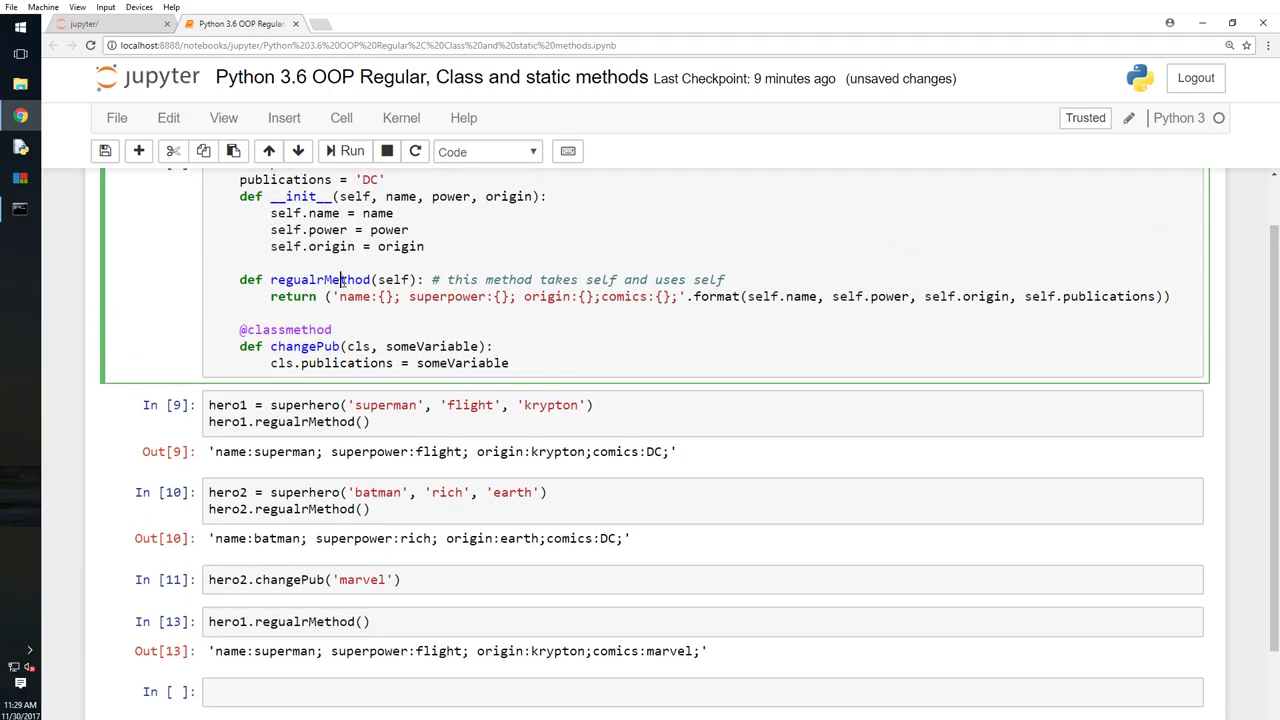
pyautogui.doubleClick(320, 280)
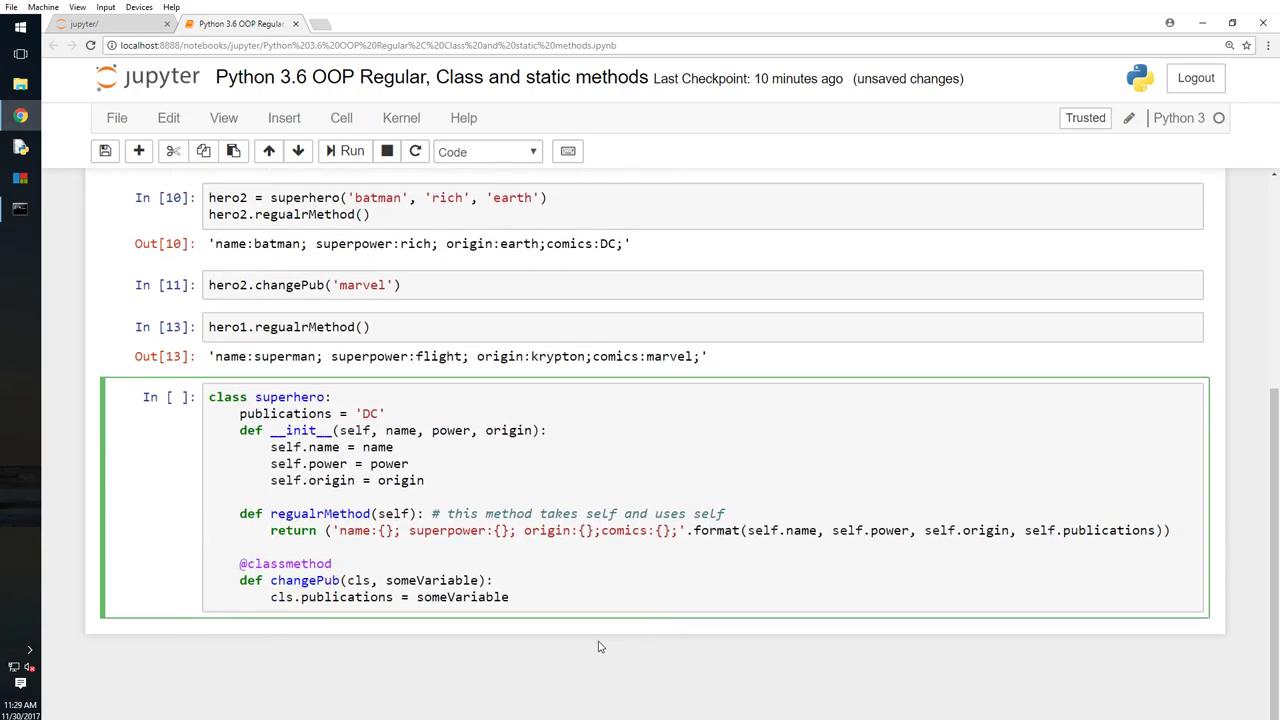
pyautogui.press('enter')
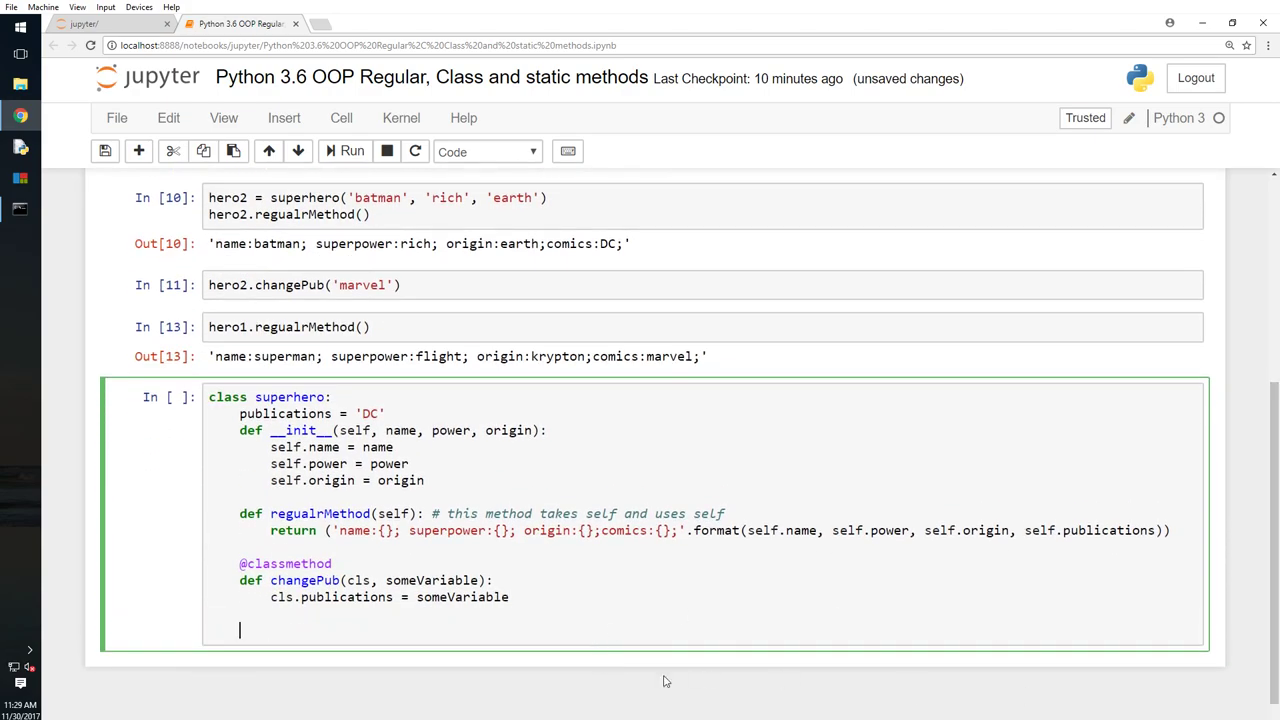
pyautogui.write('#d')
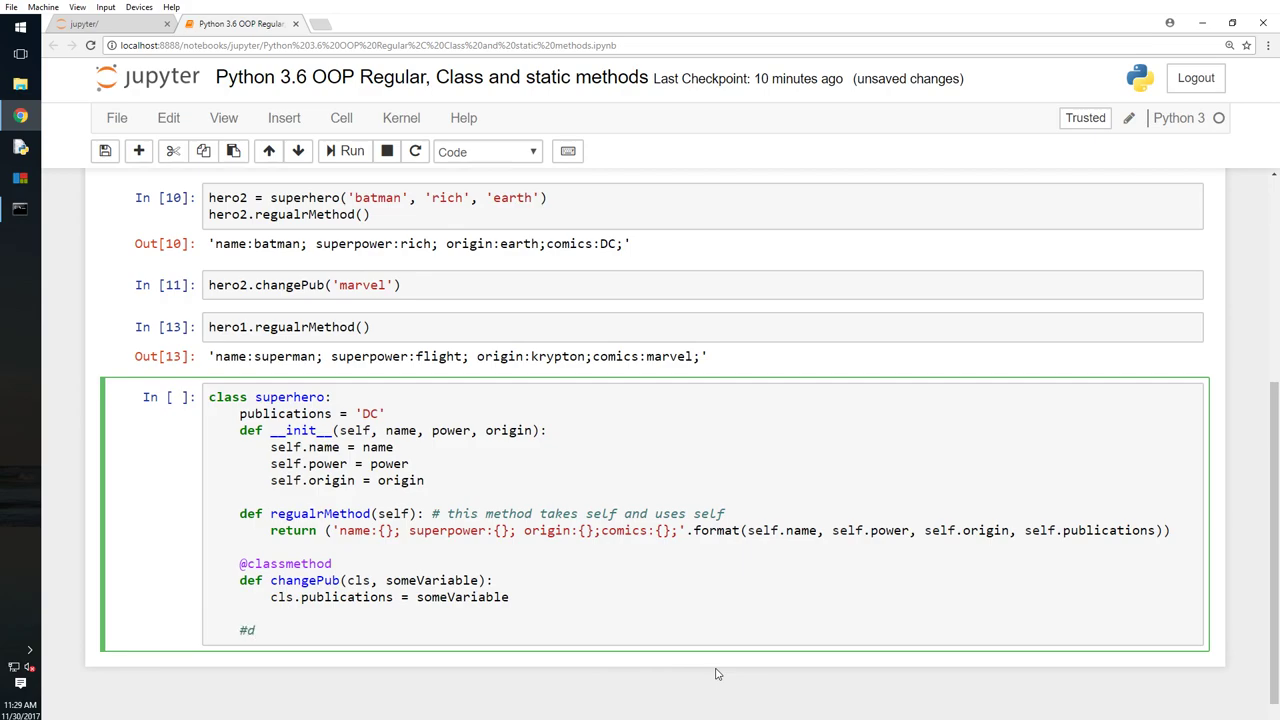
pyautogui.write('@s')
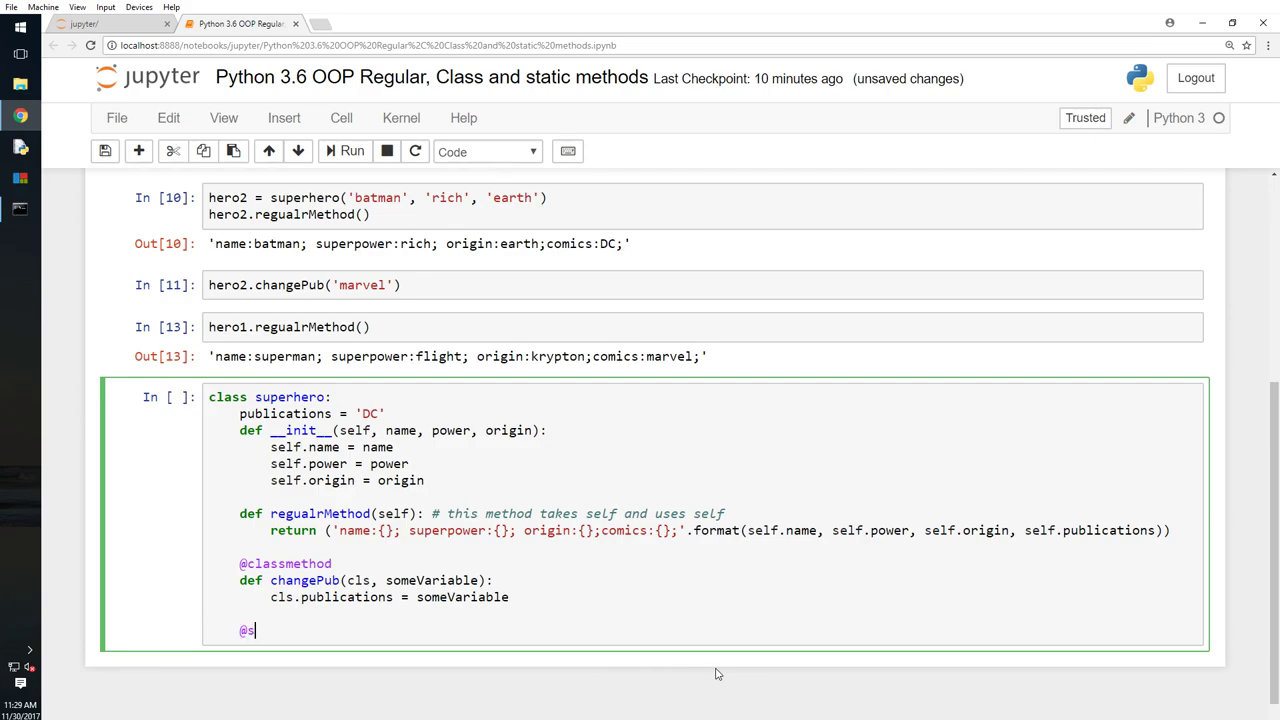
pyautogui.write('taticmethod')
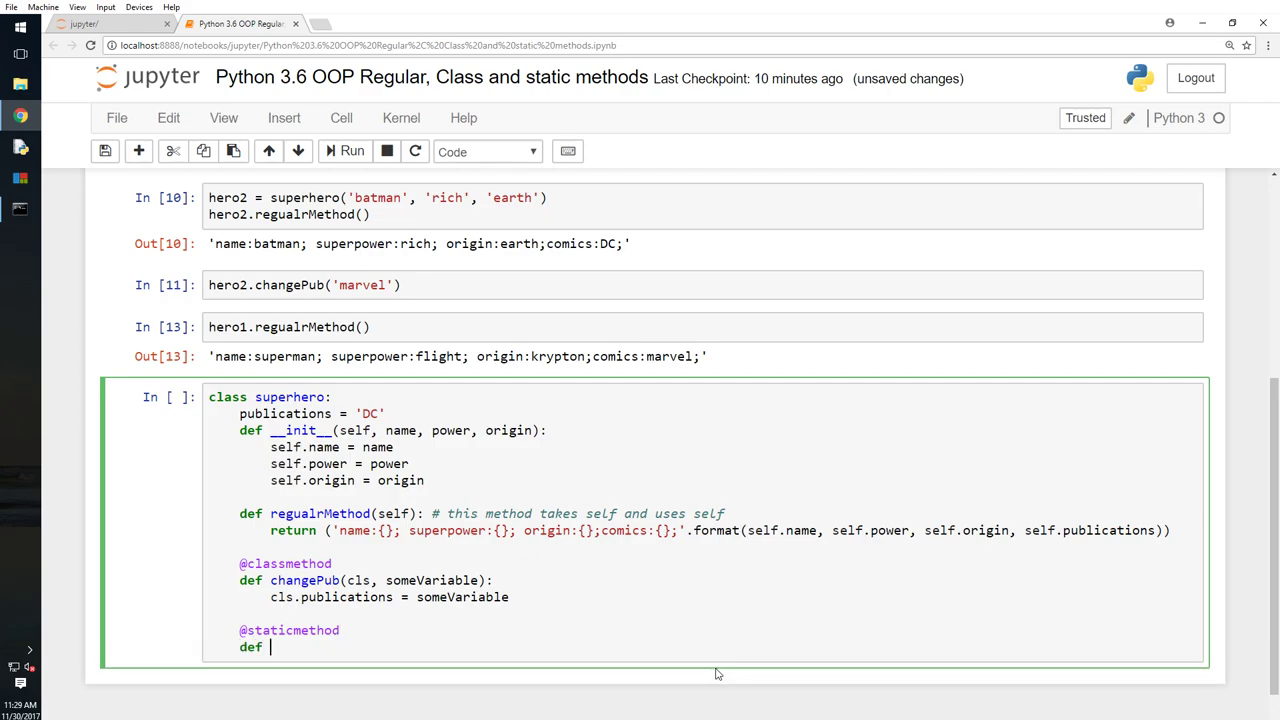
pyautogui.write('gang')
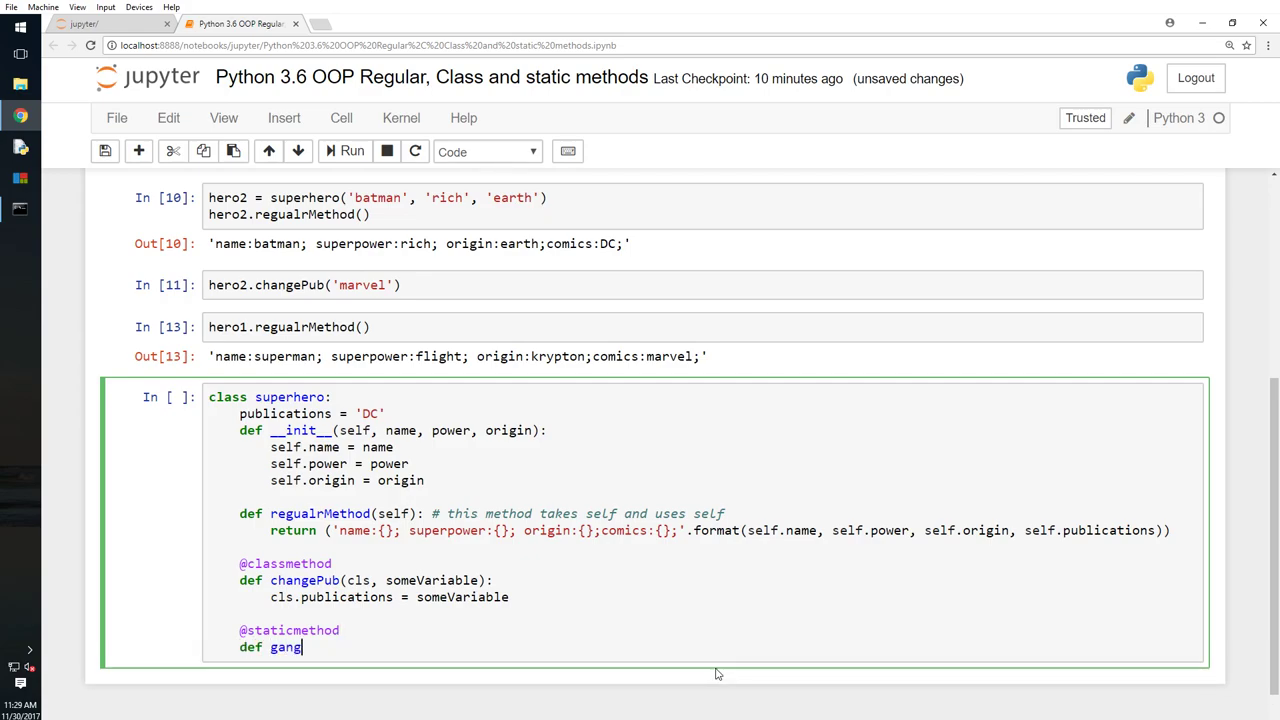
pyautogui.write('():')
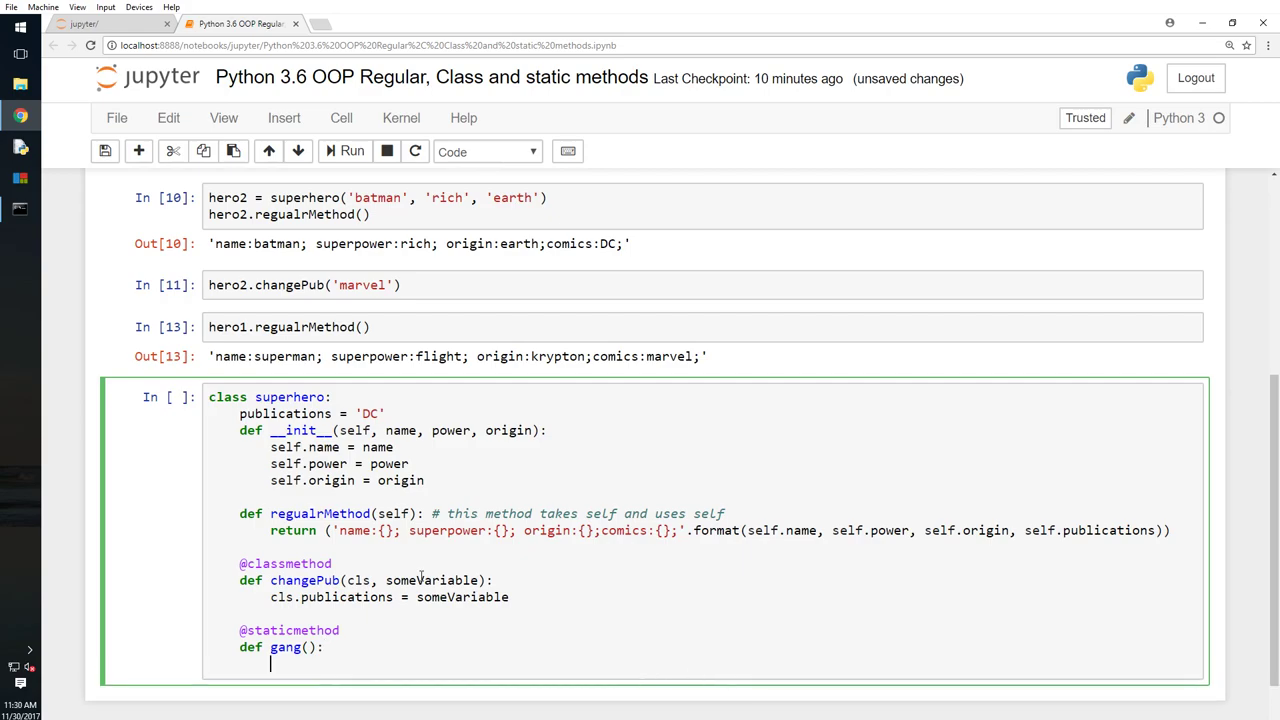
# Step: Comment the classmethod as accessing/processing cls and make gang return 'all these heroes are for justice'
pyautogui.write('#')
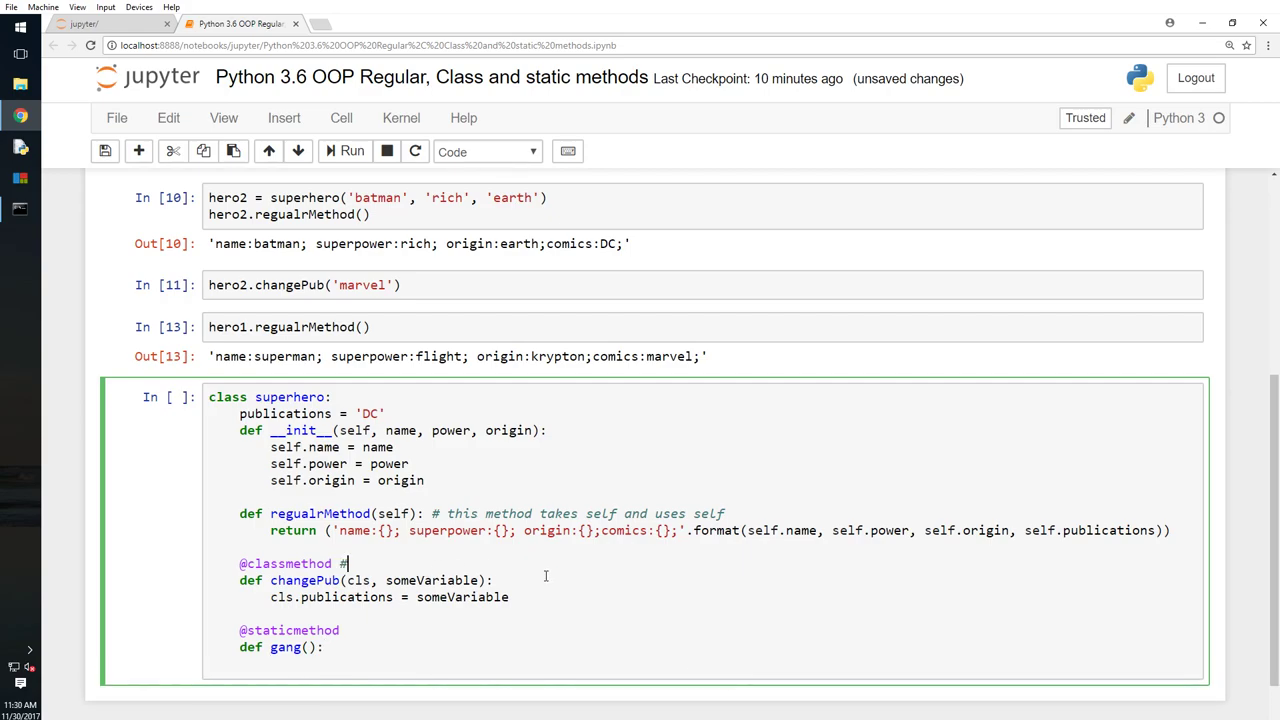
pyautogui.write('accessing and using class (')
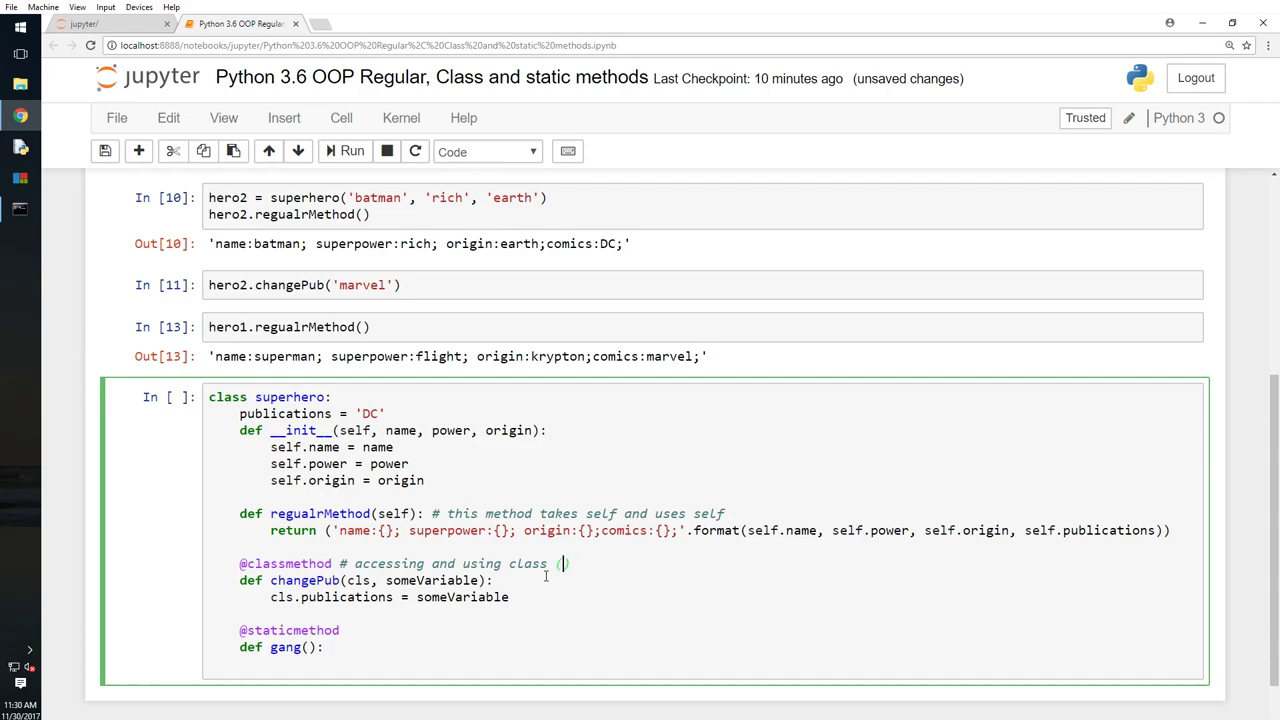
pyautogui.write('cls)')
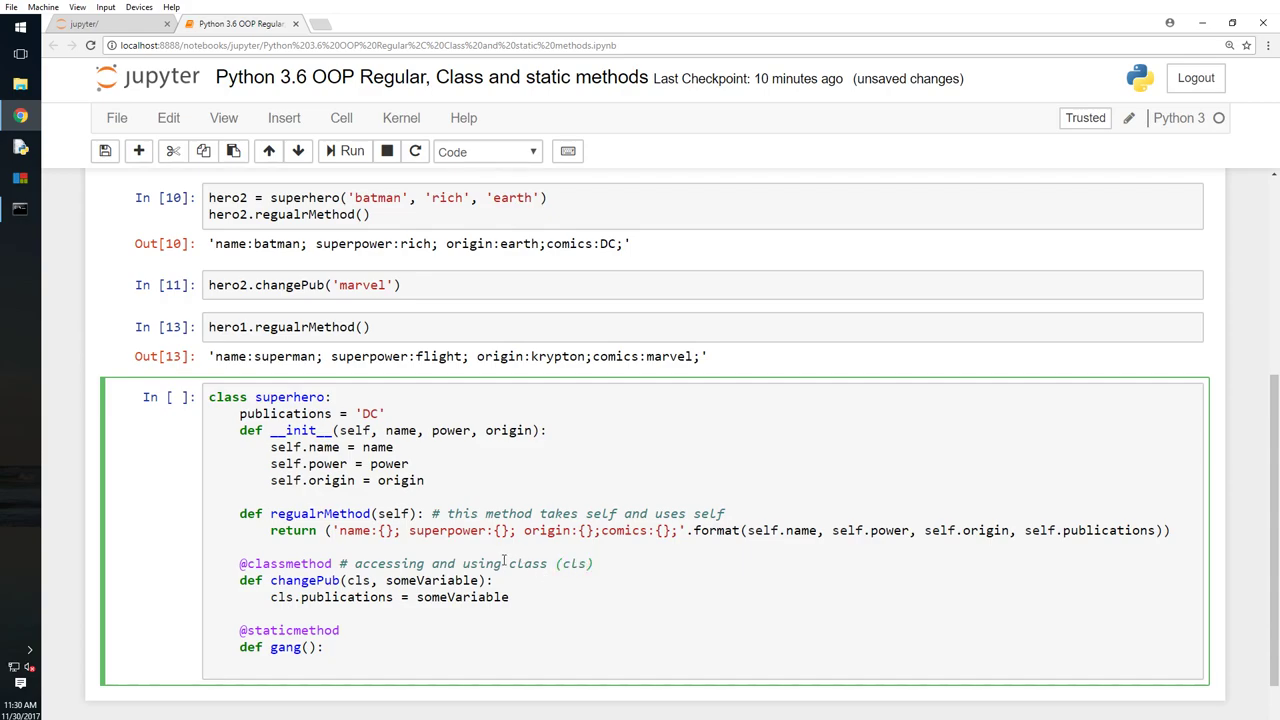
pyautogui.write('prcoessing')
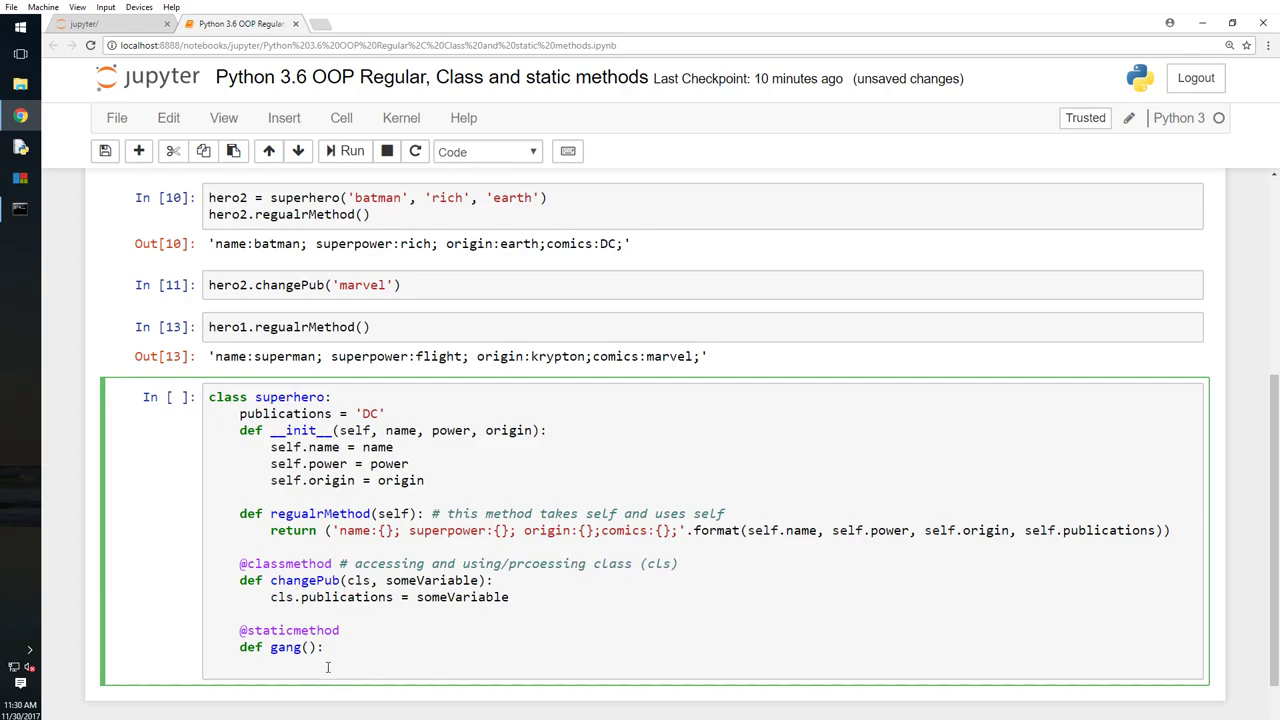
pyautogui.write("return '")
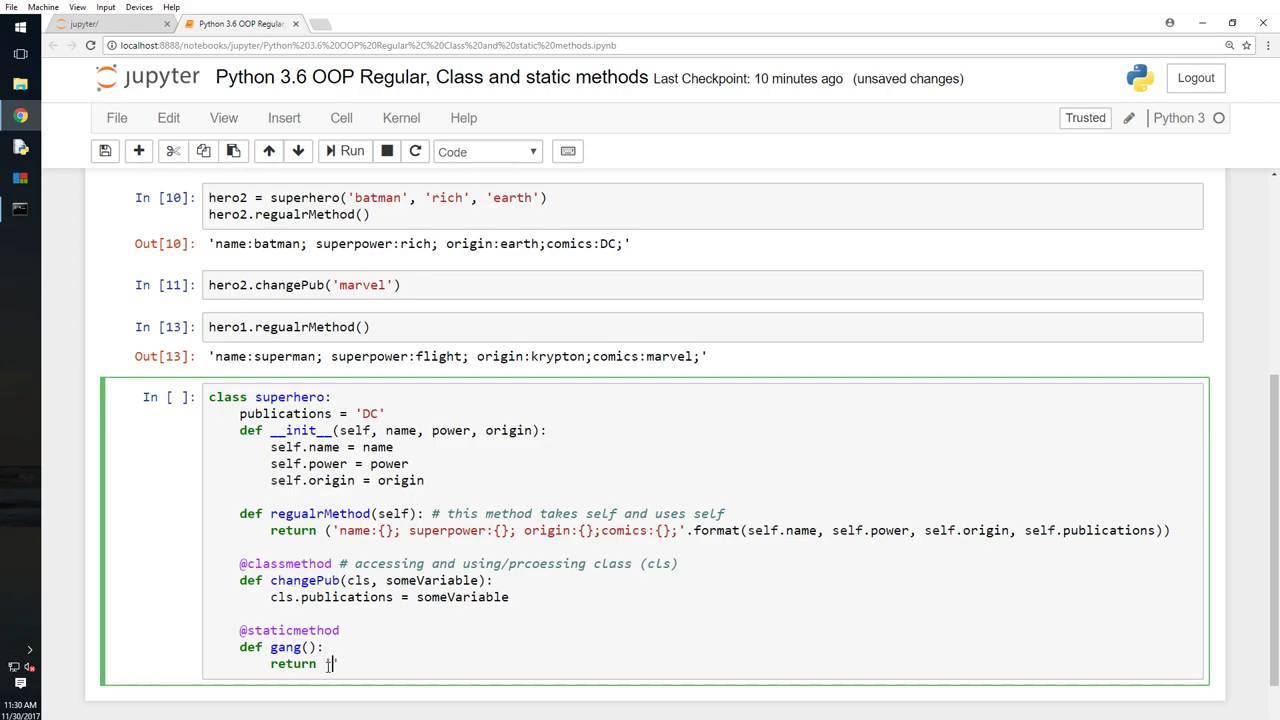
pyautogui.write('all')
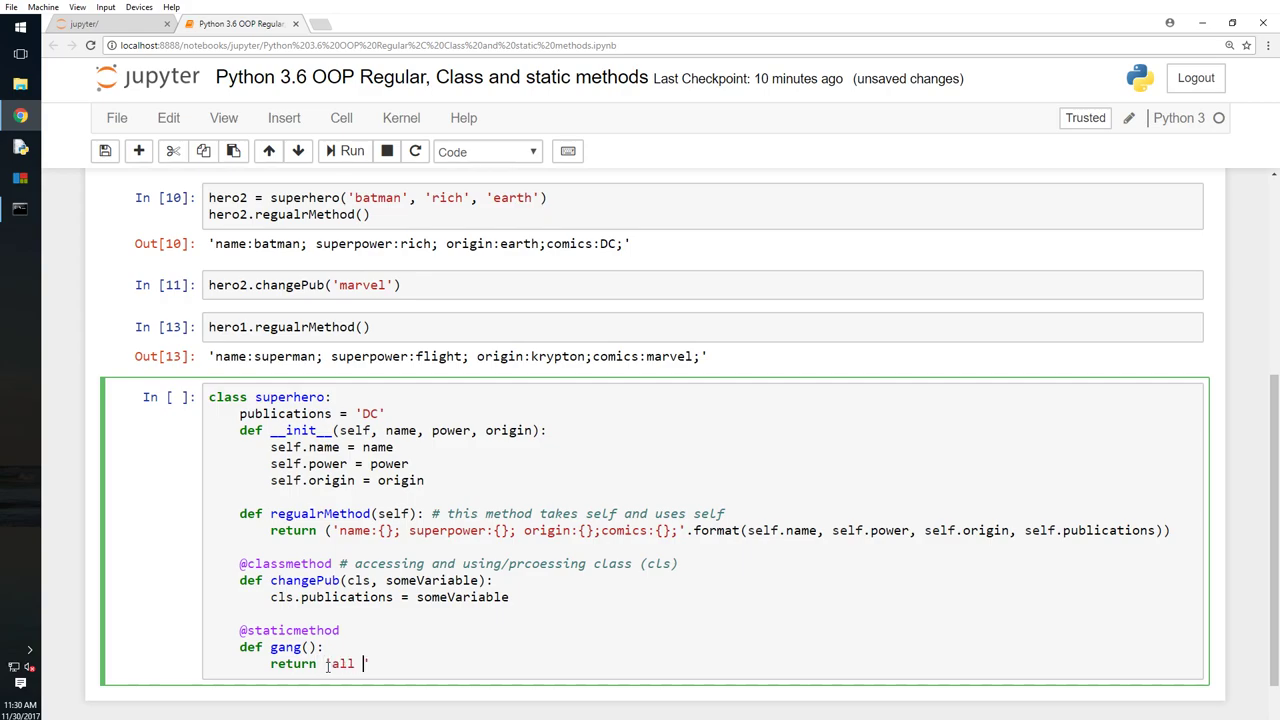
pyautogui.write('these heroes')
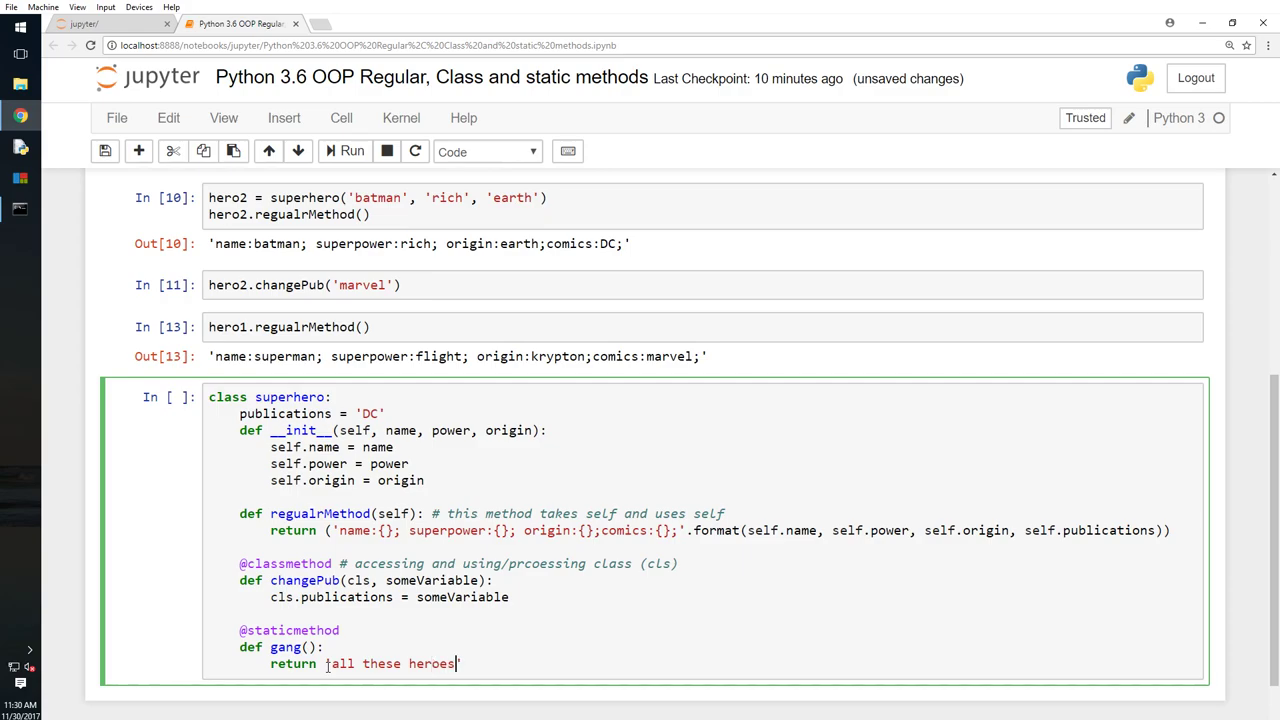
pyautogui.write('are for justice')
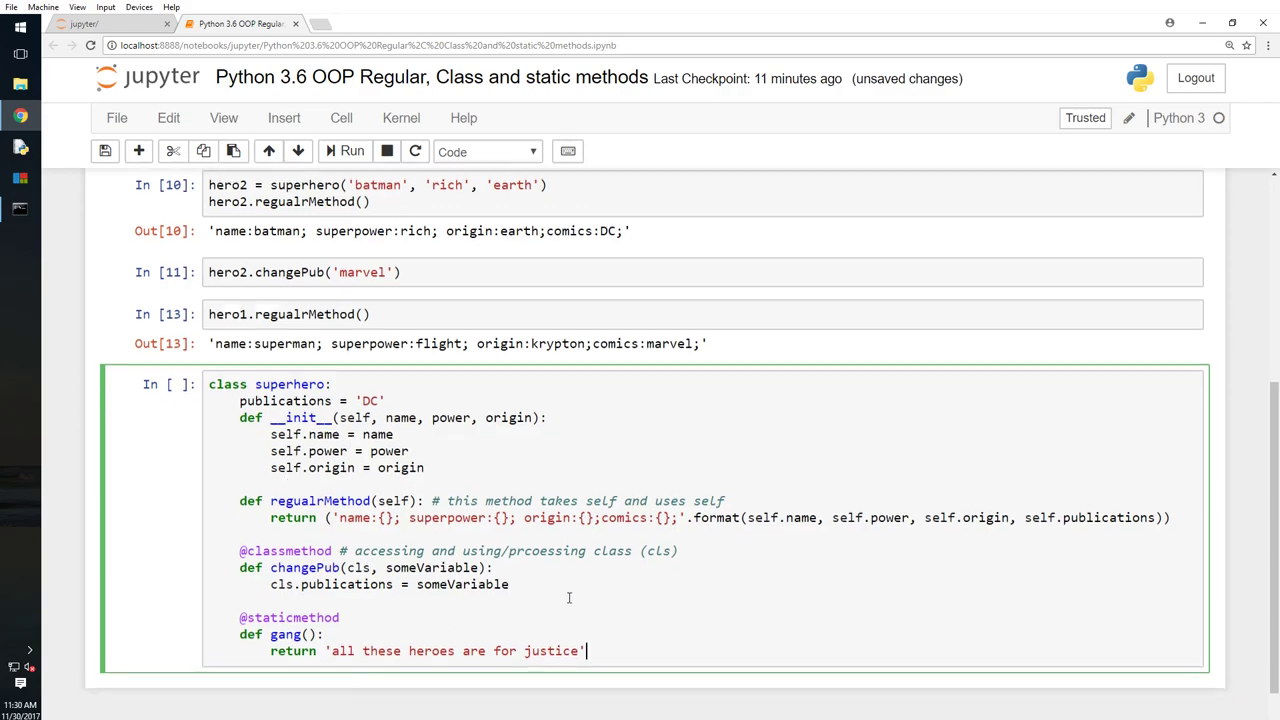
# Step: Run the class cell and call superhero.gang(), returning 'all these heroes are for justice'
pyautogui.press('shift+enter')
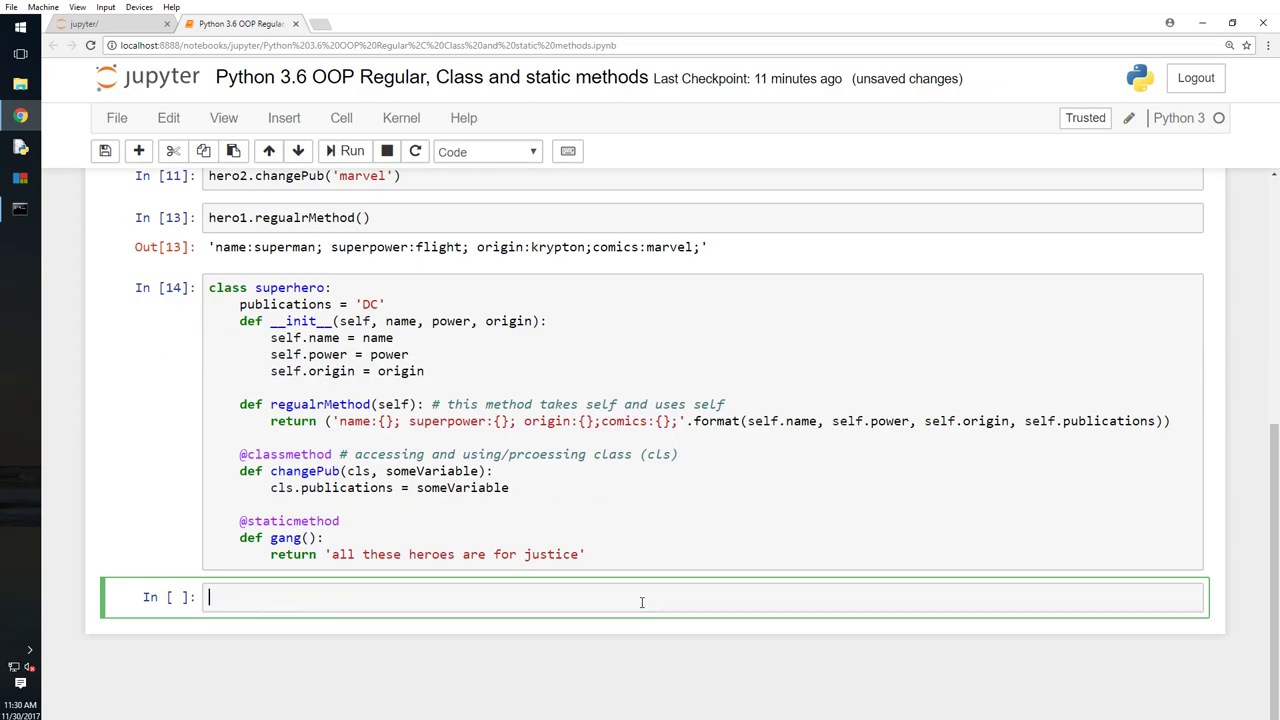
pyautogui.write('superhero.')
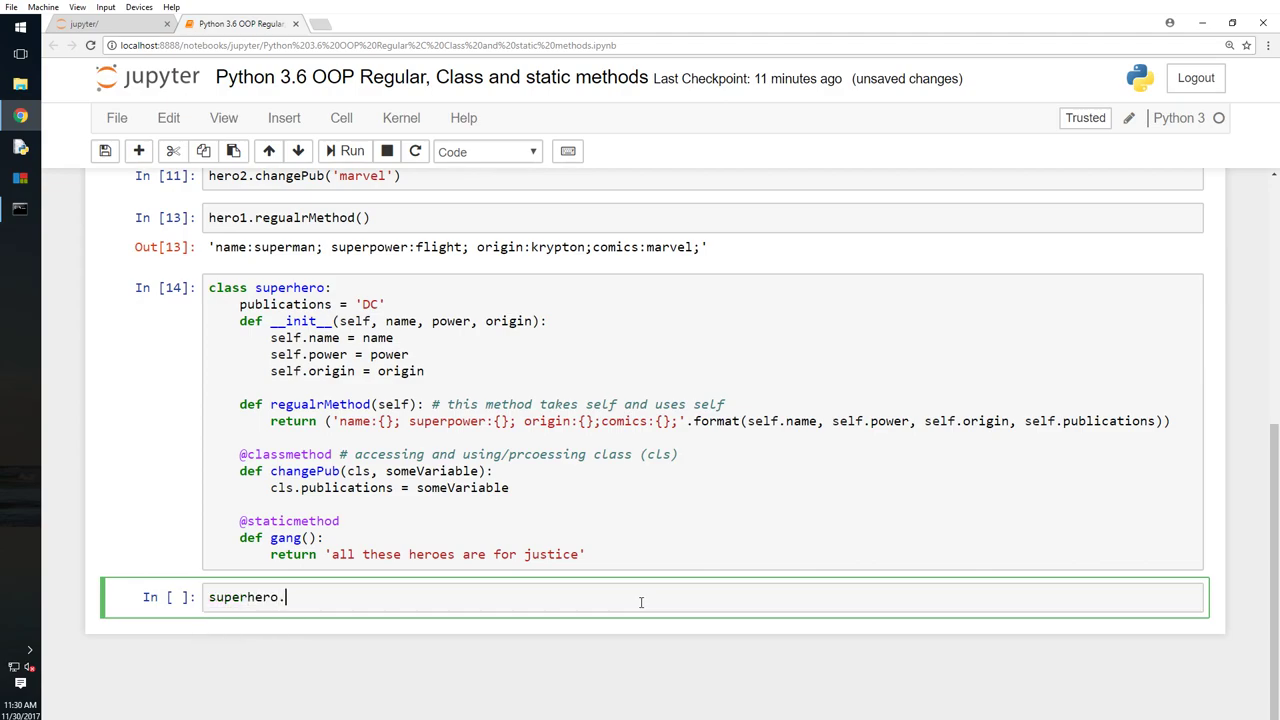
pyautogui.write('gang()')
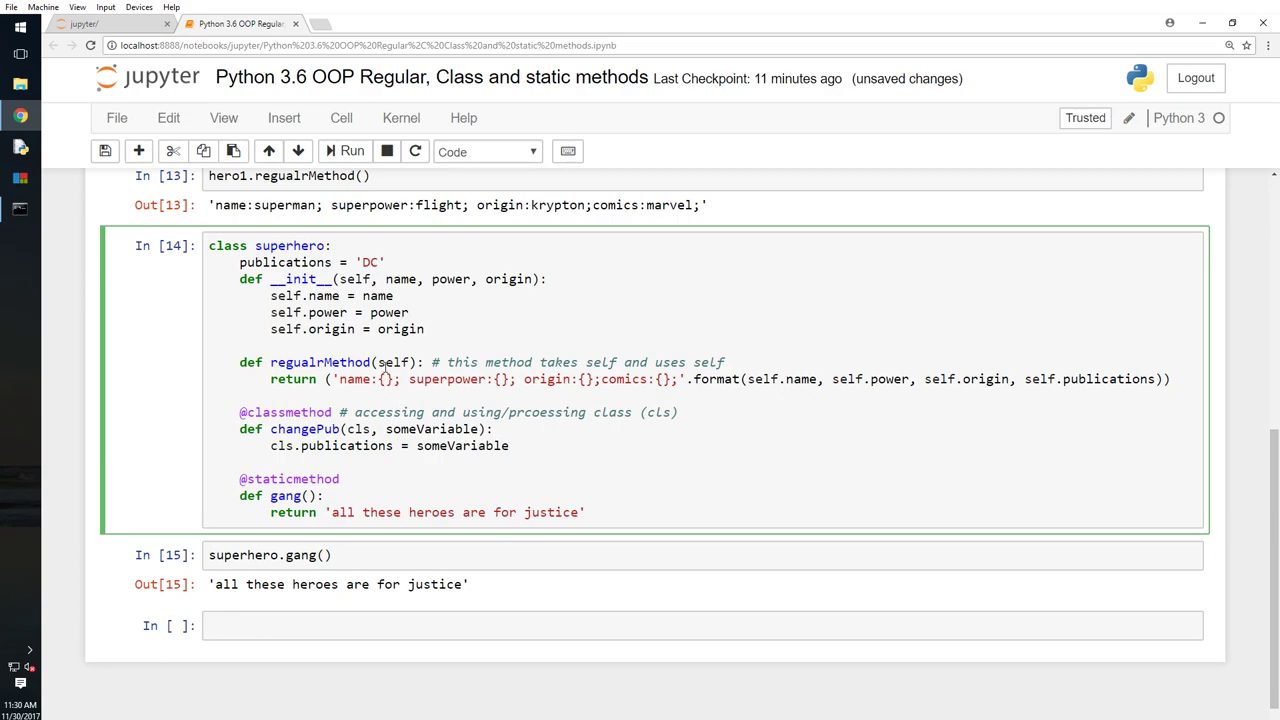
pyautogui.doubleClick(358, 428)
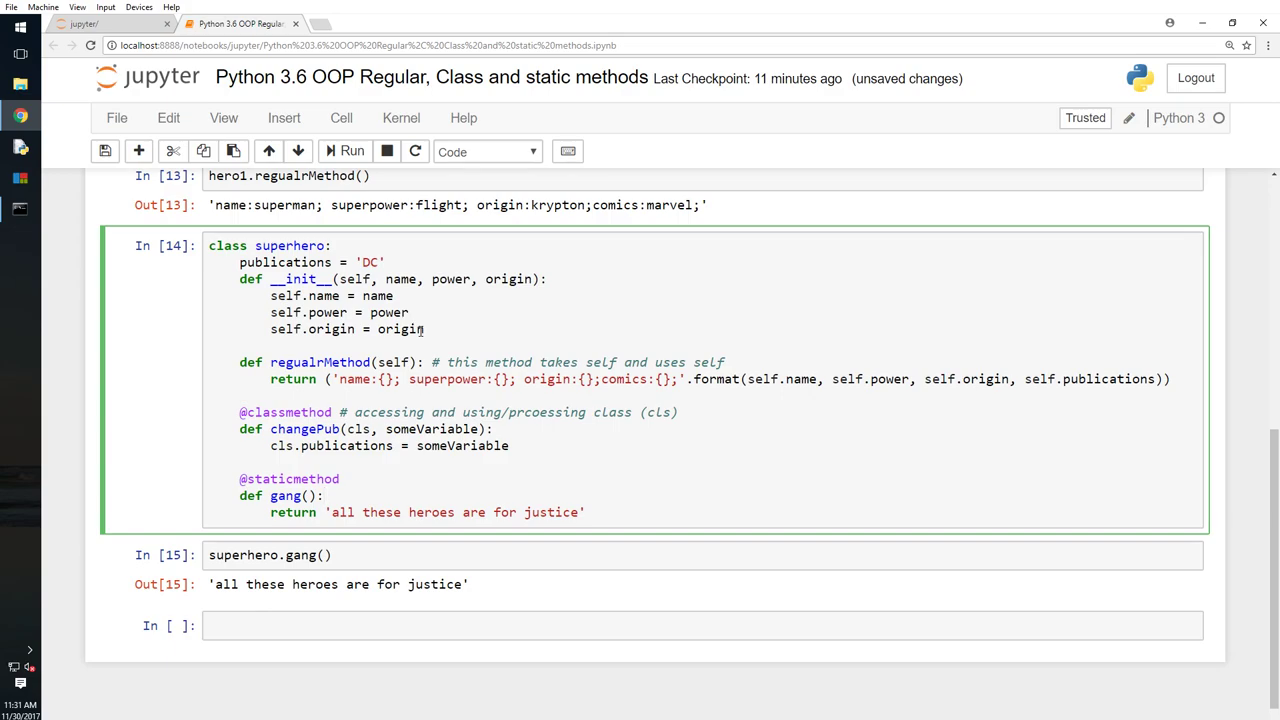
pyautogui.click(324, 496)
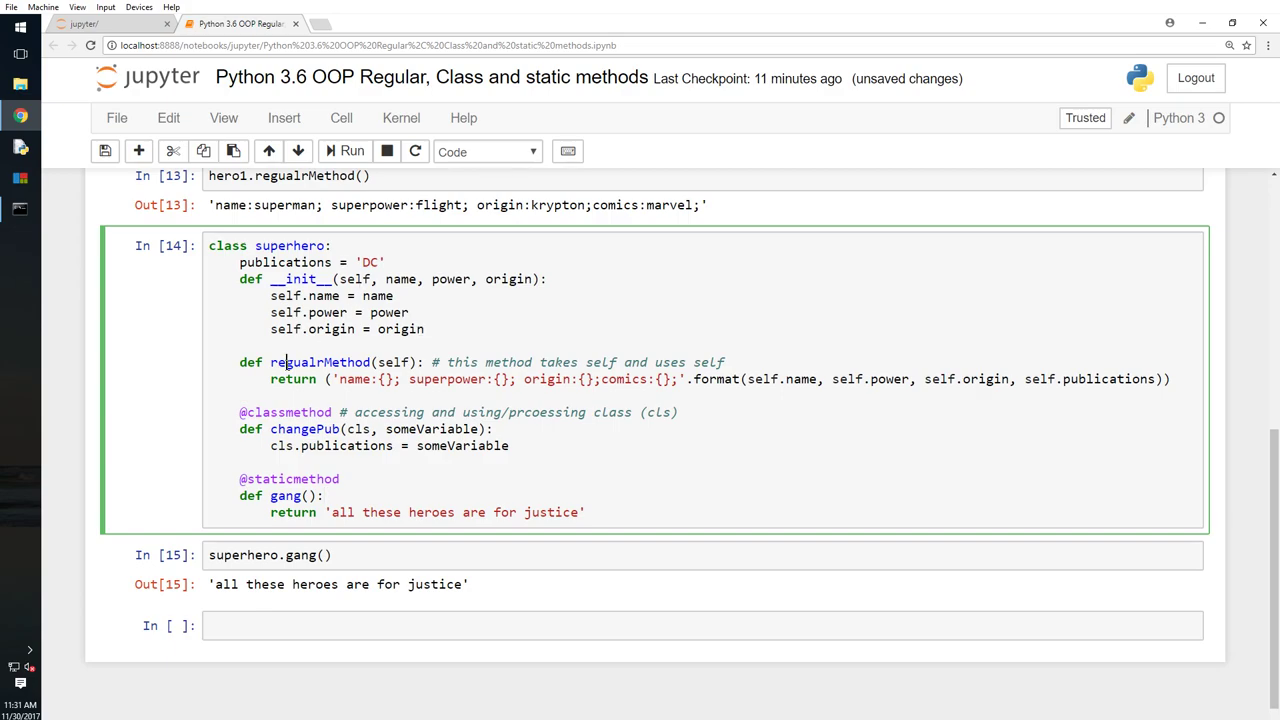
pyautogui.doubleClick(320, 362)
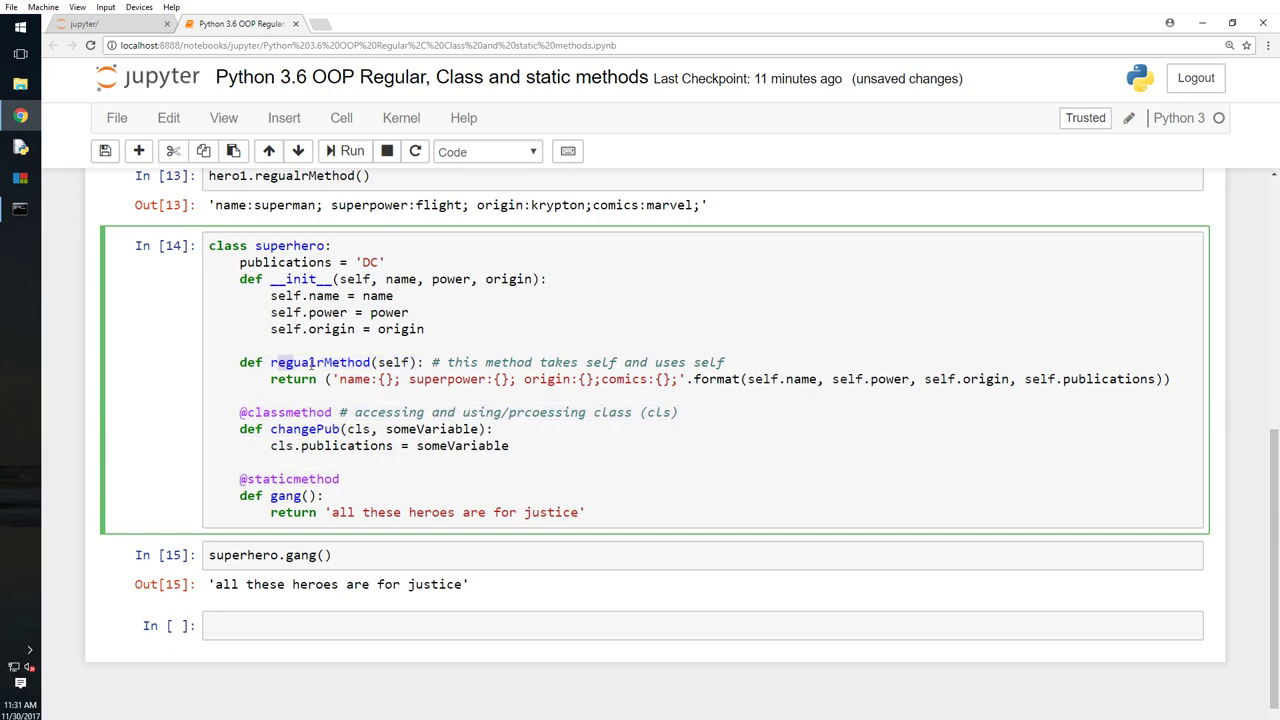
pyautogui.doubleClick(392, 362)
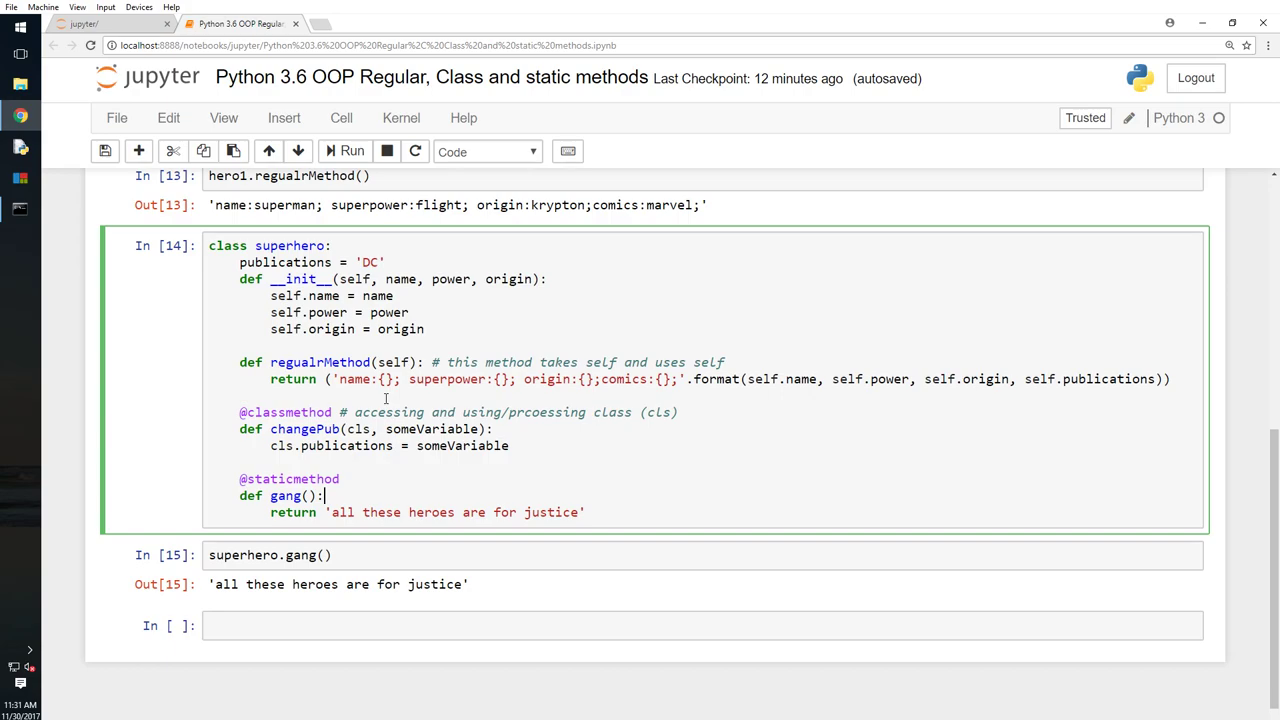
pyautogui.moveTo(616, 516)
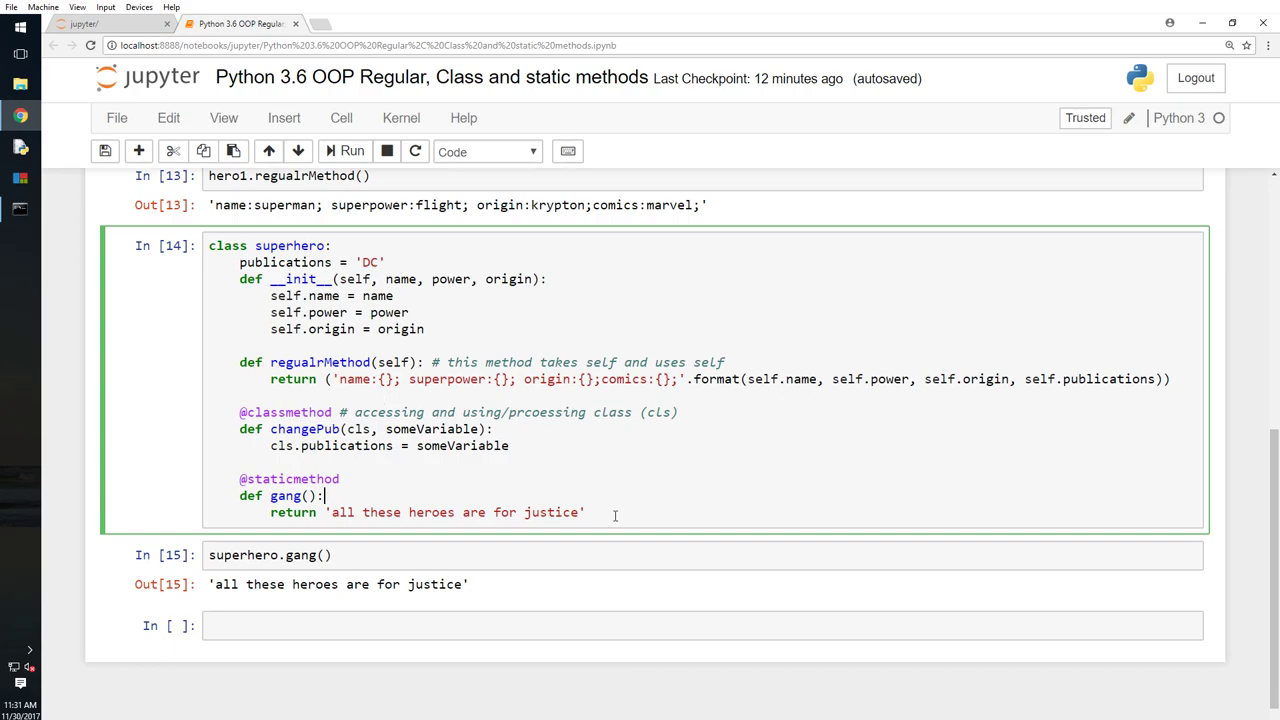